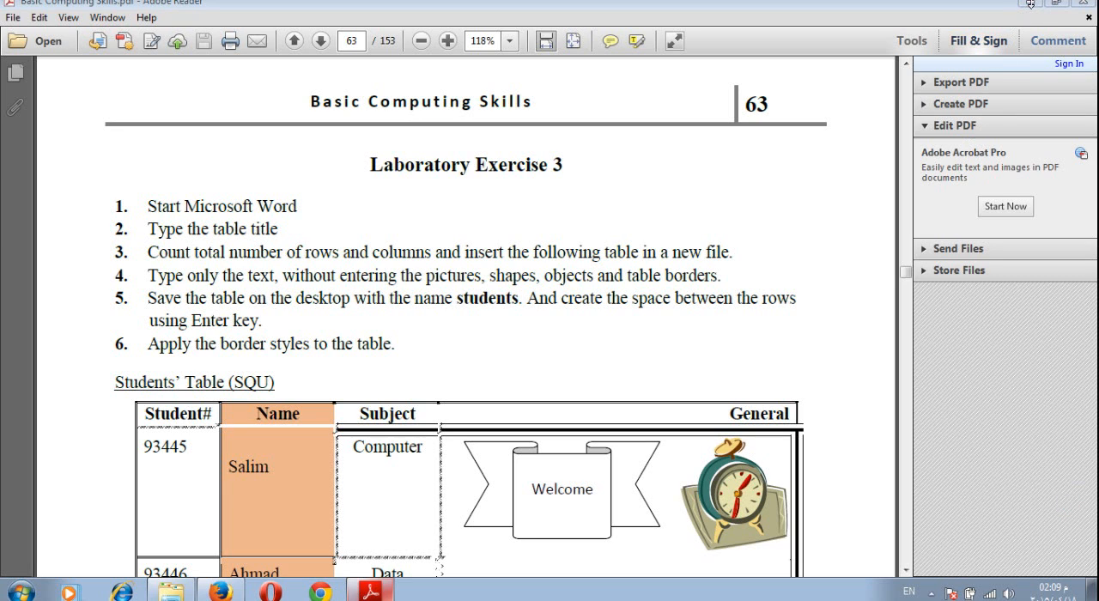
{"action": "mouse_move", "coordinate": [1035, 7]}
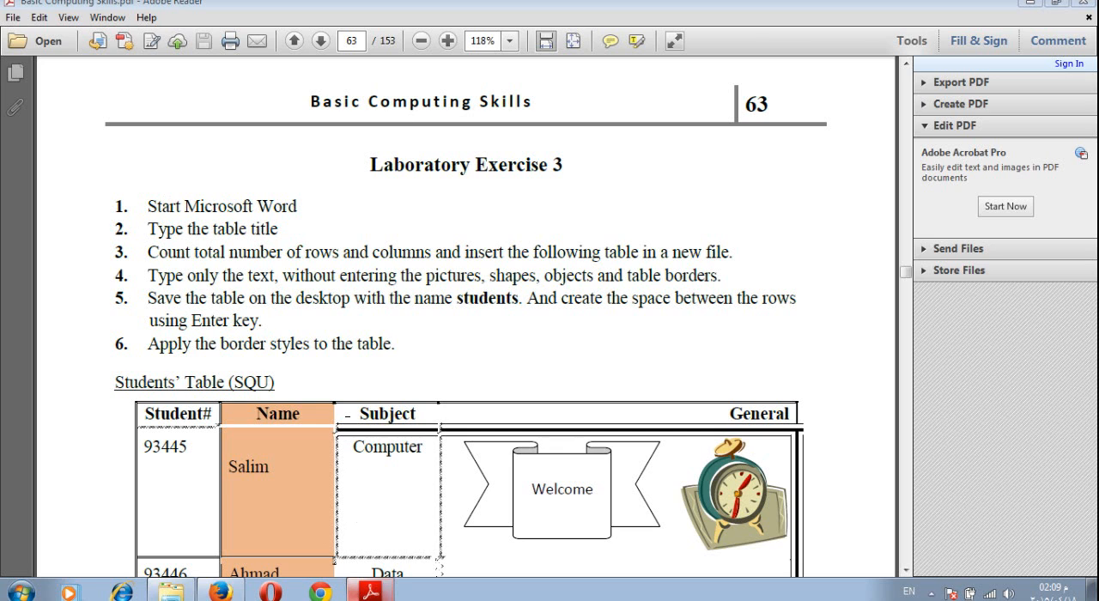
Scroll through the exercise PDF to review the Students' Table (SQU) task.
{"action": "scroll", "scroll_direction": "down", "scroll_amount": 3}
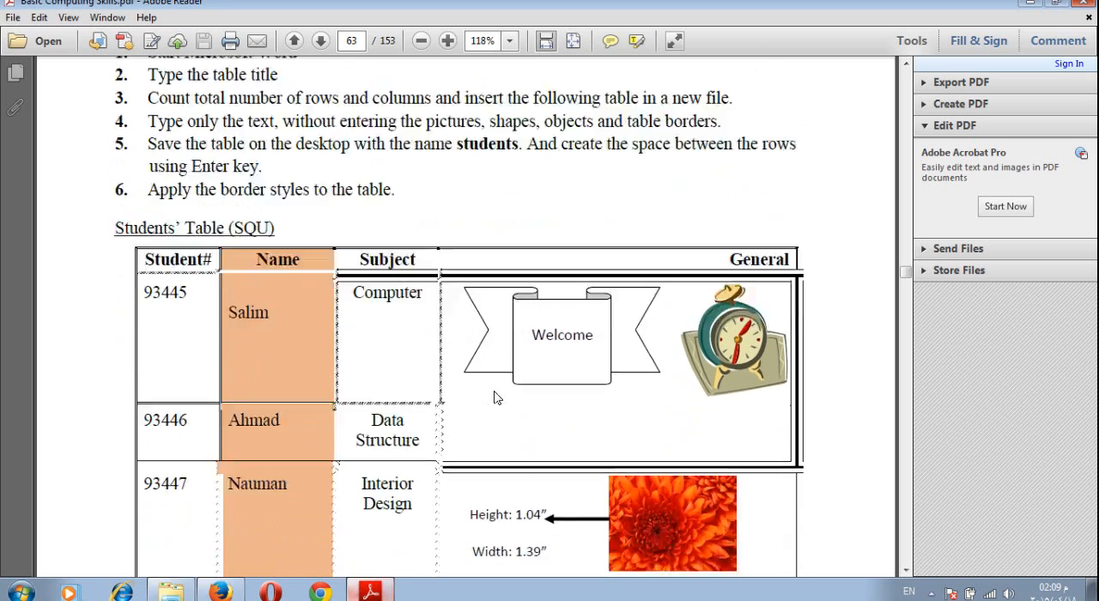
{"action": "scroll", "scroll_direction": "down", "scroll_amount": 3}
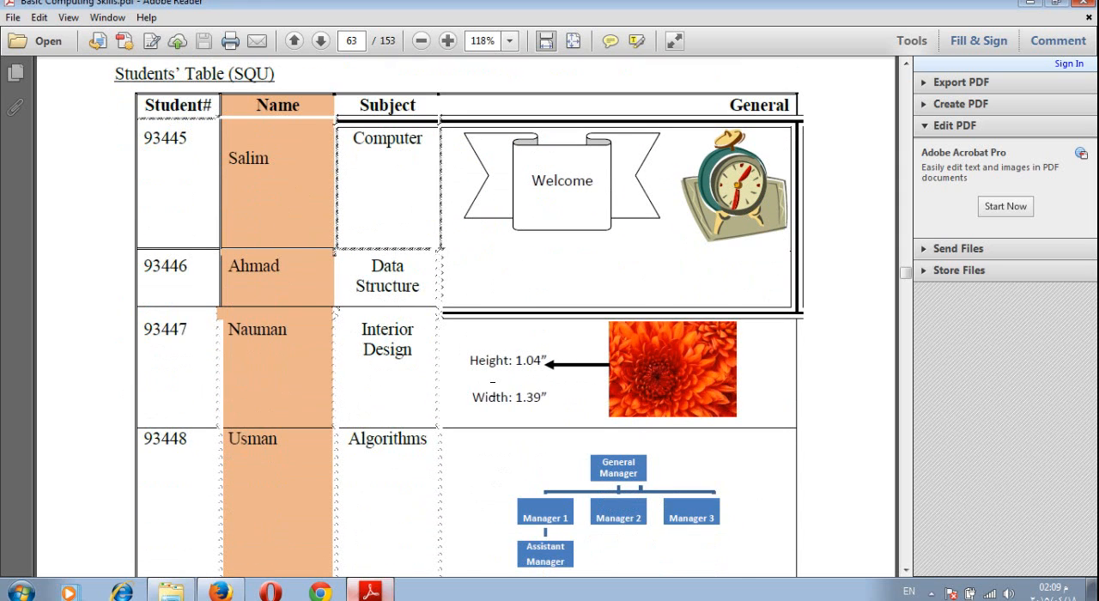
{"action": "scroll", "scroll_direction": "down", "scroll_amount": 3}
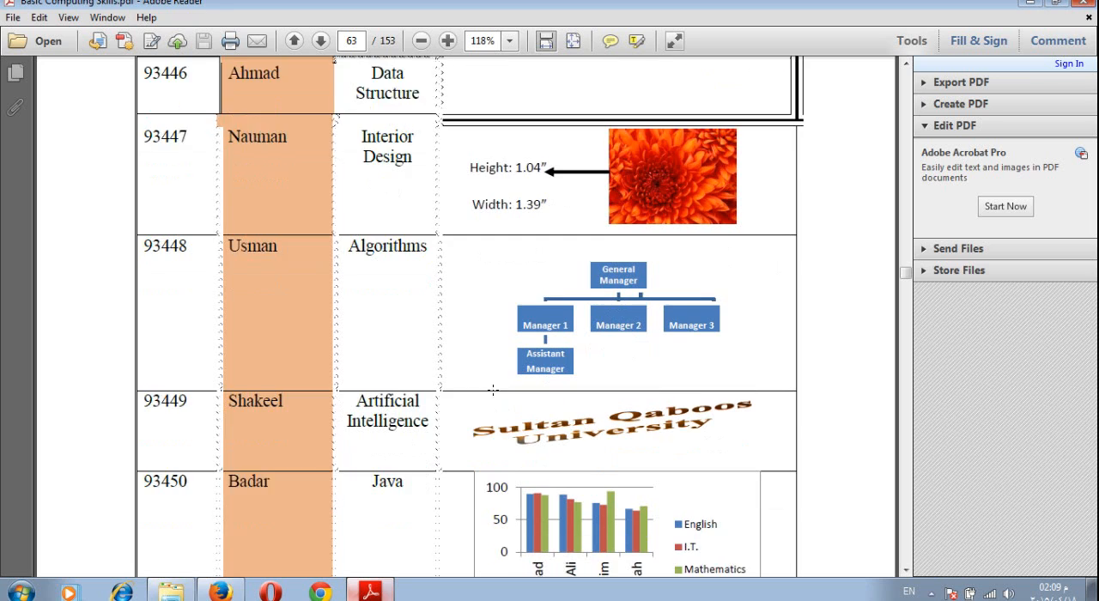
{"action": "scroll", "scroll_direction": "down", "scroll_amount": 3}
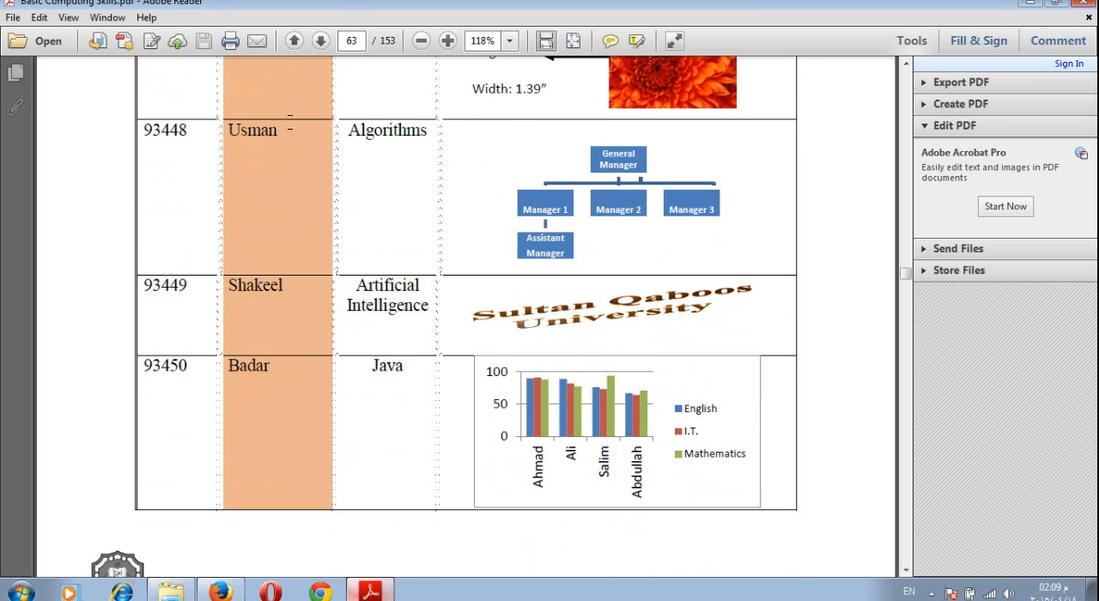
{"action": "scroll", "scroll_direction": "up", "scroll_amount": 3}
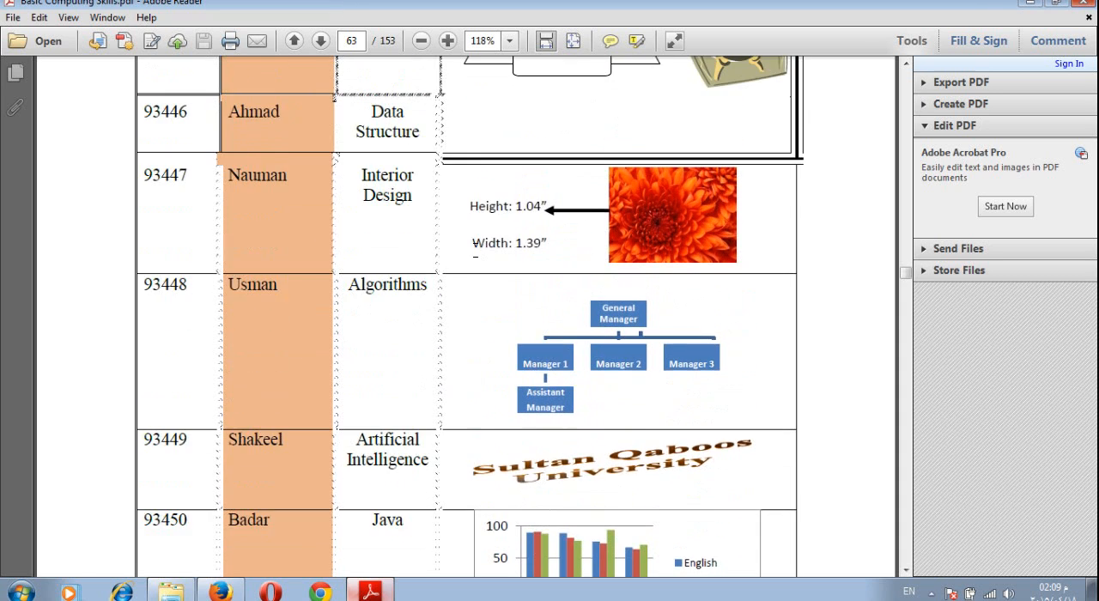
{"action": "scroll", "scroll_direction": "up", "scroll_amount": 3}
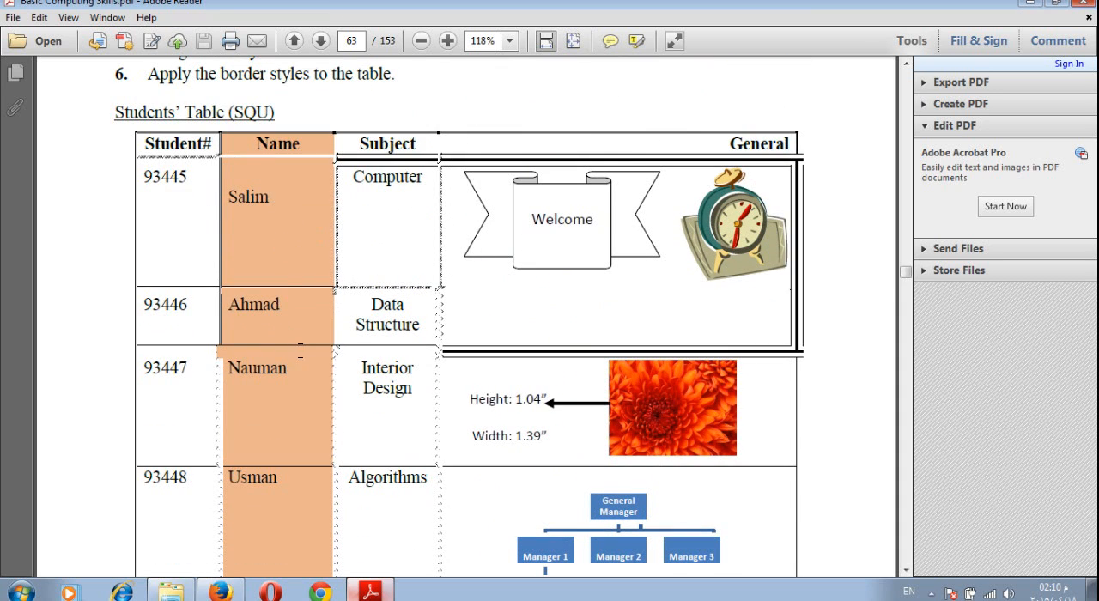
{"action": "scroll", "scroll_direction": "down", "scroll_amount": 3}
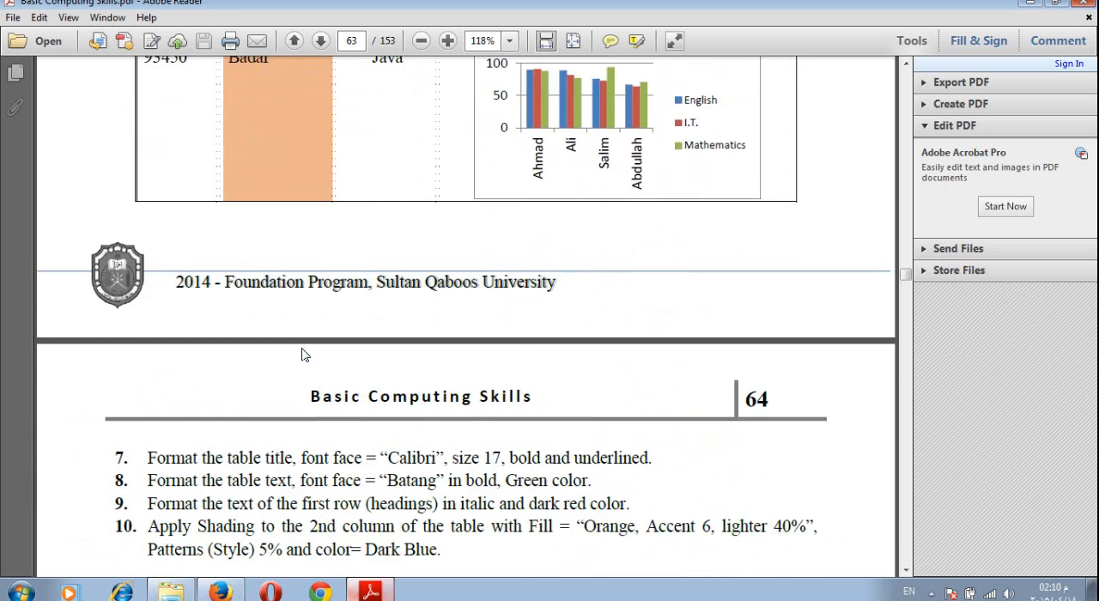
{"action": "scroll", "scroll_direction": "down", "scroll_amount": 3}
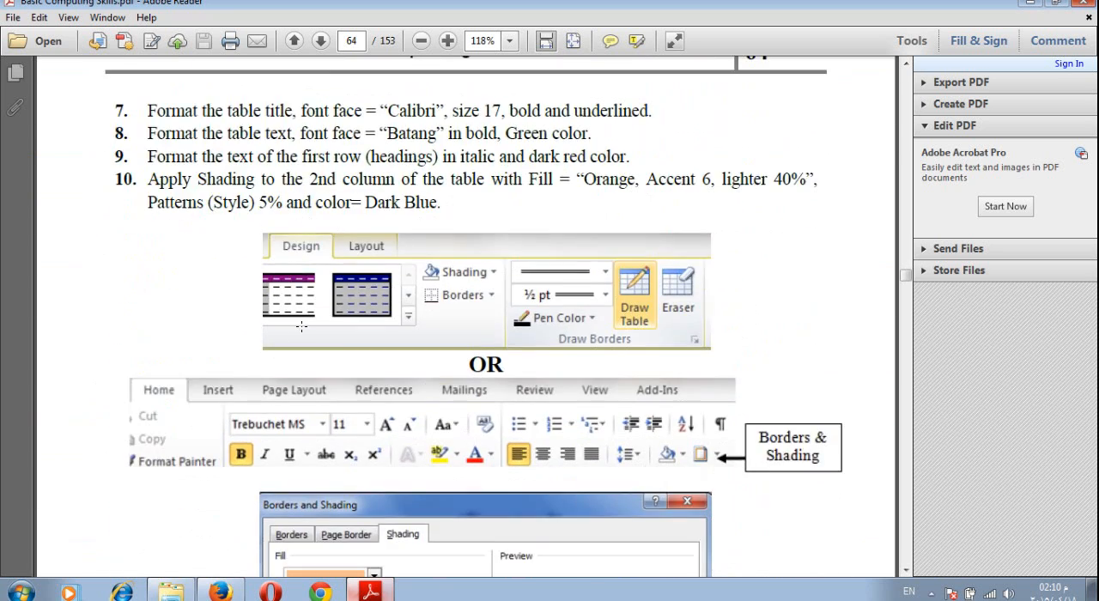
{"action": "scroll", "scroll_direction": "down", "scroll_amount": 3}
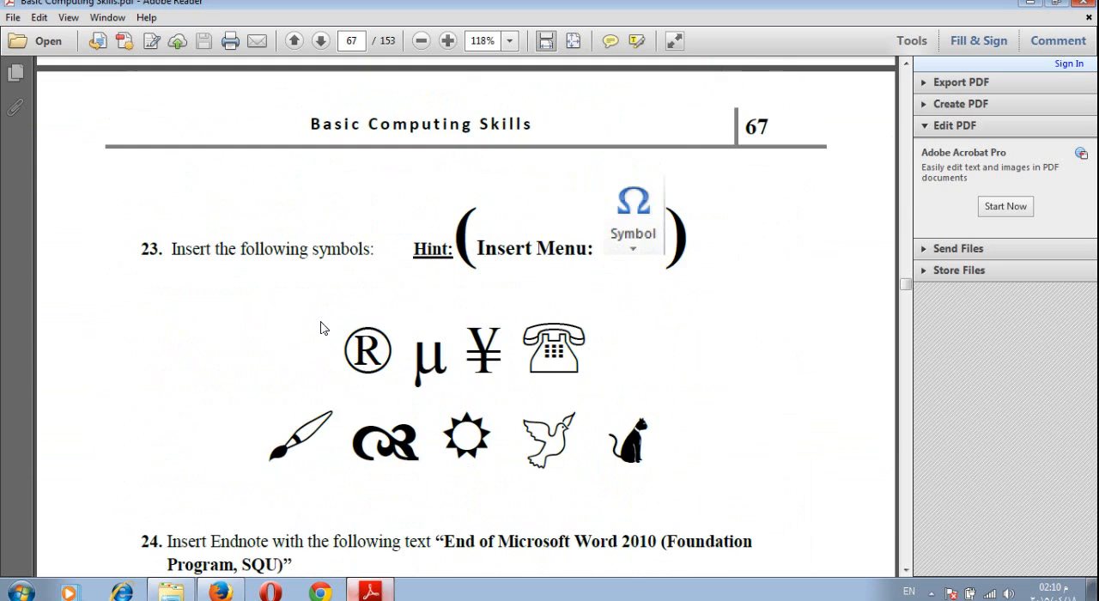
{"action": "scroll", "scroll_direction": "down", "scroll_amount": 3}
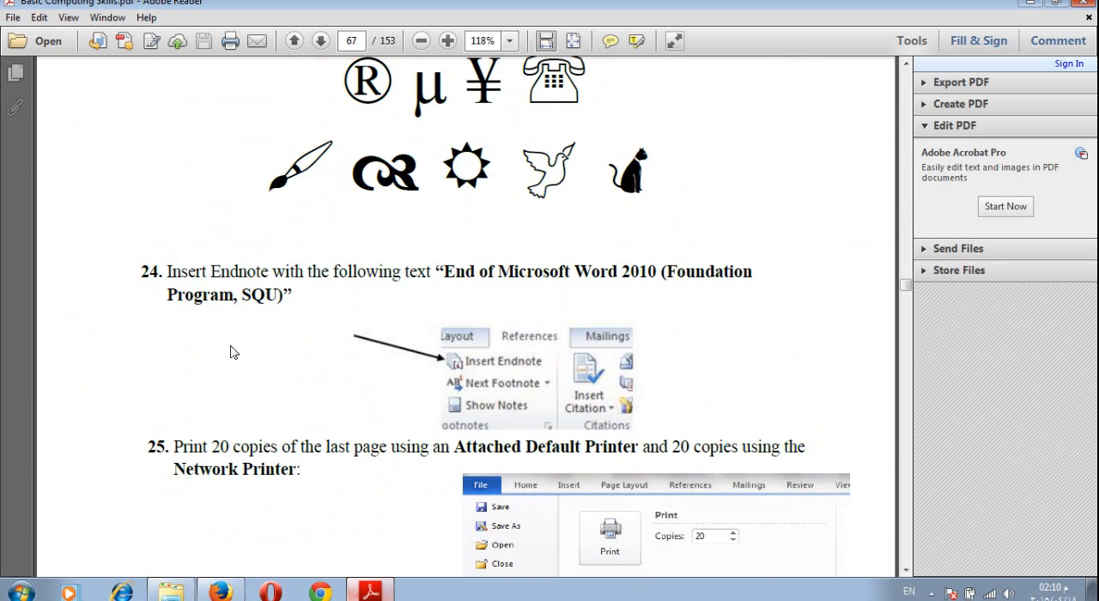
{"action": "scroll", "scroll_direction": "down", "scroll_amount": 3}
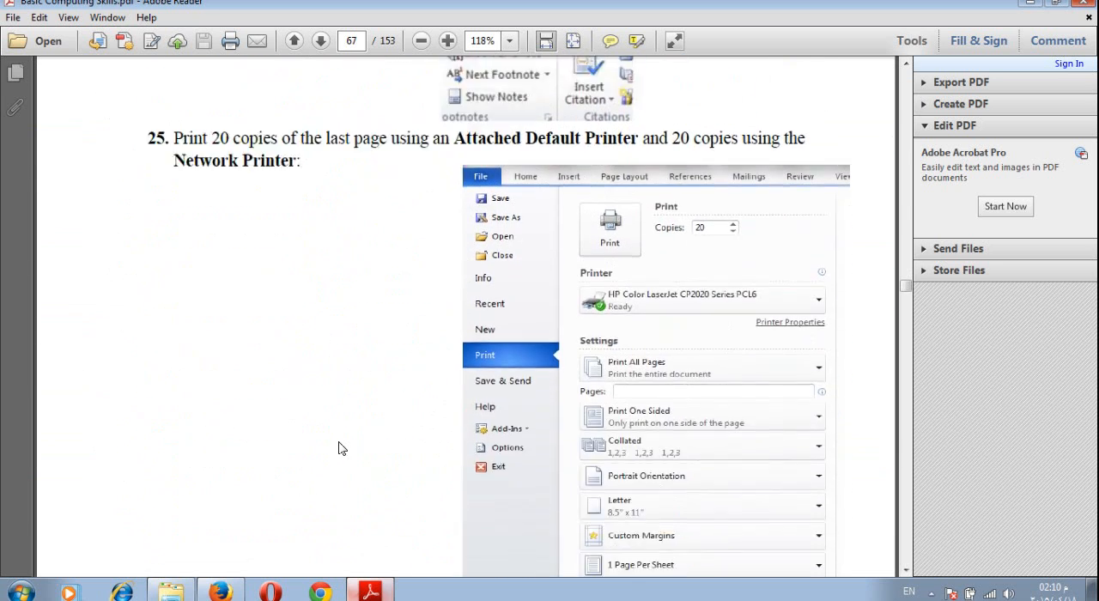
{"action": "scroll", "scroll_direction": "down", "scroll_amount": 3}
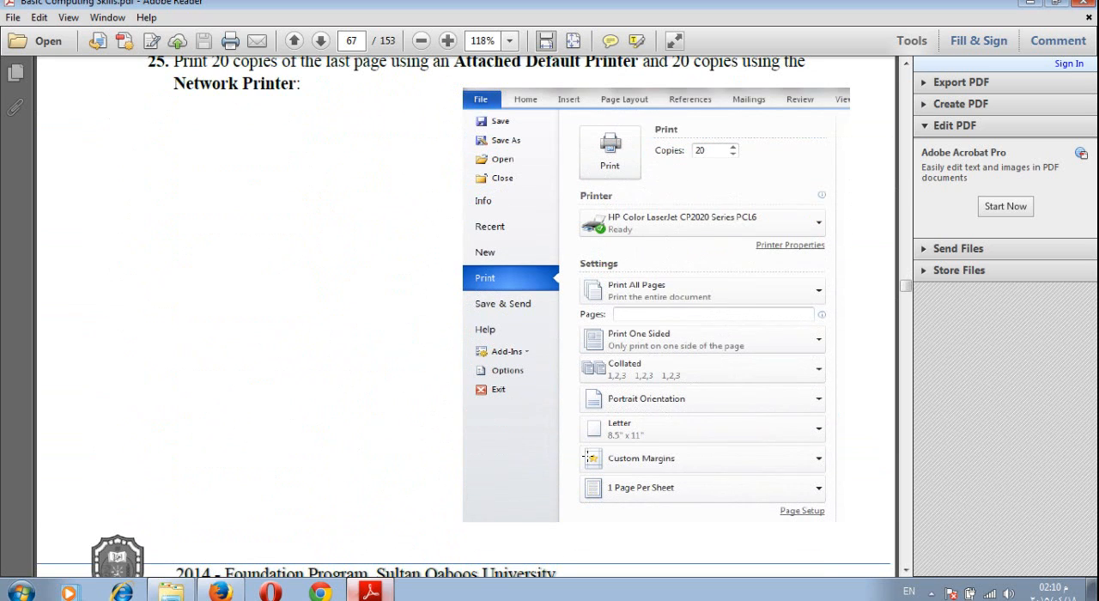
{"action": "mouse_move", "coordinate": [1021, 410]}
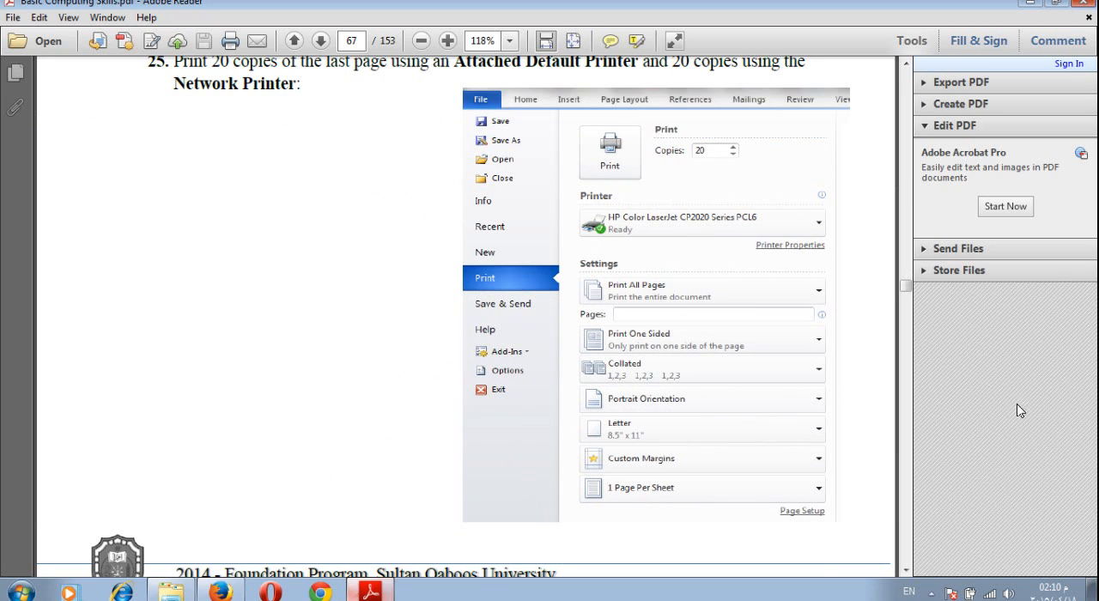
{"action": "scroll", "scroll_direction": "up", "scroll_amount": 3}
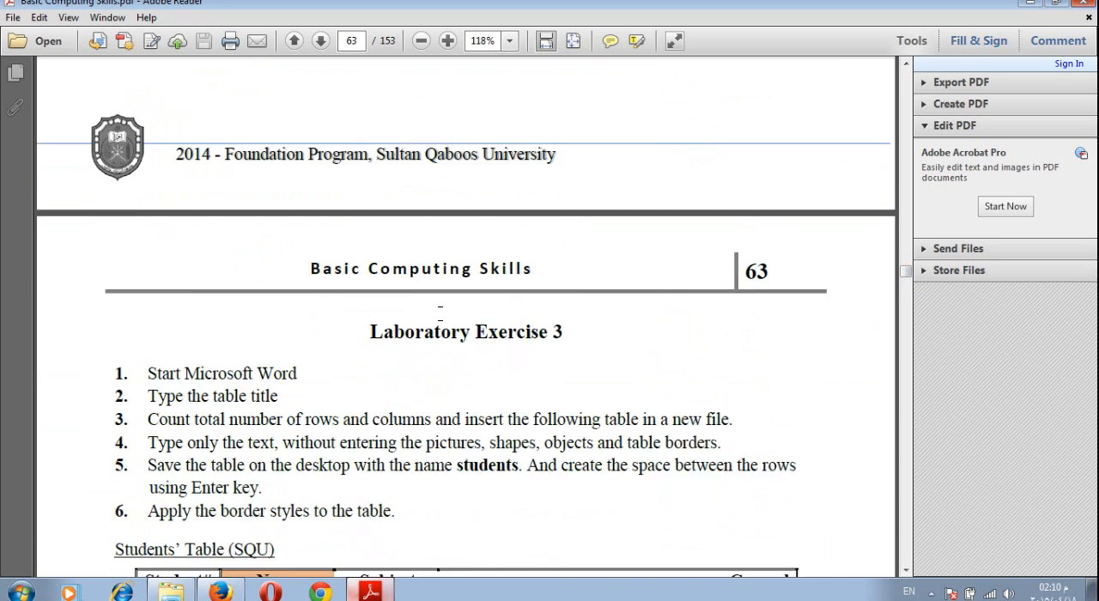
{"action": "scroll", "scroll_direction": "down", "scroll_amount": 3}
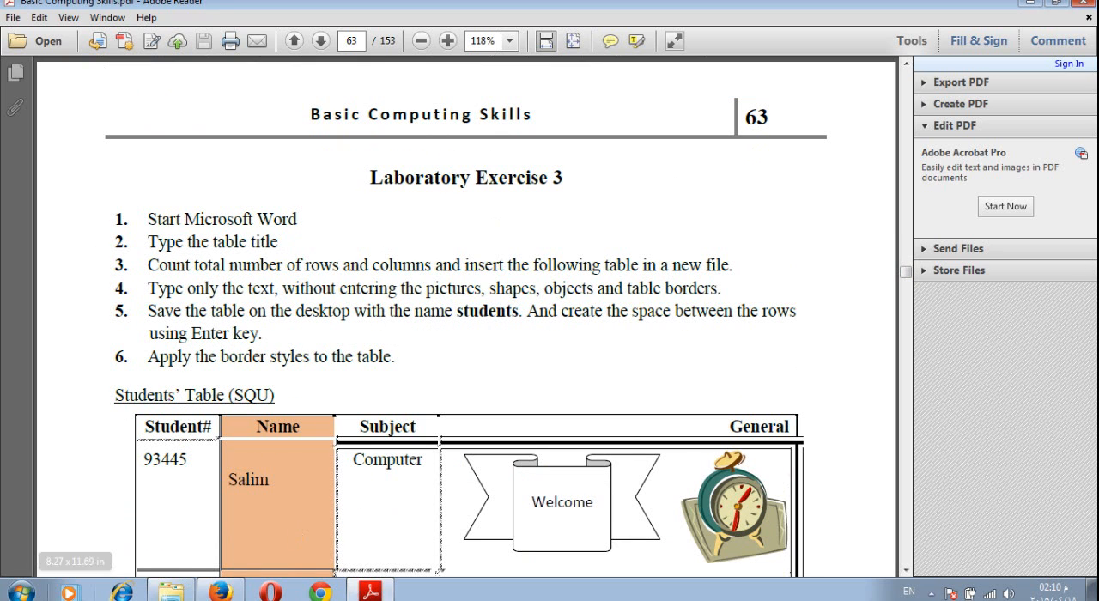
Launch Word 2010 and copy the title Students' Table (SQU) from the PDF into it.
{"action": "left_click", "coordinate": [13, 590]}
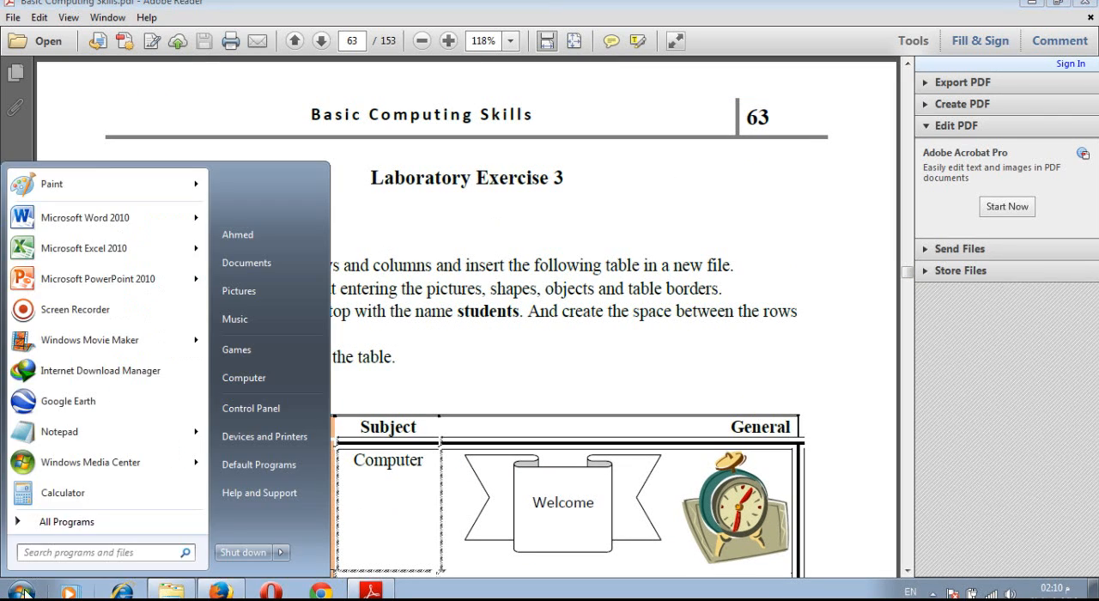
{"action": "mouse_move", "coordinate": [86, 217]}
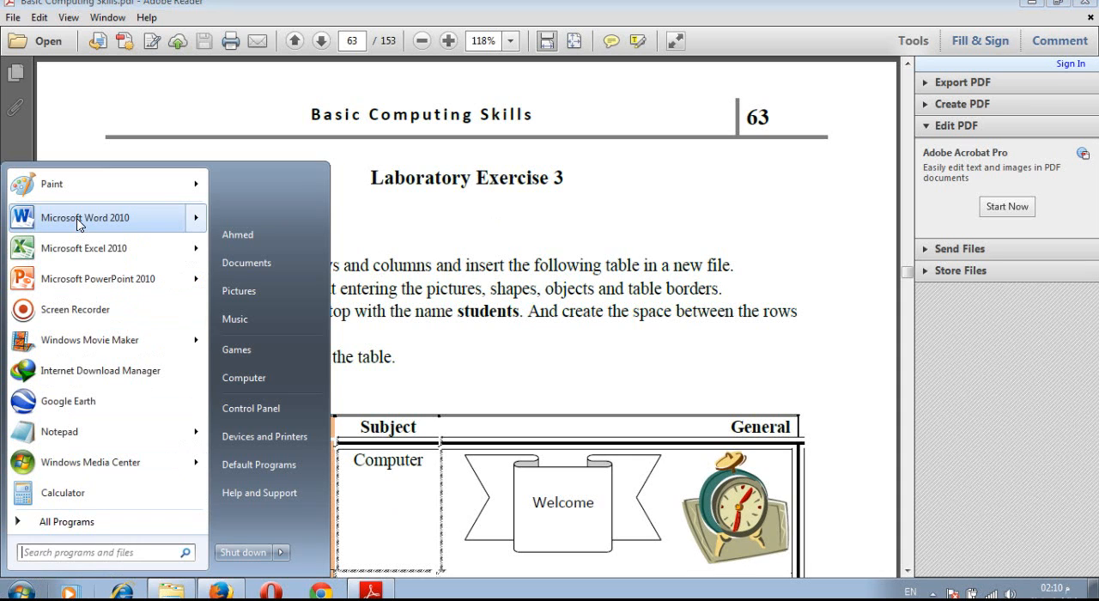
{"action": "left_click", "coordinate": [84, 217]}
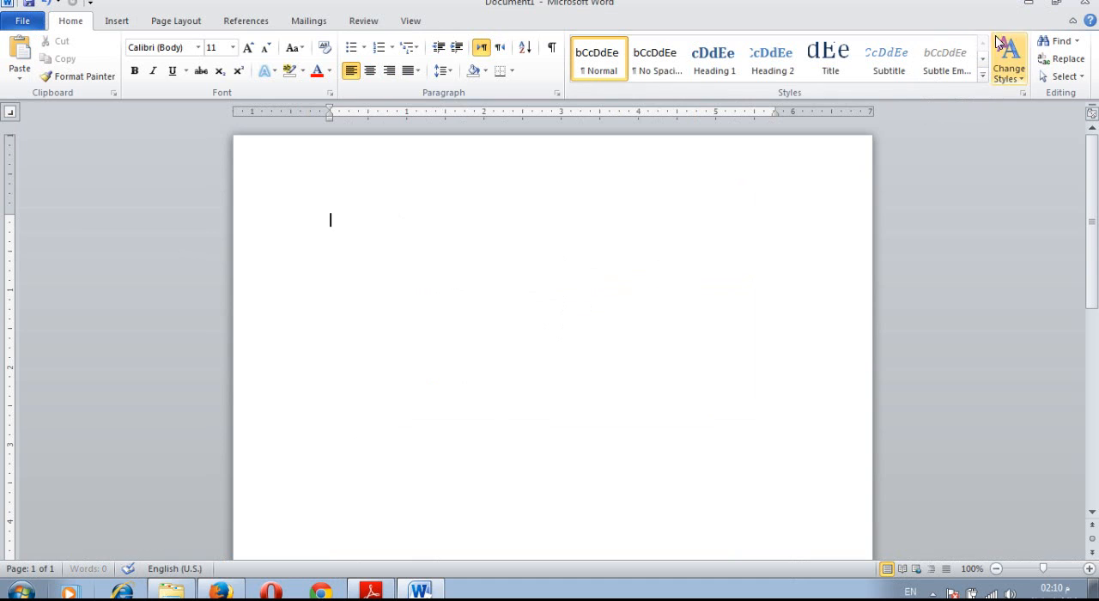
{"action": "left_click", "coordinate": [370, 589]}
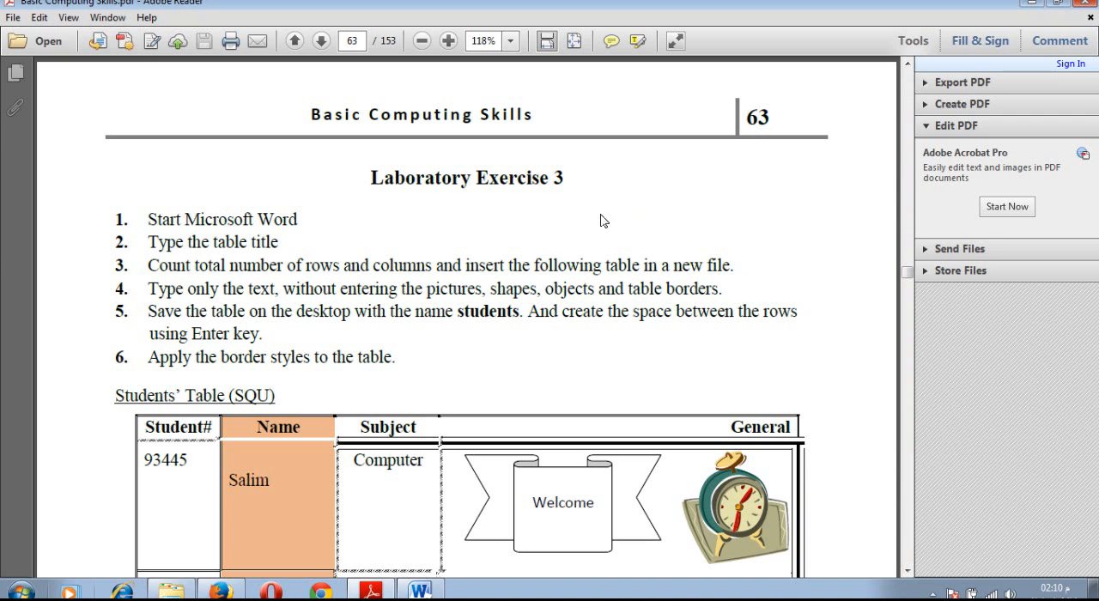
{"action": "scroll", "scroll_direction": "down", "scroll_amount": 3}
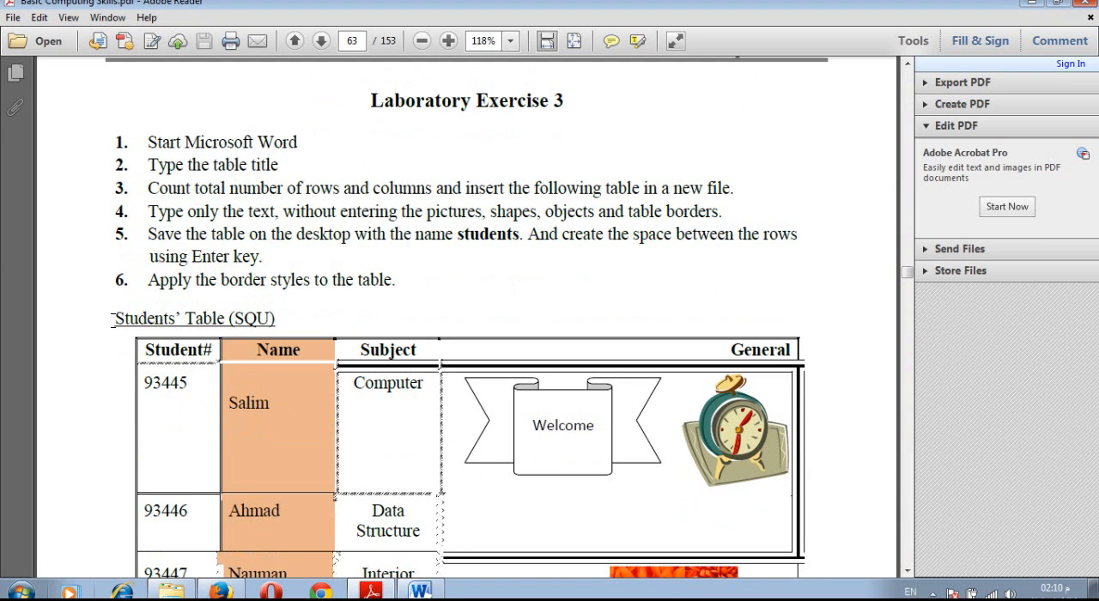
{"action": "double_click", "coordinate": [193, 319]}
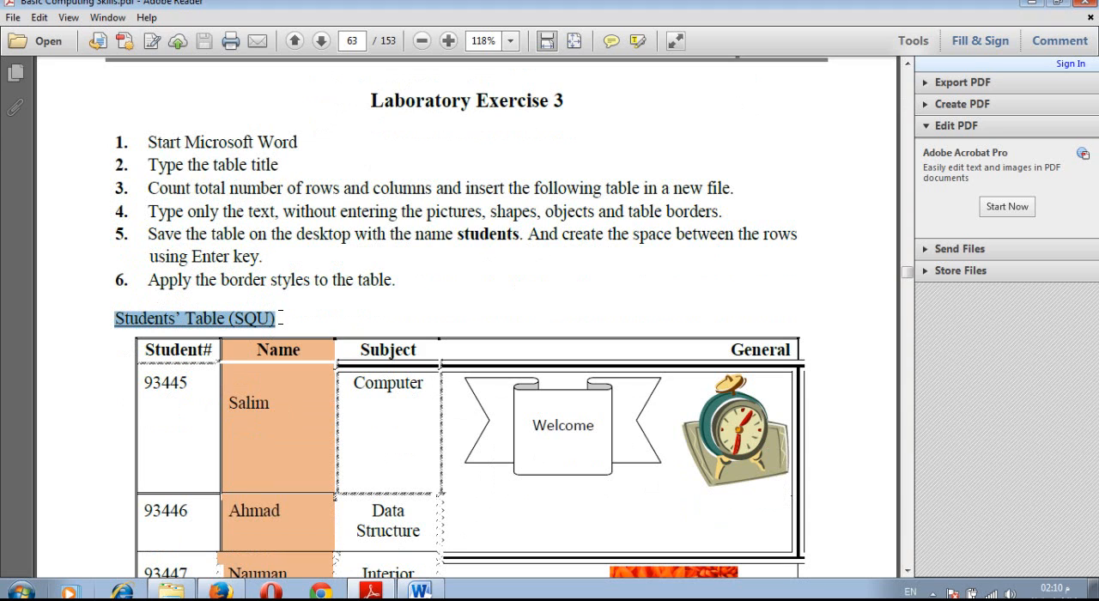
{"action": "mouse_move", "coordinate": [371, 589]}
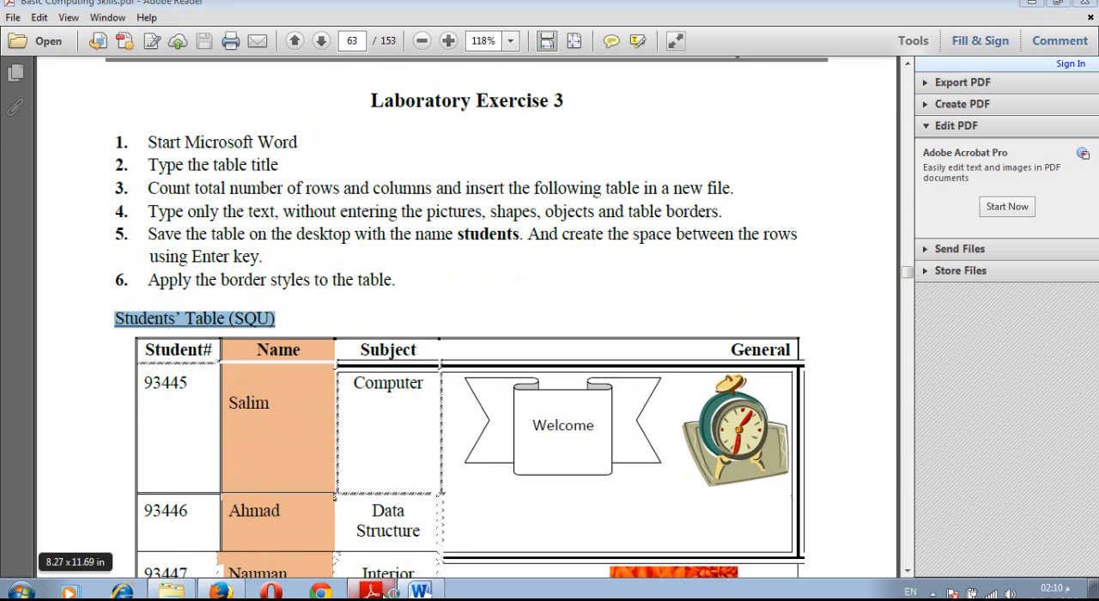
{"action": "left_click", "coordinate": [419, 590]}
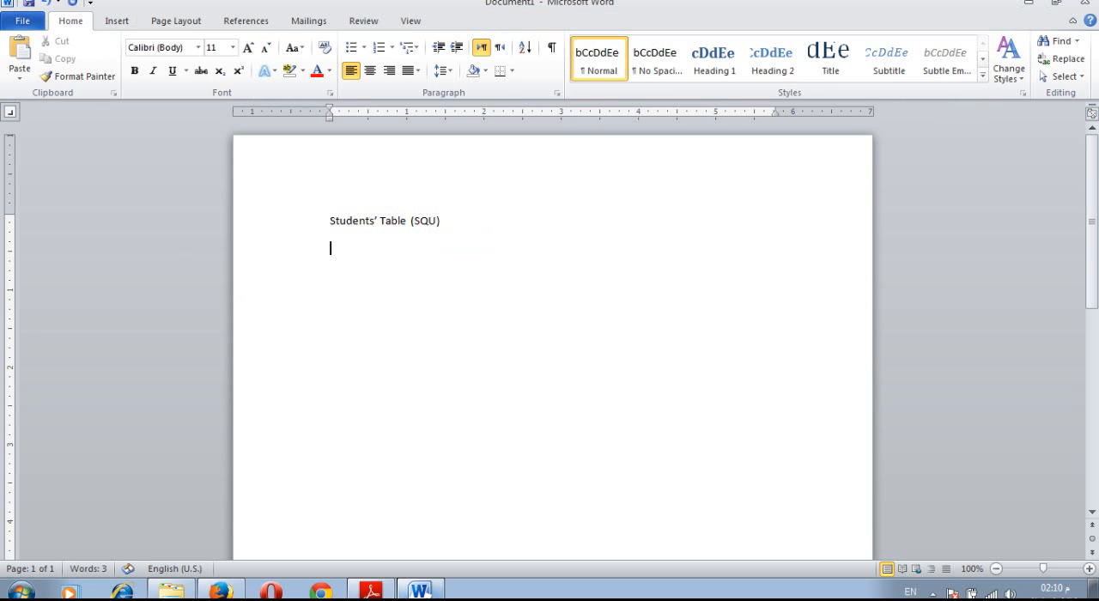
{"action": "left_click", "coordinate": [369, 590]}
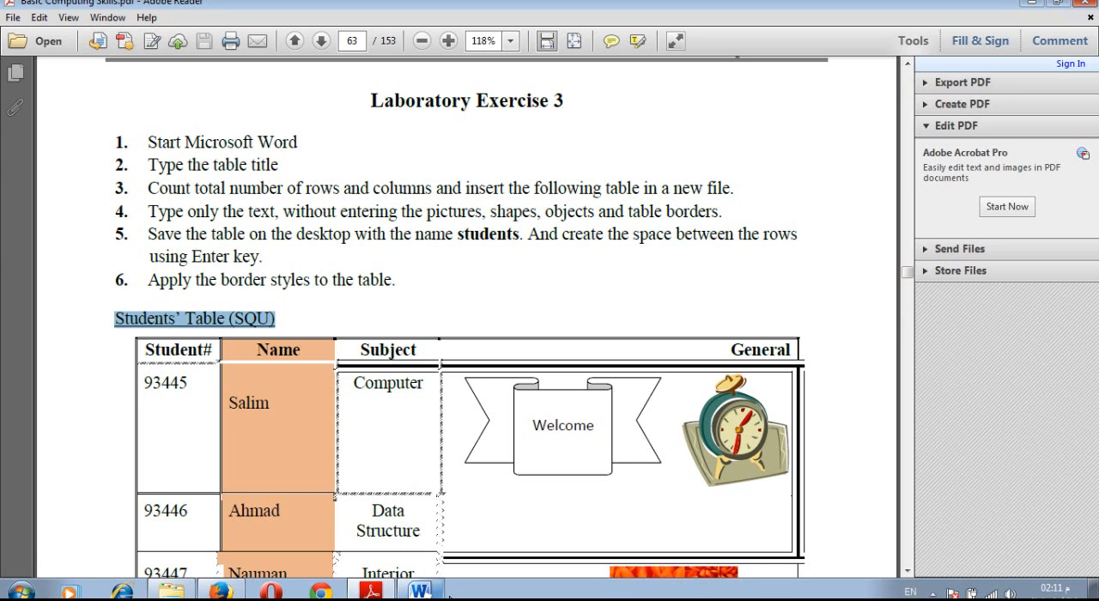
Check the PDF student table down to row 93450, then return to Word.
{"action": "left_click", "coordinate": [420, 589]}
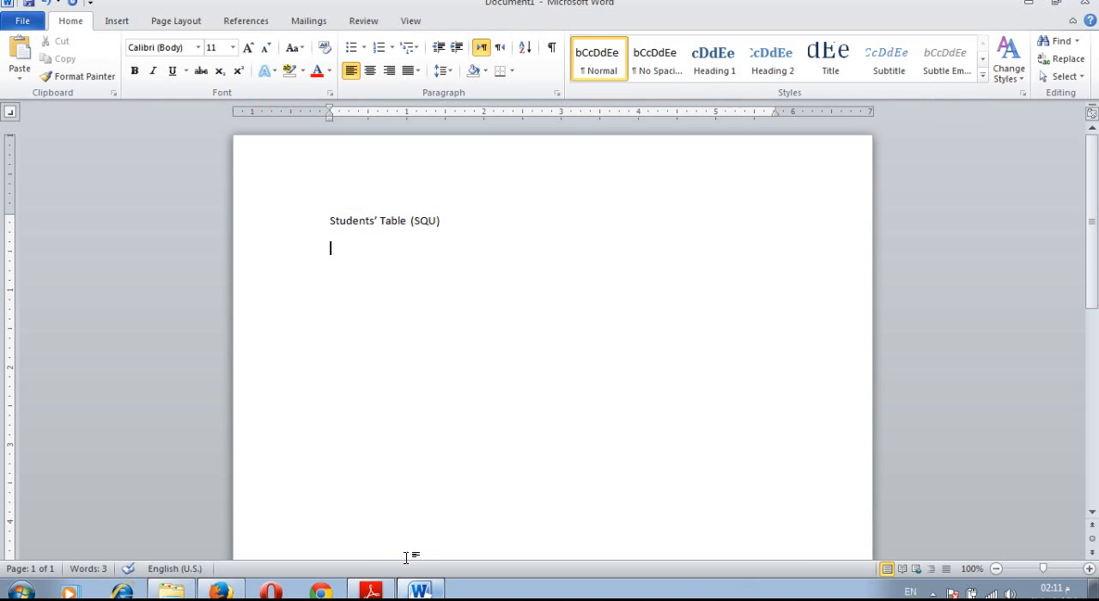
{"action": "left_click", "coordinate": [369, 589]}
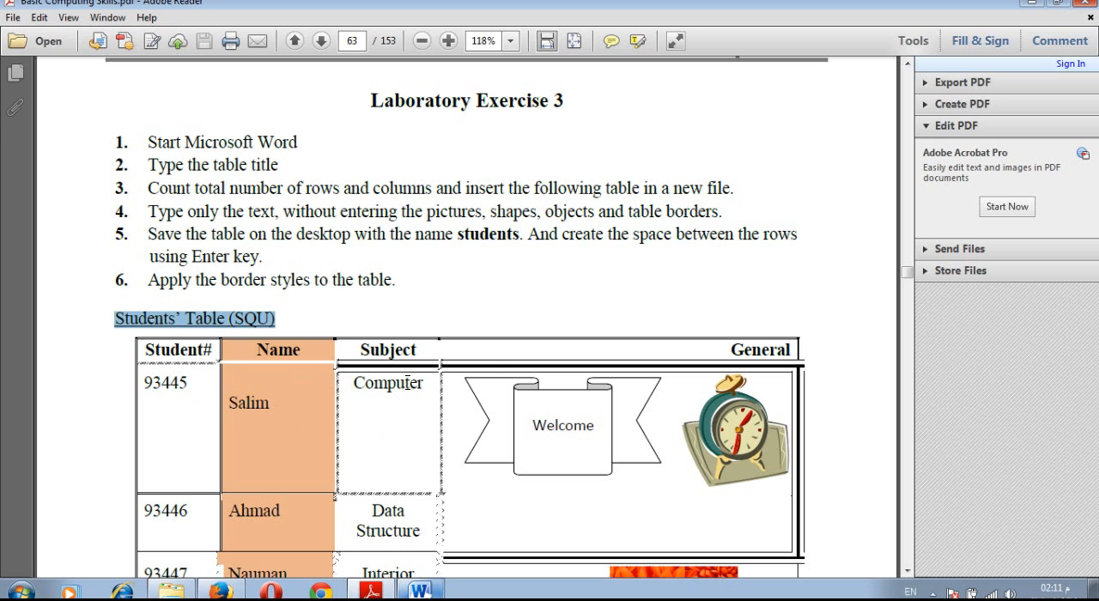
{"action": "mouse_move", "coordinate": [326, 427]}
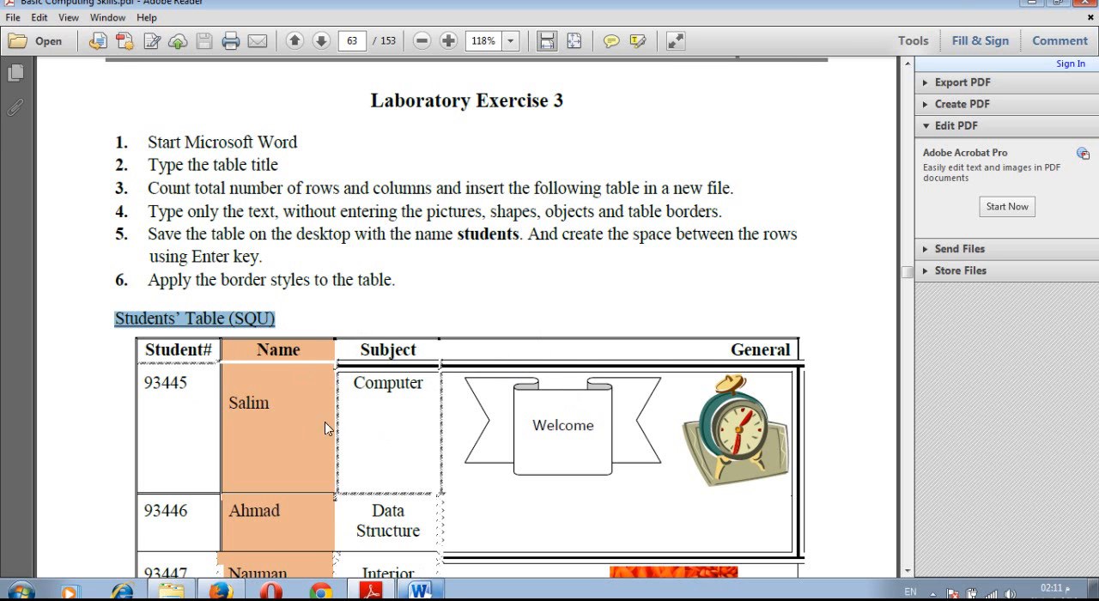
{"action": "scroll", "scroll_direction": "down", "scroll_amount": 3}
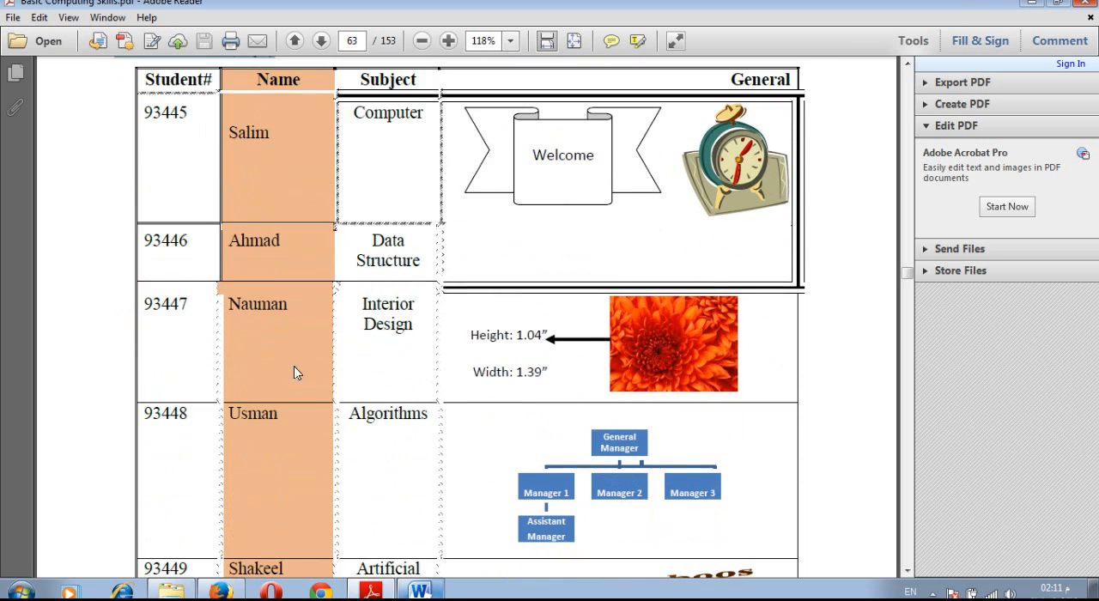
{"action": "mouse_move", "coordinate": [167, 165]}
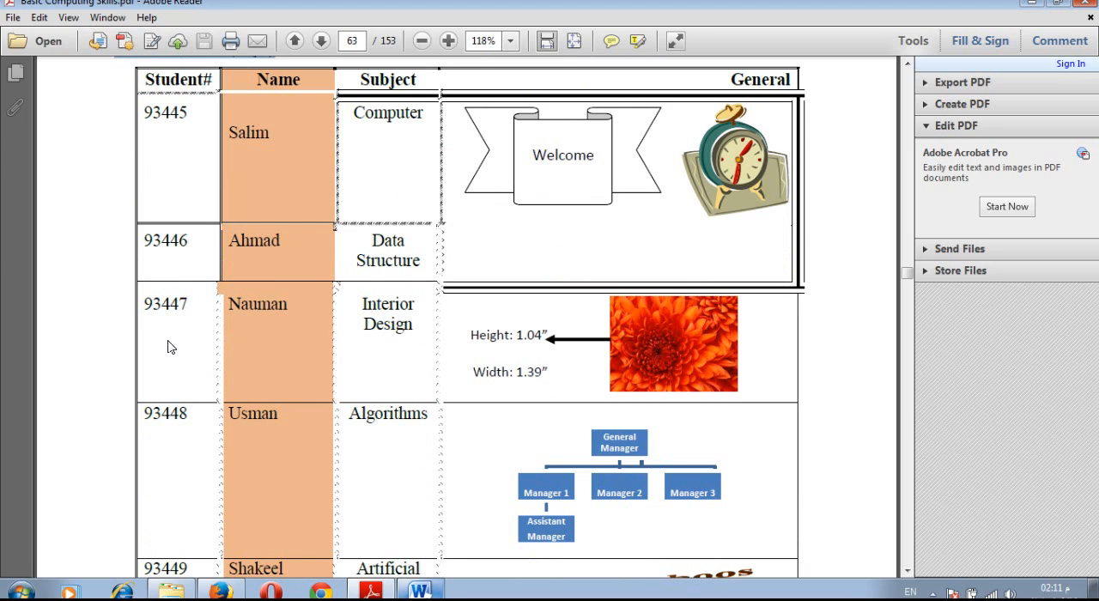
{"action": "double_click", "coordinate": [178, 413]}
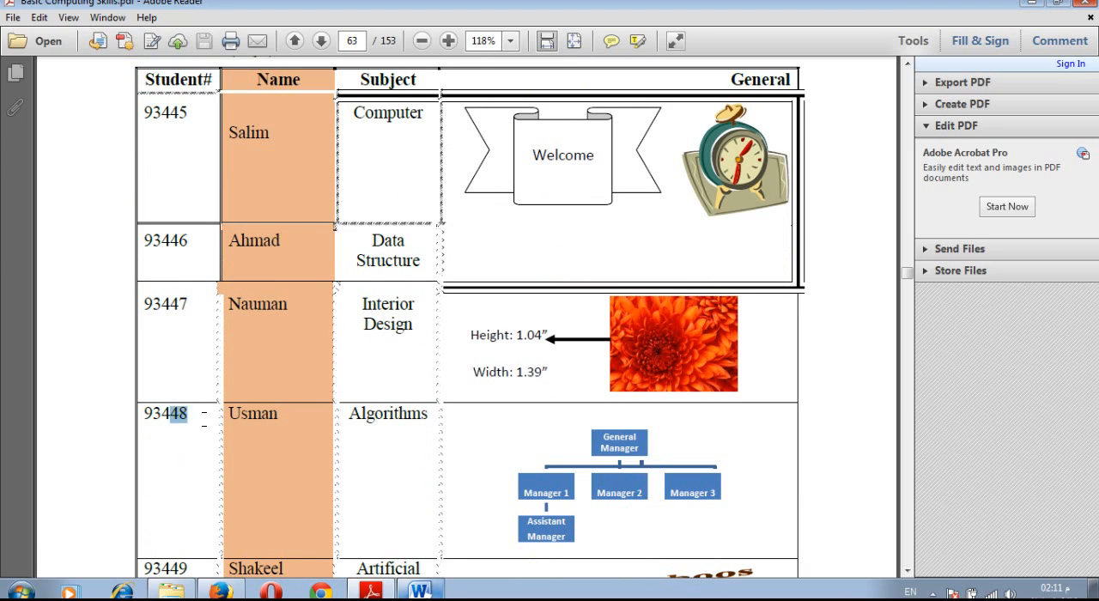
{"action": "scroll", "scroll_direction": "down", "scroll_amount": 3}
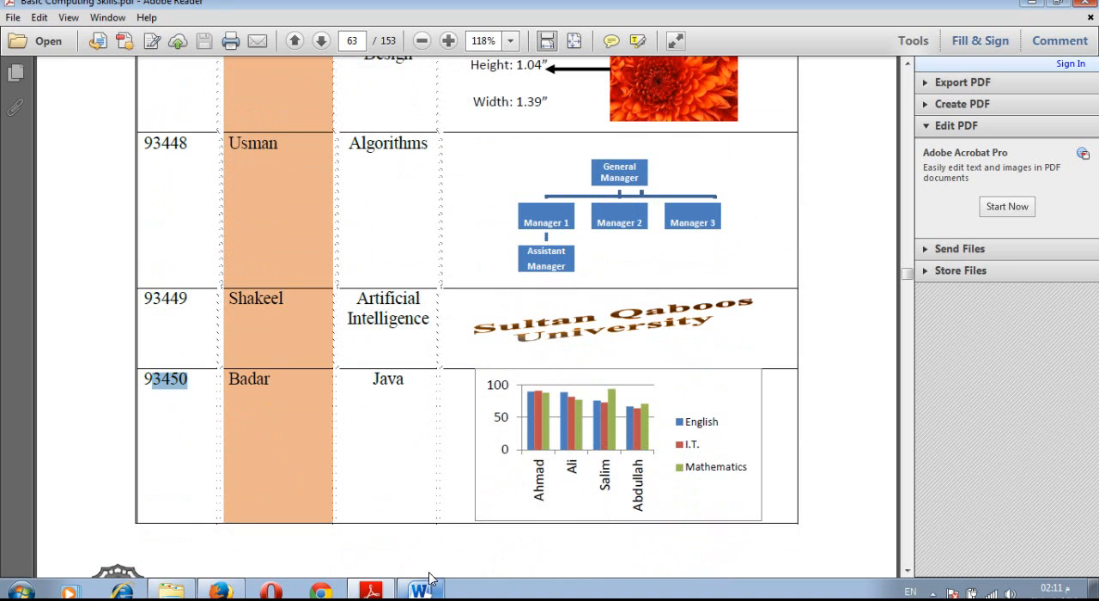
{"action": "left_click", "coordinate": [420, 589]}
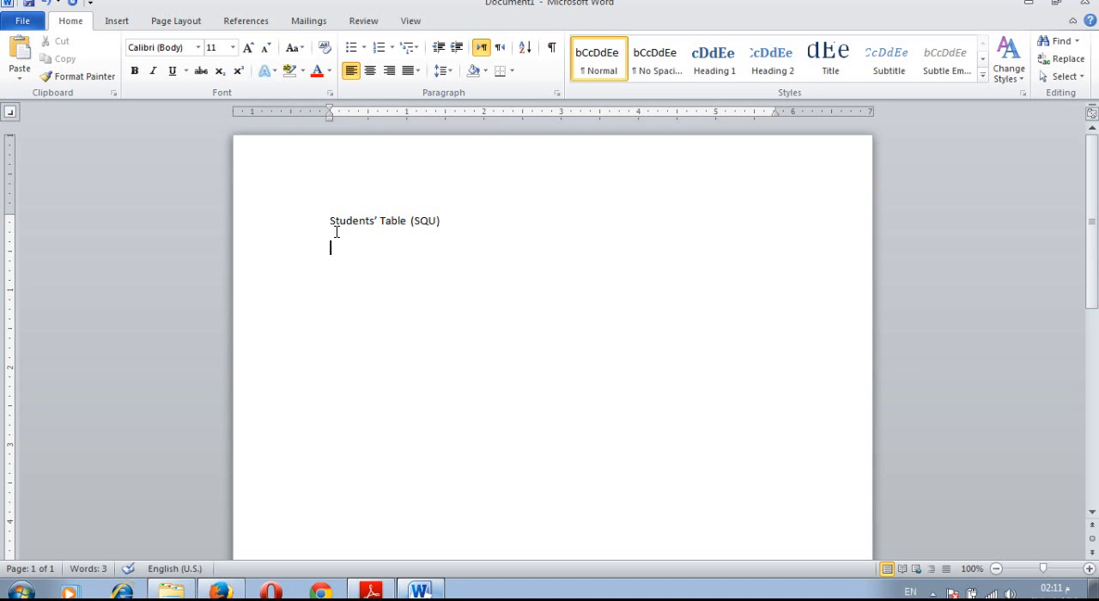
Insert an empty four-column, seven-row table under the title.
{"action": "left_click", "coordinate": [116, 20]}
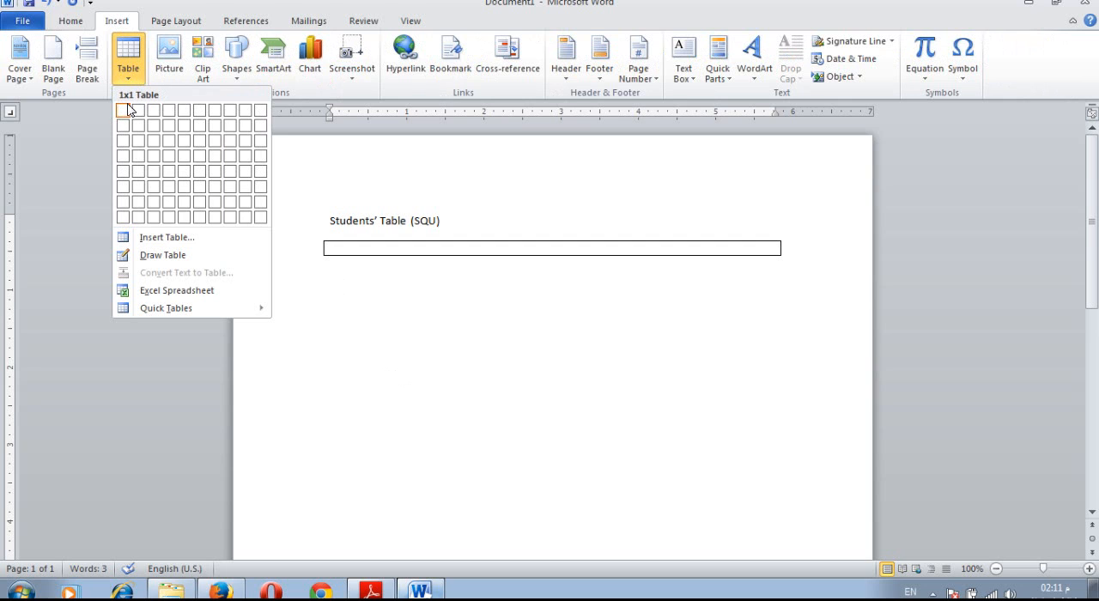
{"action": "mouse_move", "coordinate": [166, 110]}
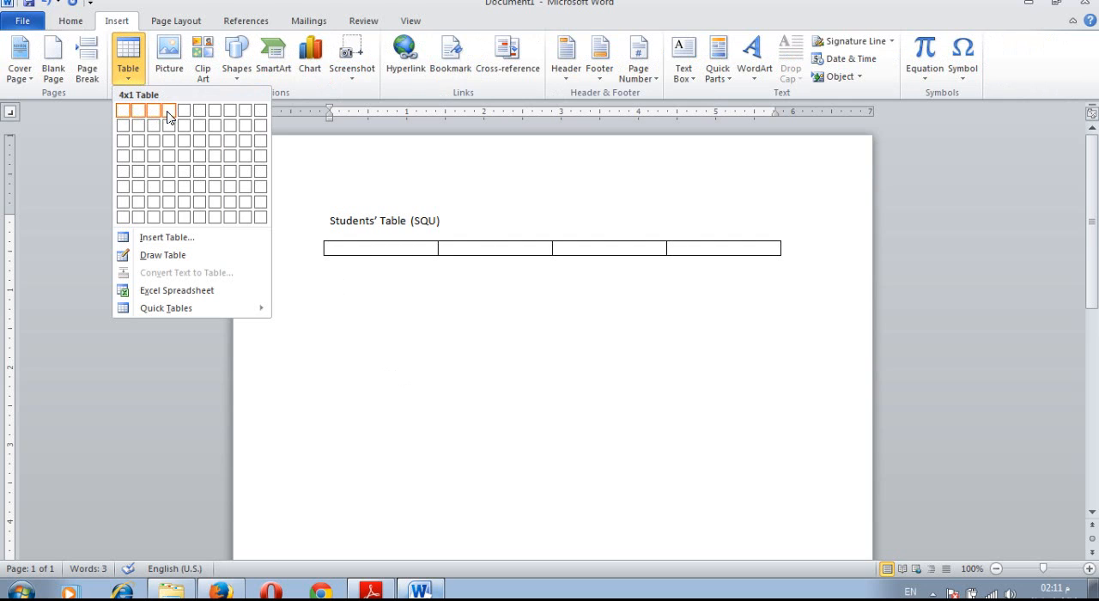
{"action": "mouse_move", "coordinate": [169, 124]}
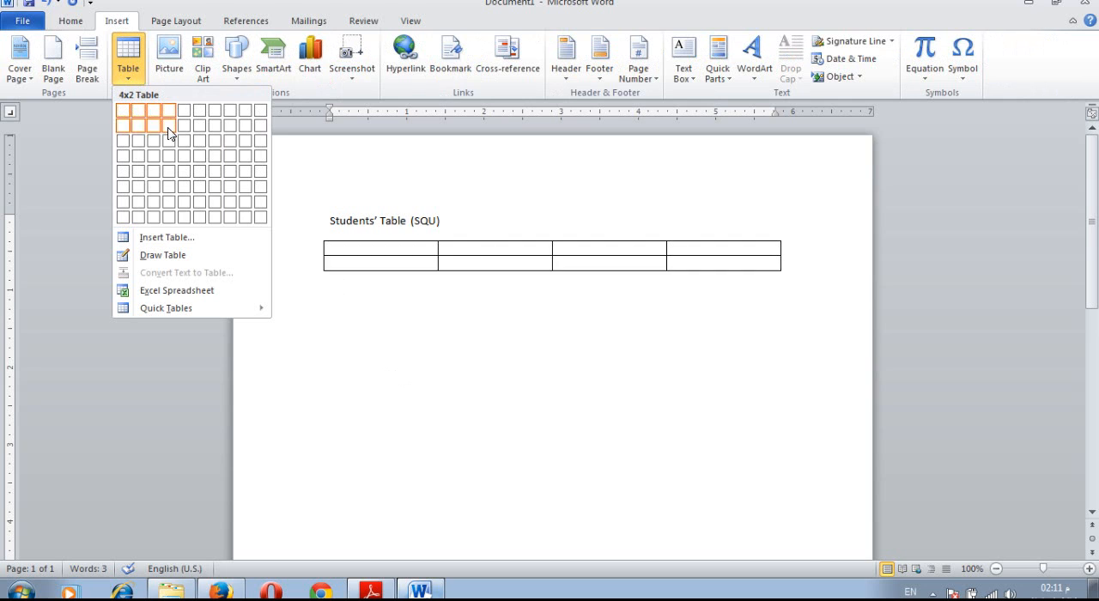
{"action": "mouse_move", "coordinate": [170, 195]}
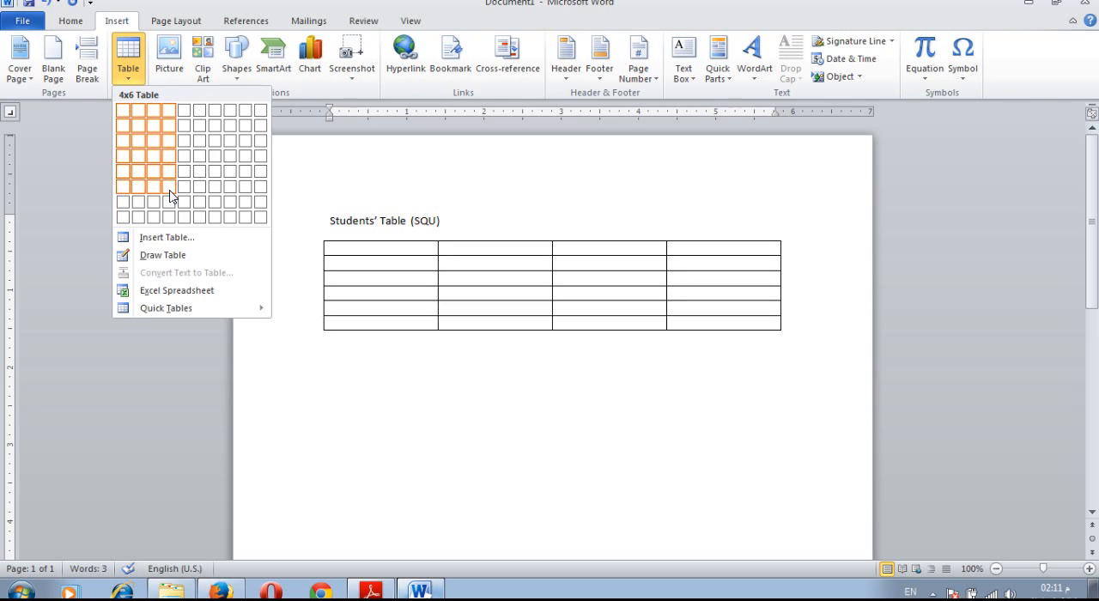
{"action": "mouse_move", "coordinate": [171, 205]}
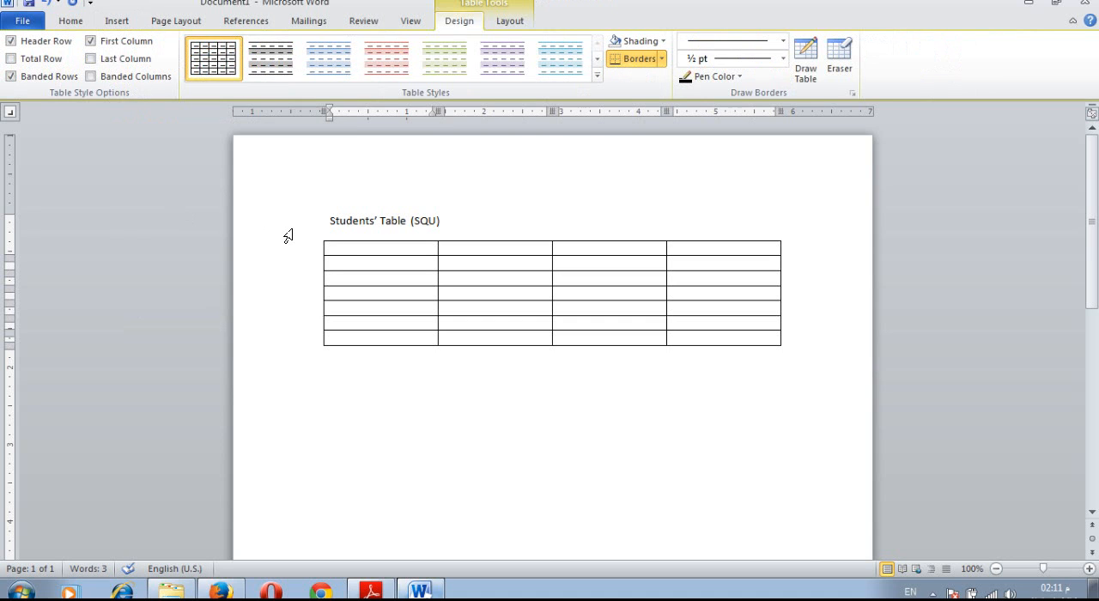
{"action": "left_click", "coordinate": [419, 590]}
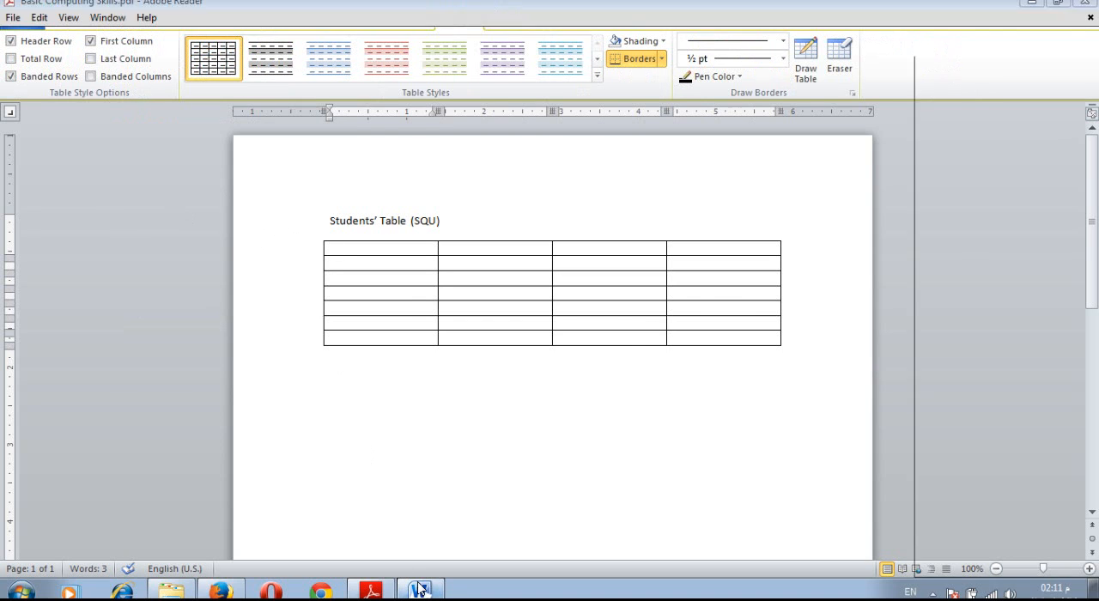
Reread the Laboratory Exercise 3 instructions on page 63, then return to Word.
{"action": "left_click", "coordinate": [370, 590]}
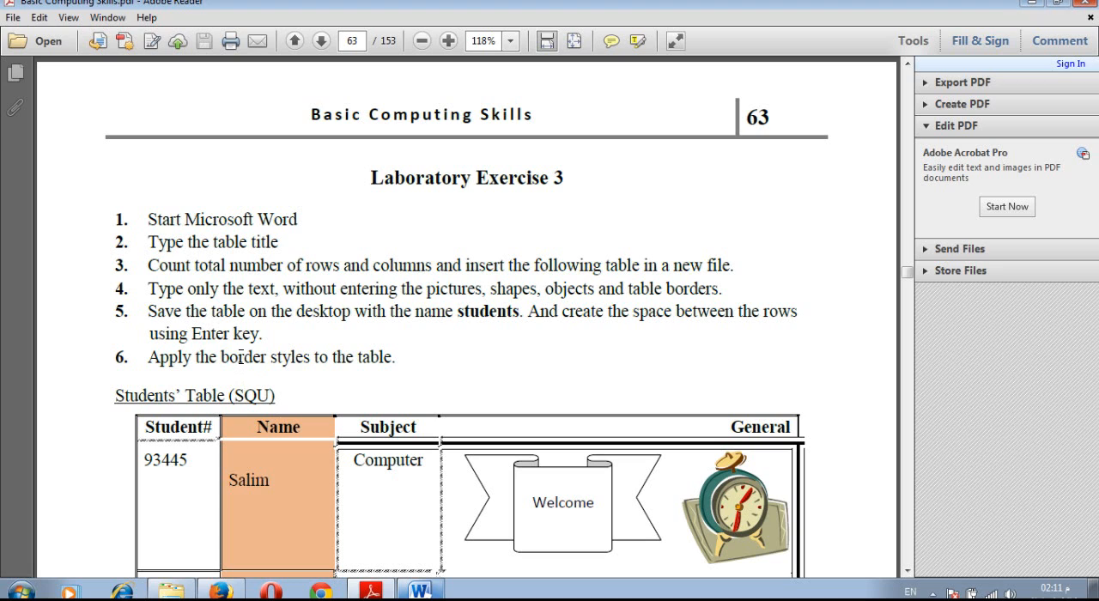
{"action": "mouse_move", "coordinate": [518, 380]}
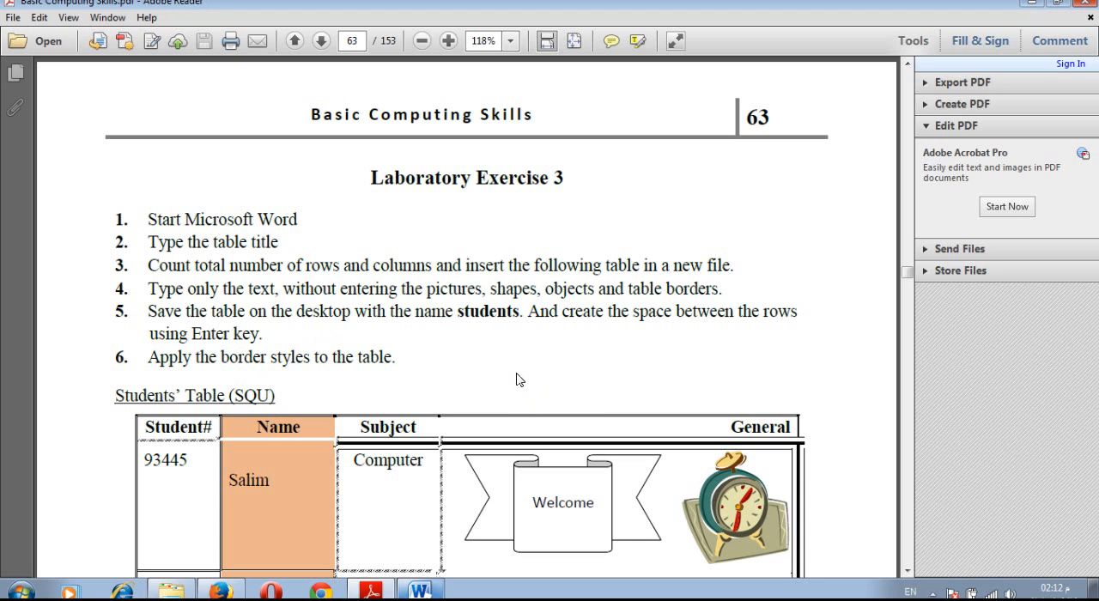
{"action": "double_click", "coordinate": [480, 311]}
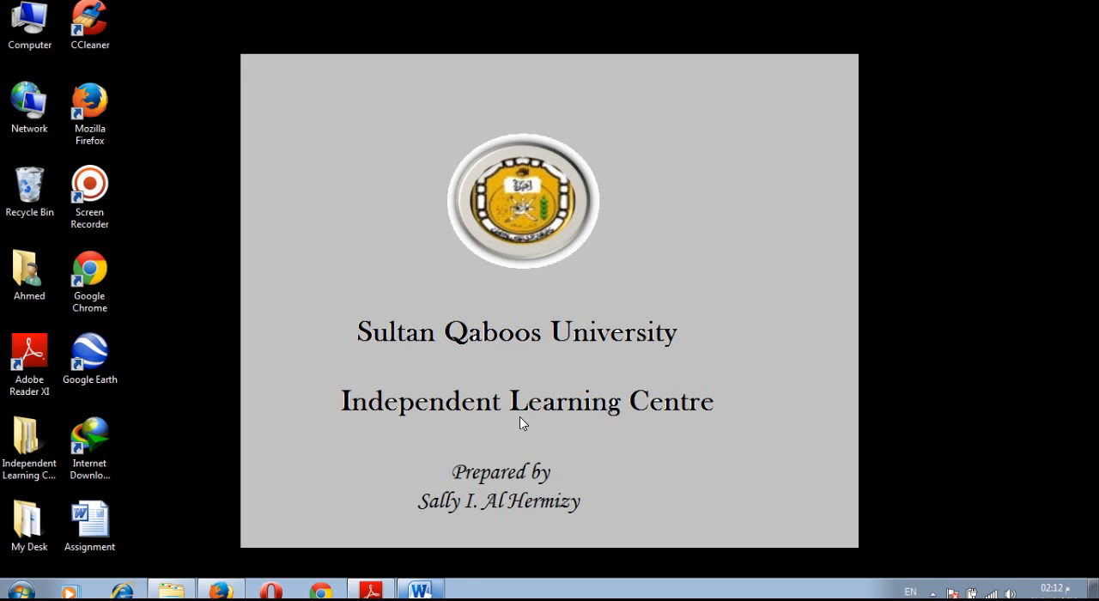
{"action": "left_click", "coordinate": [419, 589]}
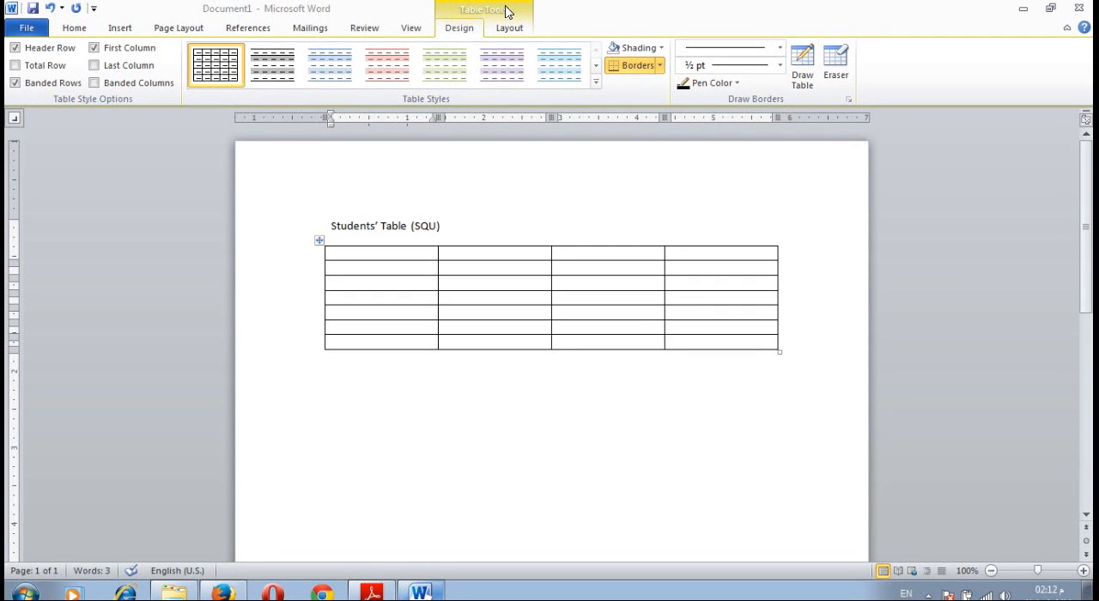
{"action": "mouse_move", "coordinate": [495, 35]}
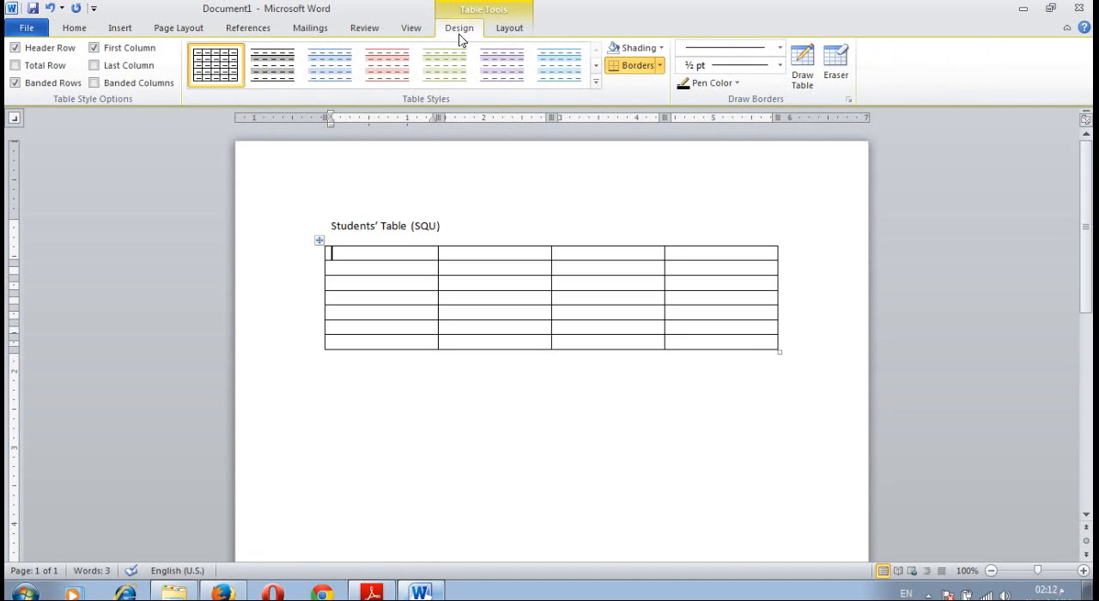
{"action": "mouse_move", "coordinate": [425, 107]}
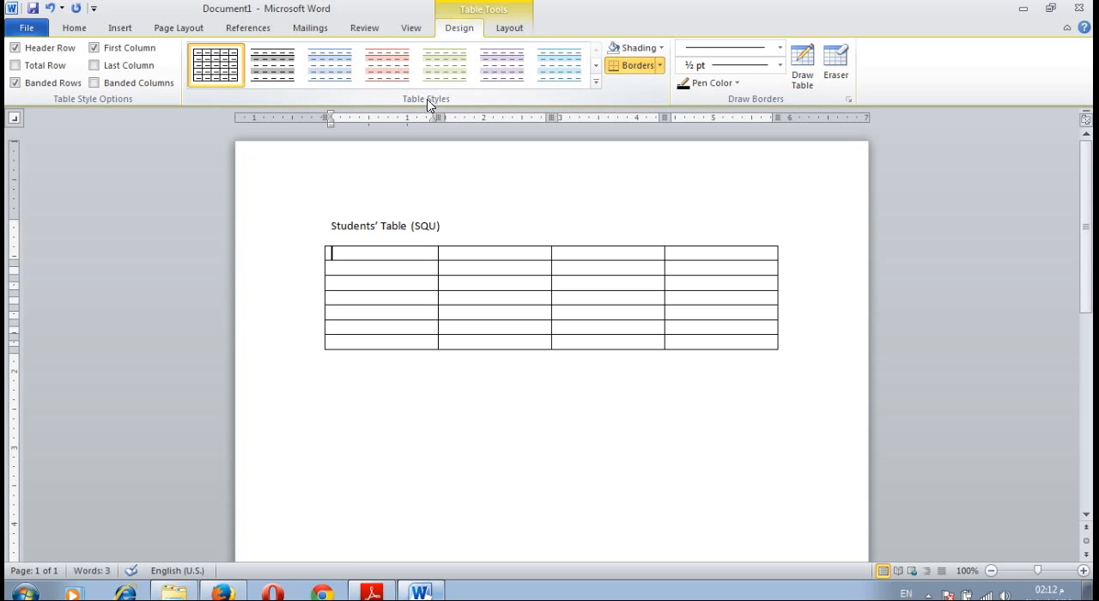
{"action": "mouse_move", "coordinate": [631, 47]}
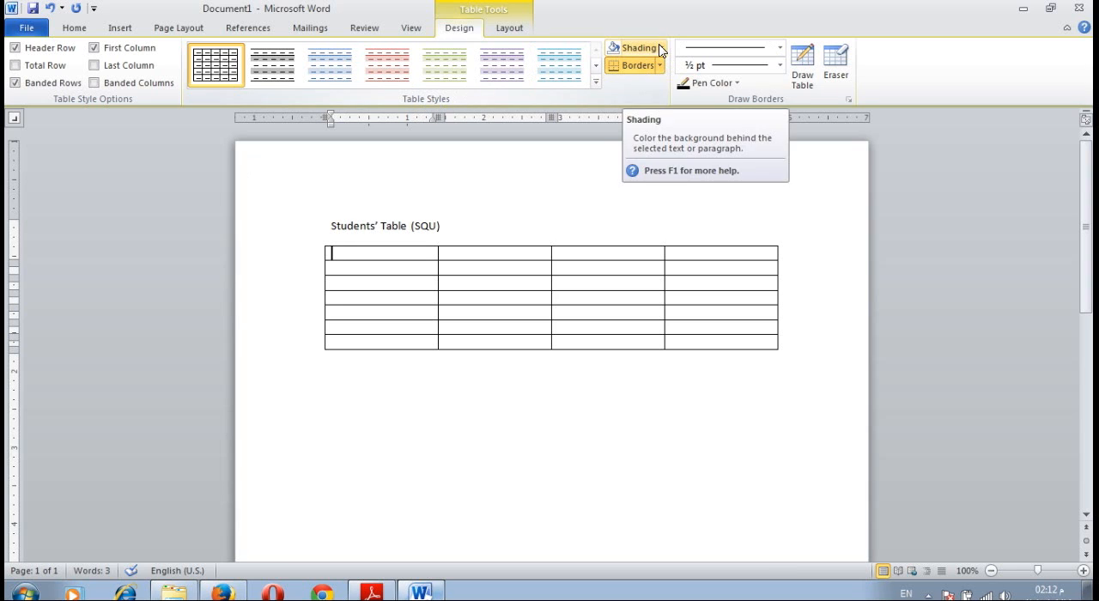
Browse the table shading colours without applying one, then show the border options.
{"action": "left_click", "coordinate": [636, 47]}
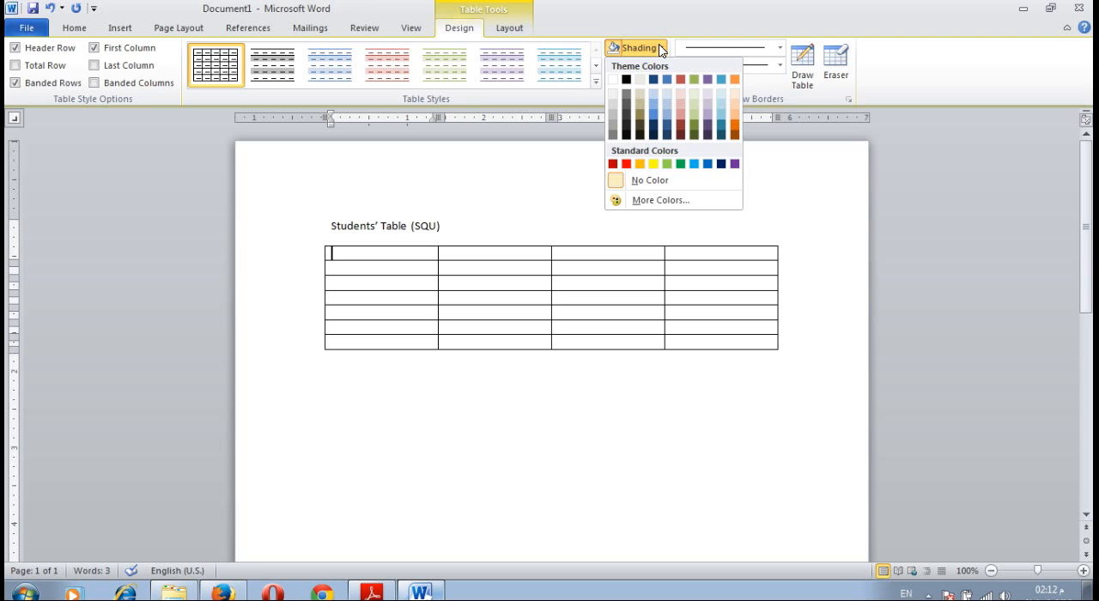
{"action": "left_click", "coordinate": [635, 65]}
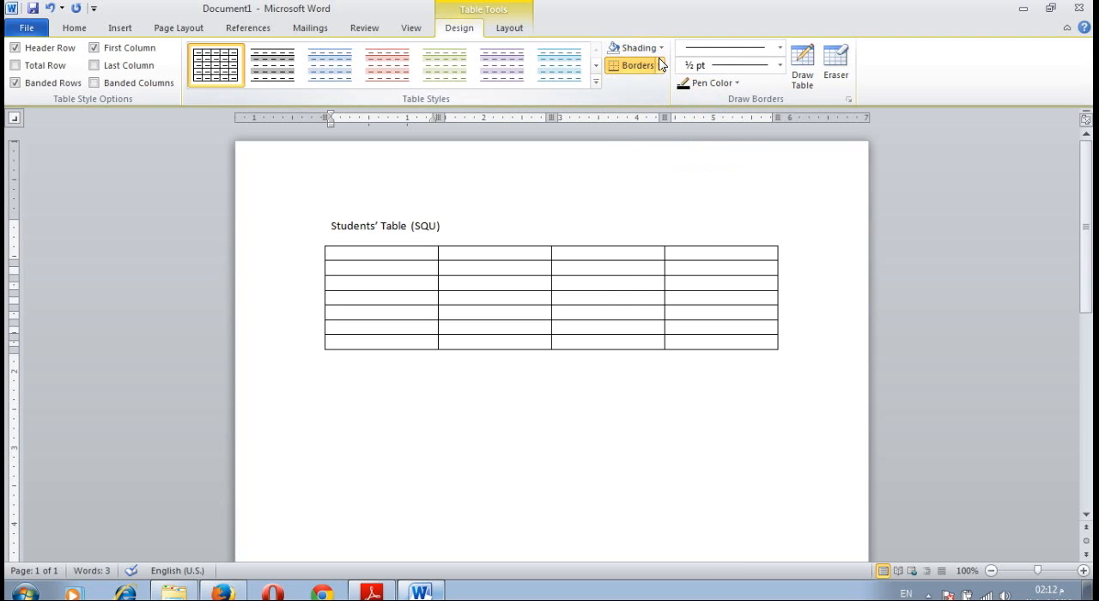
{"action": "left_click", "coordinate": [638, 64]}
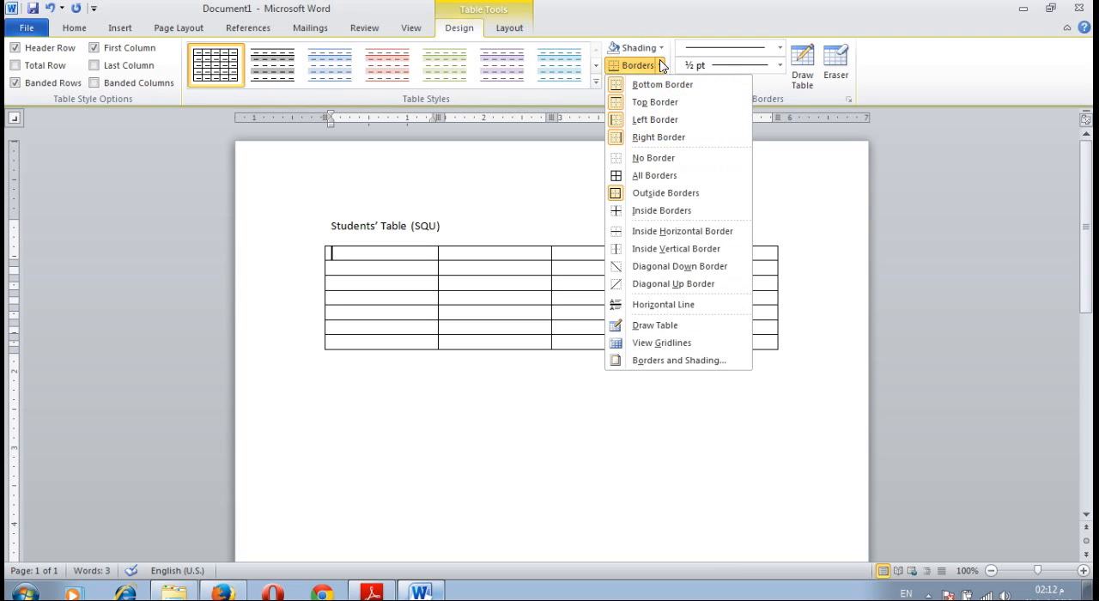
{"action": "mouse_move", "coordinate": [654, 101]}
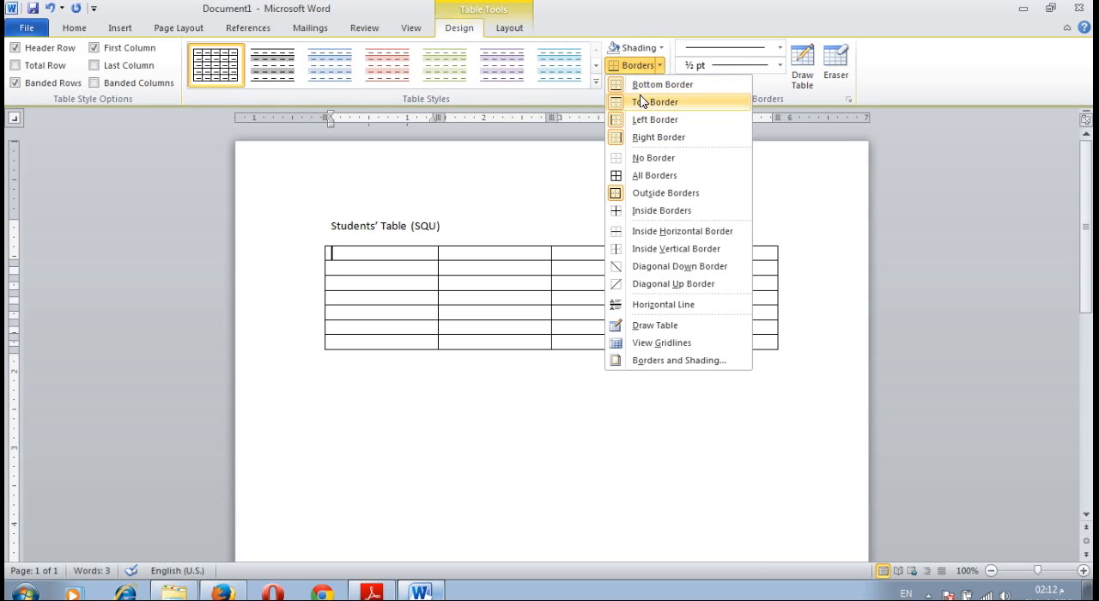
{"action": "mouse_move", "coordinate": [678, 119]}
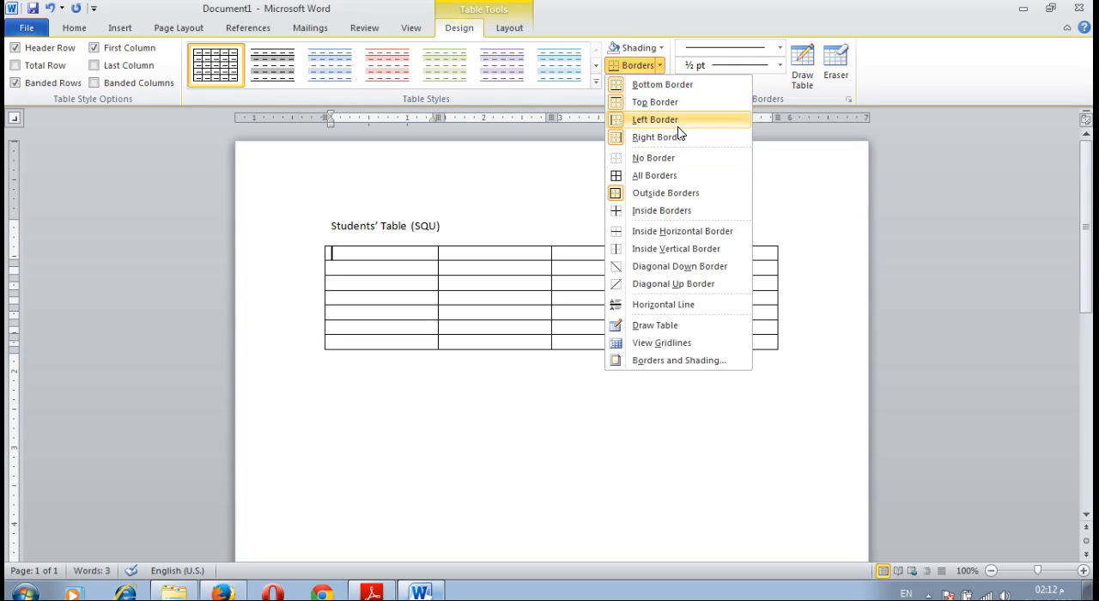
{"action": "mouse_move", "coordinate": [673, 176]}
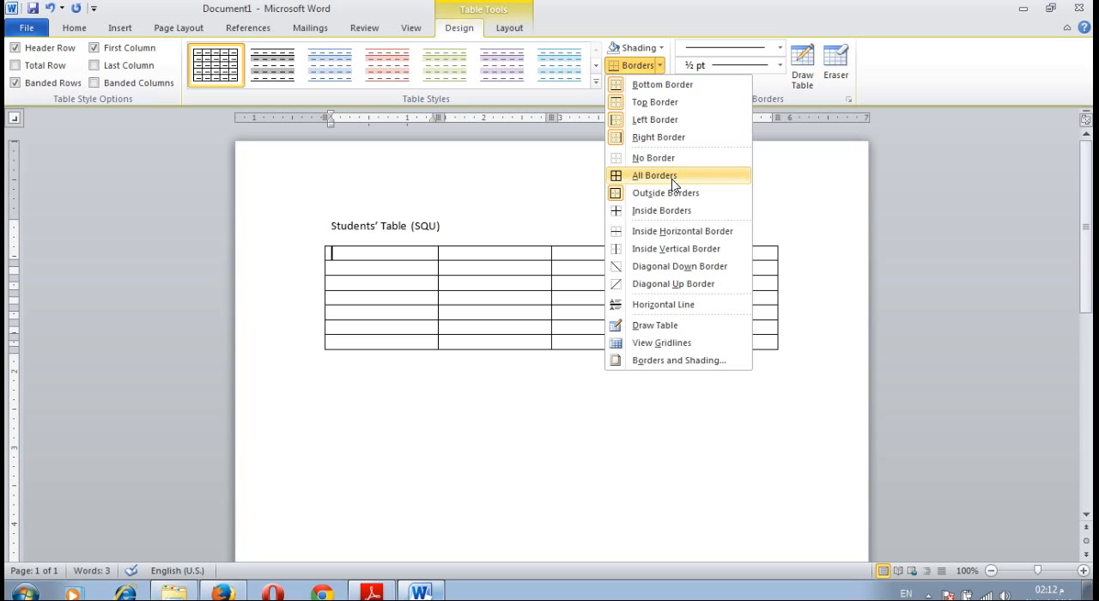
{"action": "mouse_move", "coordinate": [681, 186]}
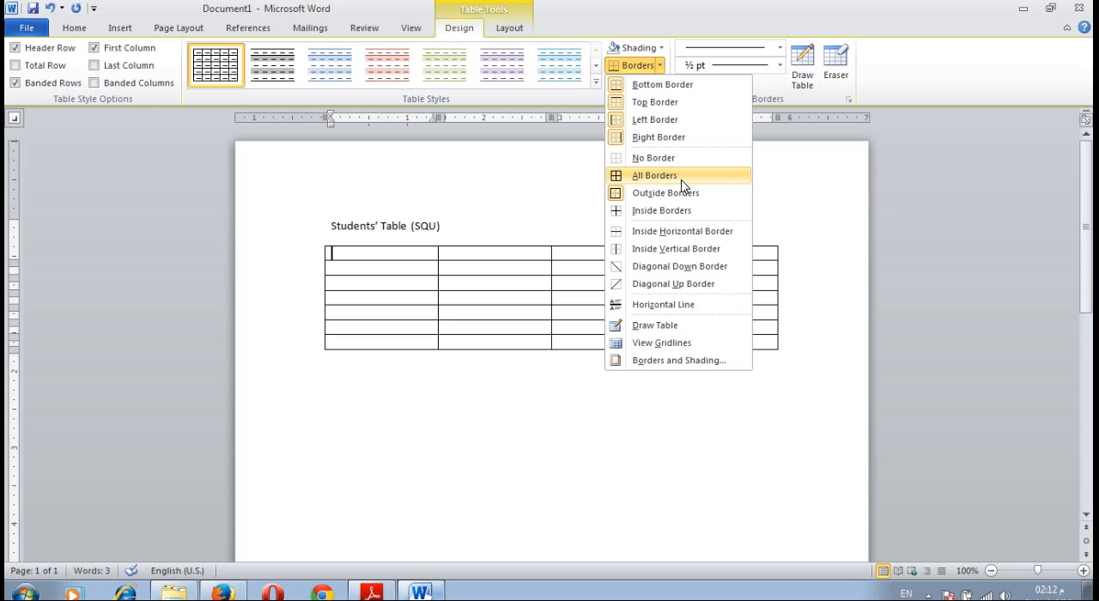
{"action": "mouse_move", "coordinate": [660, 211]}
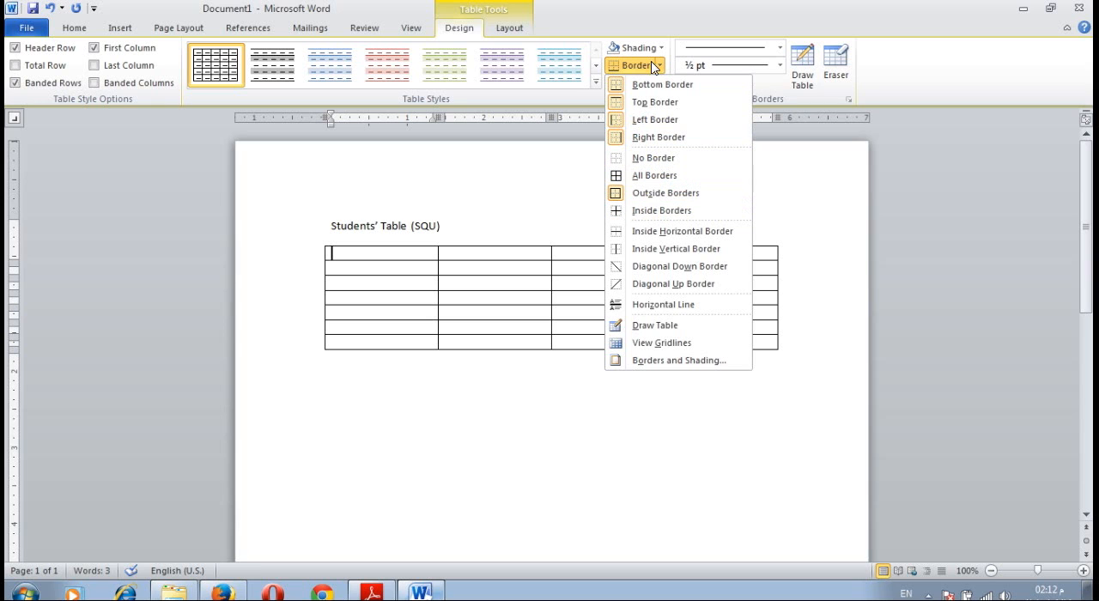
{"action": "mouse_move", "coordinate": [695, 360]}
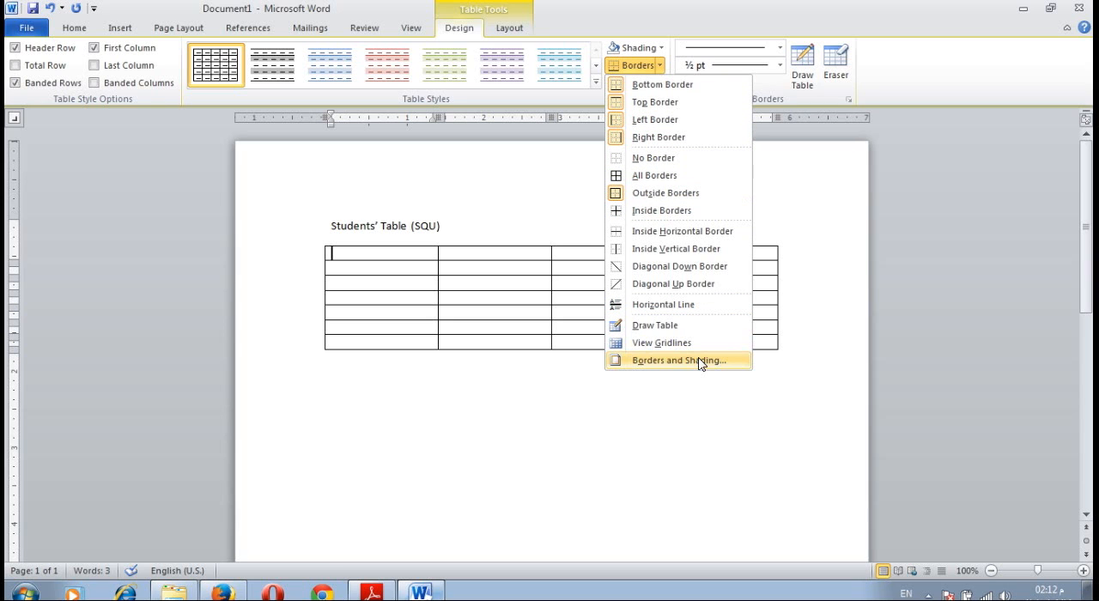
{"action": "mouse_move", "coordinate": [695, 365]}
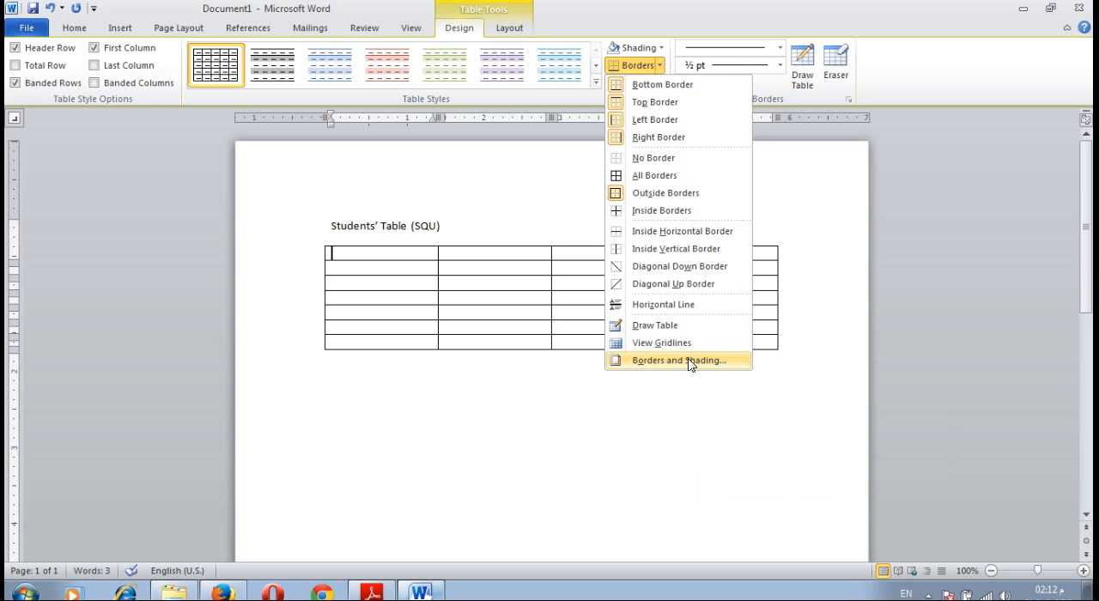
{"action": "mouse_move", "coordinate": [657, 54]}
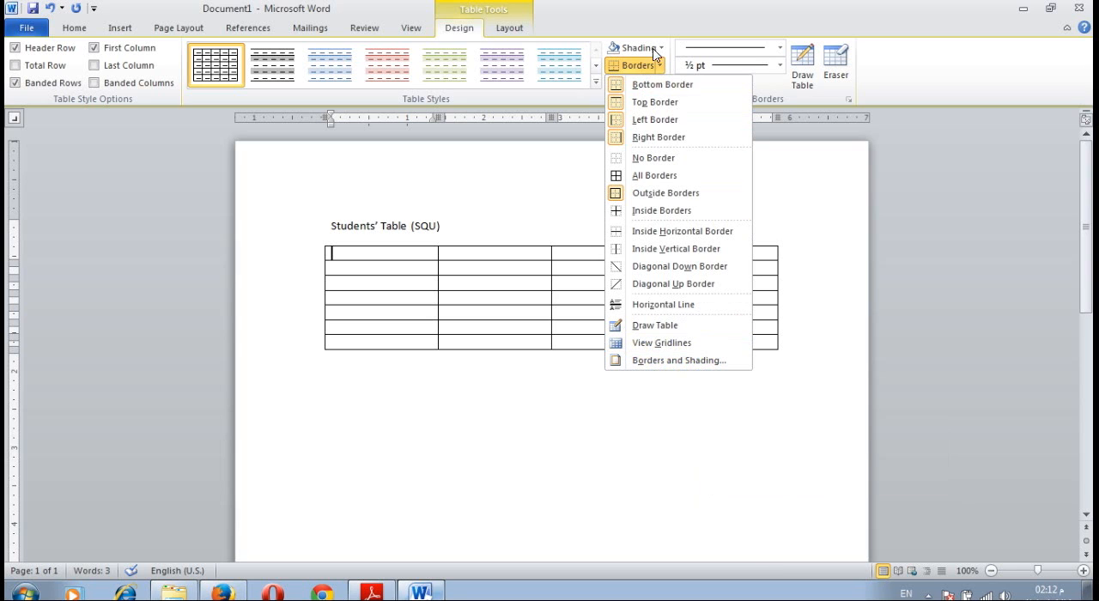
{"action": "left_click", "coordinate": [509, 27]}
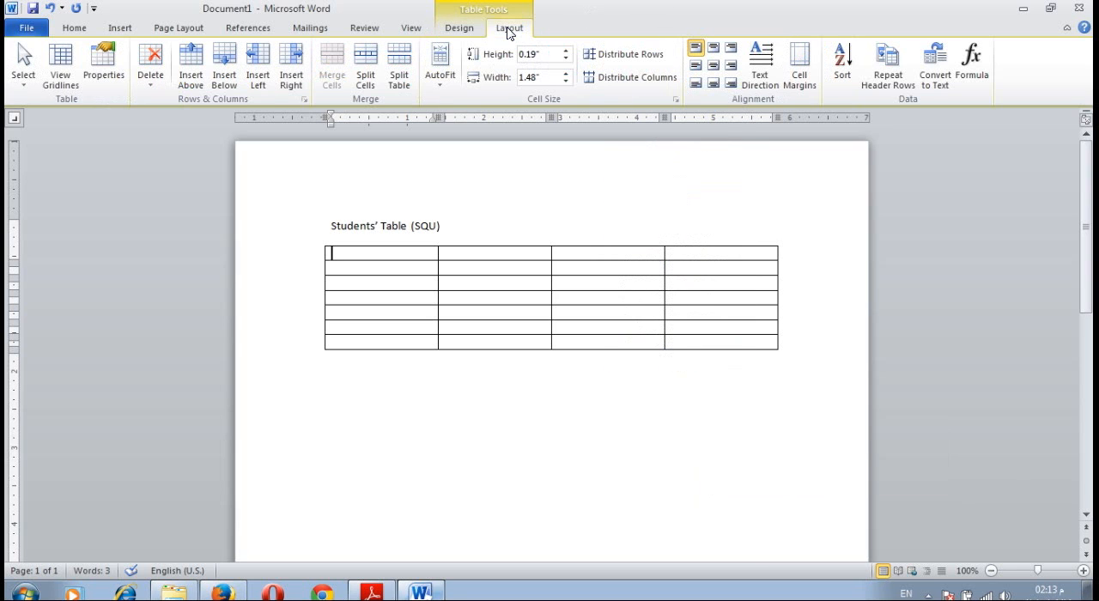
{"action": "mouse_move", "coordinate": [150, 60]}
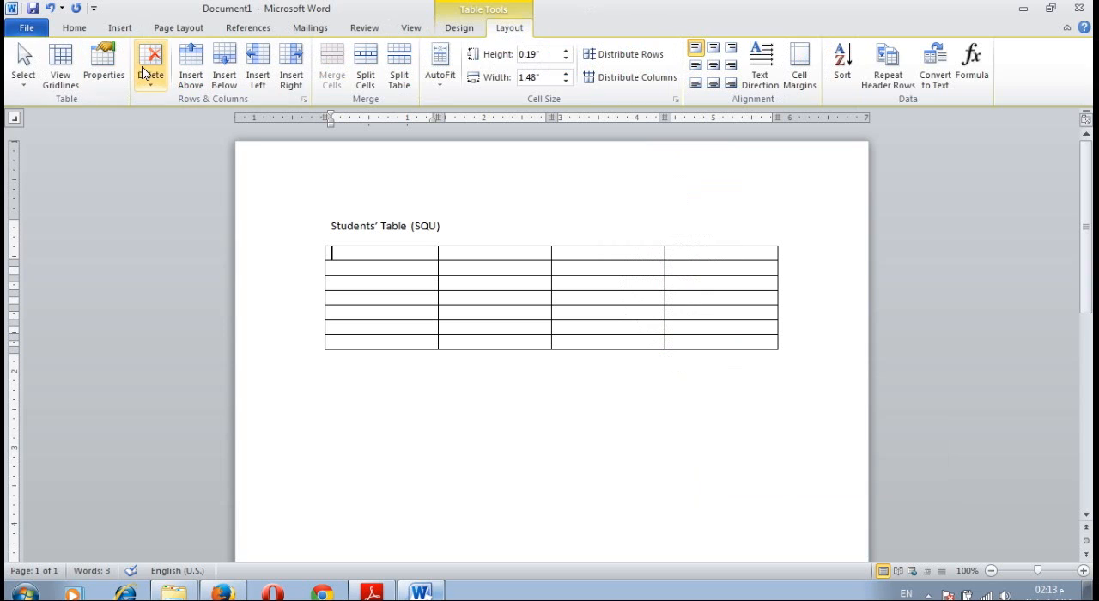
{"action": "left_click", "coordinate": [150, 64]}
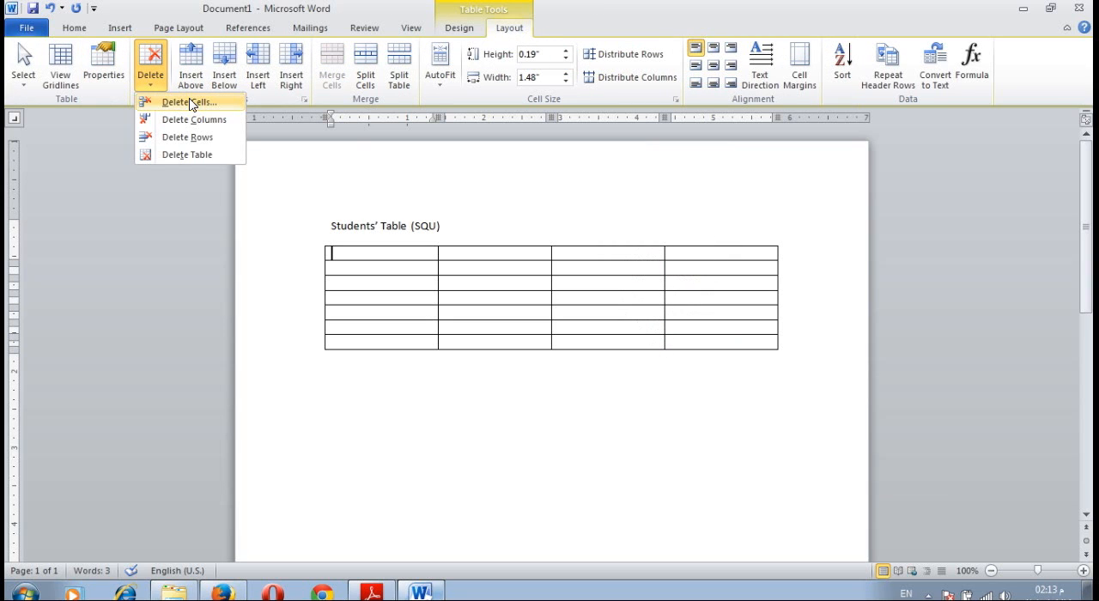
{"action": "mouse_move", "coordinate": [190, 137]}
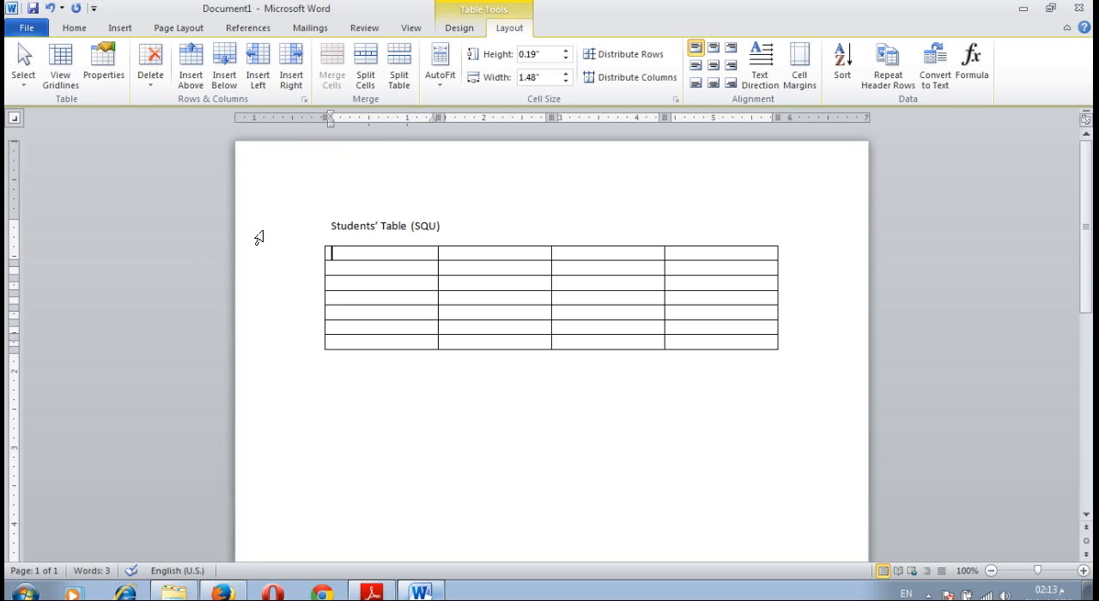
{"action": "mouse_move", "coordinate": [224, 65]}
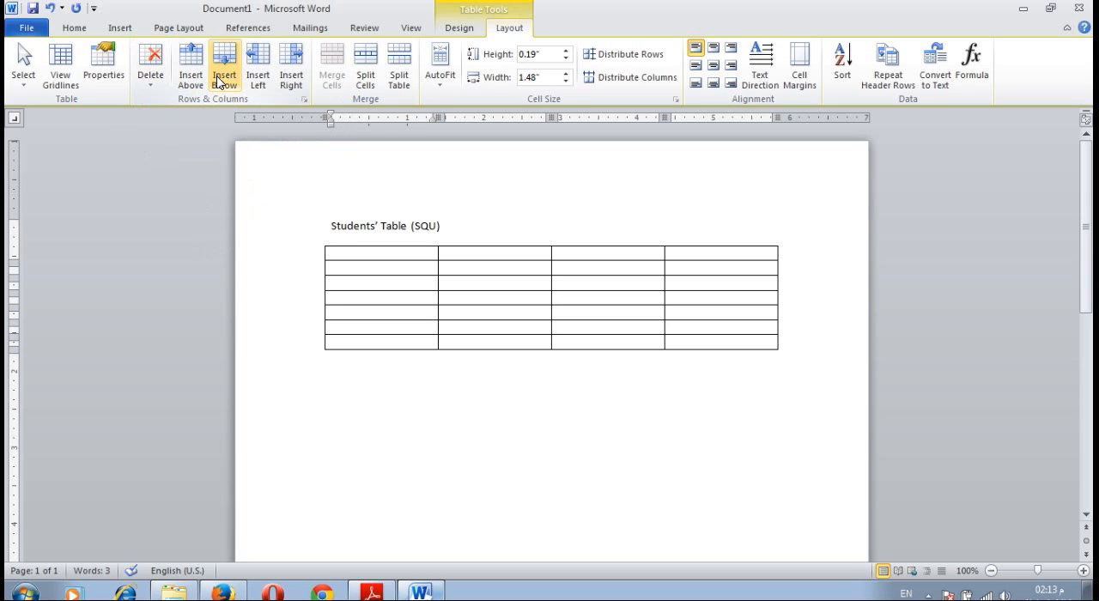
{"action": "mouse_move", "coordinate": [257, 66]}
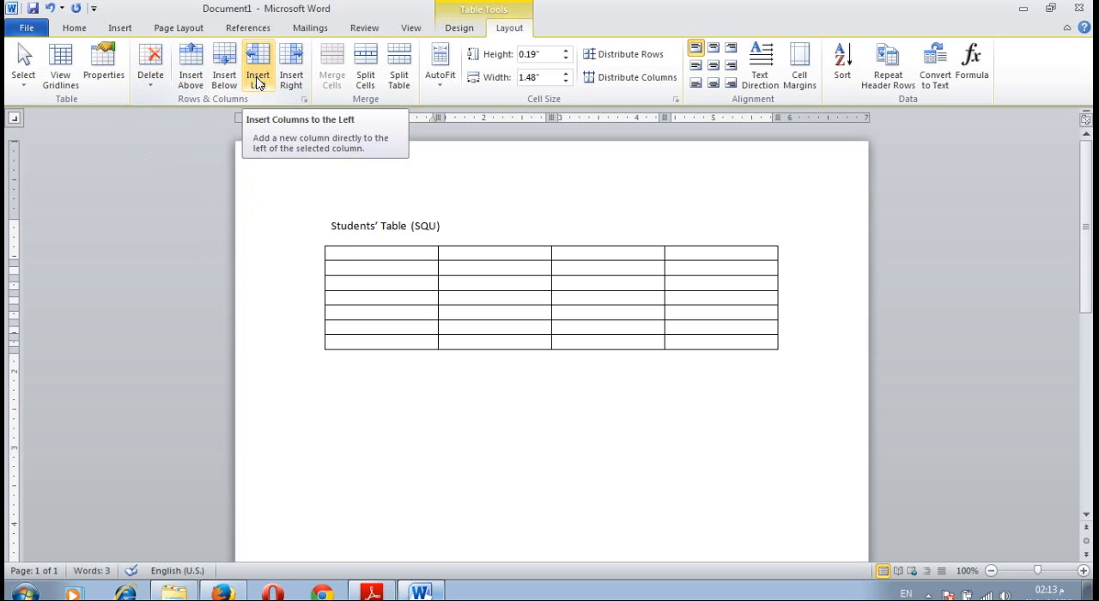
{"action": "mouse_move", "coordinate": [291, 67]}
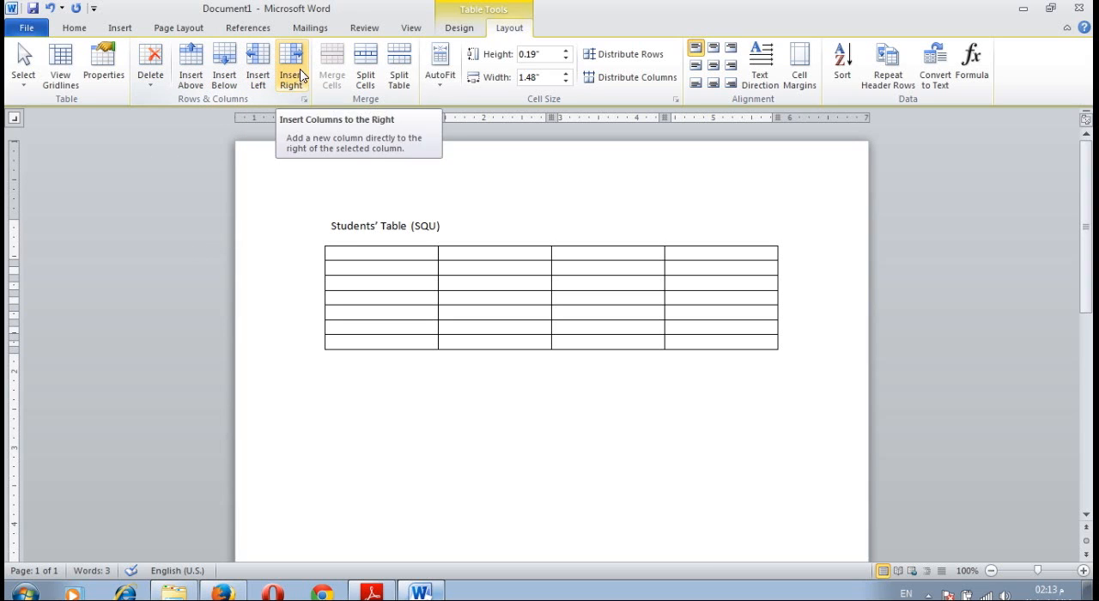
{"action": "mouse_move", "coordinate": [332, 65]}
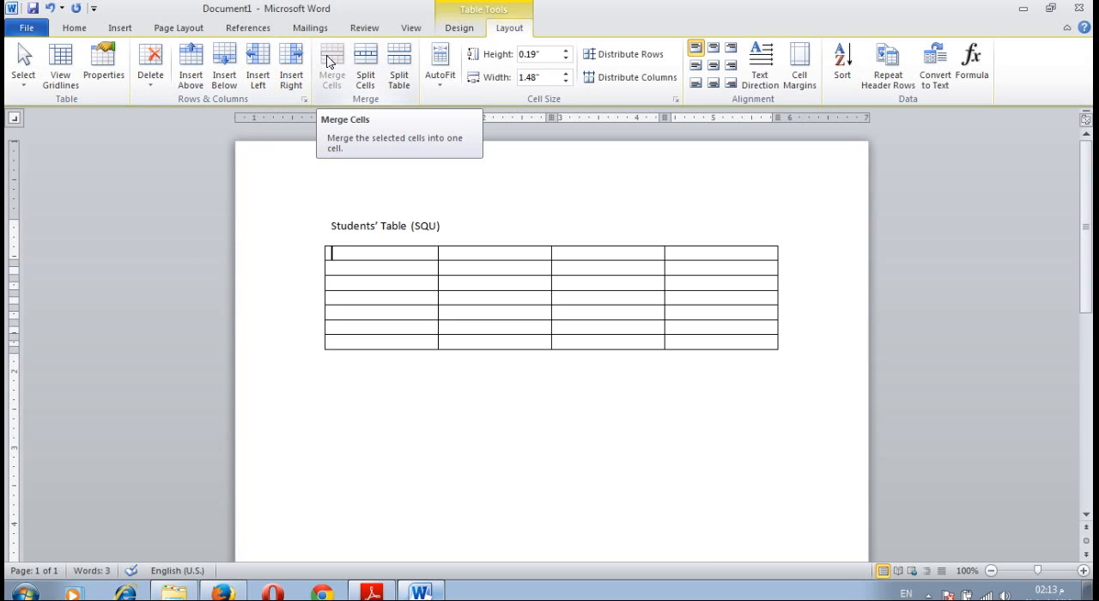
{"action": "mouse_move", "coordinate": [365, 64]}
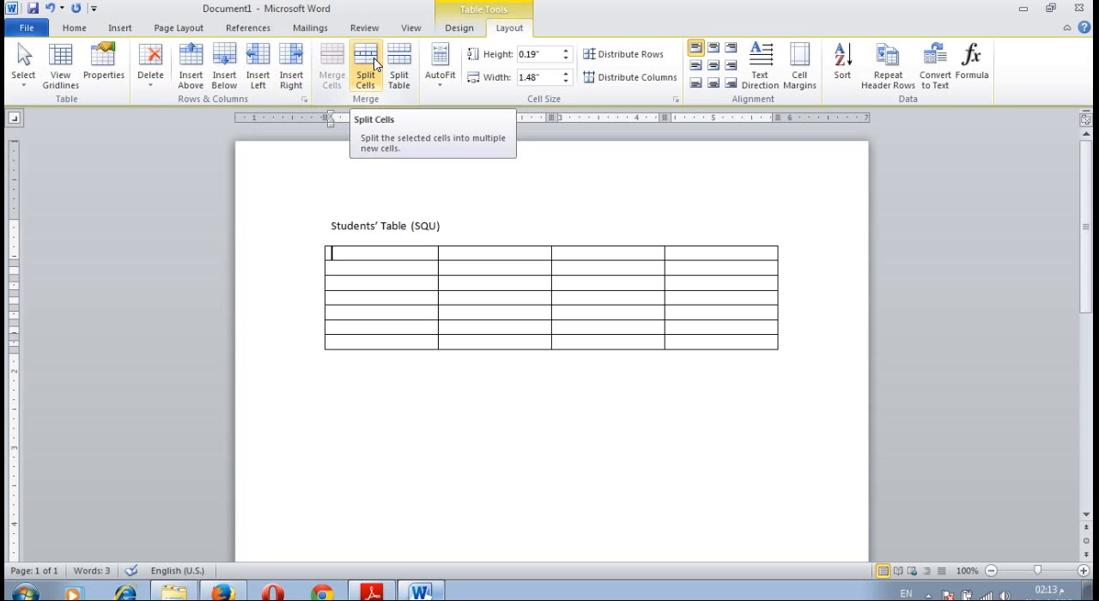
{"action": "mouse_move", "coordinate": [422, 90]}
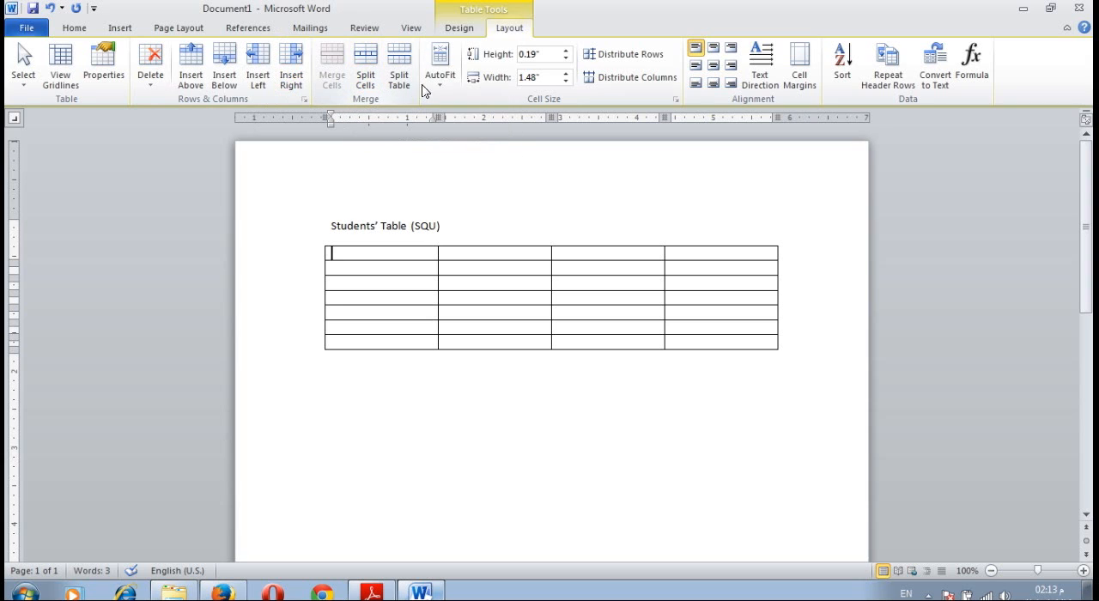
{"action": "mouse_move", "coordinate": [512, 89]}
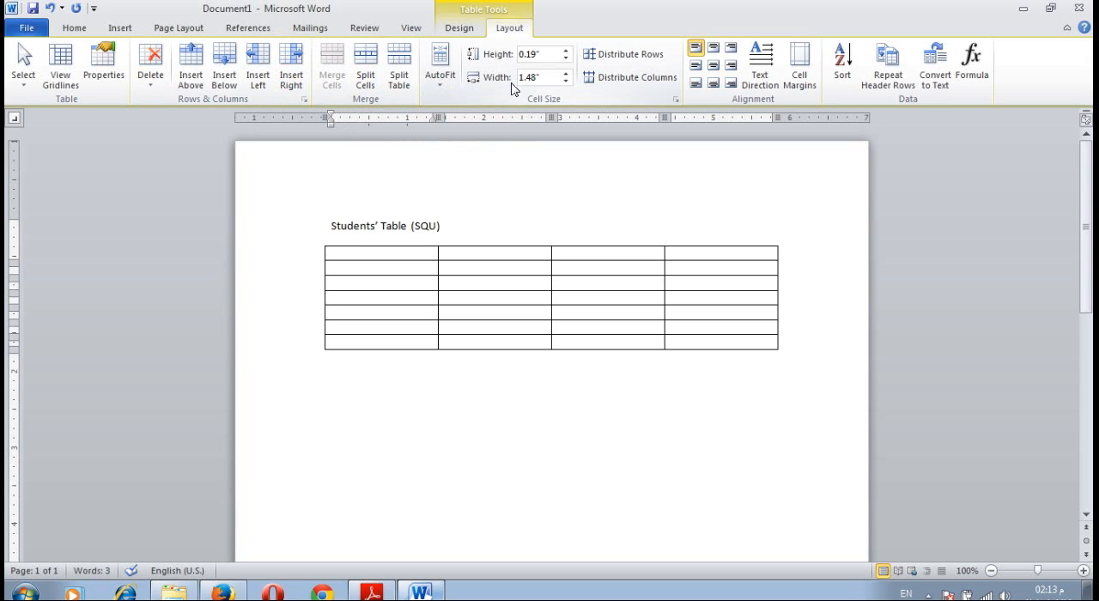
{"action": "mouse_move", "coordinate": [638, 150]}
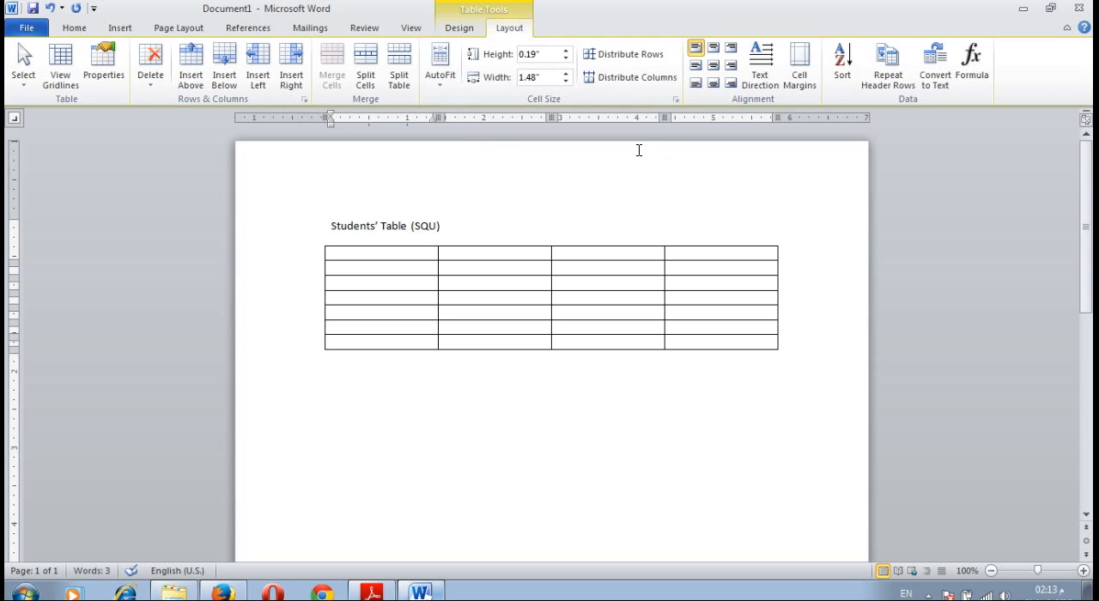
{"action": "mouse_move", "coordinate": [702, 34]}
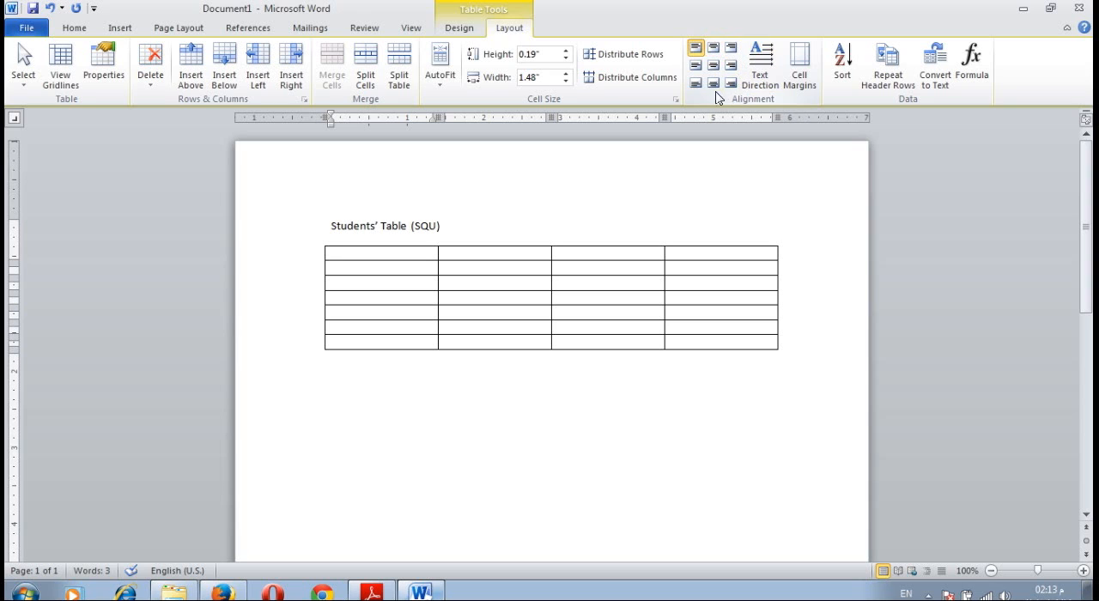
{"action": "mouse_move", "coordinate": [758, 66]}
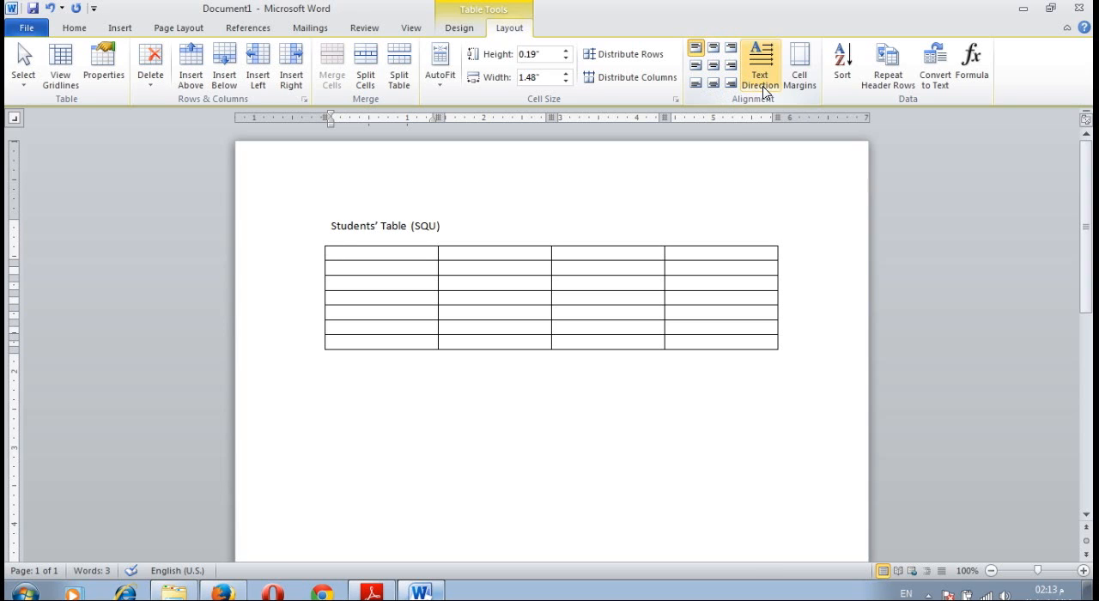
{"action": "mouse_move", "coordinate": [759, 66]}
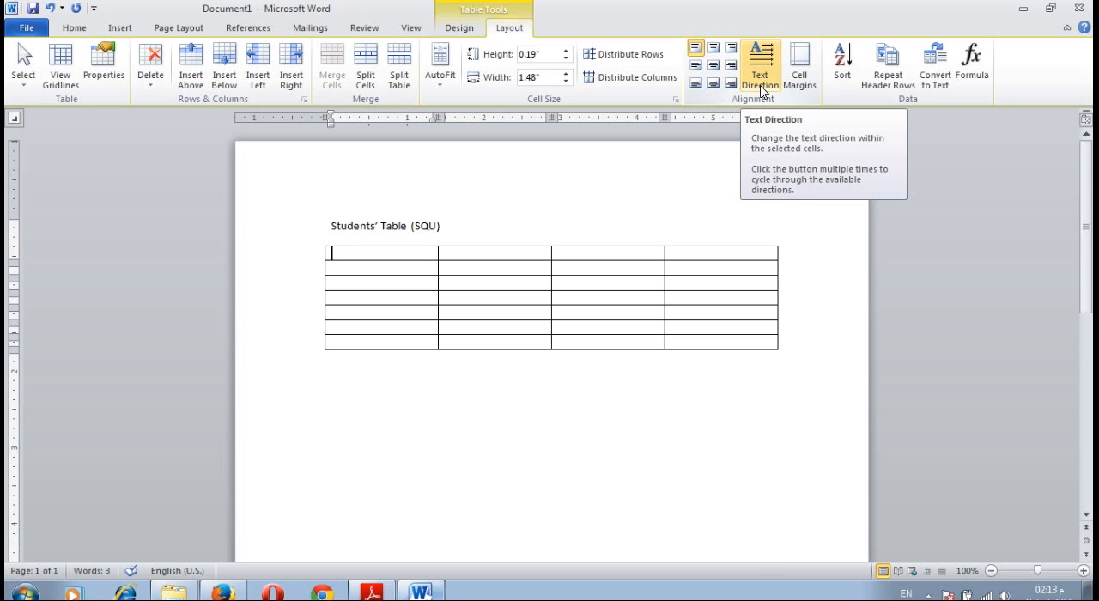
{"action": "mouse_move", "coordinate": [736, 112]}
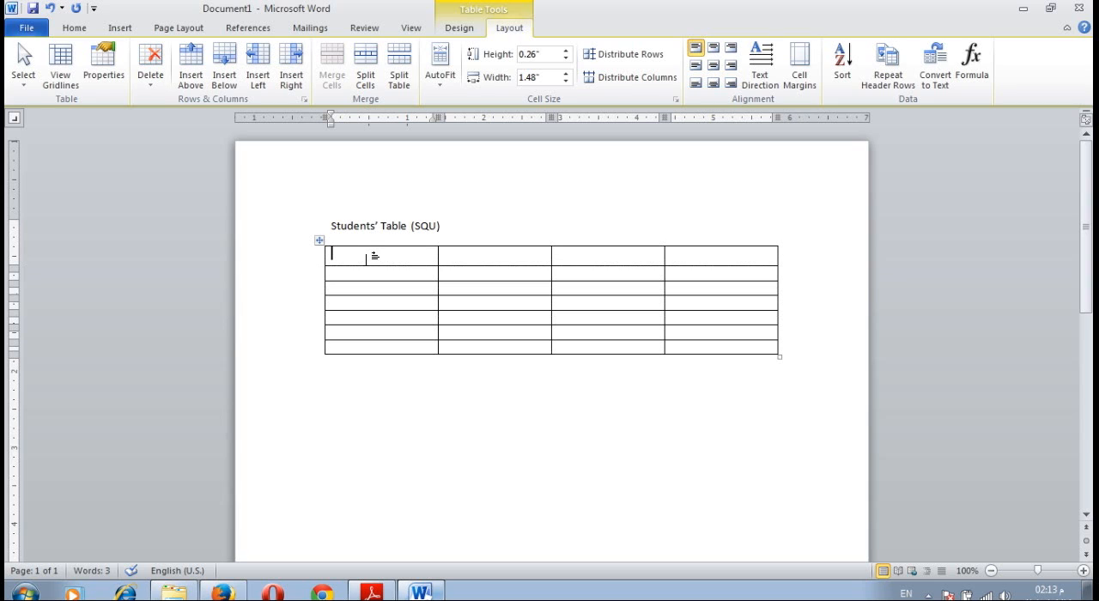
Fill the header row with Student#, Name, Subject and General.
{"action": "type", "text": "S"}
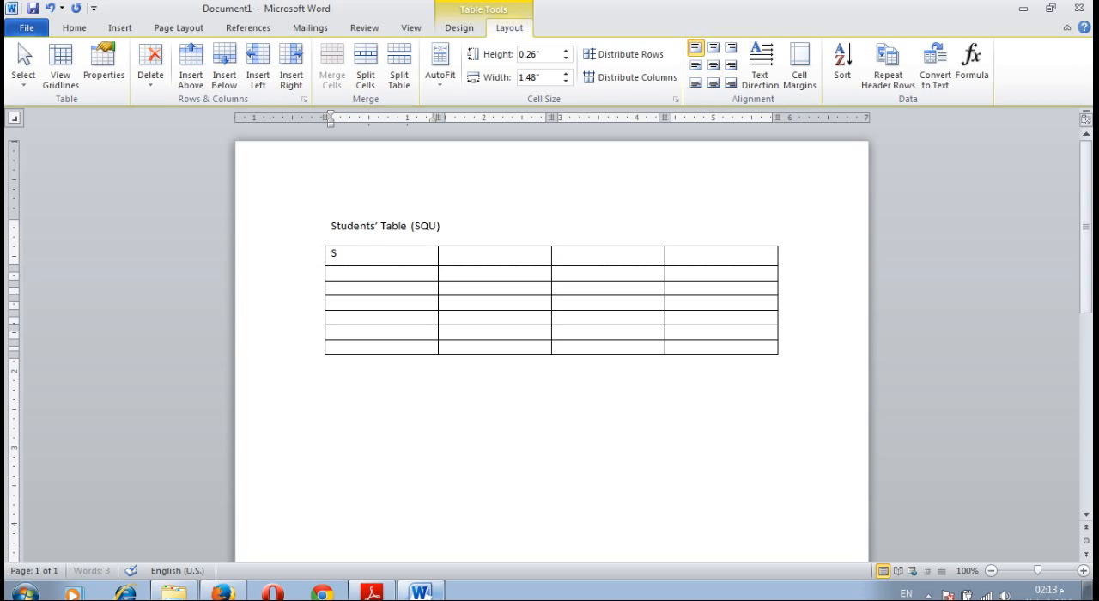
{"action": "type", "text": "tudent"}
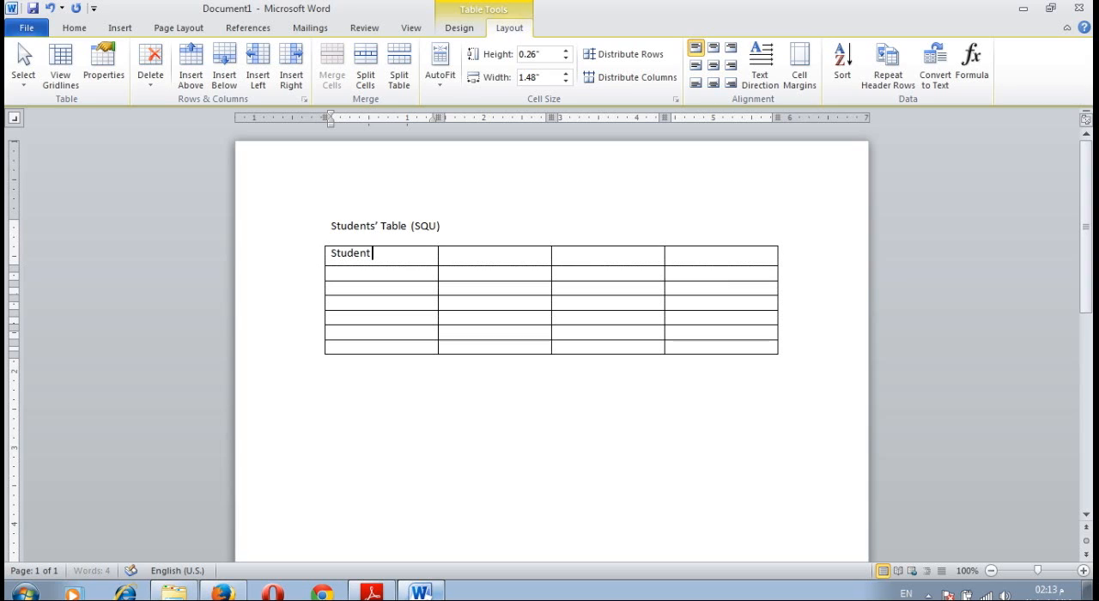
{"action": "type", "text": "#"}
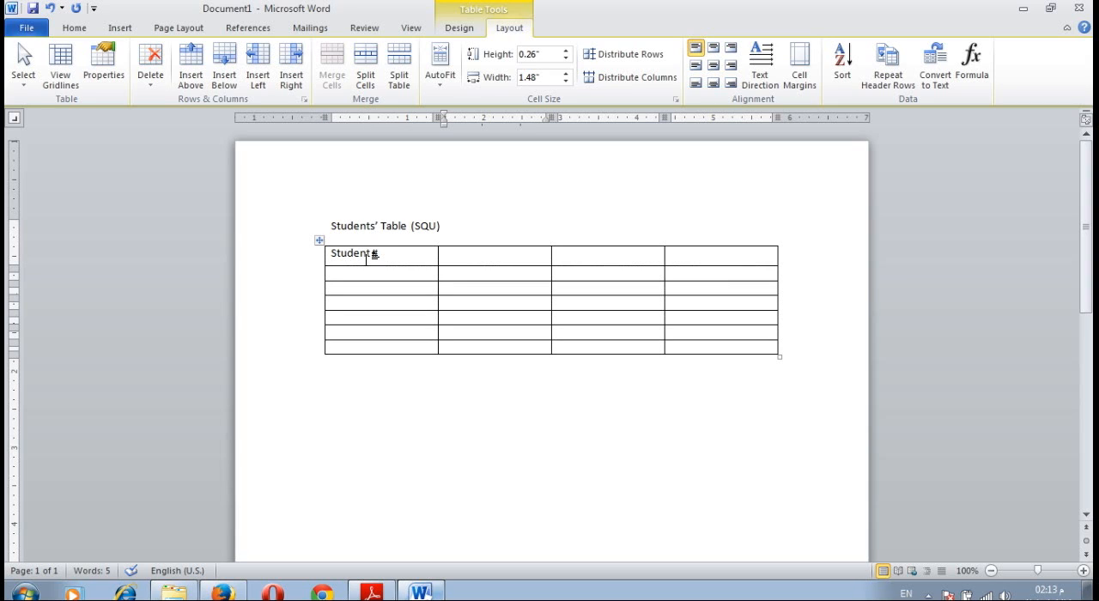
{"action": "type", "text": "Na"}
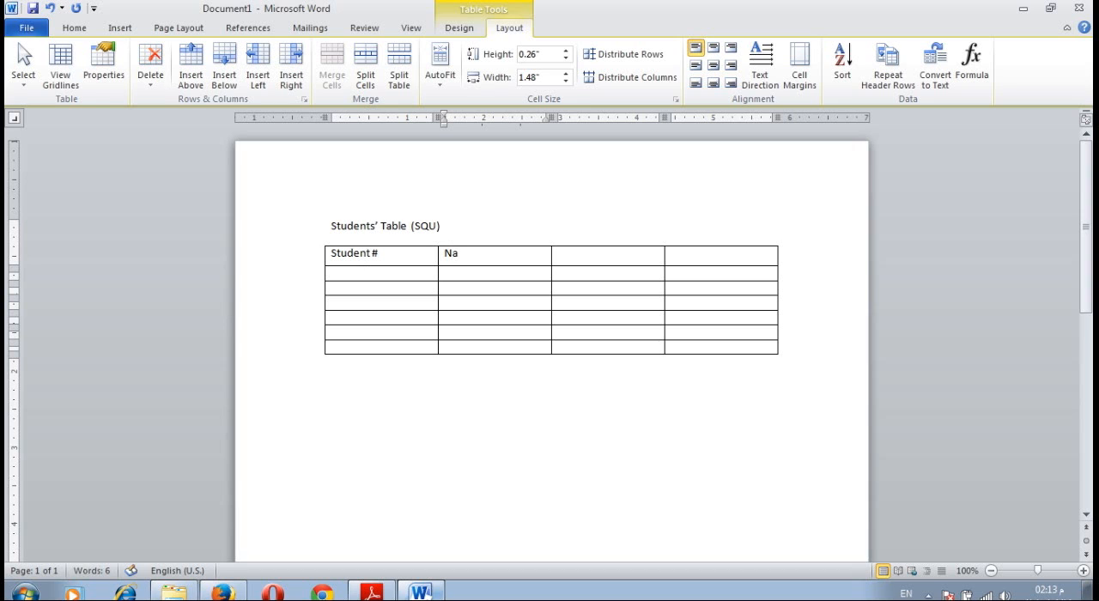
{"action": "type", "text": "me"}
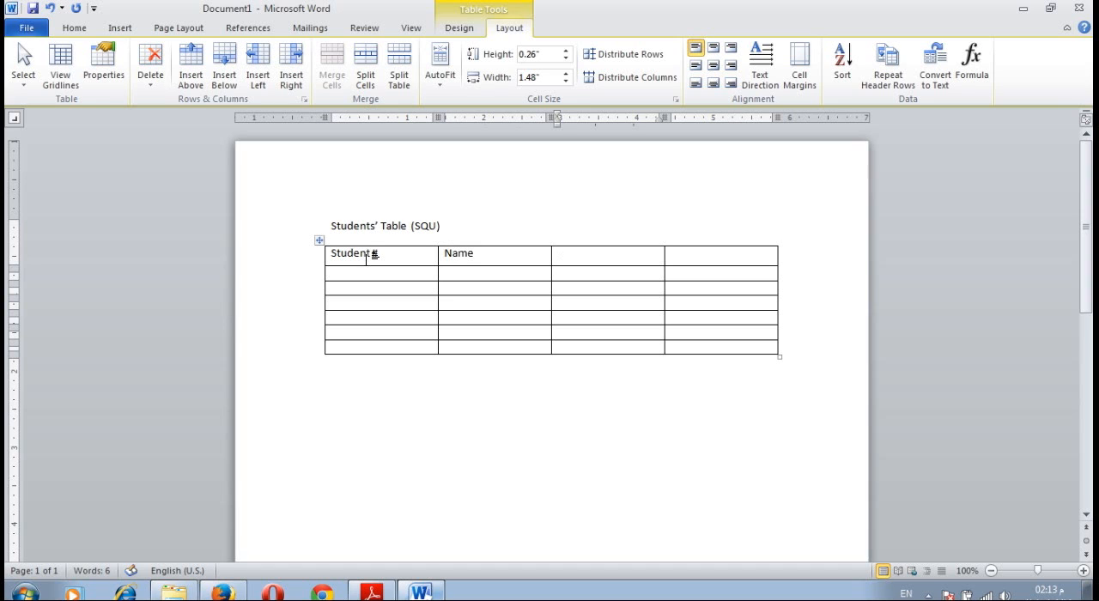
{"action": "type", "text": "Subject"}
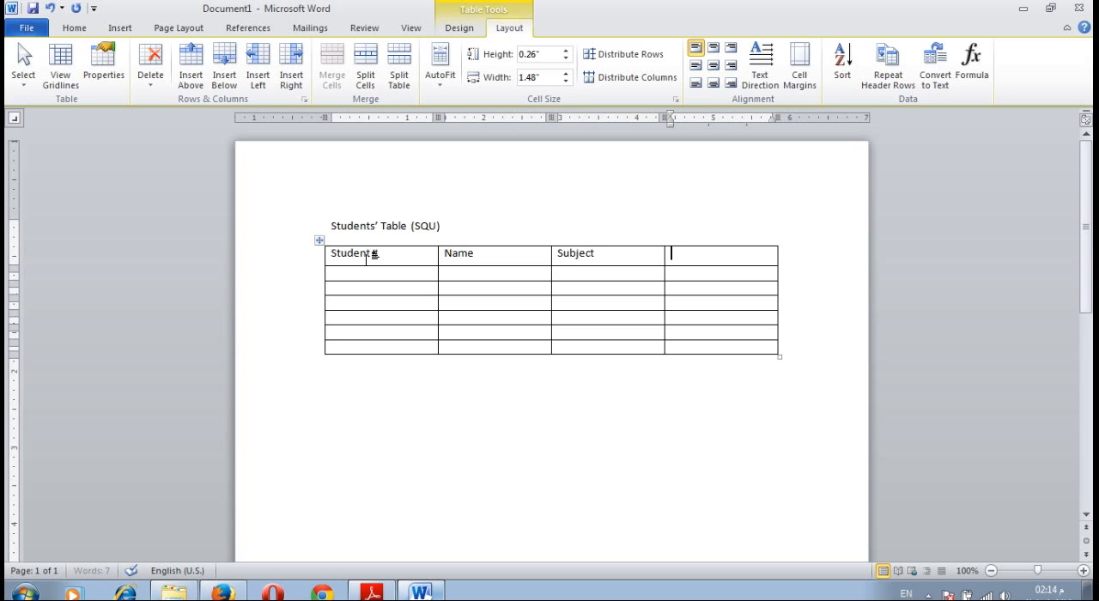
{"action": "type", "text": "Ge"}
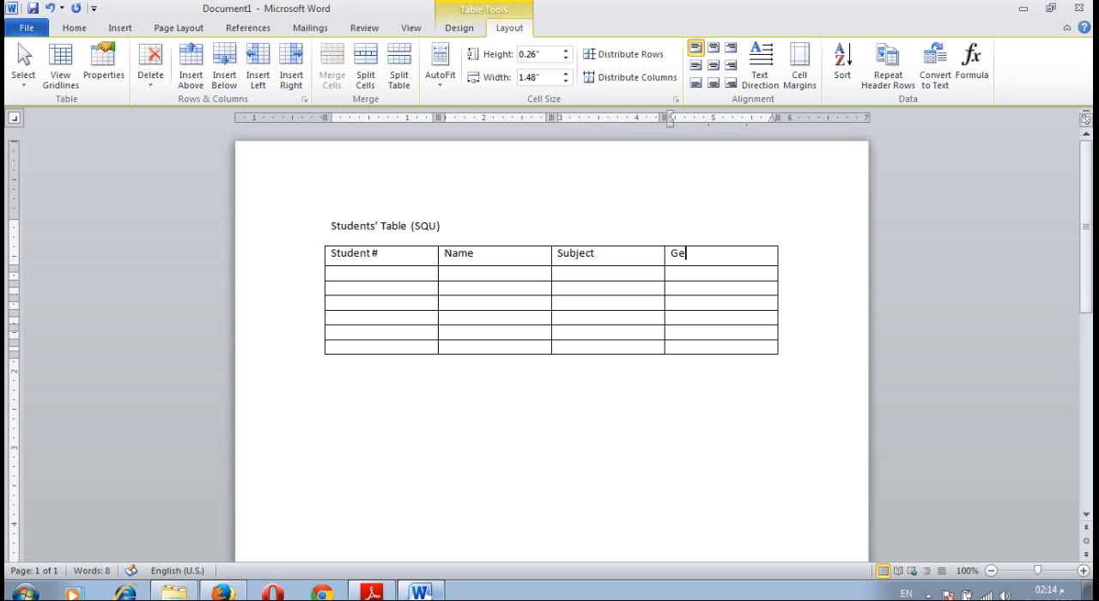
{"action": "type", "text": "neral"}
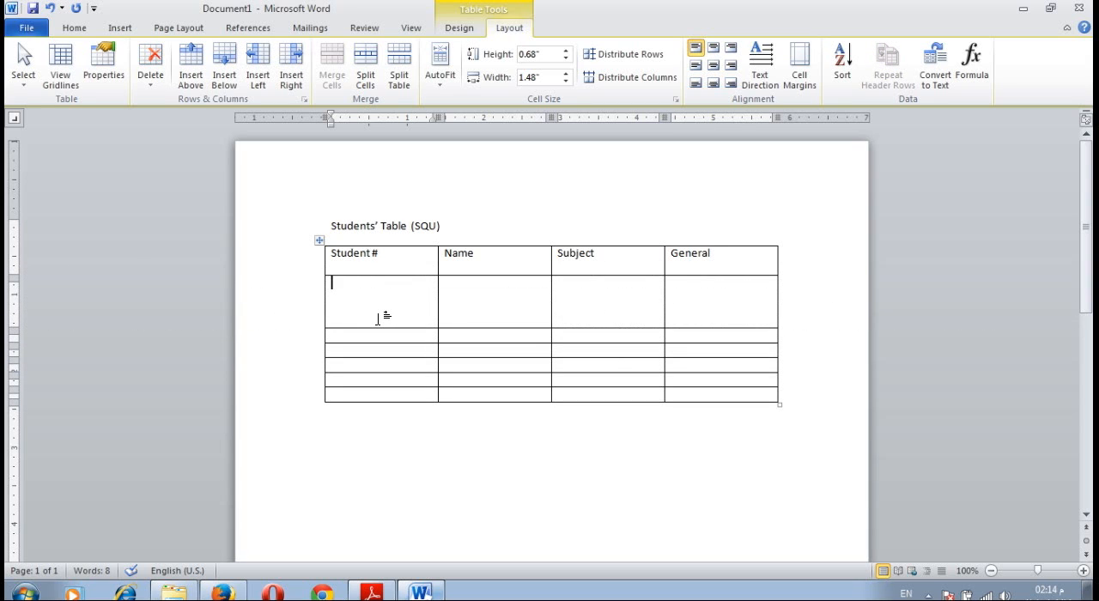
Enter student numbers 9445, 93446, 93447, 93448, 93449 and 93450 down the first column.
{"action": "type", "text": "9"}
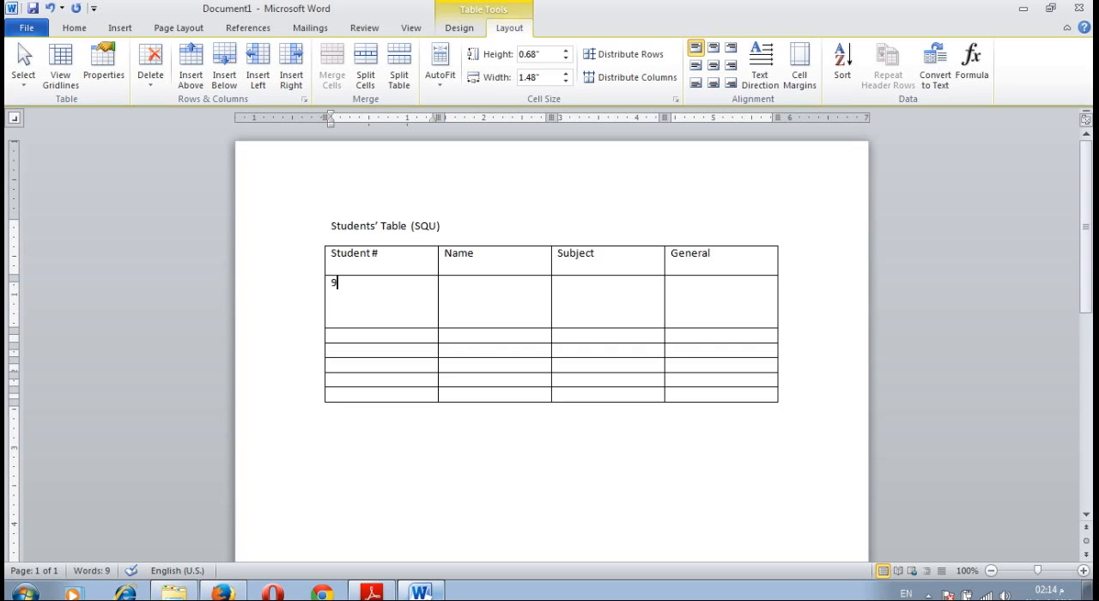
{"action": "type", "text": "445"}
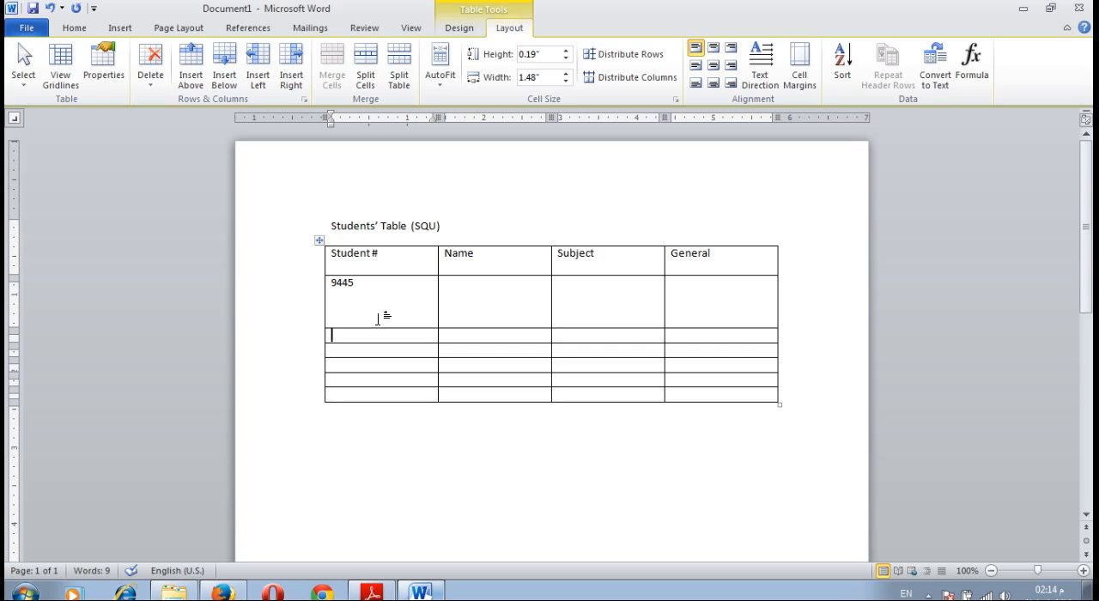
{"action": "type", "text": "9"}
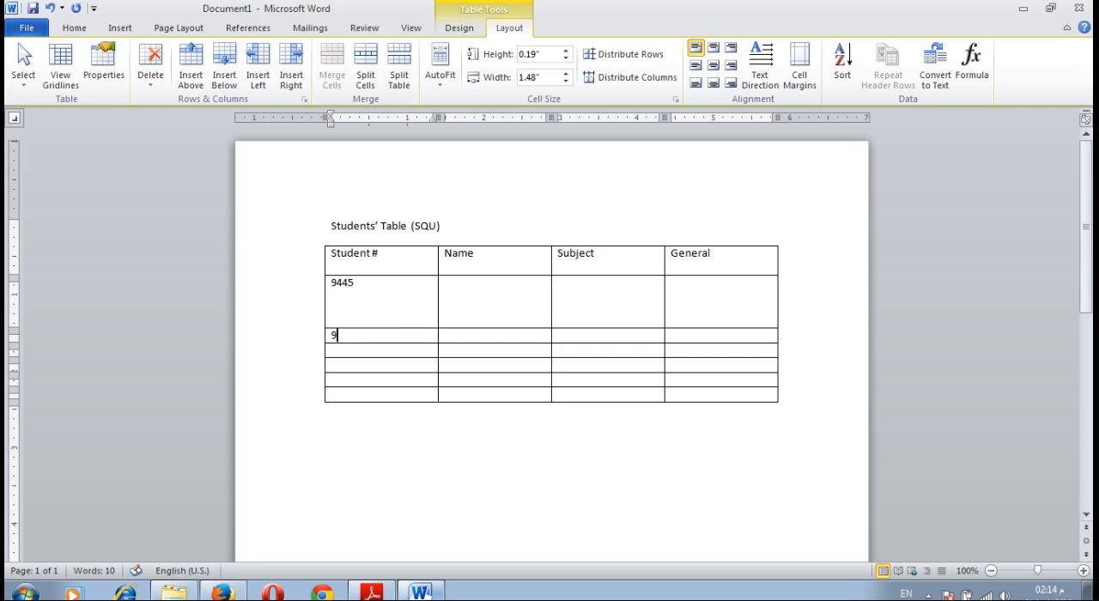
{"action": "type", "text": "3"}
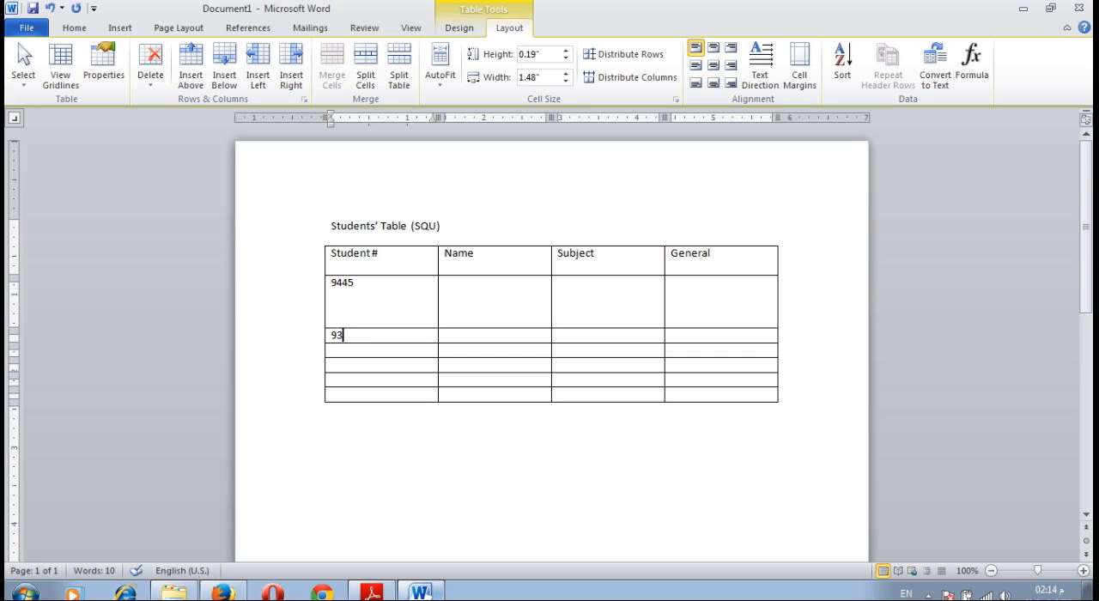
{"action": "type", "text": "446"}
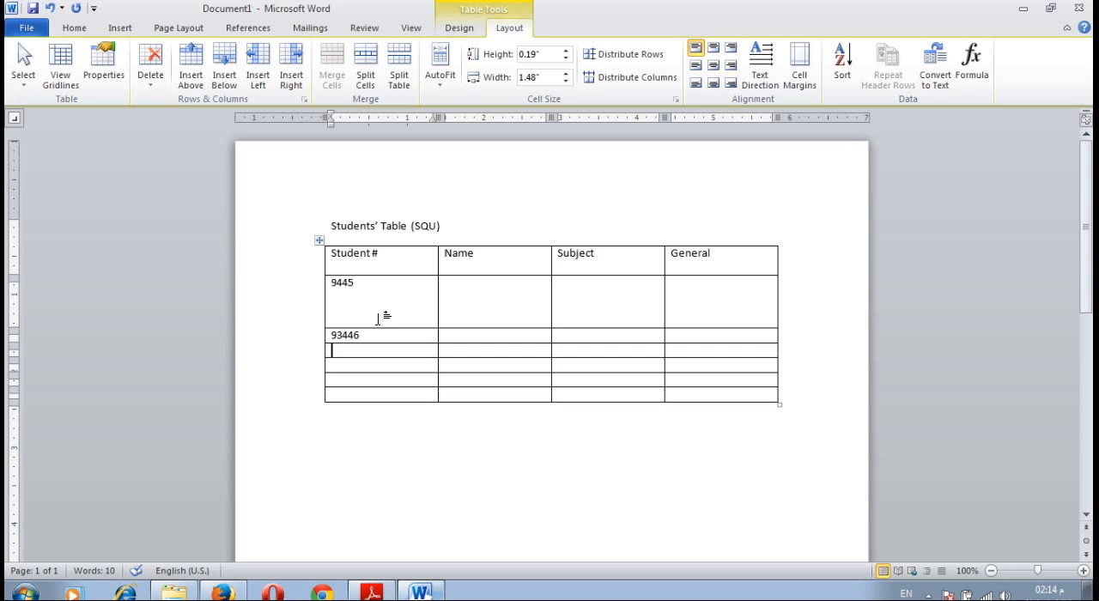
{"action": "type", "text": "93"}
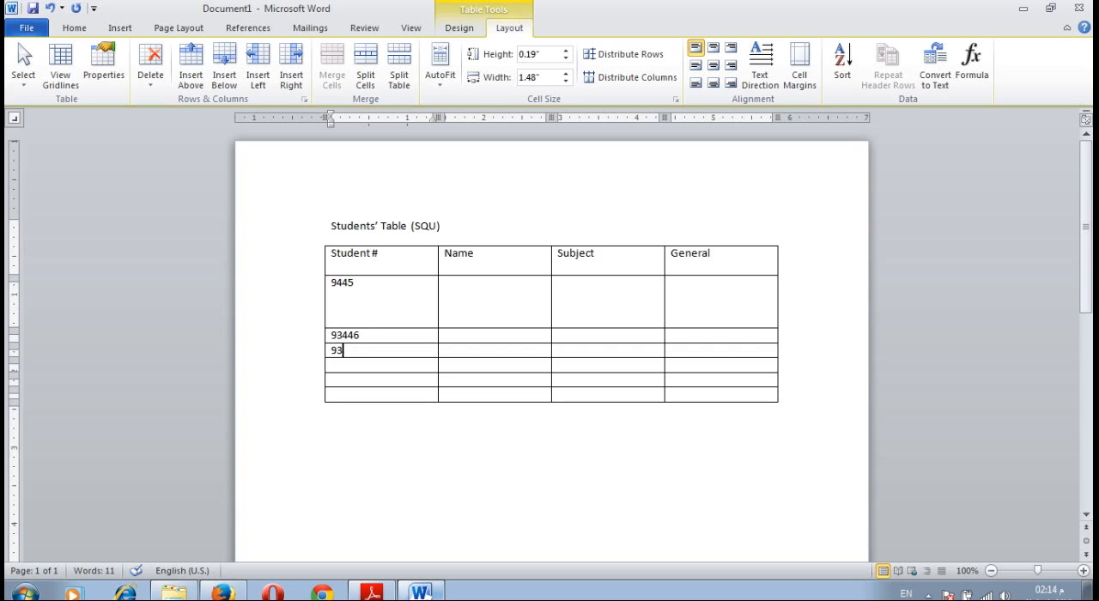
{"action": "type", "text": "447"}
{"action": "left_click", "coordinate": [381, 364]}
{"action": "type", "text": "9"}
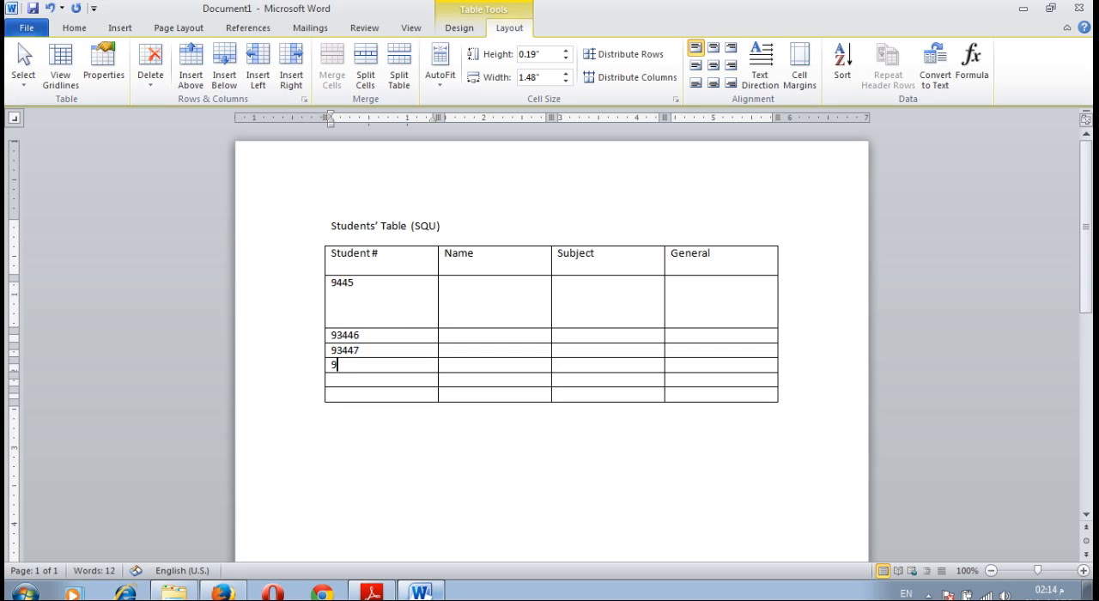
{"action": "type", "text": "3"}
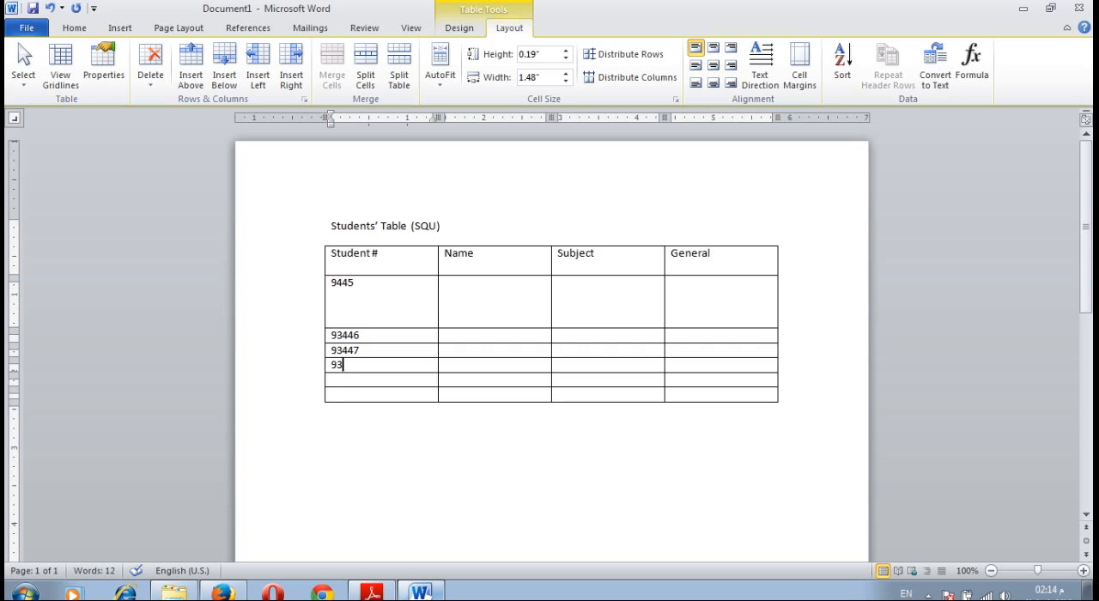
{"action": "type", "text": "448"}
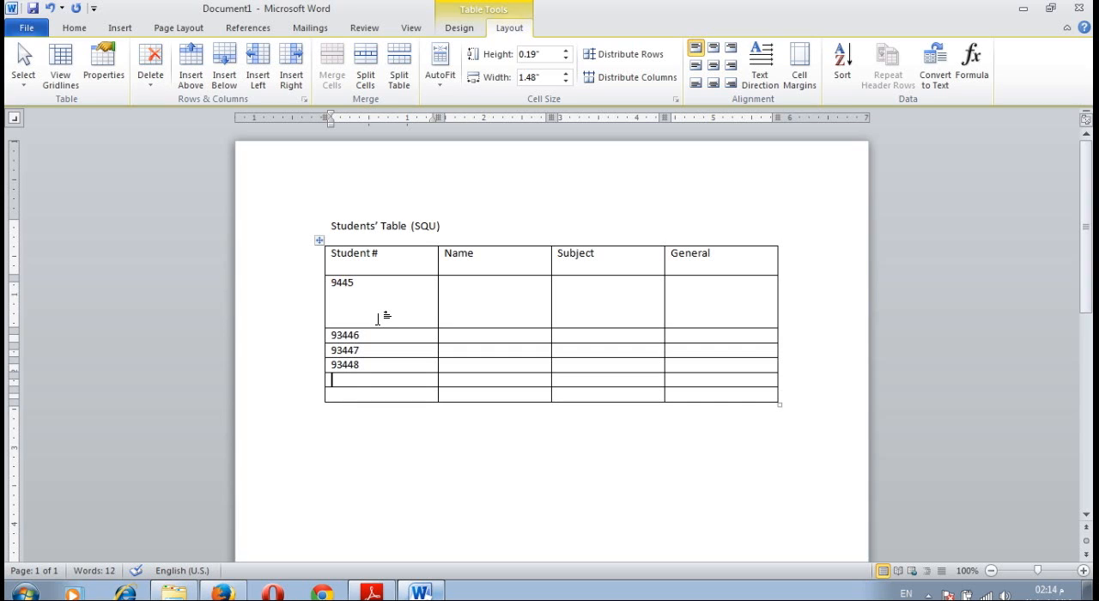
{"action": "type", "text": "93"}
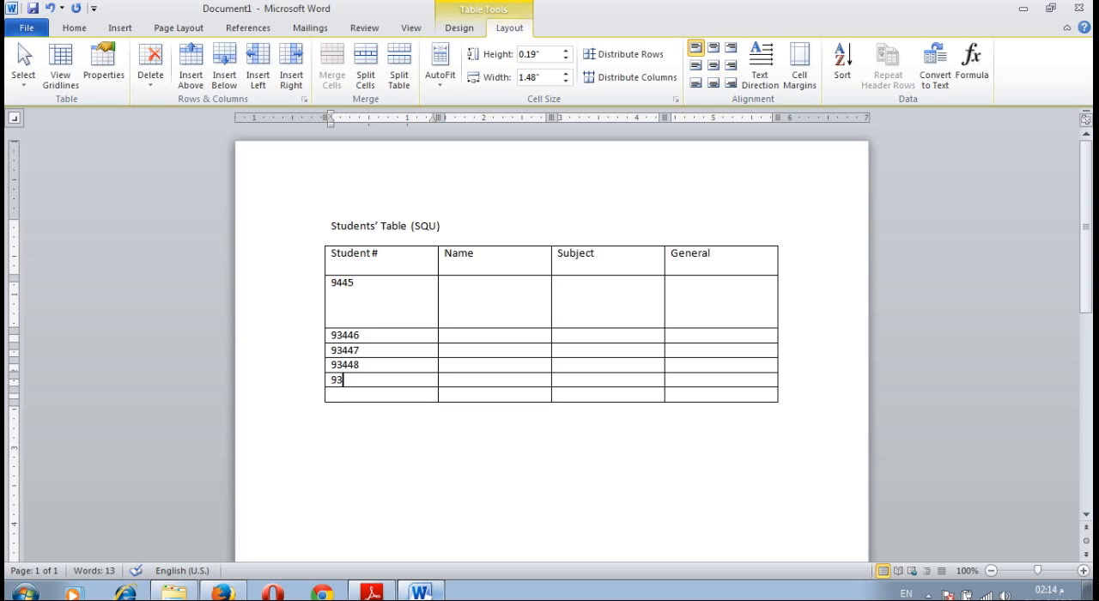
{"action": "type", "text": "449"}
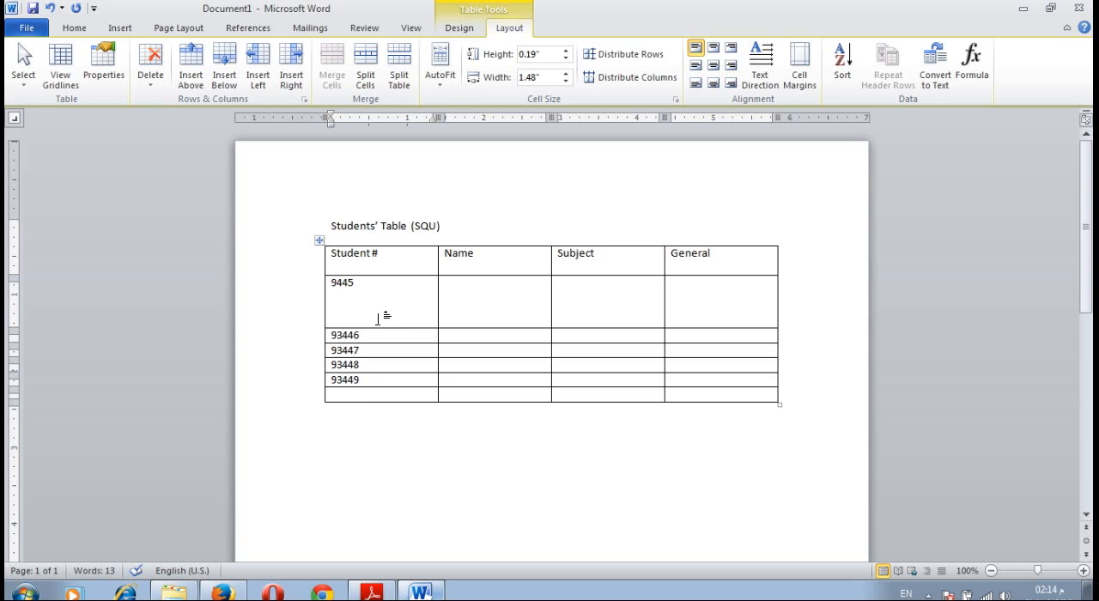
{"action": "type", "text": "93"}
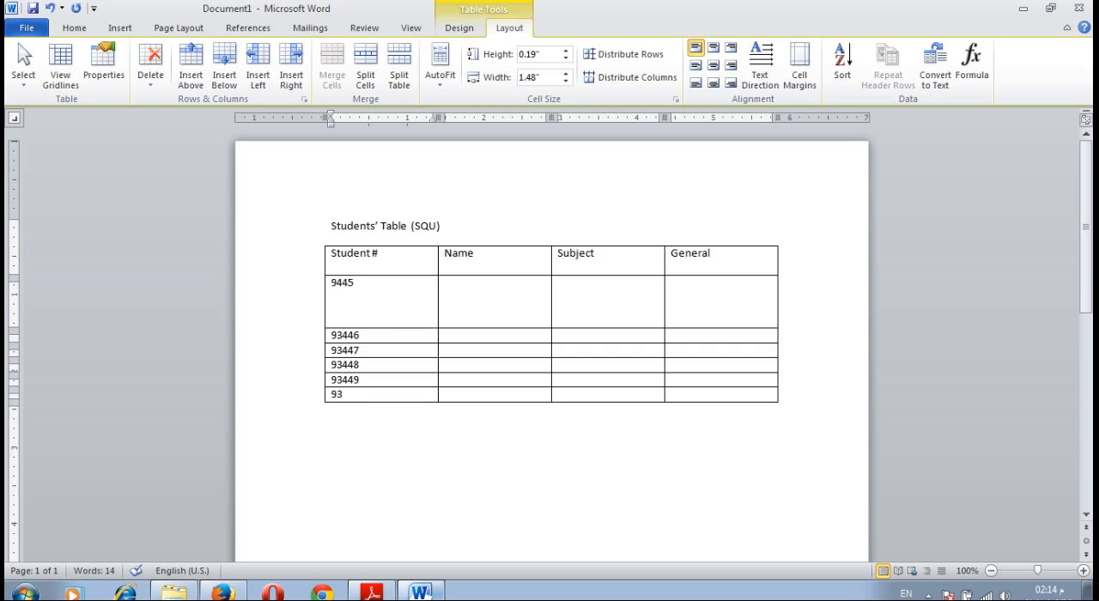
{"action": "type", "text": "450"}
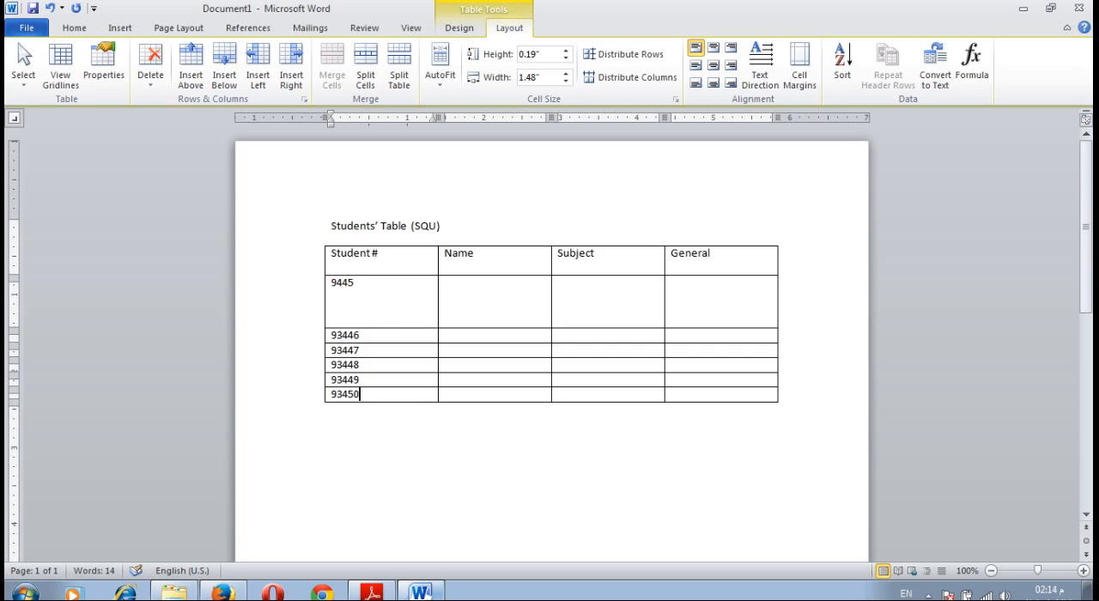
{"action": "mouse_move", "coordinate": [530, 187]}
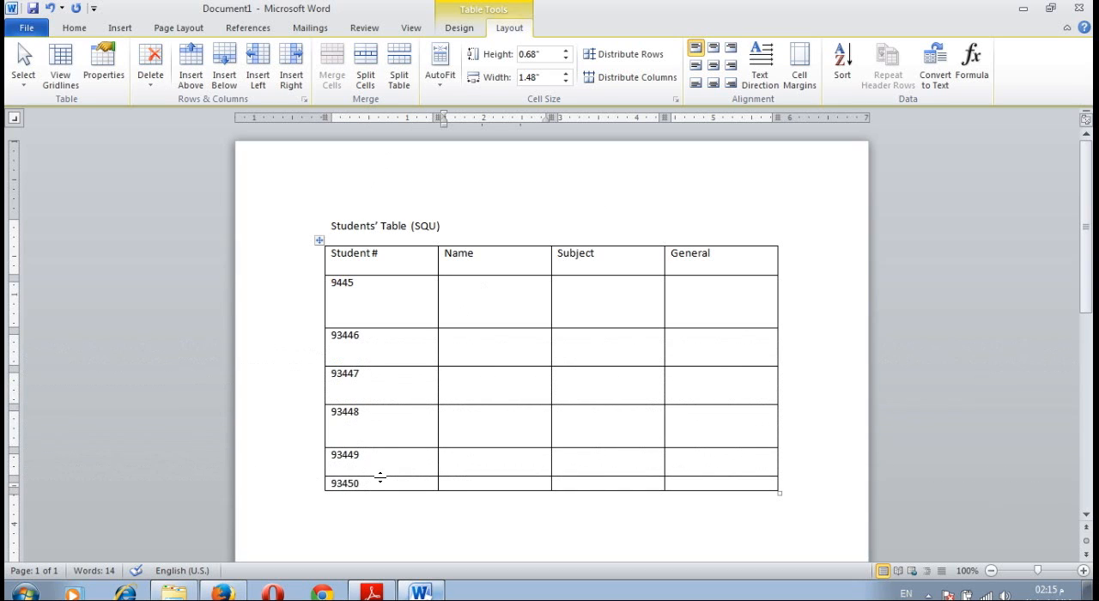
Adjust the table's row borders so the student rows have similar heights.
{"action": "left_click", "coordinate": [495, 284]}
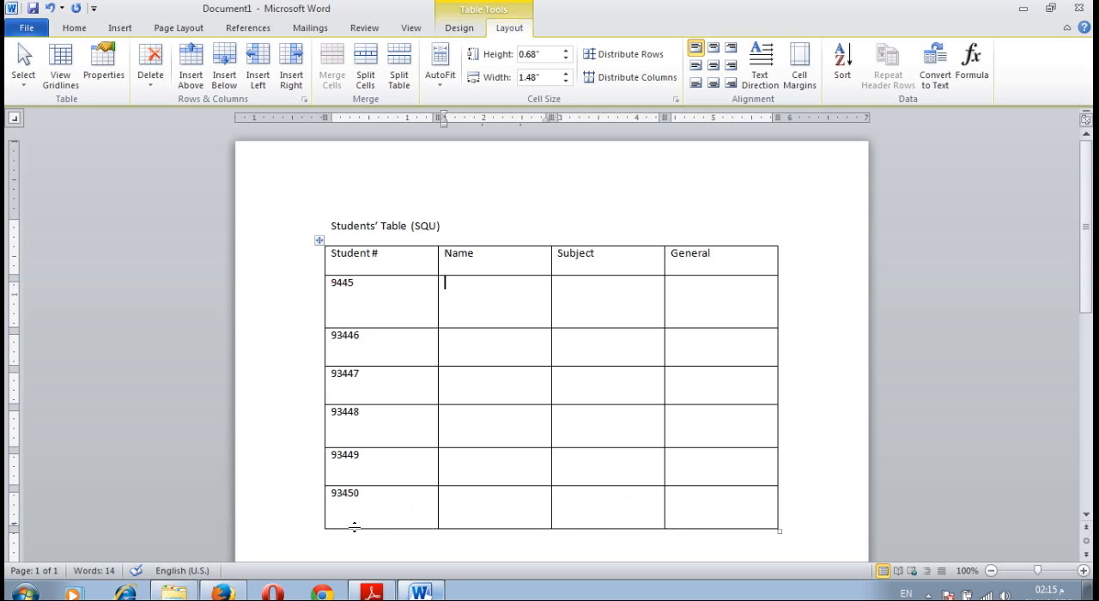
{"action": "mouse_move", "coordinate": [393, 472]}
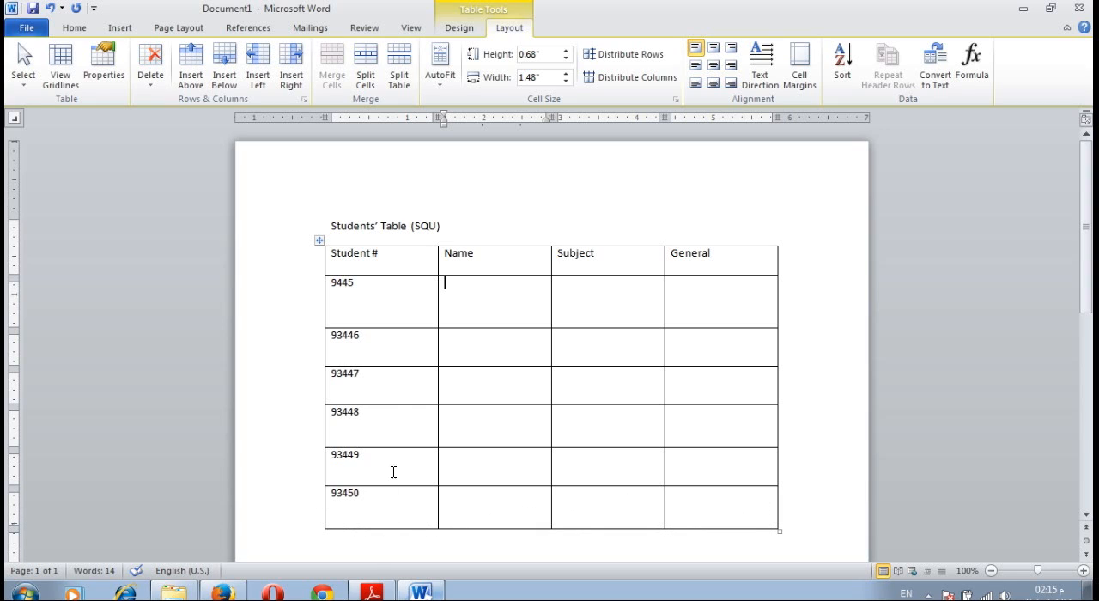
{"action": "mouse_move", "coordinate": [423, 330]}
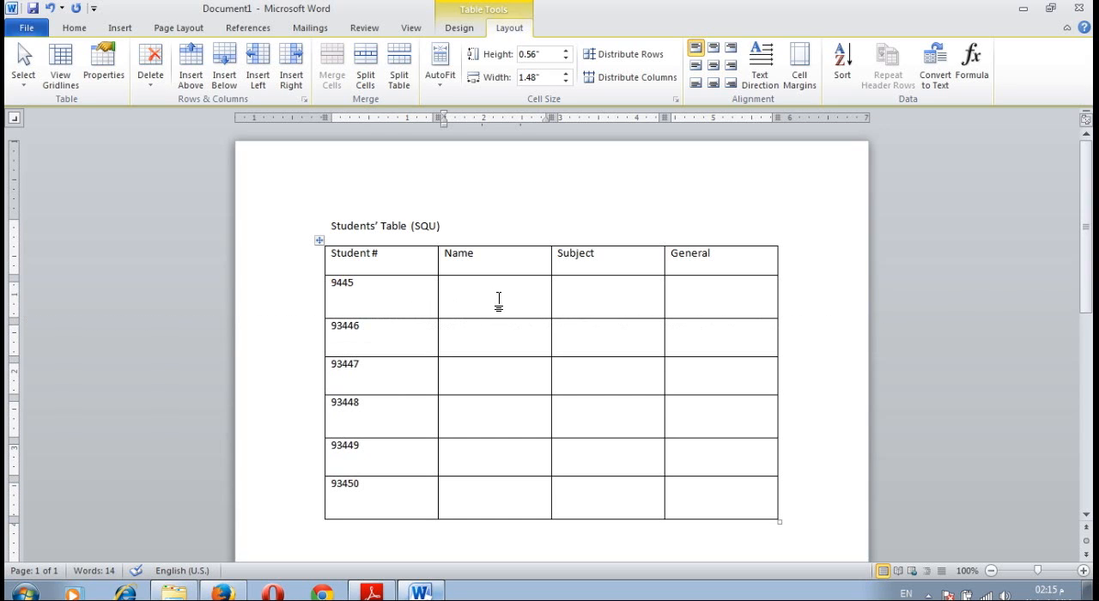
Enter the names Salim, Ahmed, Nauman, Usman, Shakeel and Badar in the Name column.
{"action": "type", "text": "S"}
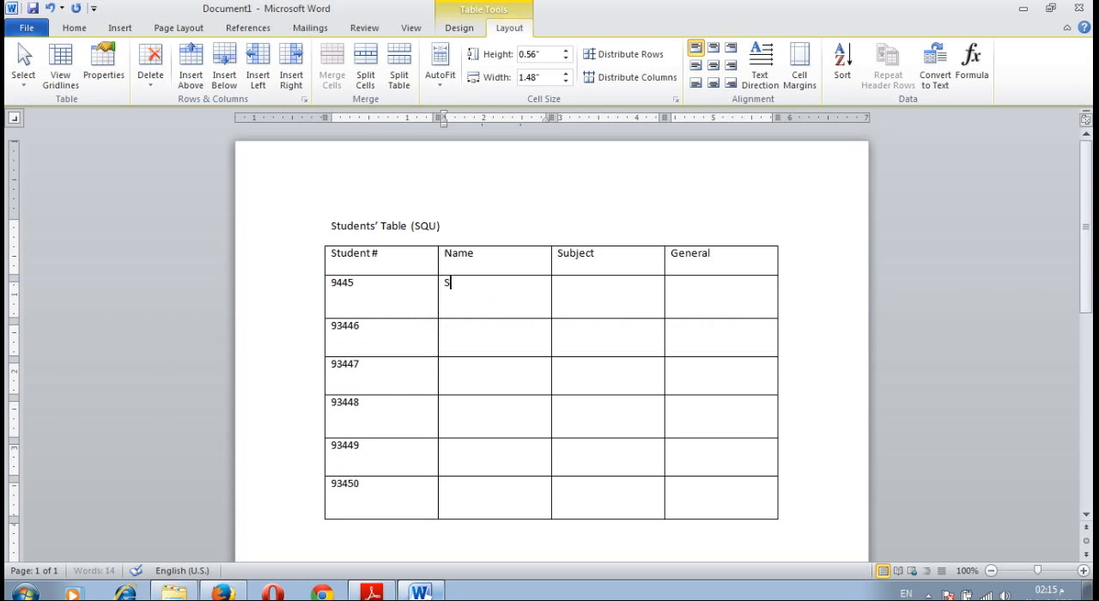
{"action": "type", "text": "alim"}
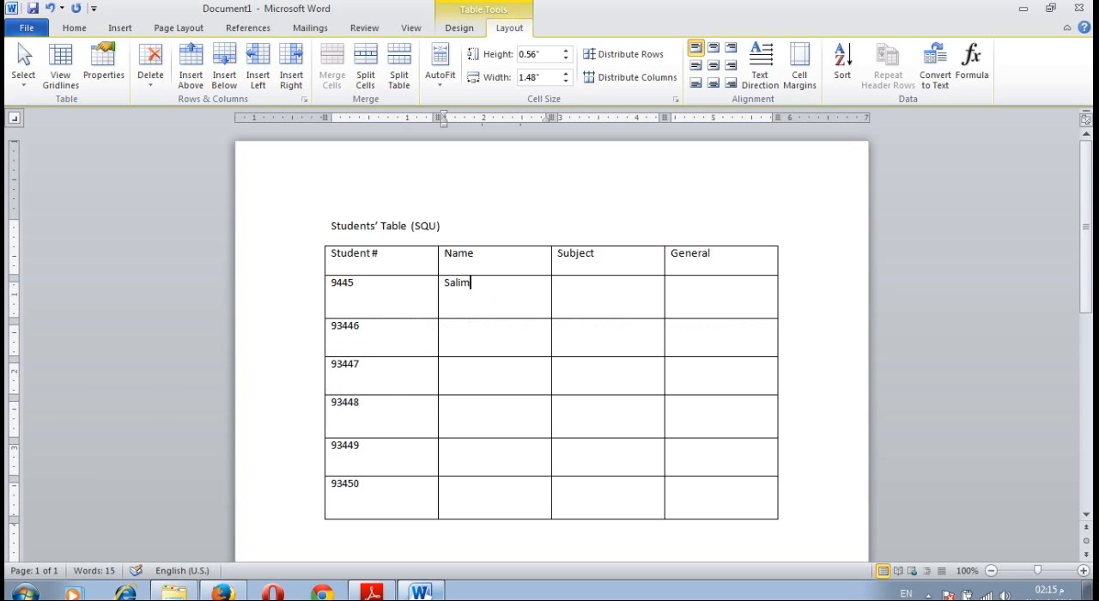
{"action": "type", "text": "A"}
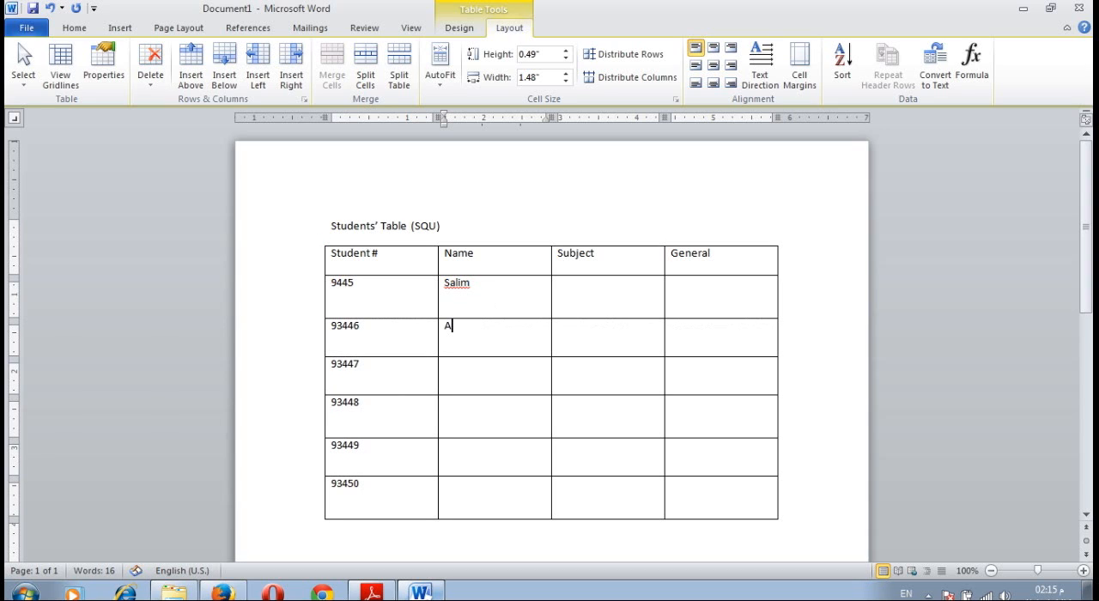
{"action": "type", "text": "hmed"}
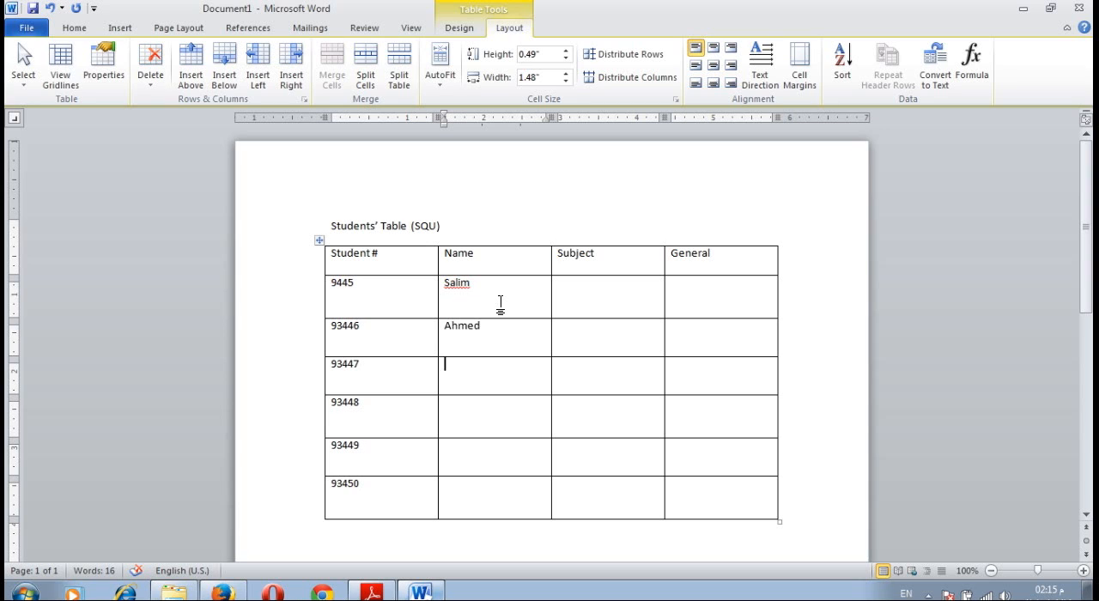
{"action": "type", "text": "Na"}
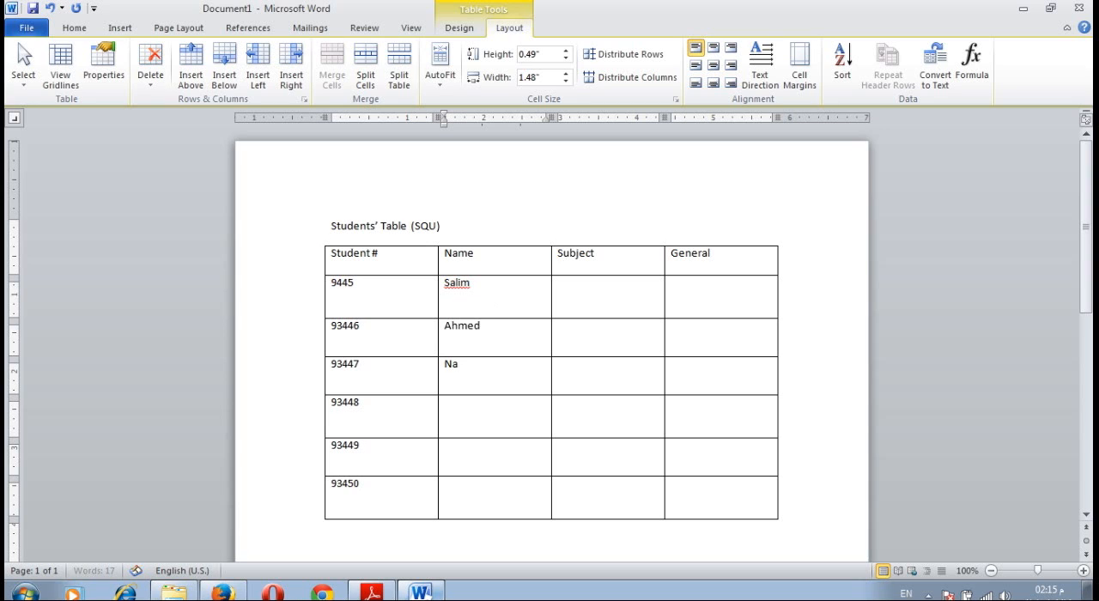
{"action": "type", "text": "uman"}
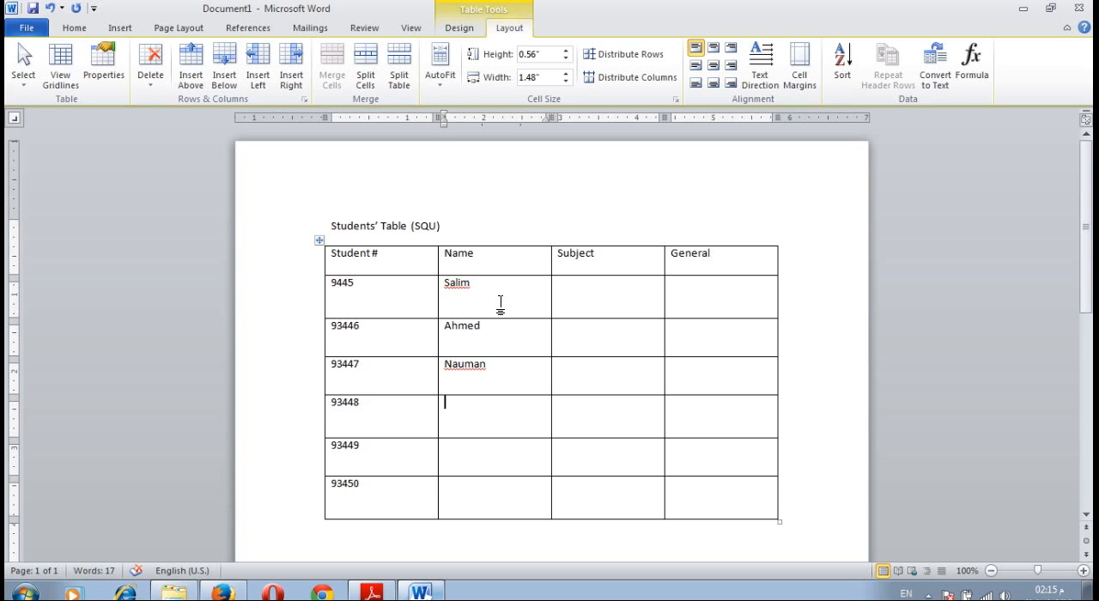
{"action": "type", "text": "Usman"}
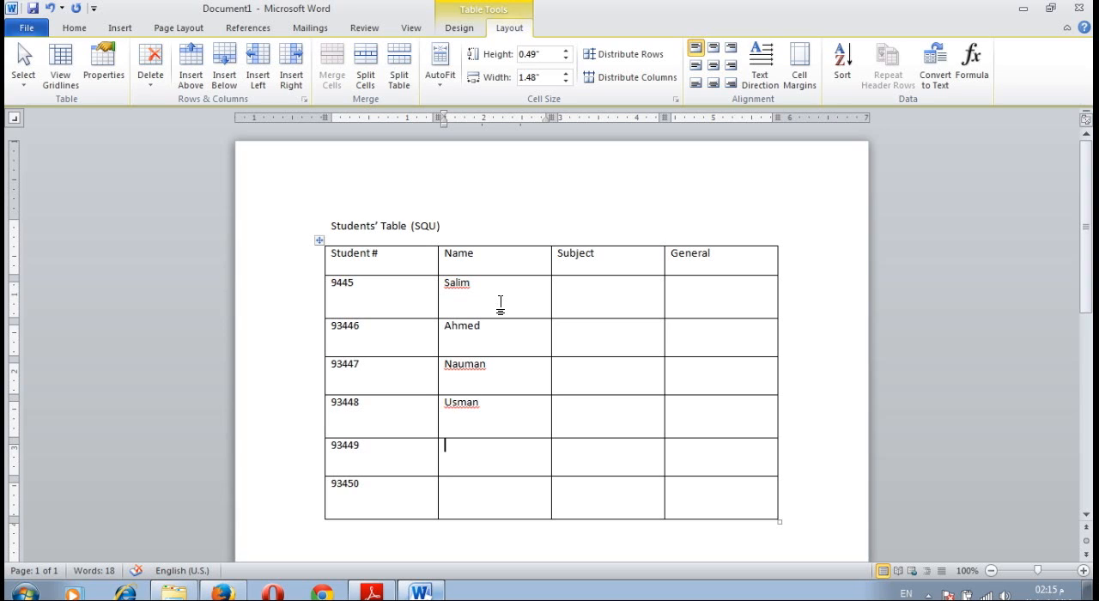
{"action": "type", "text": "Shakeel"}
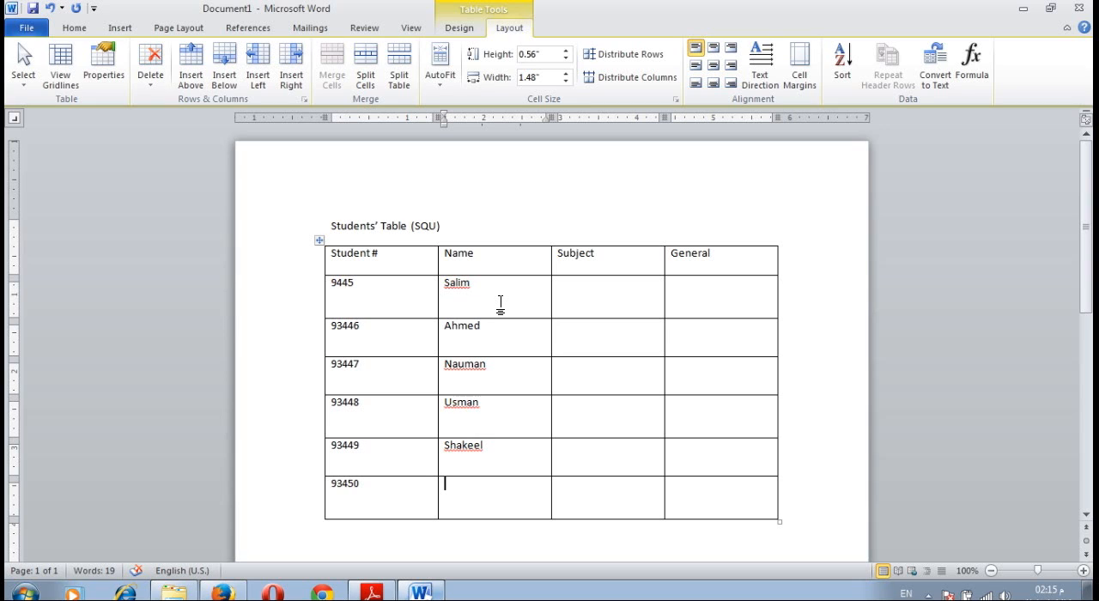
{"action": "type", "text": "Ba"}
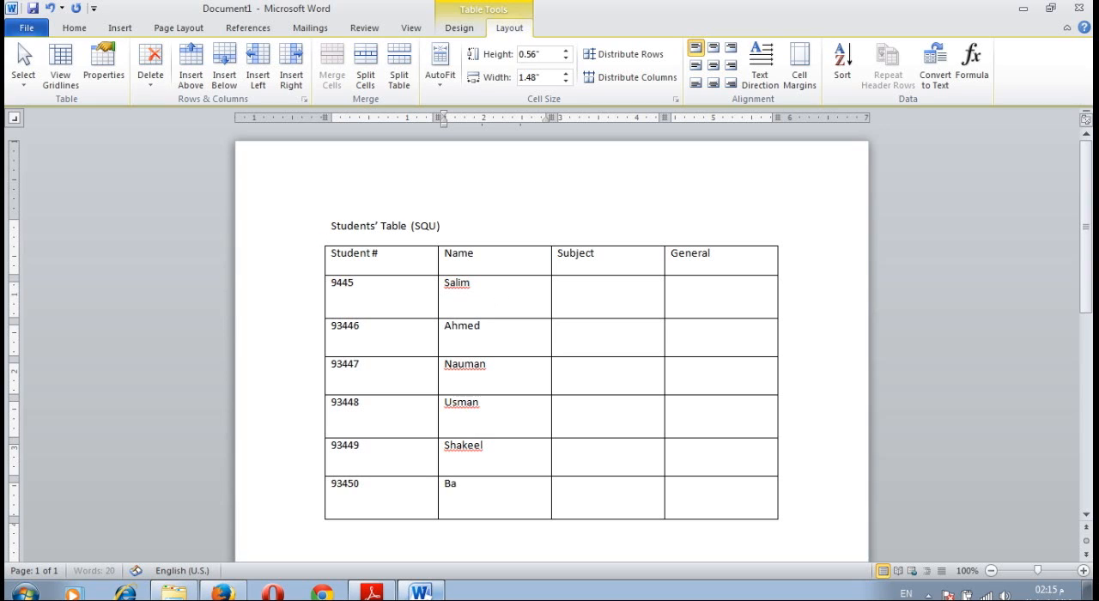
{"action": "type", "text": "dar"}
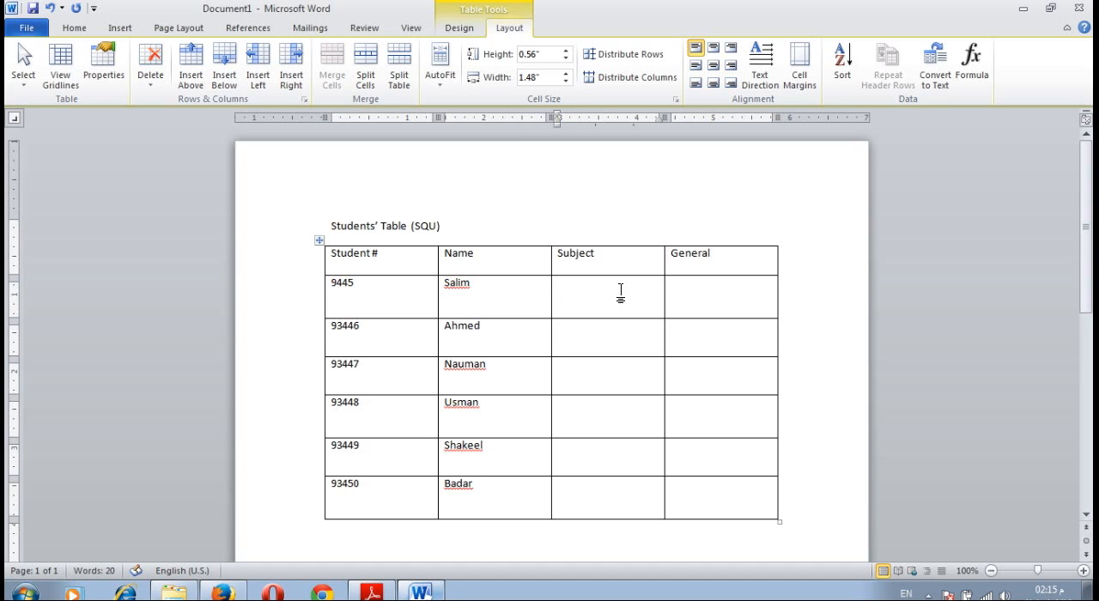
Enter subjects Computer, Data Structure and Interior design for the first three students.
{"action": "type", "text": "C"}
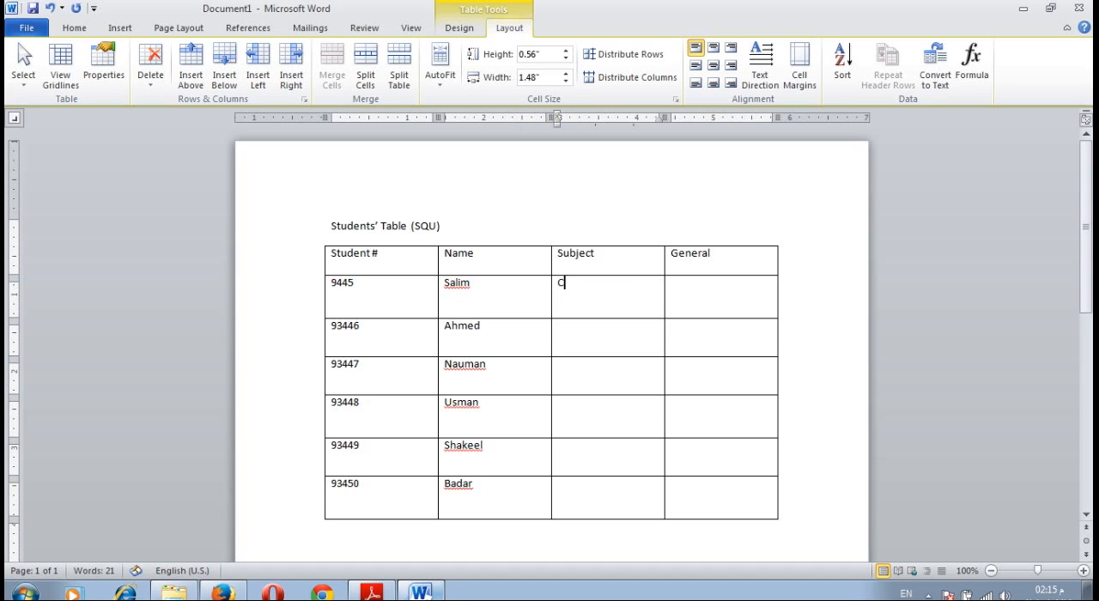
{"action": "type", "text": "omputer"}
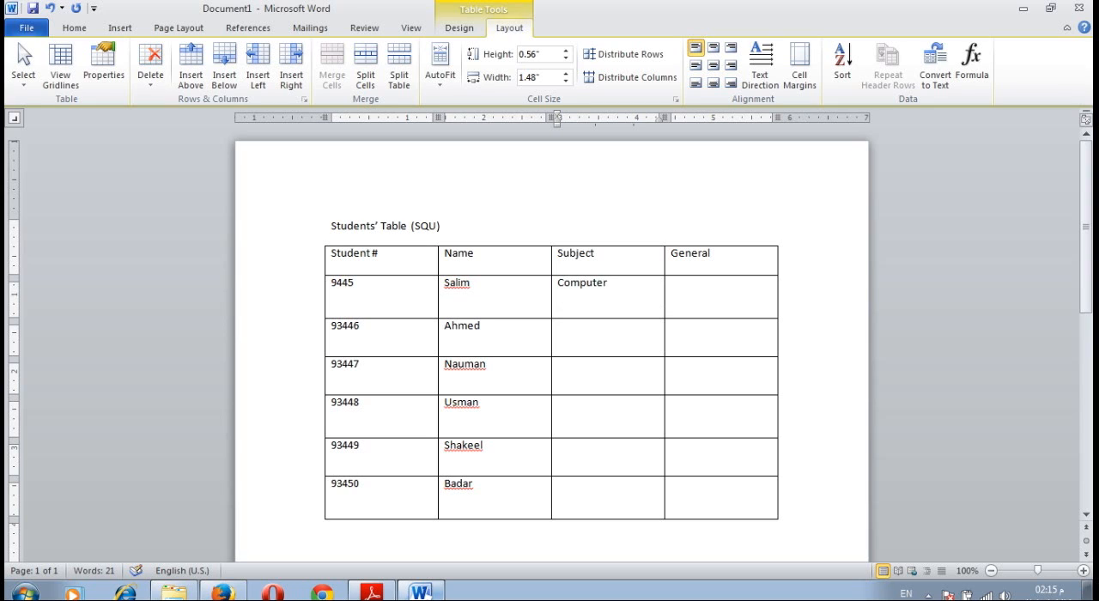
{"action": "left_click", "coordinate": [606, 326]}
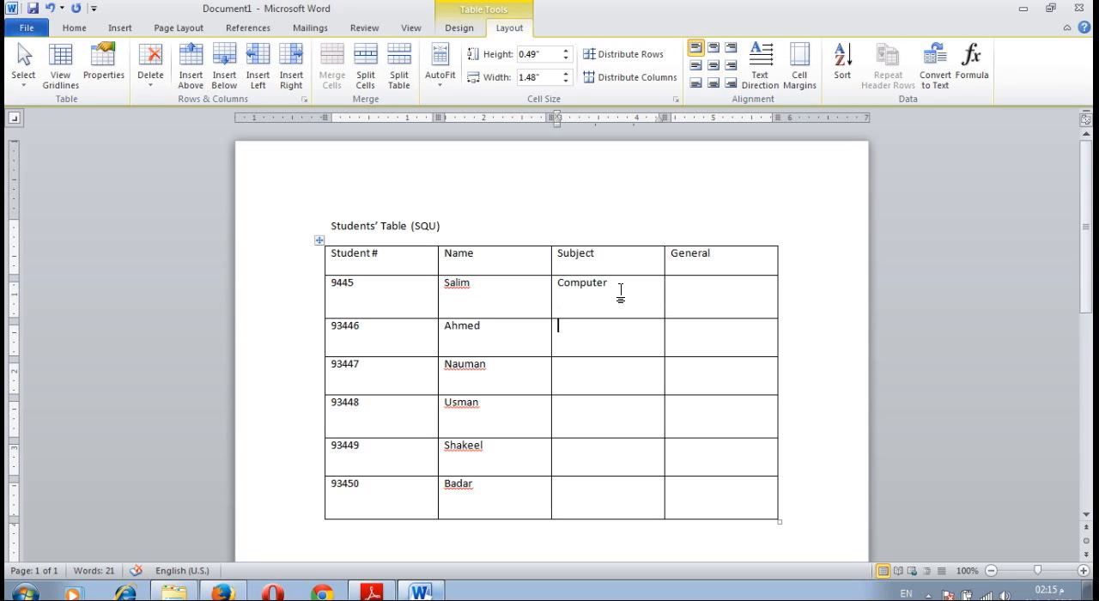
{"action": "type", "text": "Data"}
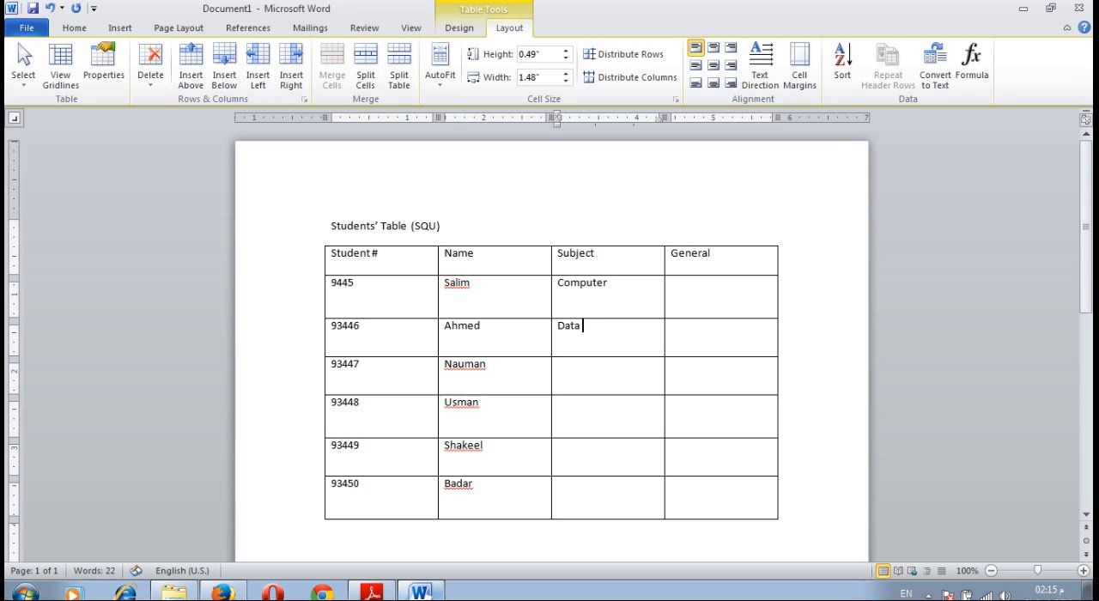
{"action": "type", "text": "Structure"}
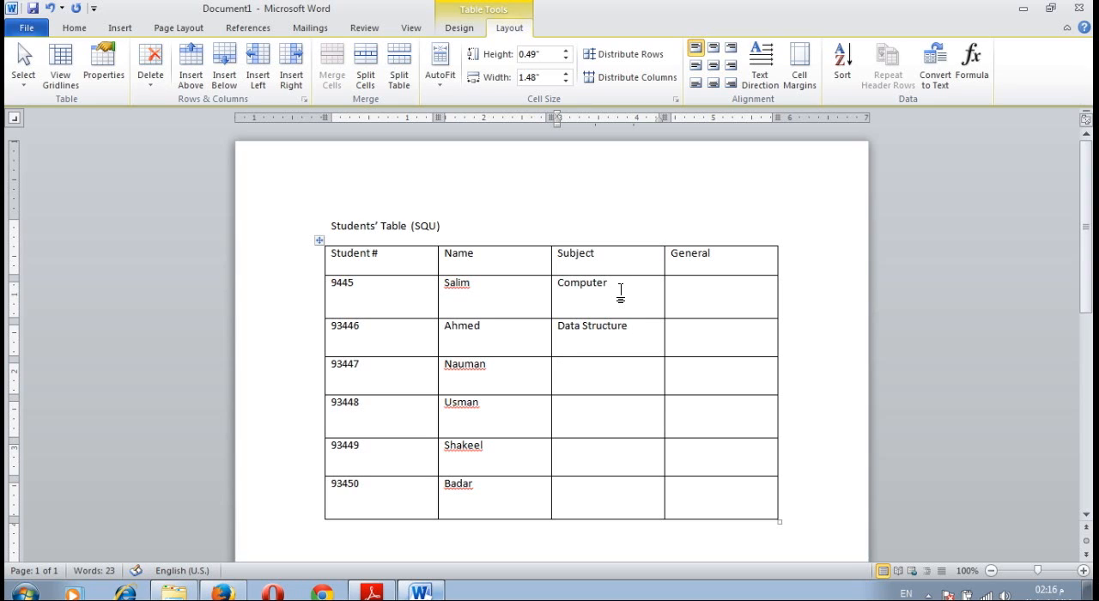
{"action": "left_click", "coordinate": [584, 363]}
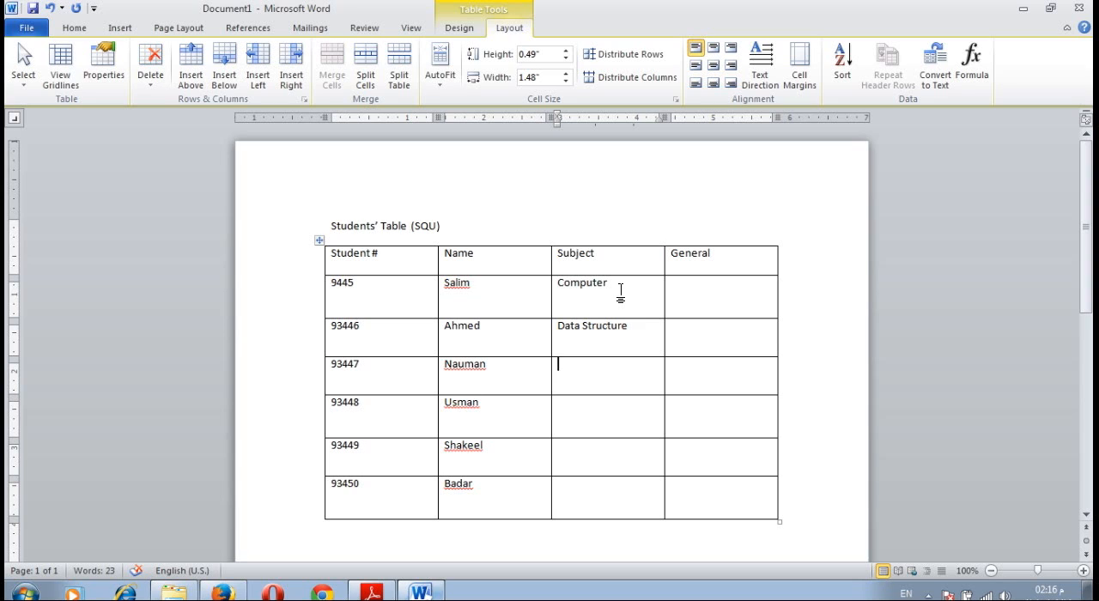
{"action": "type", "text": "Intrr"}
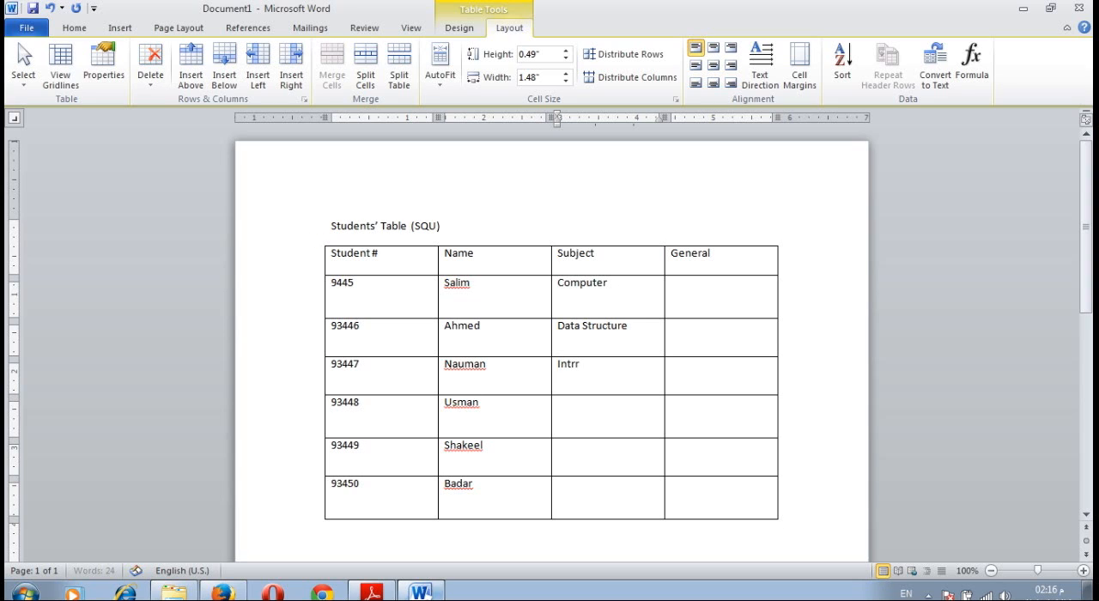
{"action": "type", "text": "ior"}
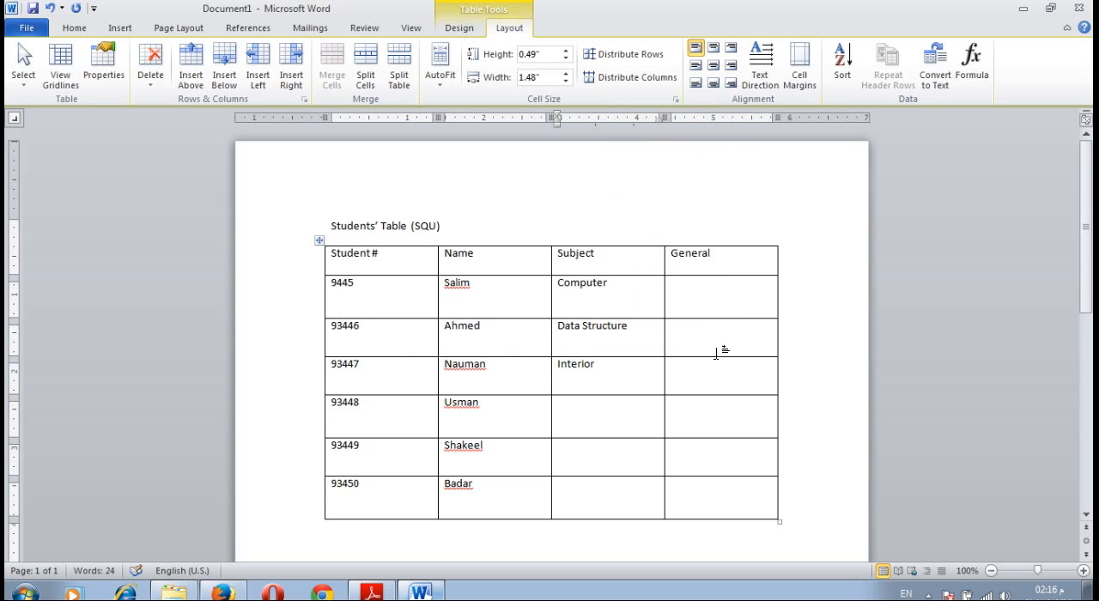
{"action": "type", "text": "desig"}
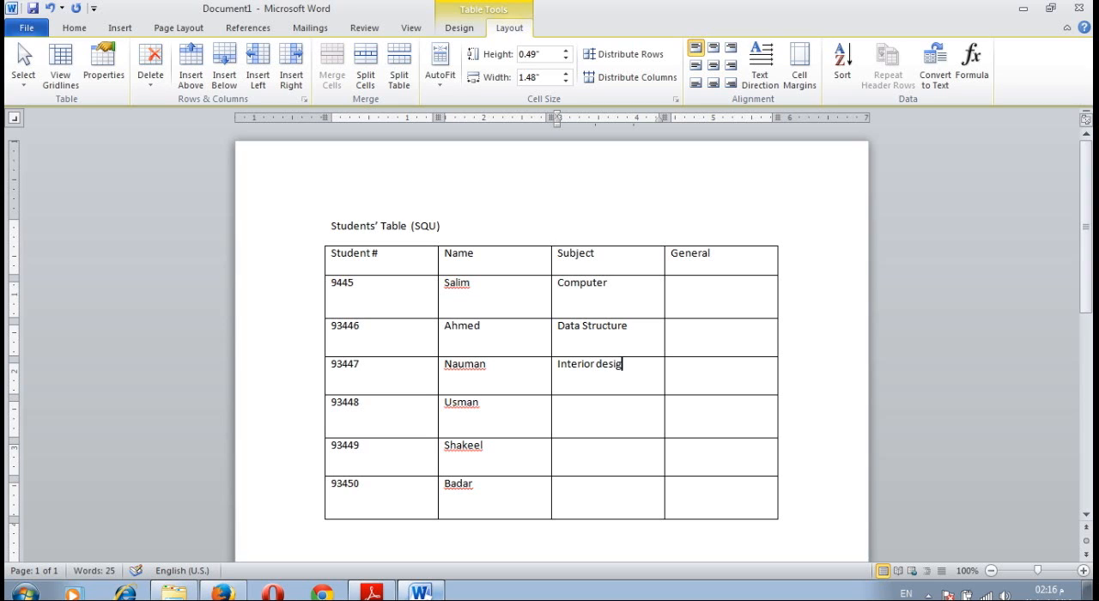
{"action": "type", "text": "n"}
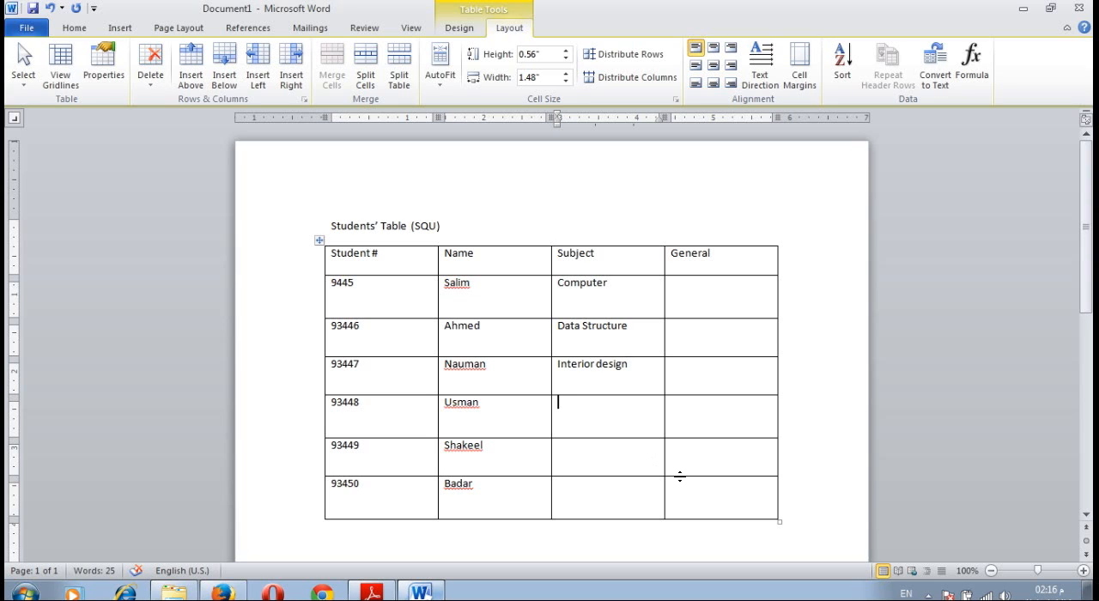
Enter subjects Algorithms and Artificial Intelligence for the next two students.
{"action": "type", "text": "Alg"}
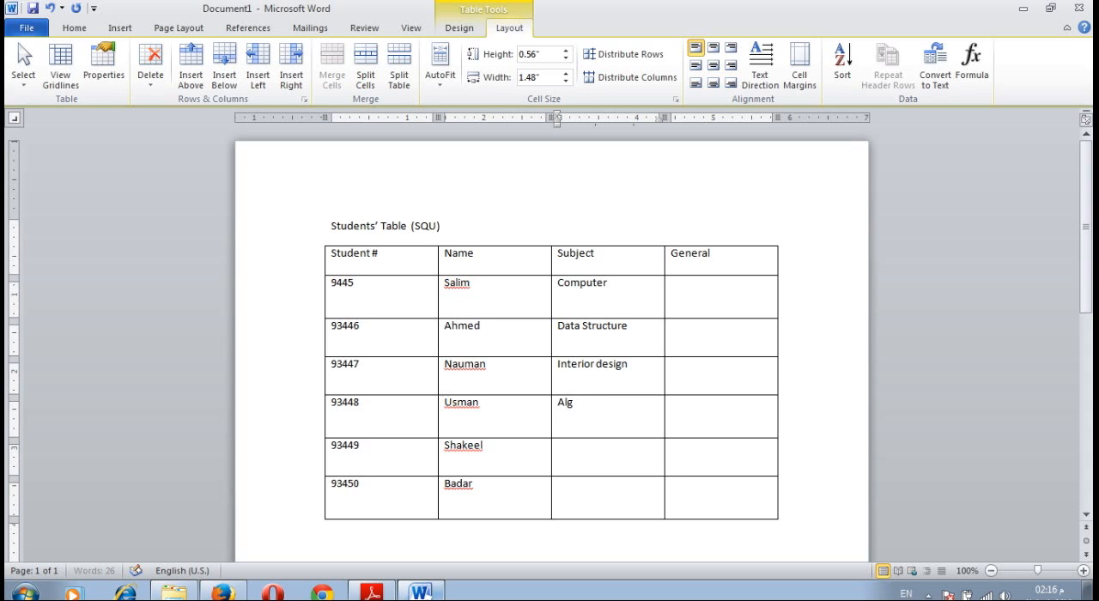
{"action": "type", "text": "orithms"}
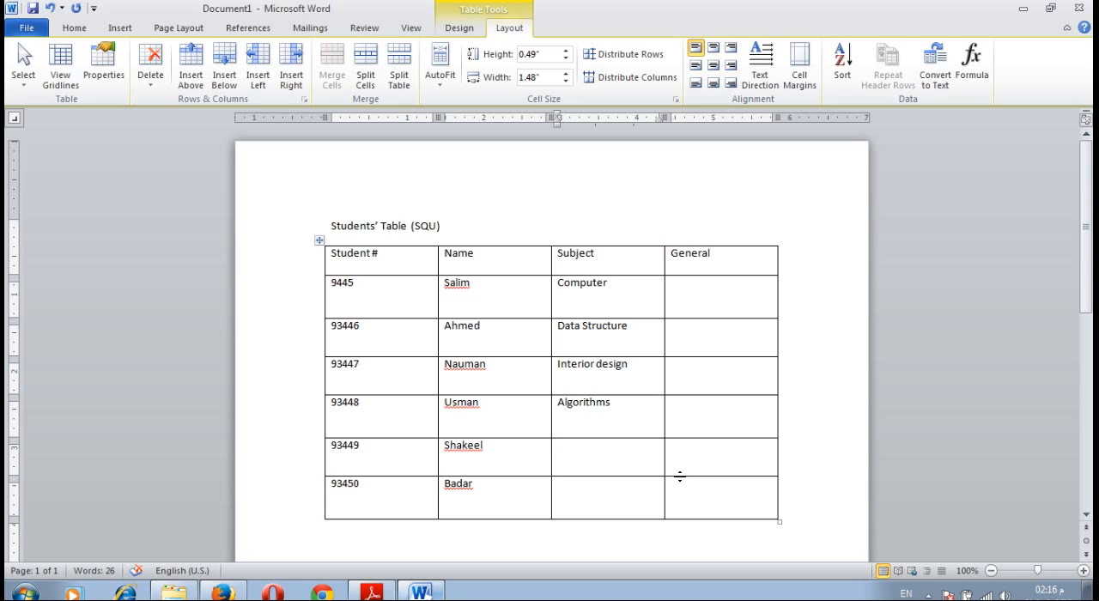
{"action": "type", "text": "Arti"}
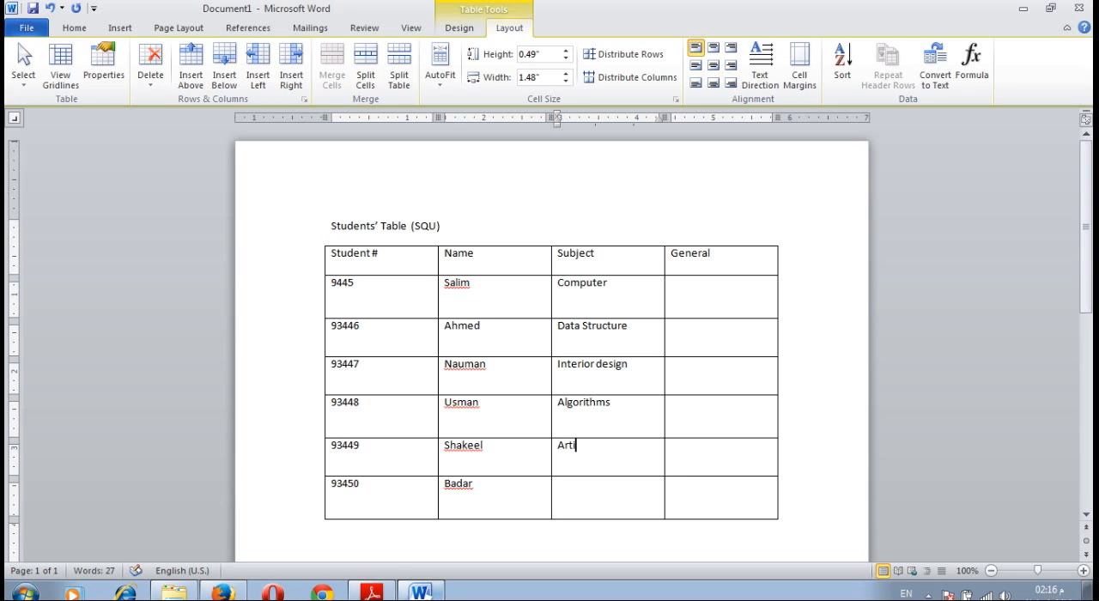
{"action": "type", "text": "ficil"}
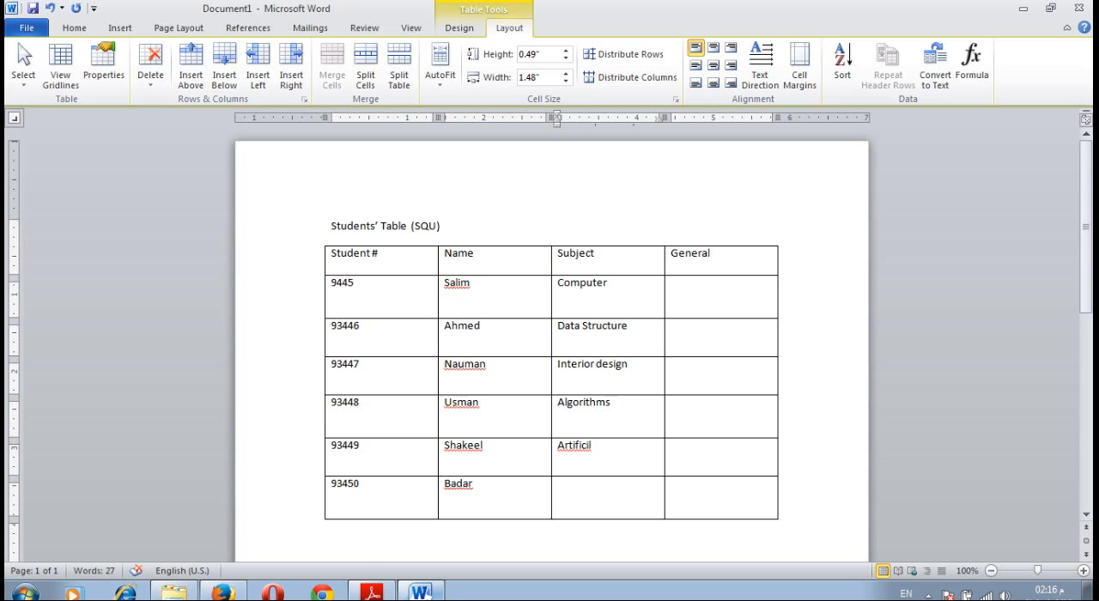
{"action": "type", "text": "a"}
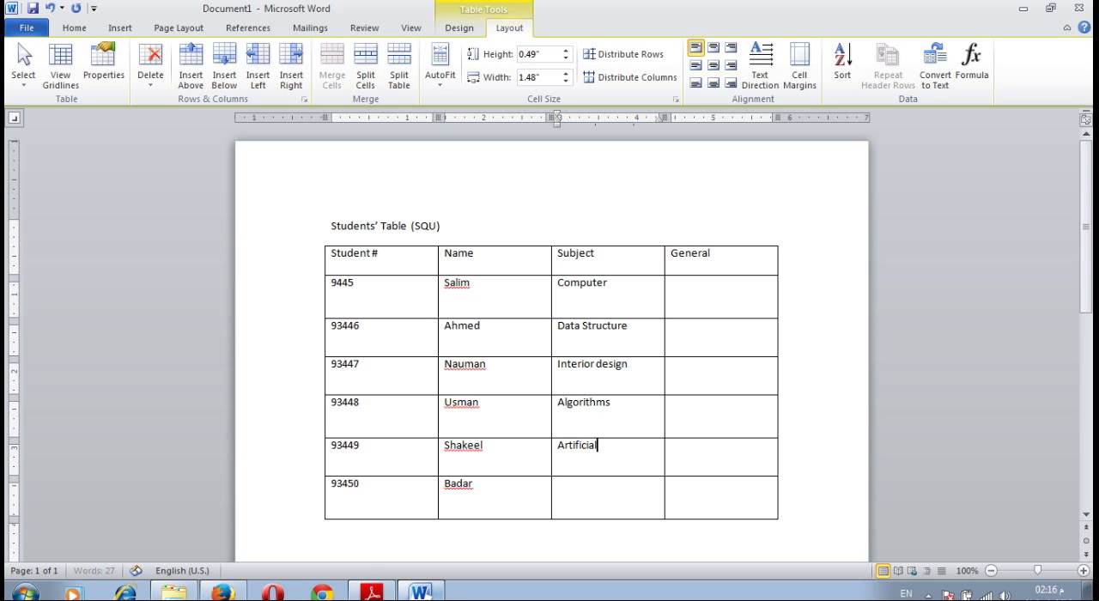
{"action": "type", "text": "Inte"}
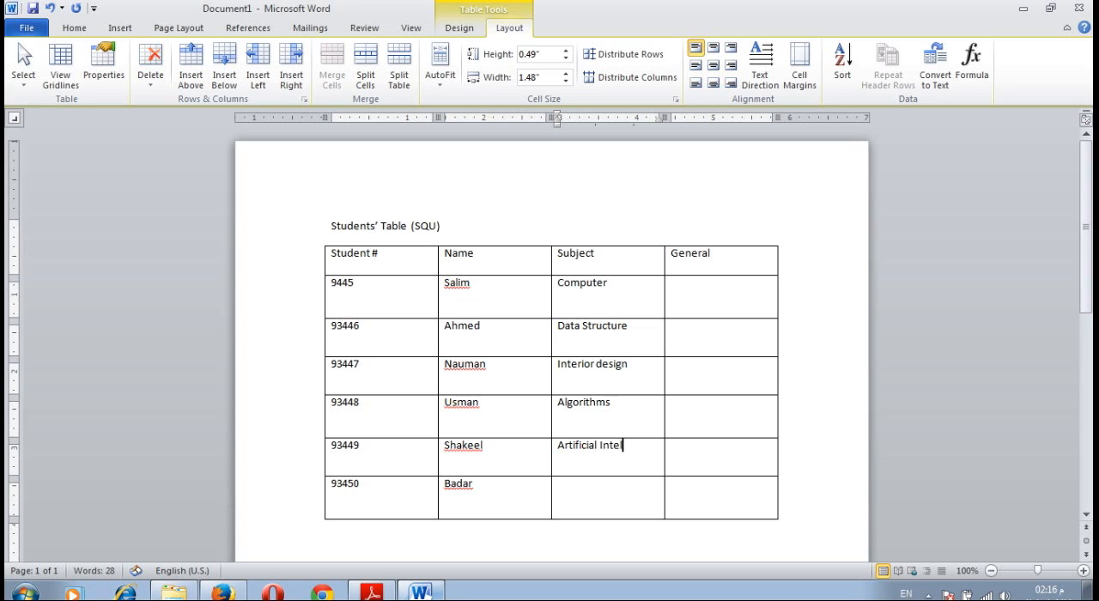
{"action": "type", "text": "li"}
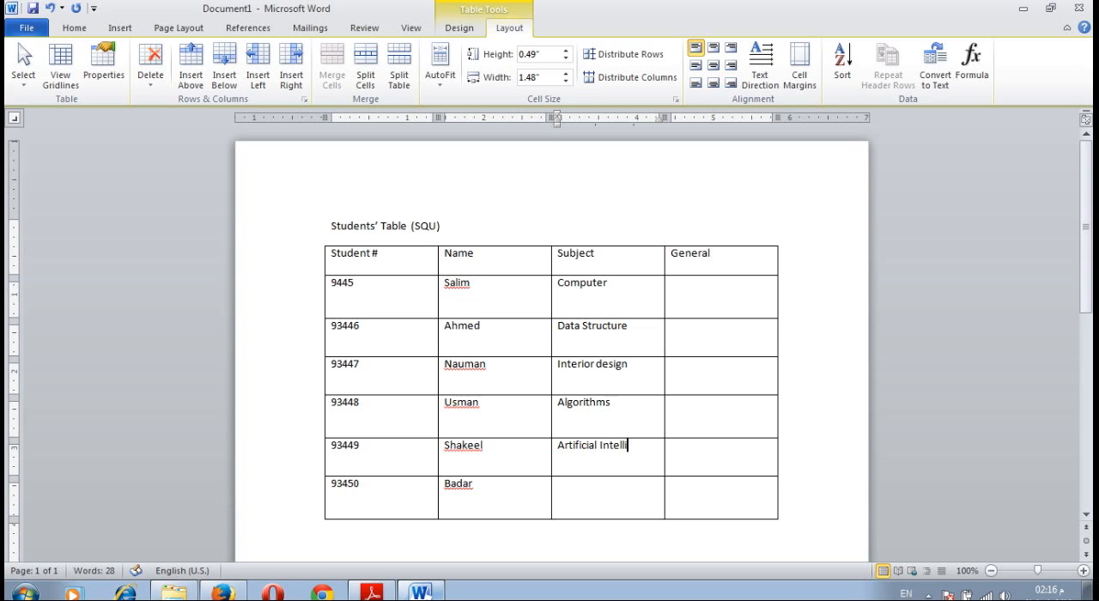
{"action": "type", "text": "ge"}
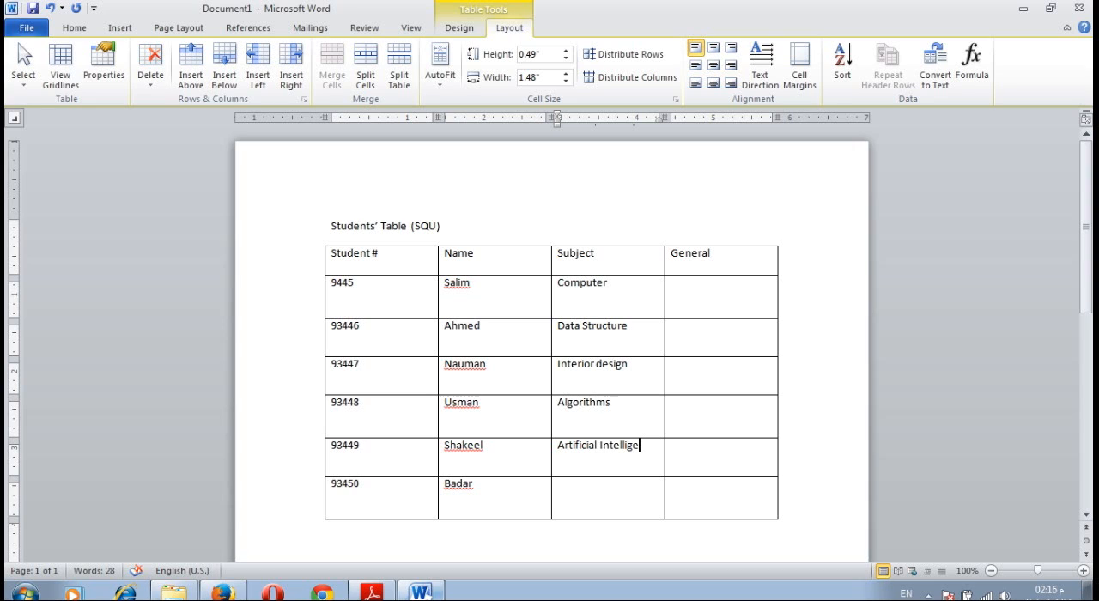
{"action": "type", "text": "nce"}
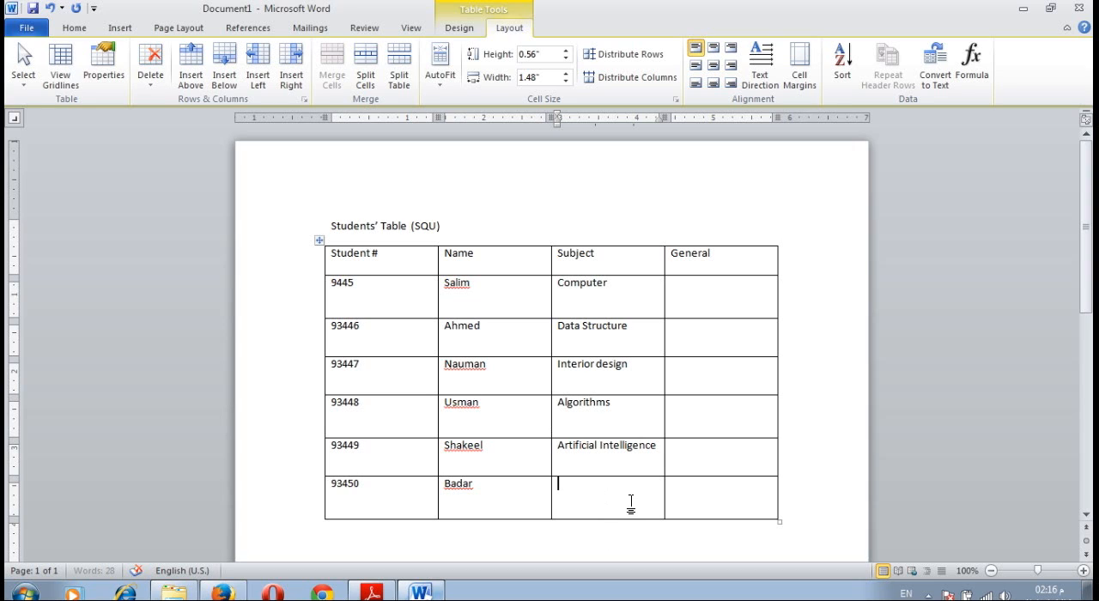
{"action": "mouse_move", "coordinate": [635, 500]}
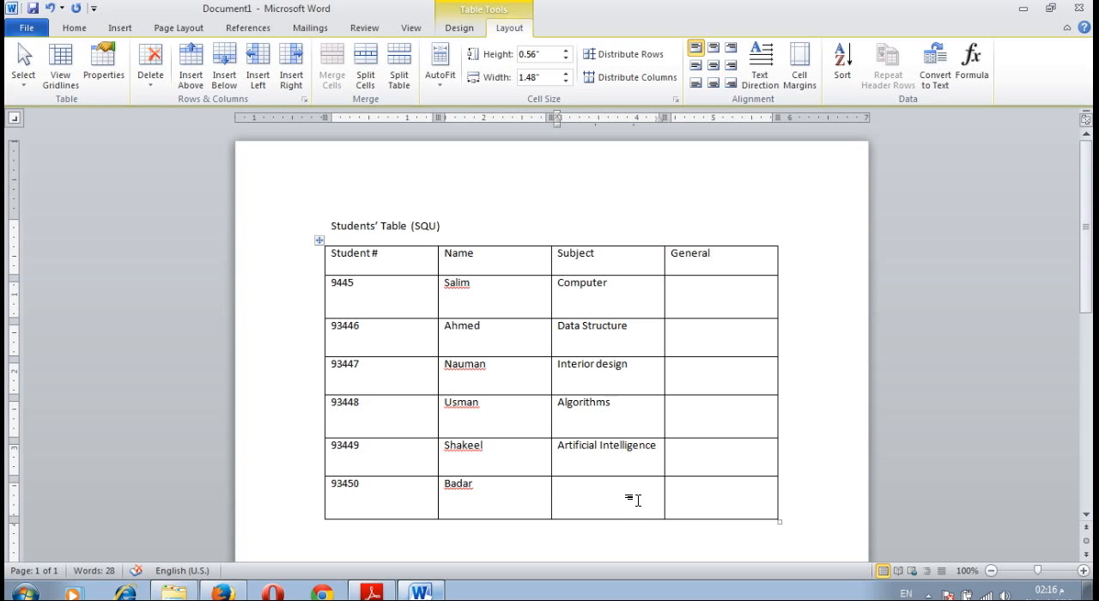
Enter Java as Badar's subject in the table.
{"action": "type", "text": "Ja"}
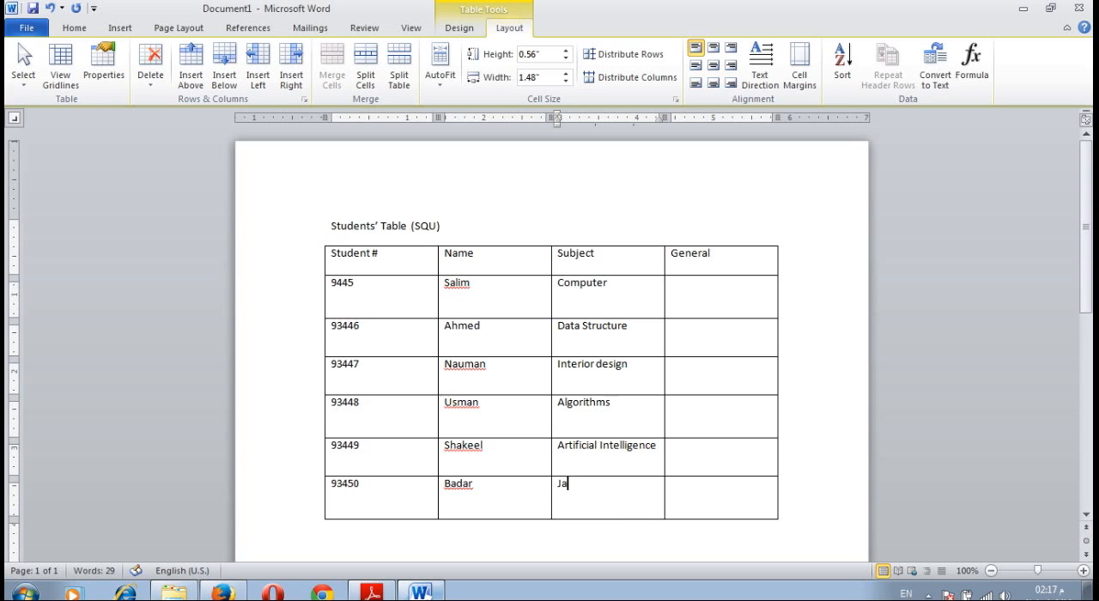
{"action": "type", "text": "va"}
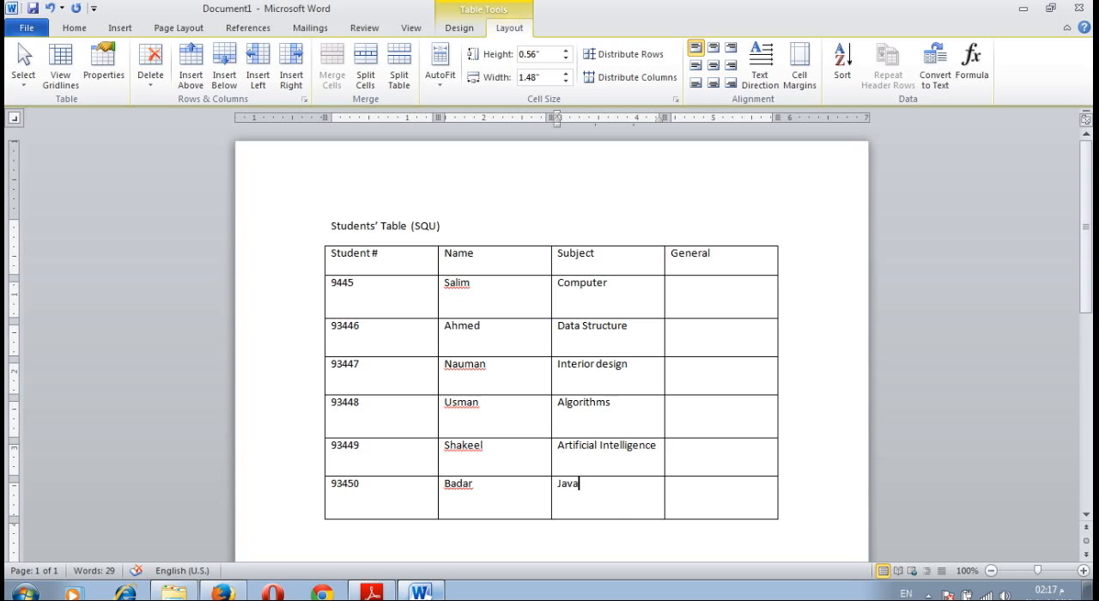
{"action": "mouse_move", "coordinate": [811, 529]}
{"action": "type", "text": "Students"}
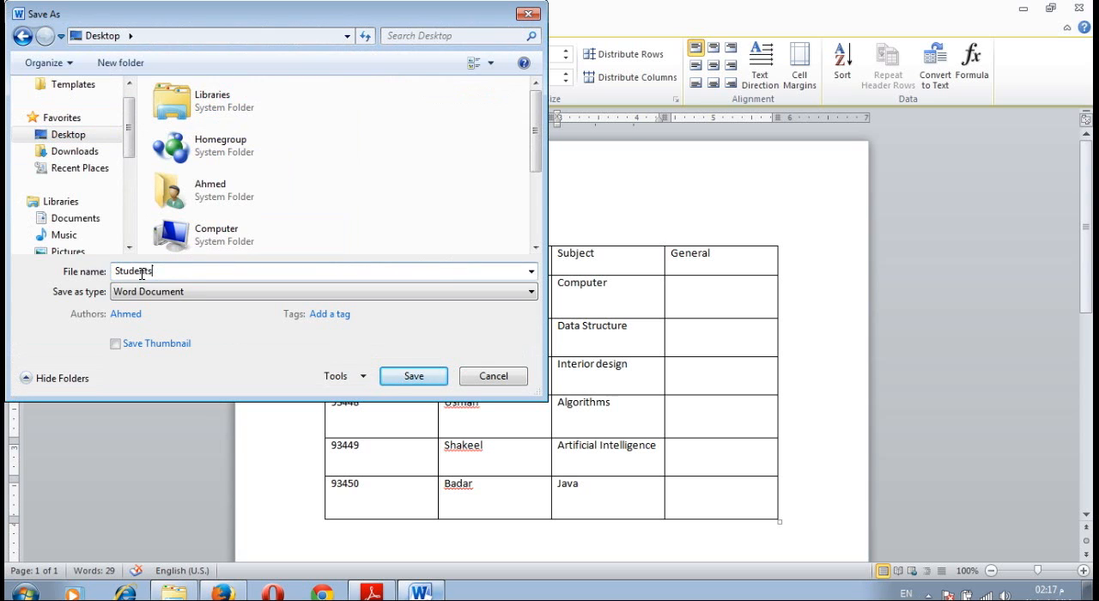
Save the document as Students on the Desktop.
{"action": "left_click", "coordinate": [413, 376]}
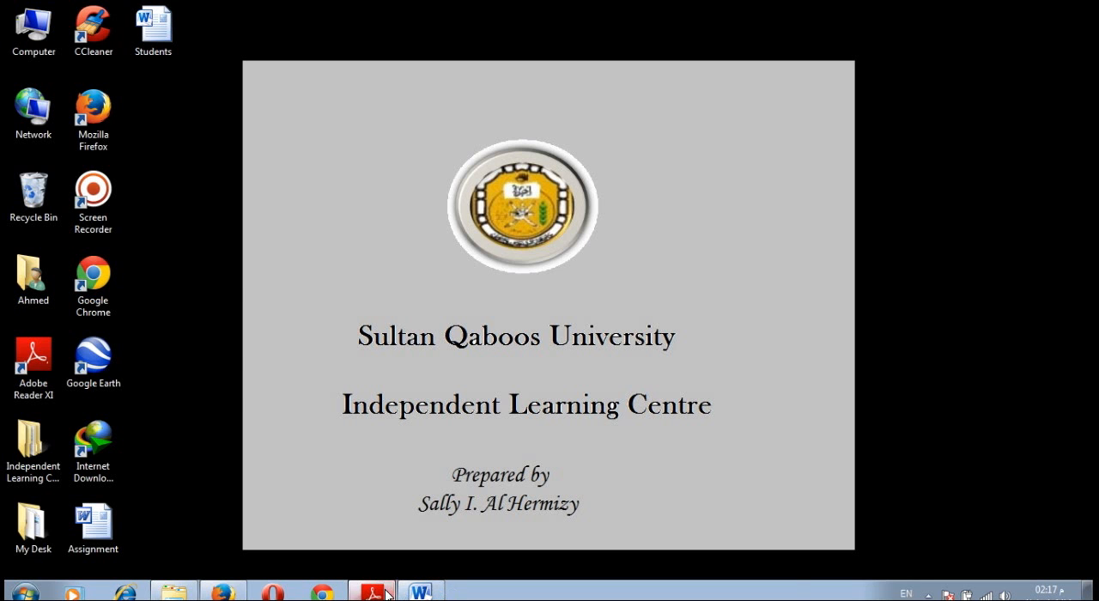
Bring up the Laboratory Exercise 3 PDF and scroll through its reference table.
{"action": "left_click", "coordinate": [371, 592]}
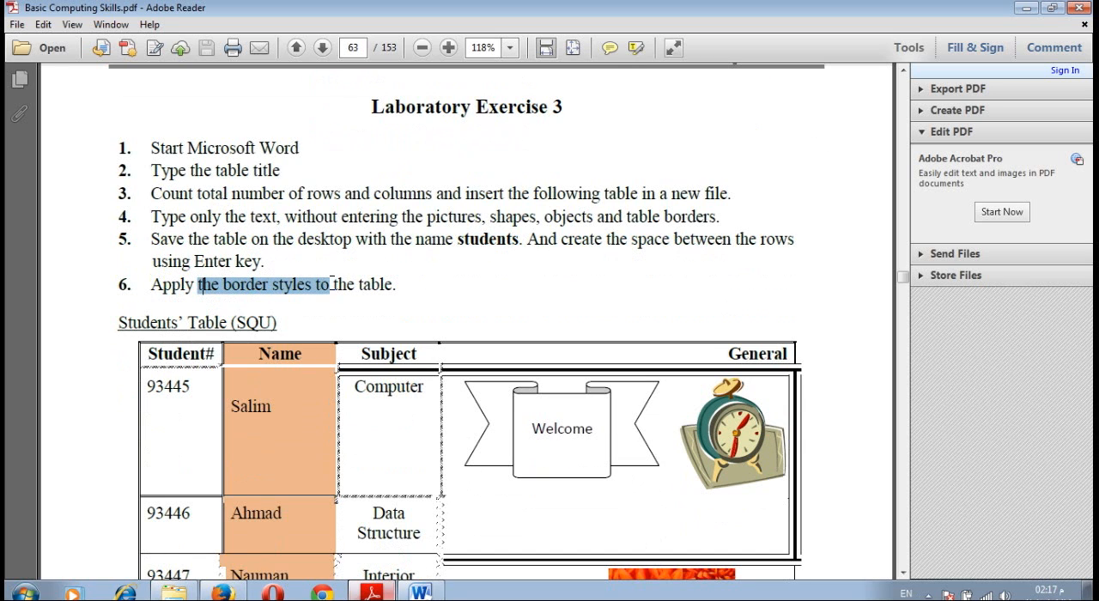
{"action": "scroll", "scroll_direction": "down", "scroll_amount": 3}
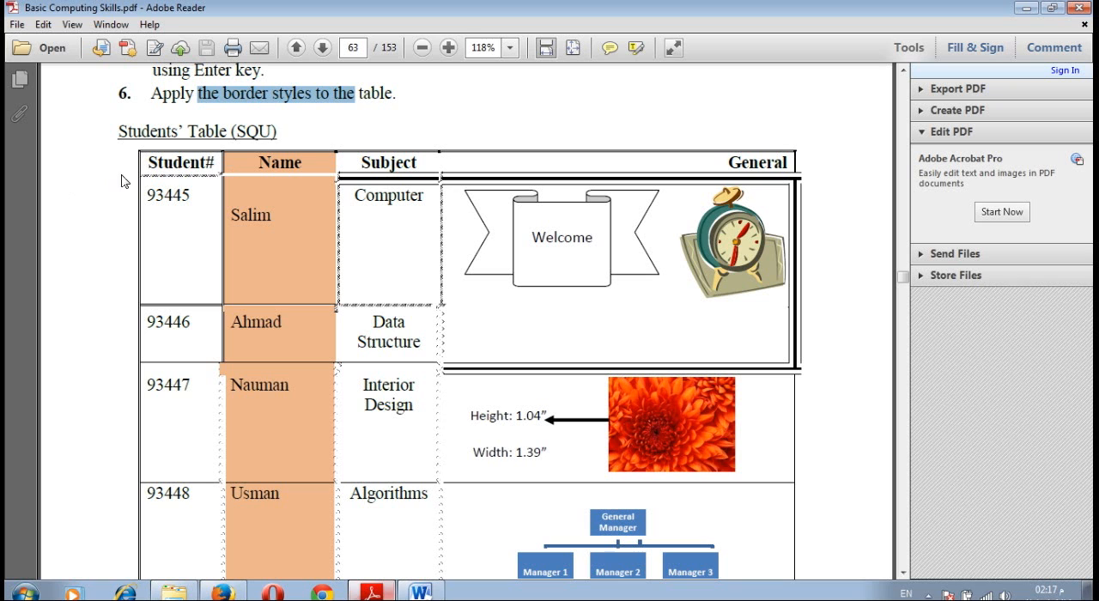
{"action": "scroll", "scroll_direction": "down", "scroll_amount": 3}
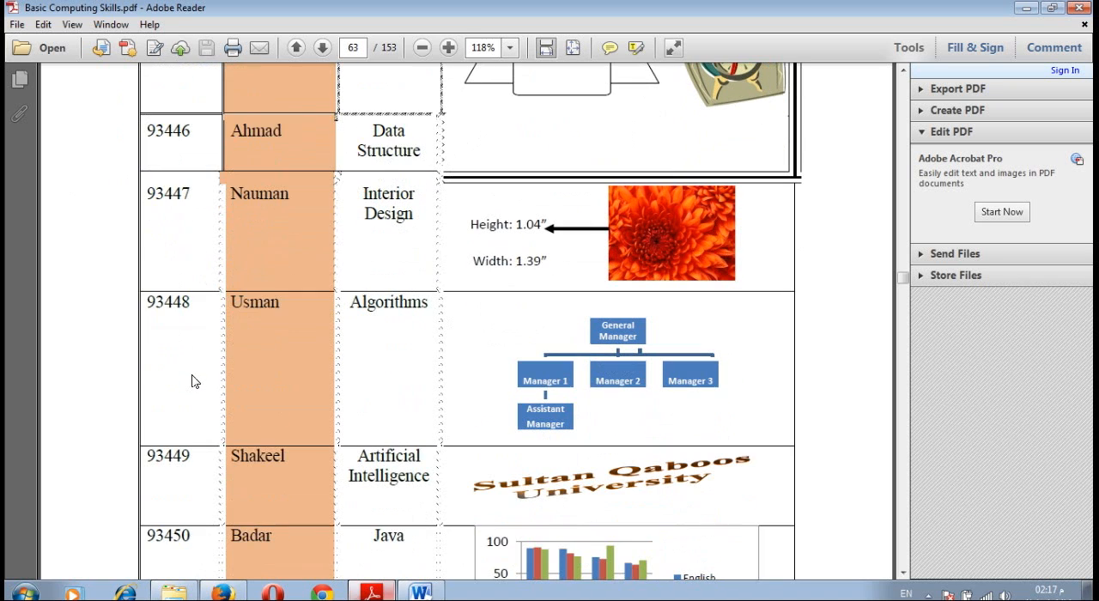
{"action": "scroll", "scroll_direction": "down", "scroll_amount": 3}
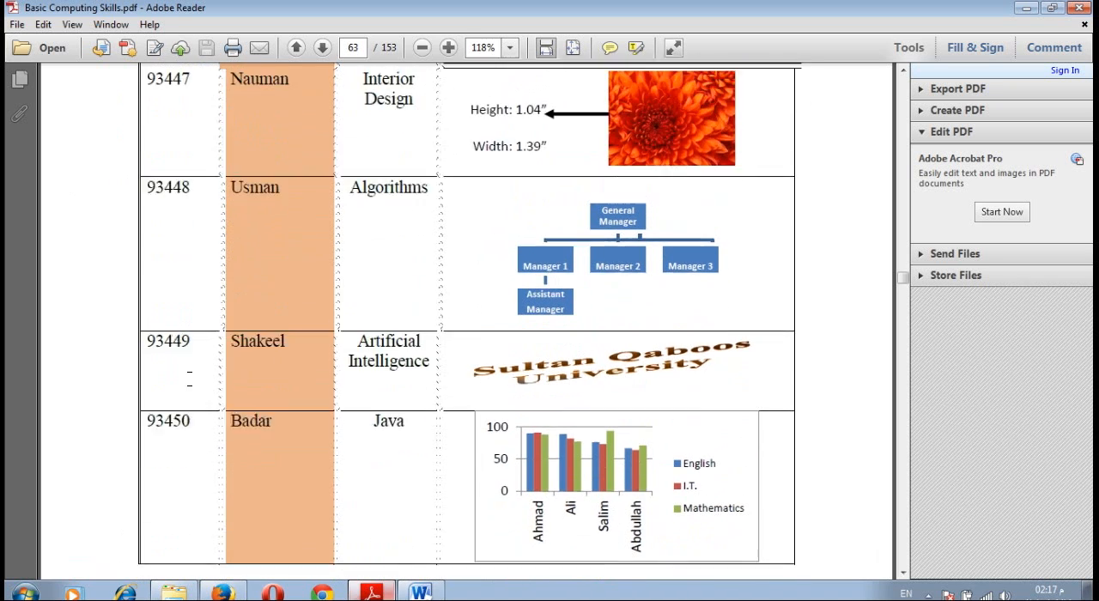
{"action": "scroll", "scroll_direction": "up", "scroll_amount": 3}
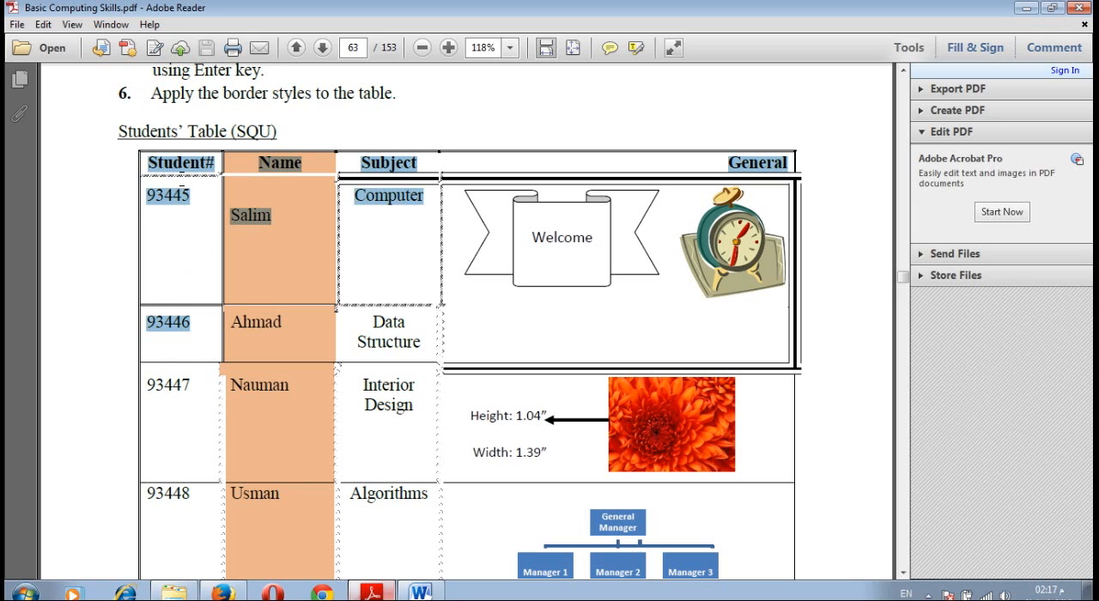
Clear the highlighted text in the reference table and scroll through it again.
{"action": "left_click", "coordinate": [180, 333]}
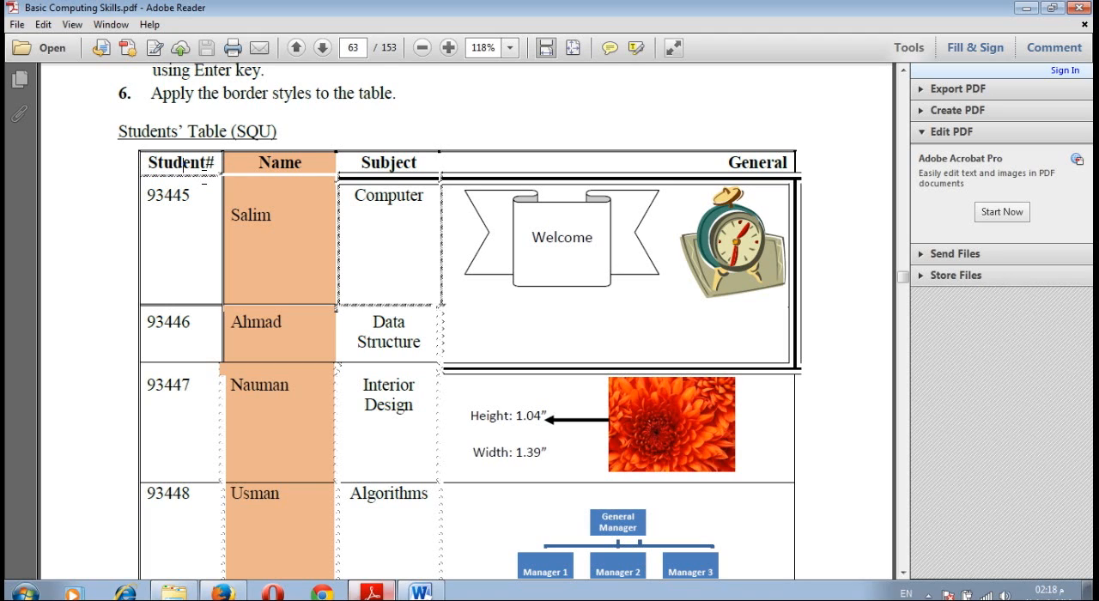
{"action": "left_click", "coordinate": [192, 195]}
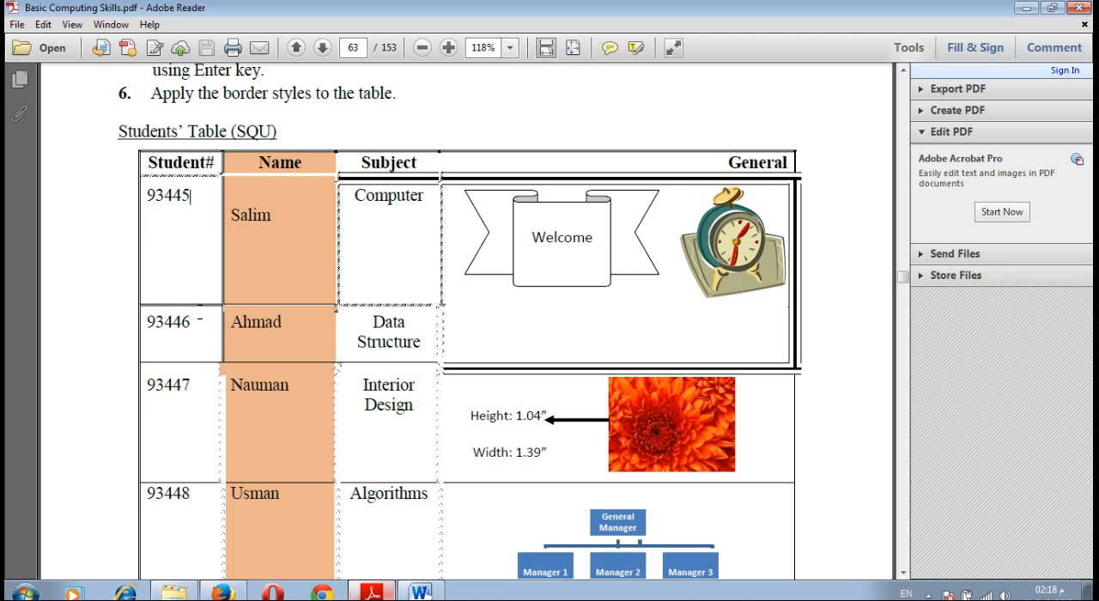
{"action": "scroll", "scroll_direction": "down", "scroll_amount": 3}
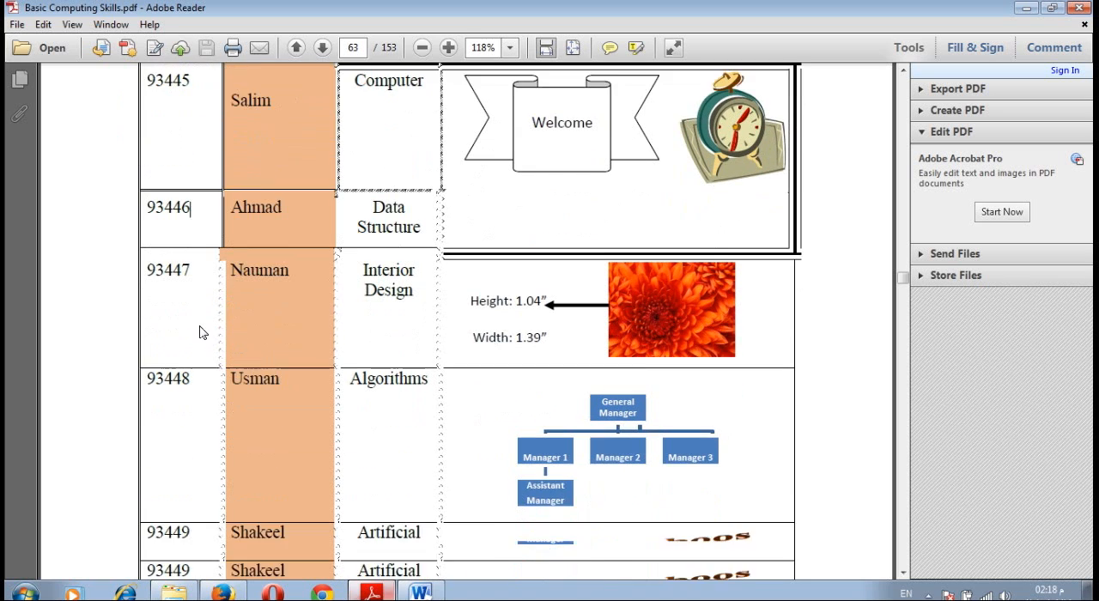
{"action": "scroll", "scroll_direction": "down", "scroll_amount": 3}
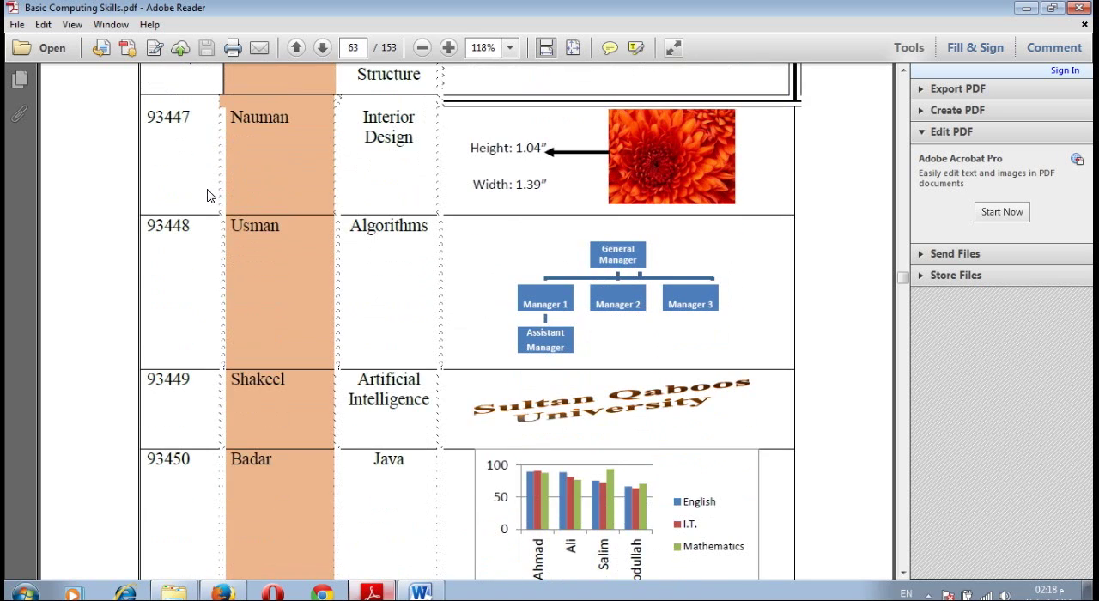
{"action": "scroll", "scroll_direction": "up", "scroll_amount": 3}
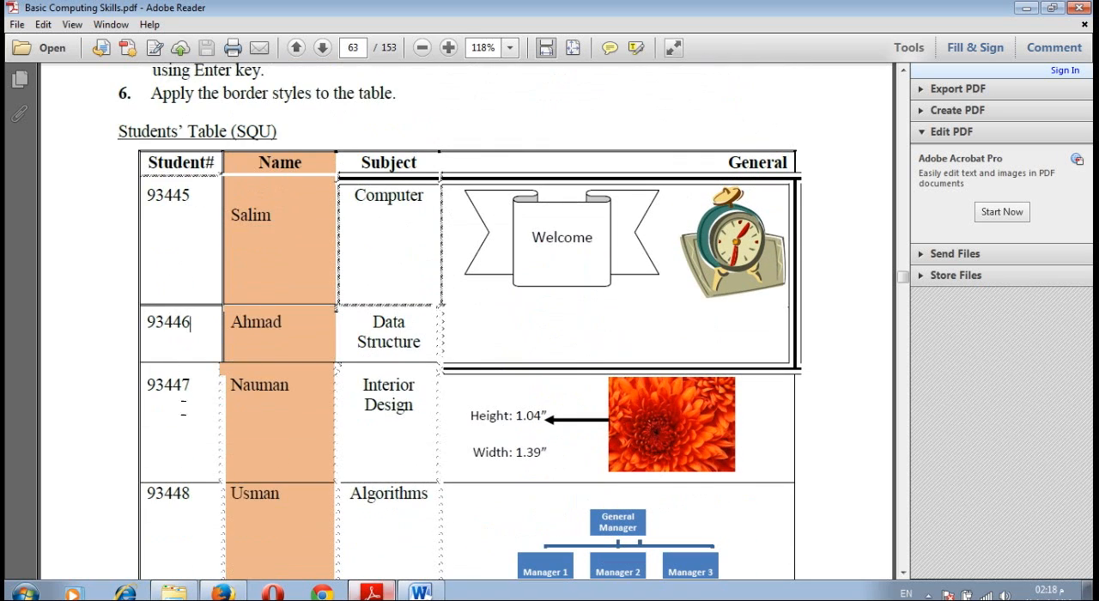
{"action": "scroll", "scroll_direction": "down", "scroll_amount": 3}
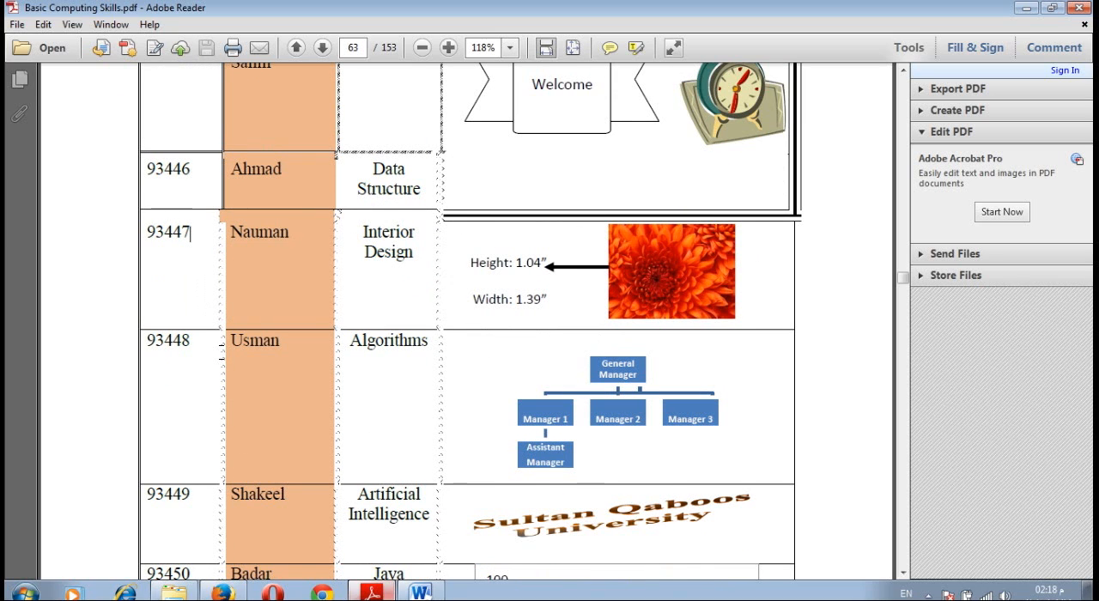
{"action": "scroll", "scroll_direction": "down", "scroll_amount": 3}
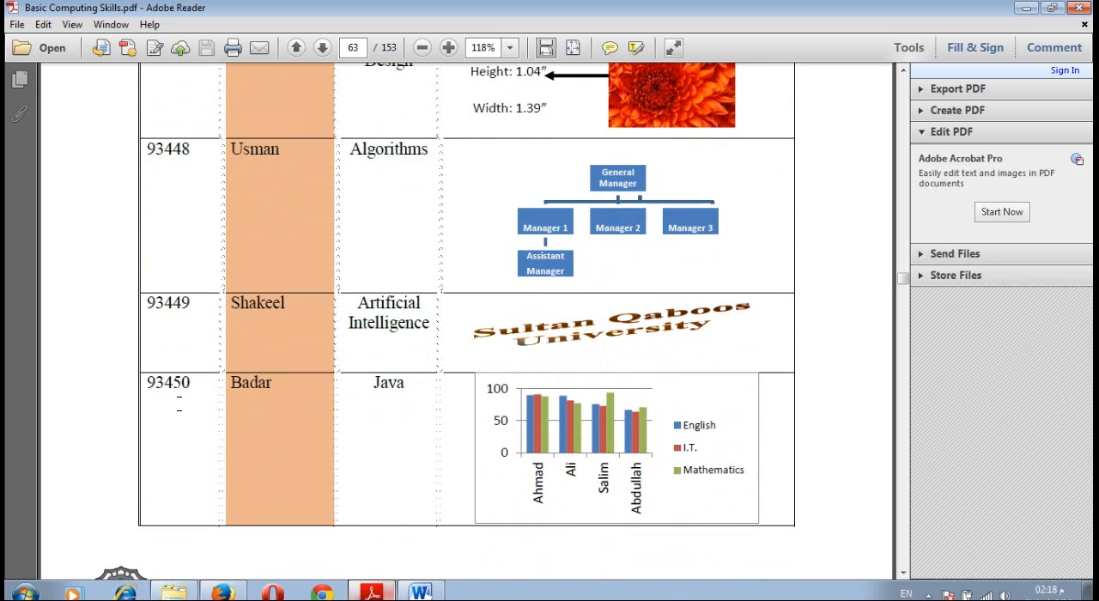
{"action": "scroll", "scroll_direction": "up", "scroll_amount": 3}
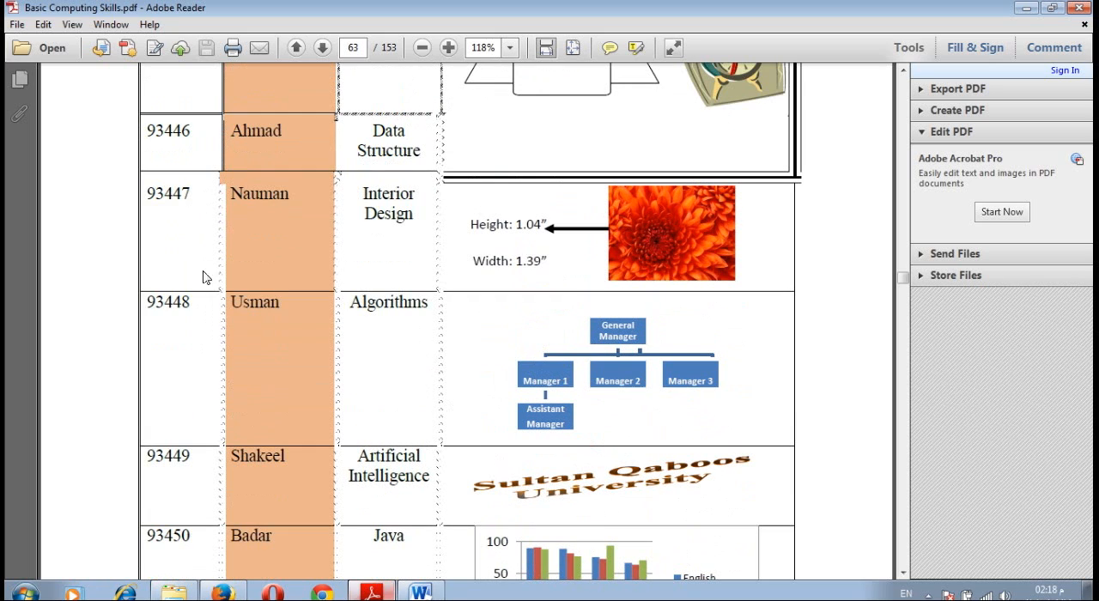
{"action": "scroll", "scroll_direction": "down", "scroll_amount": 3}
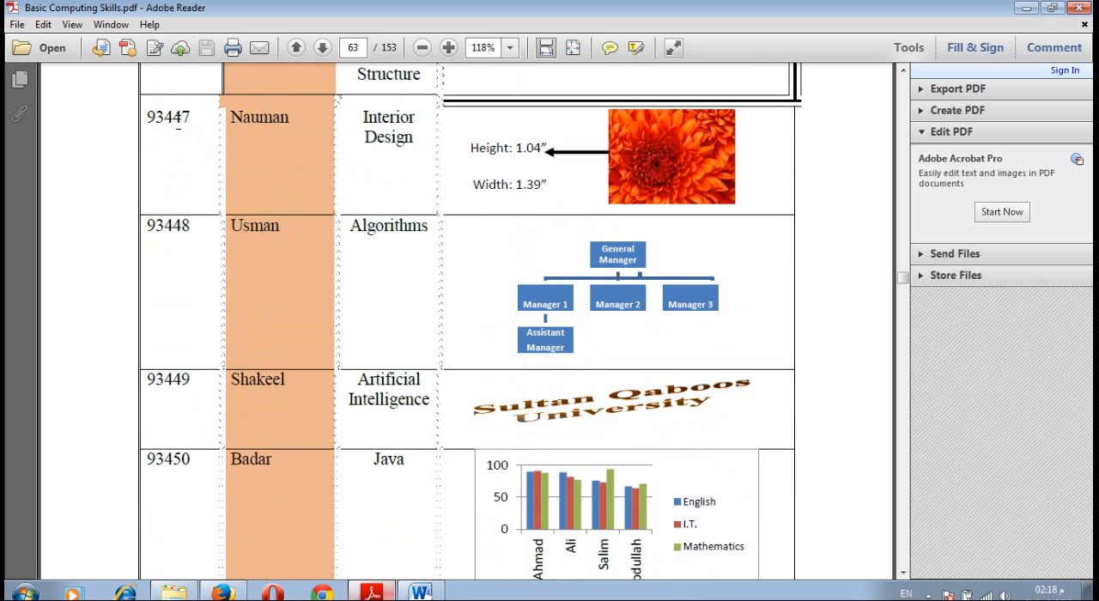
{"action": "mouse_move", "coordinate": [195, 151]}
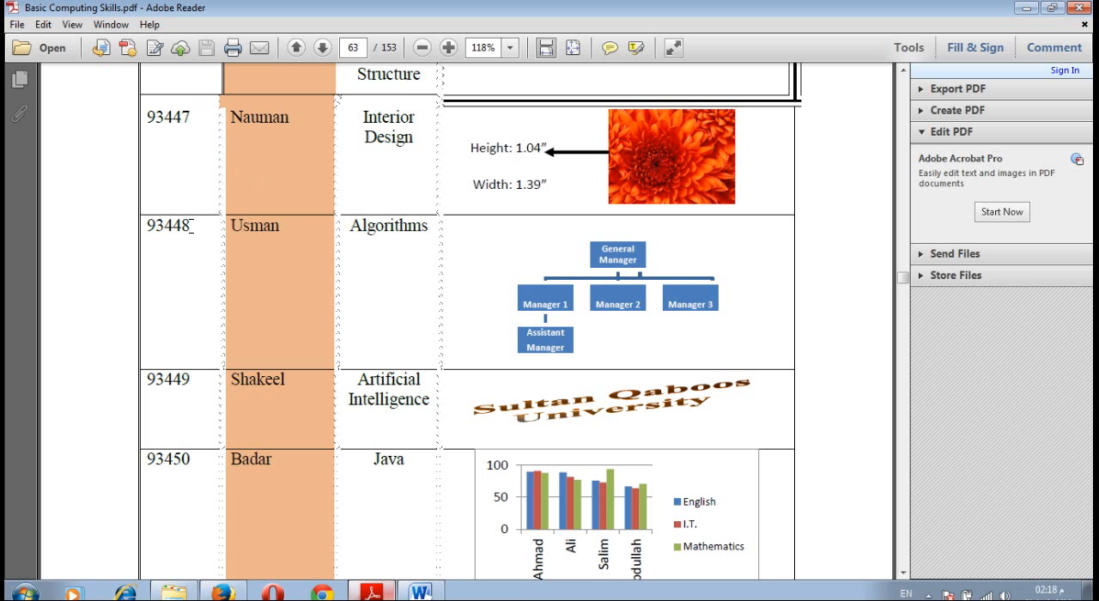
{"action": "scroll", "scroll_direction": "up", "scroll_amount": 3}
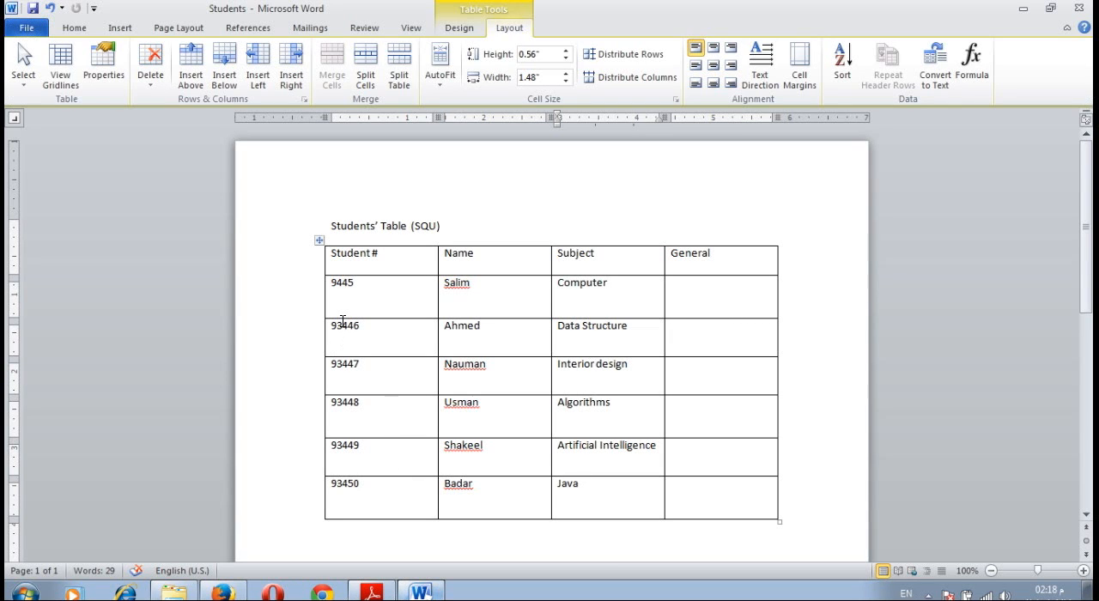
Select student numbers 93447–93450 and bring up Borders and Shading for them.
{"action": "left_click", "coordinate": [580, 483]}
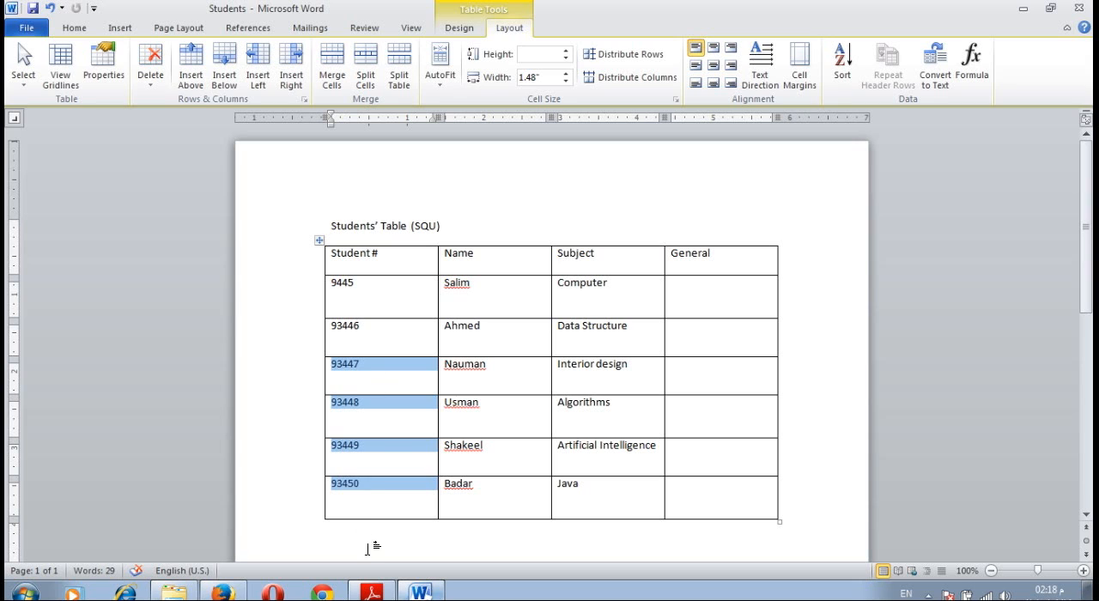
{"action": "mouse_move", "coordinate": [500, 17]}
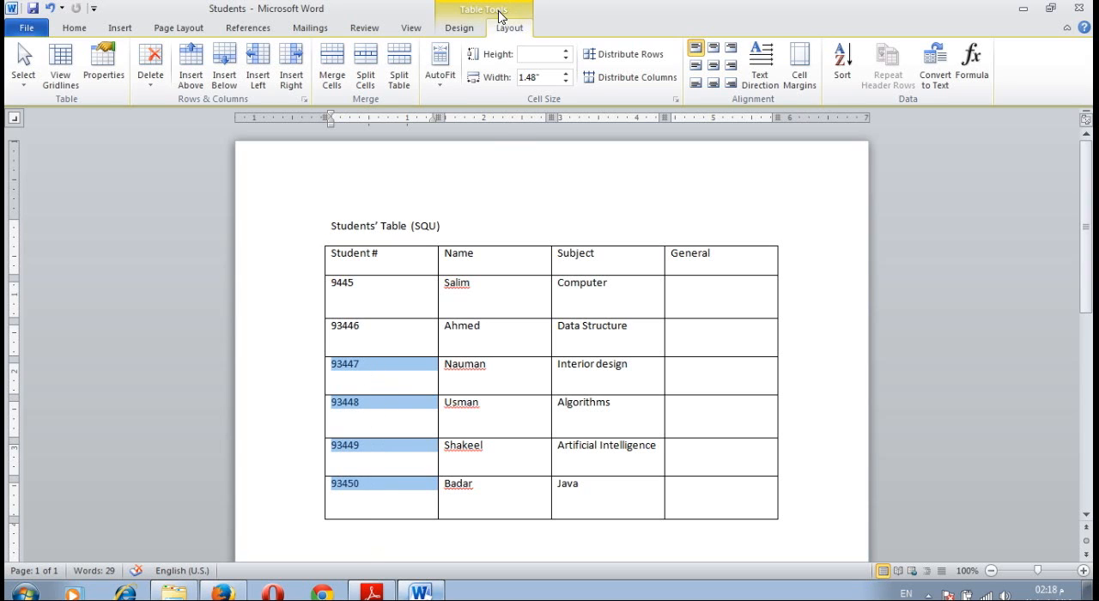
{"action": "left_click", "coordinate": [460, 27]}
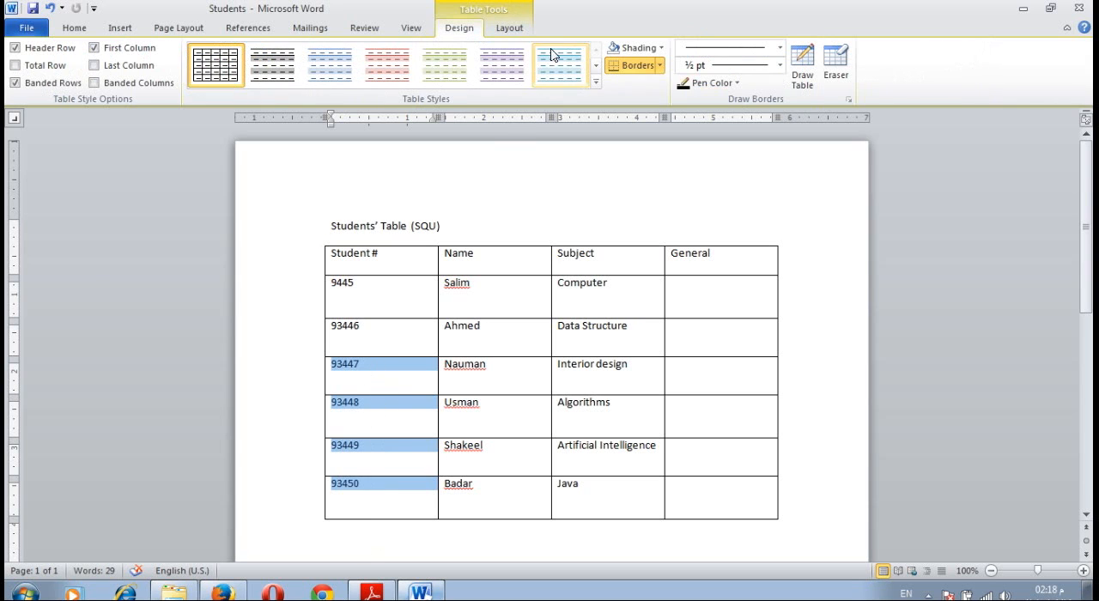
{"action": "left_click", "coordinate": [631, 65]}
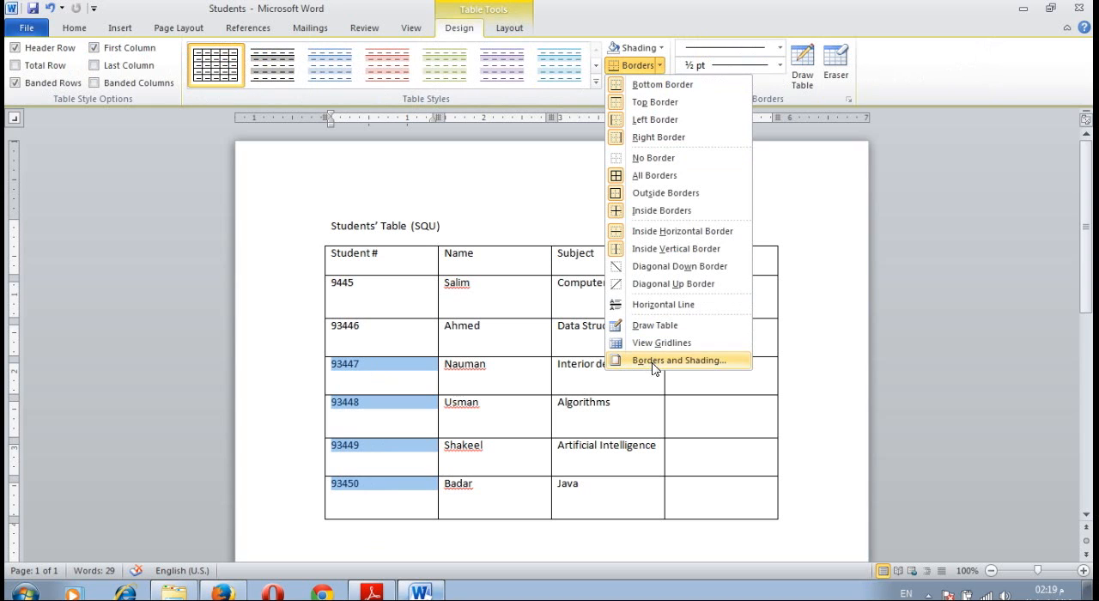
{"action": "right_click", "coordinate": [403, 373]}
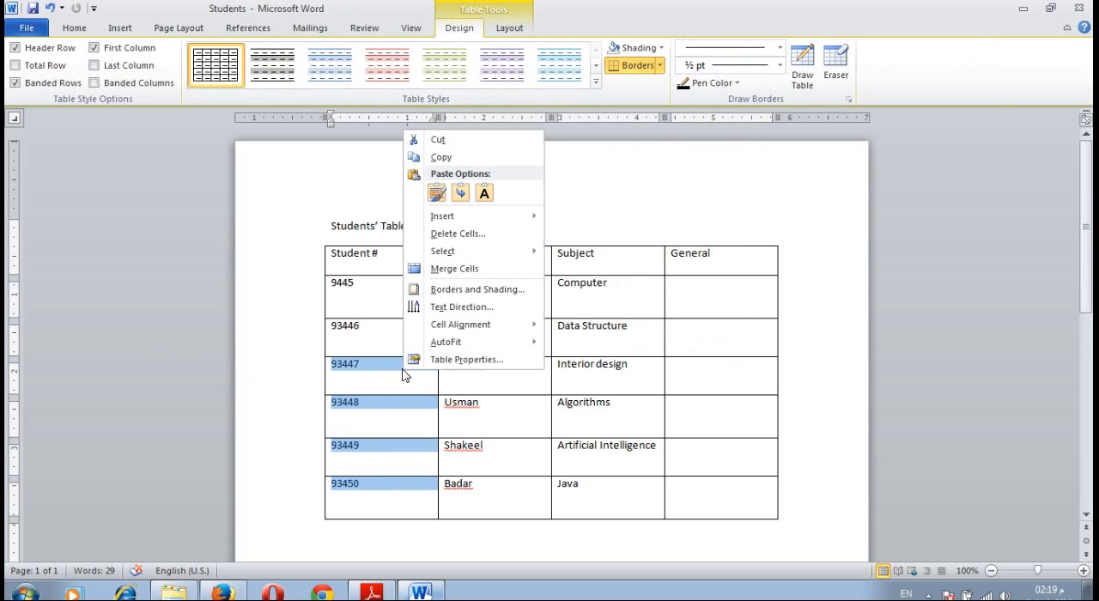
{"action": "mouse_move", "coordinate": [476, 289]}
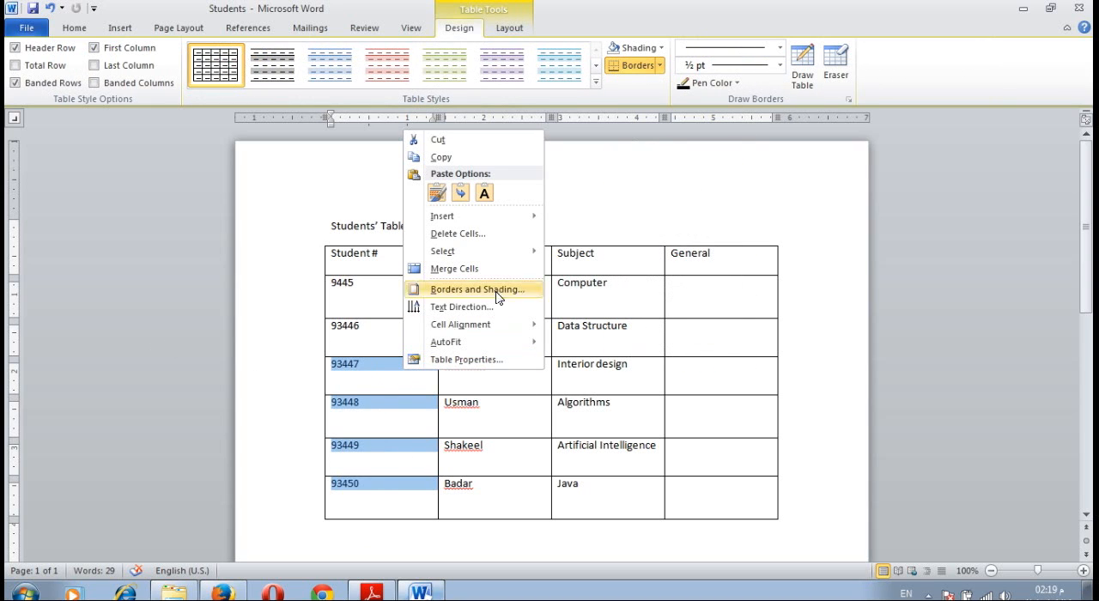
{"action": "left_click", "coordinate": [477, 288]}
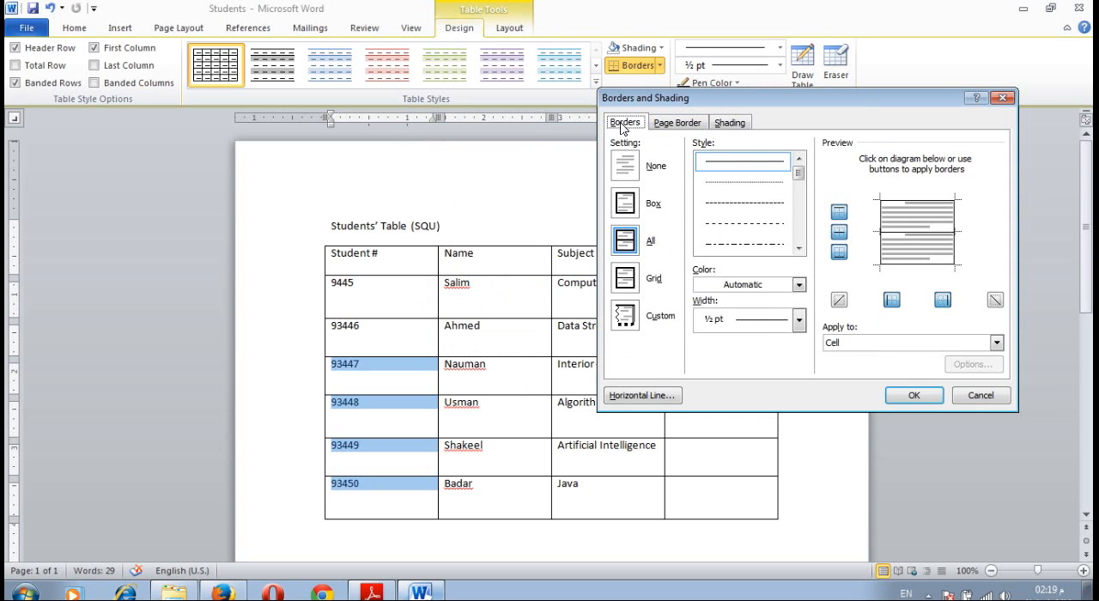
{"action": "mouse_move", "coordinate": [644, 325]}
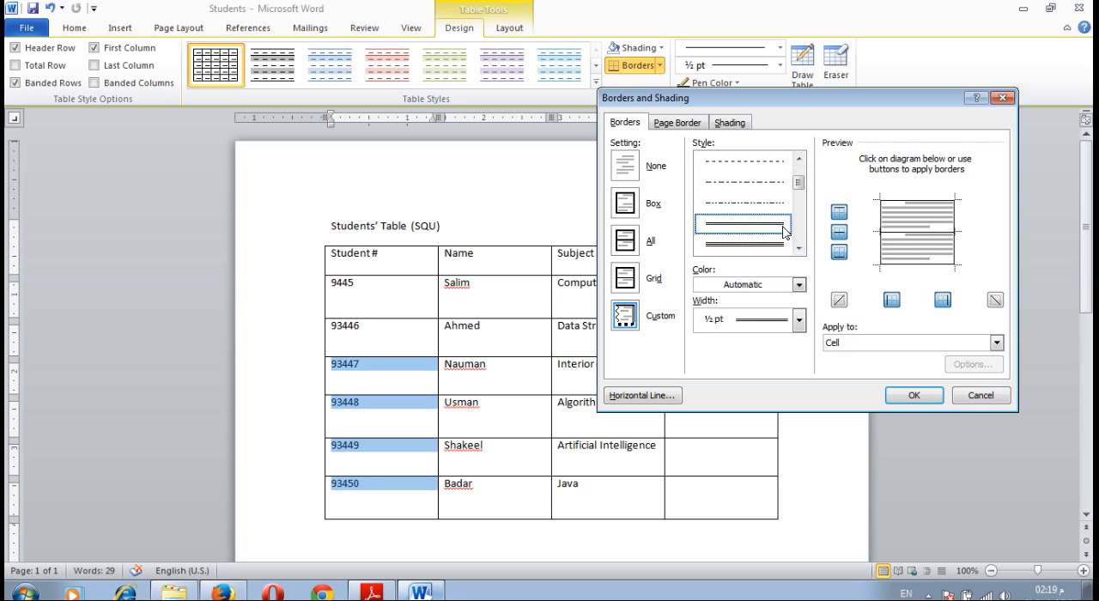
{"action": "mouse_move", "coordinate": [920, 231]}
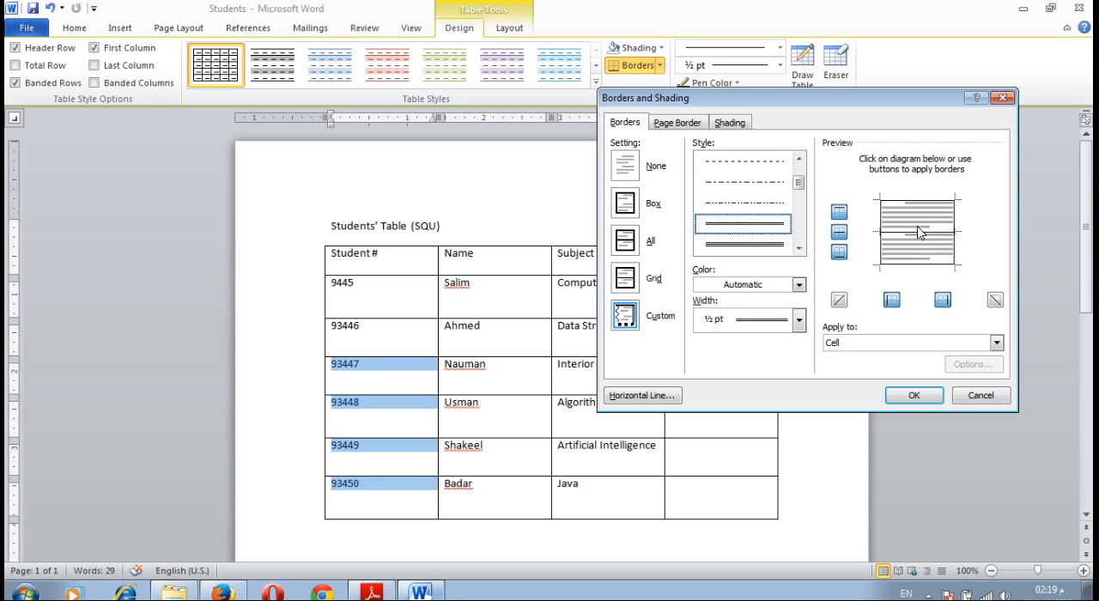
{"action": "mouse_move", "coordinate": [885, 240]}
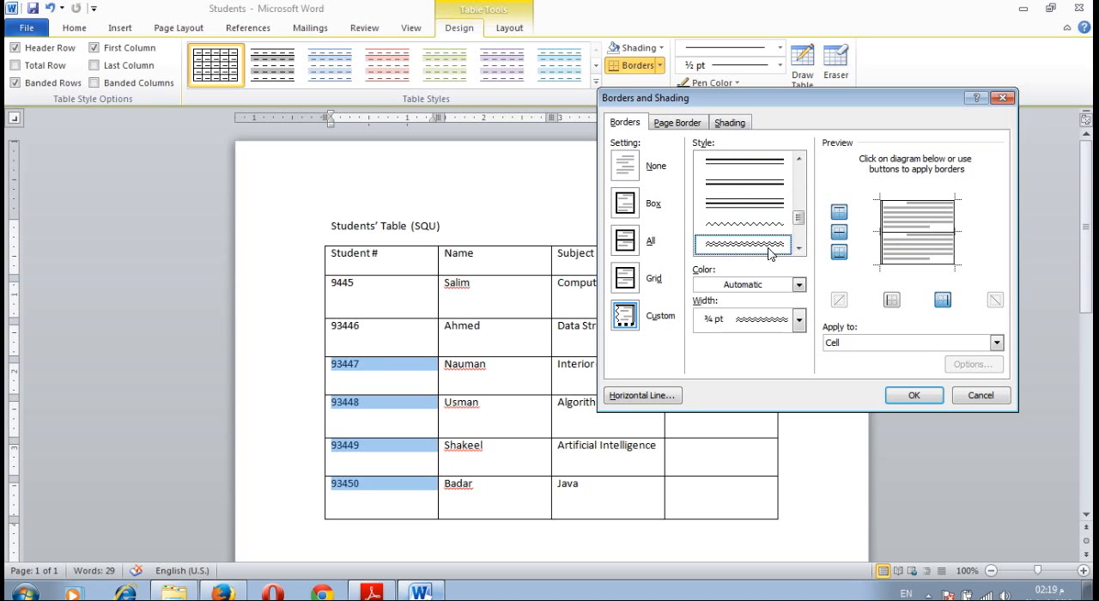
{"action": "mouse_move", "coordinate": [902, 234]}
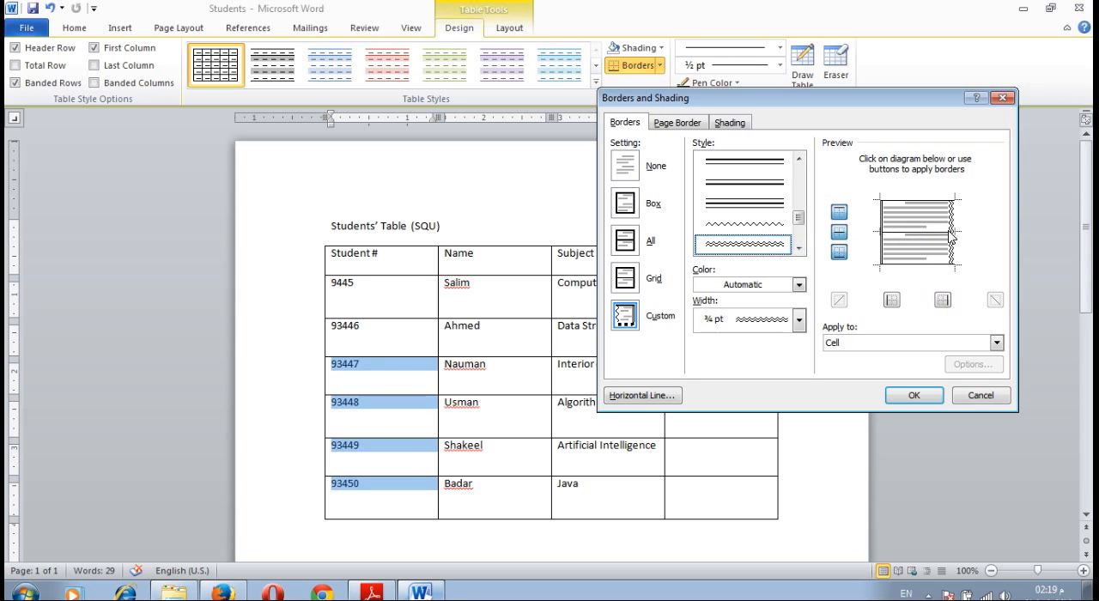
{"action": "mouse_move", "coordinate": [915, 285]}
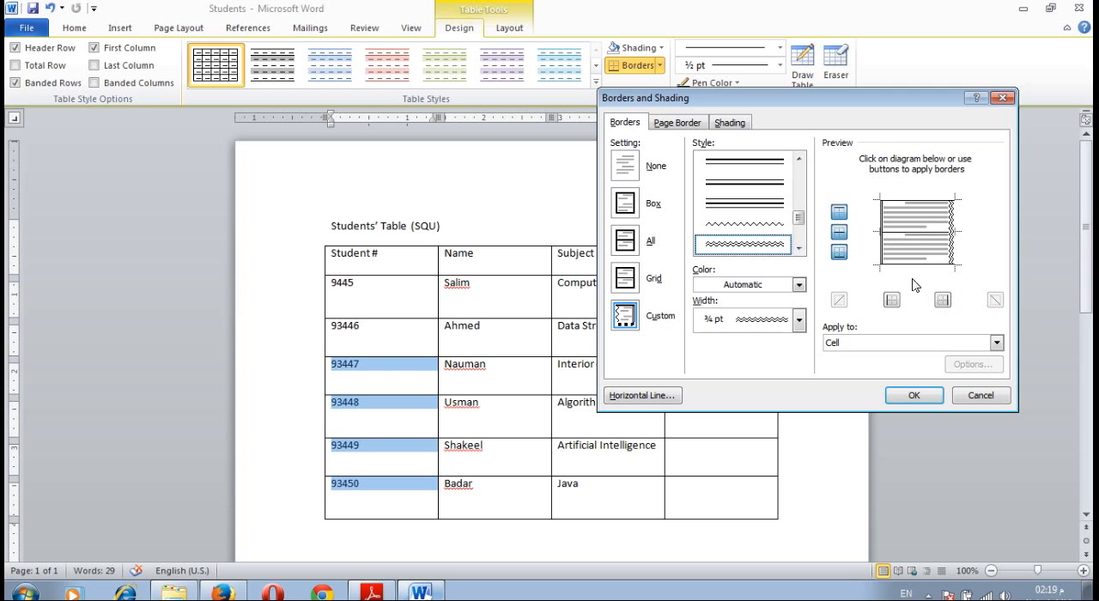
Apply the wavy ¾-pt right border to cells 93447–93450.
{"action": "left_click", "coordinate": [912, 395]}
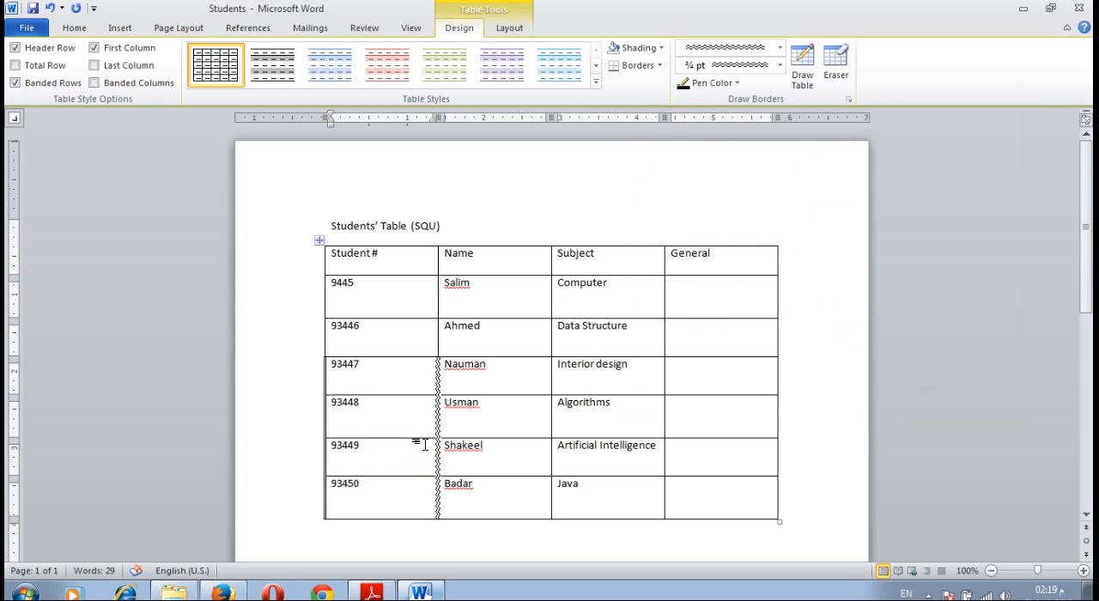
{"action": "mouse_move", "coordinate": [365, 253]}
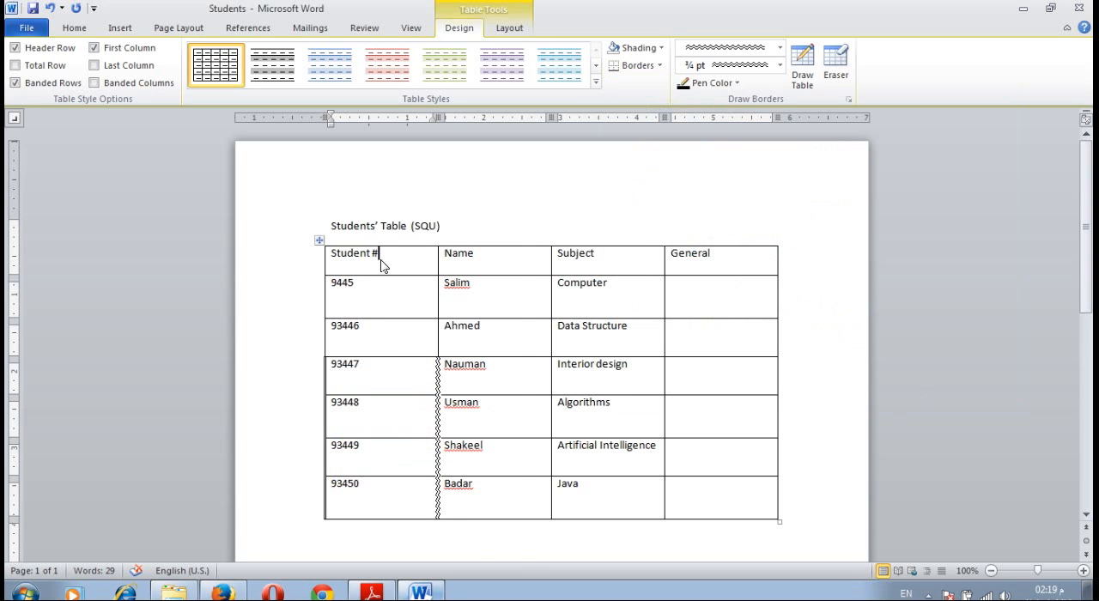
Give only the Student # heading cell a thick striped 3 pt bottom border.
{"action": "right_click", "coordinate": [382, 263]}
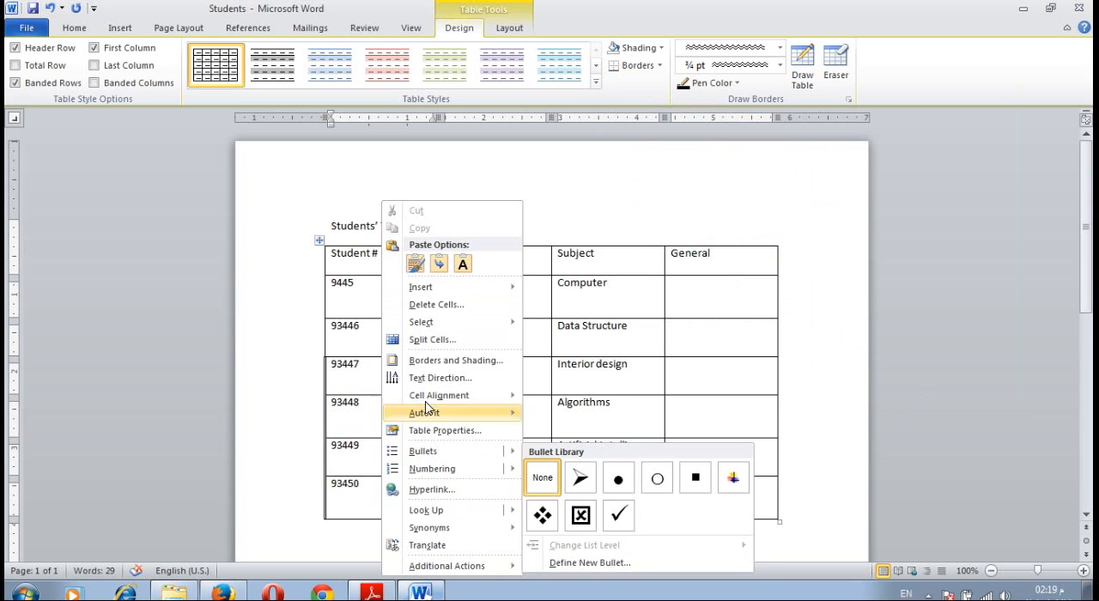
{"action": "left_click", "coordinate": [454, 359]}
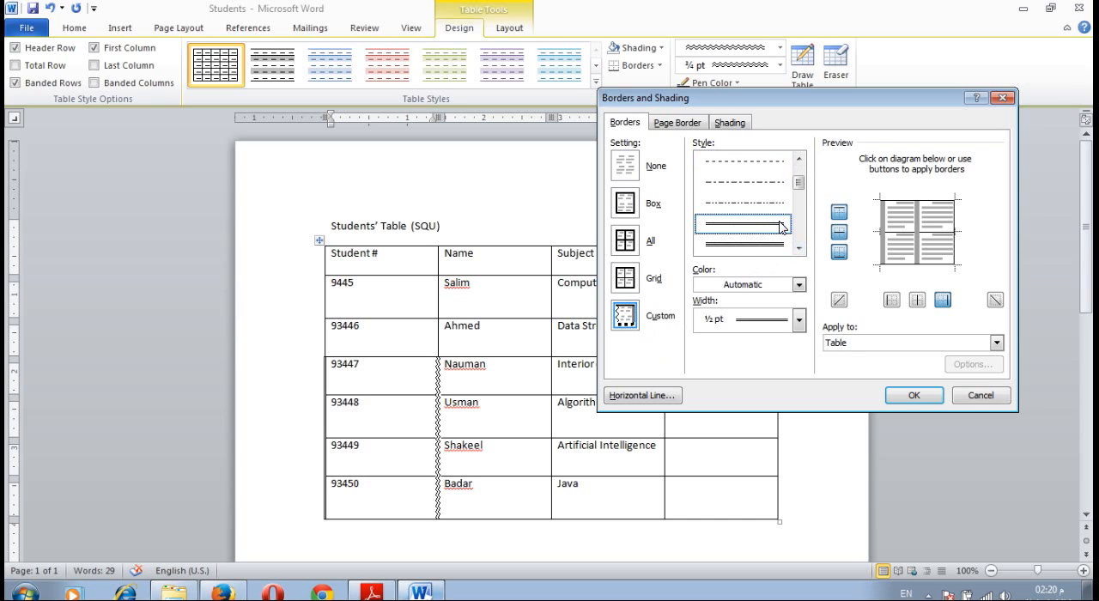
{"action": "mouse_move", "coordinate": [885, 235]}
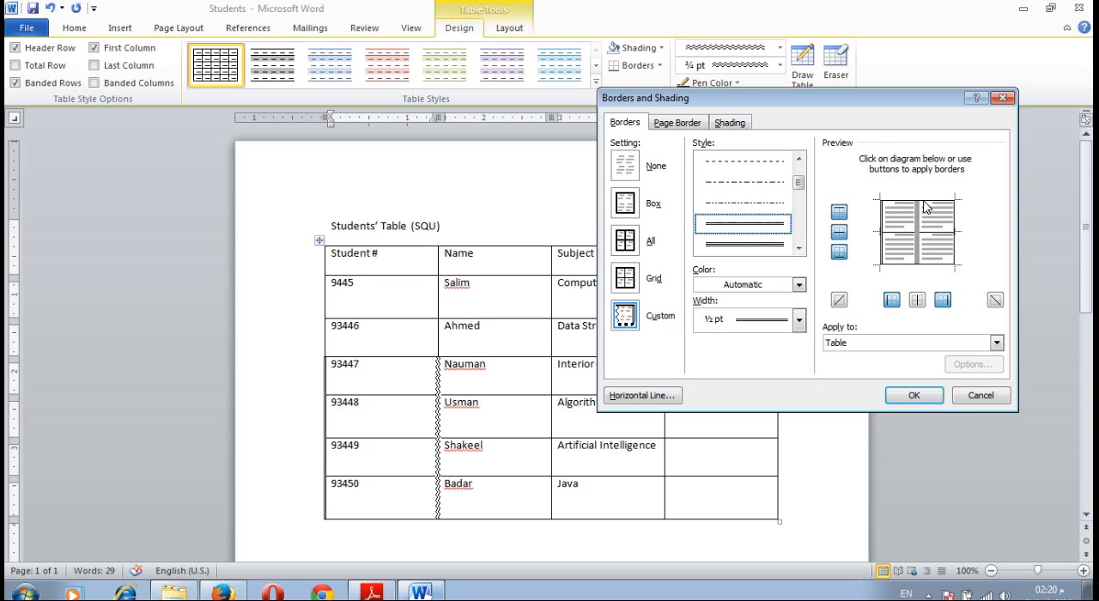
{"action": "mouse_move", "coordinate": [955, 236]}
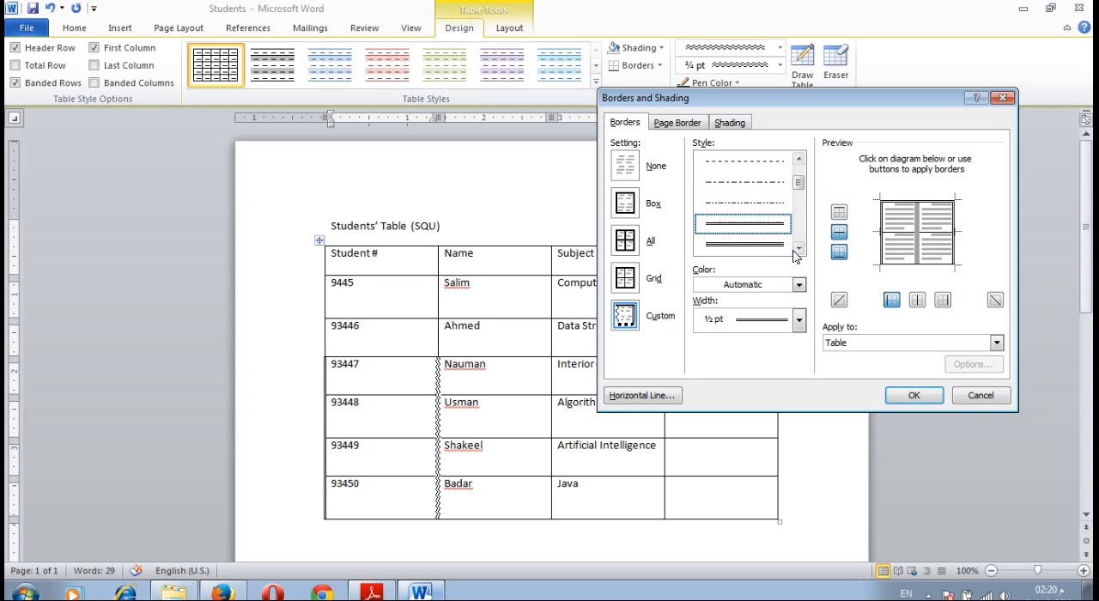
{"action": "left_click", "coordinate": [798, 249]}
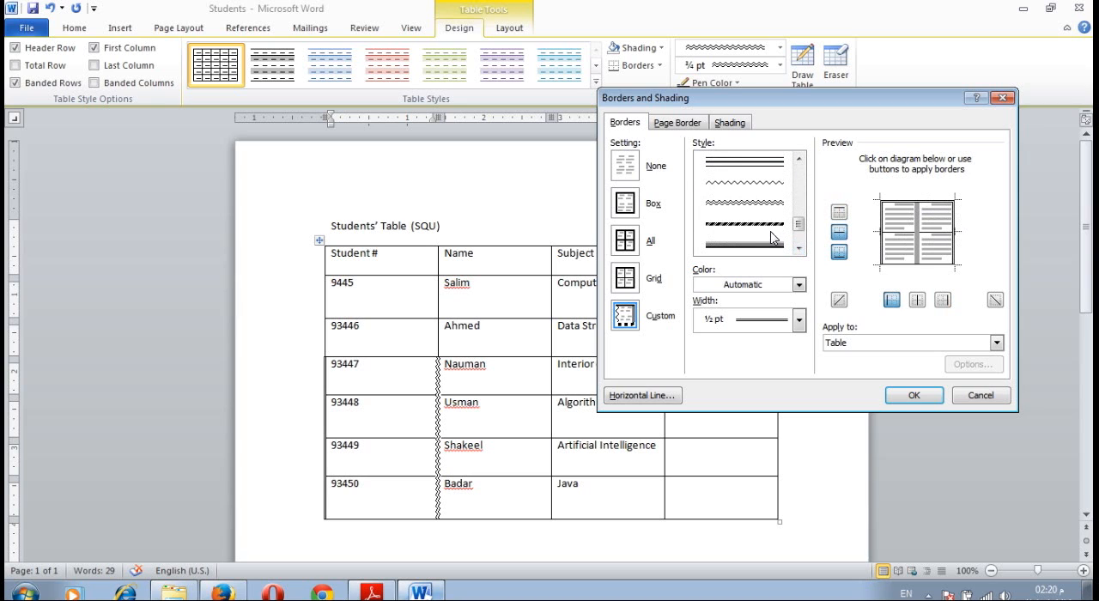
{"action": "left_click", "coordinate": [743, 244]}
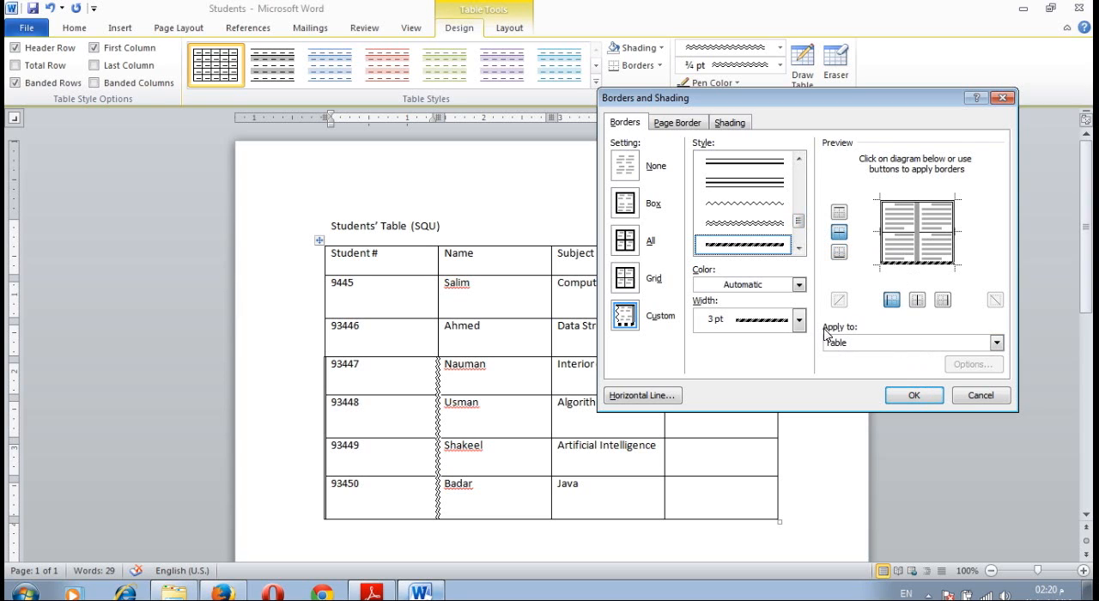
{"action": "left_click", "coordinate": [996, 341]}
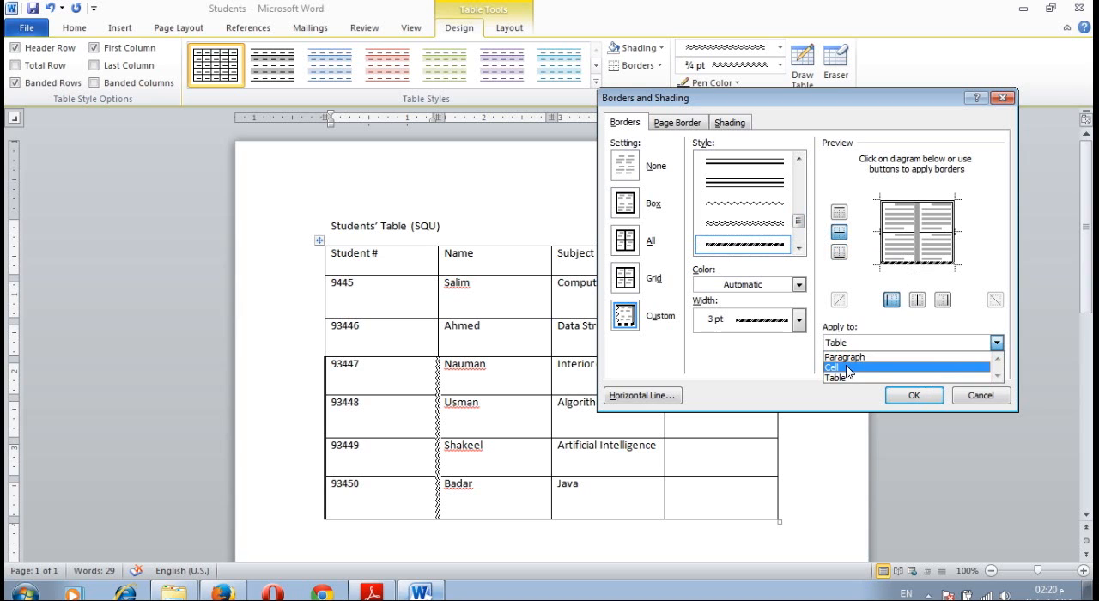
{"action": "left_click", "coordinate": [913, 395]}
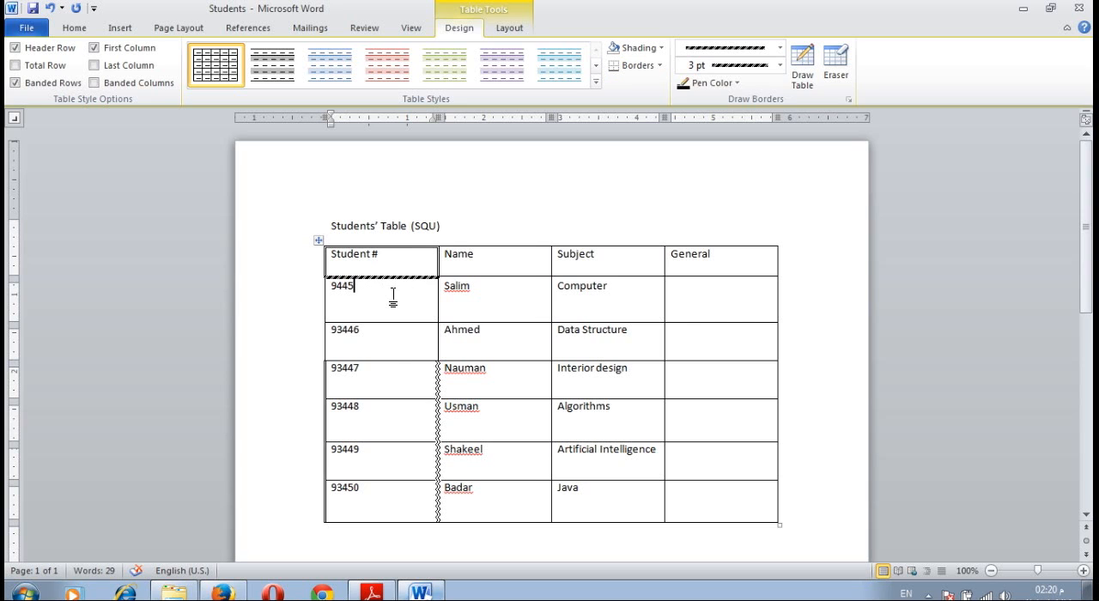
Box the 9445 cell with a thin double-line border.
{"action": "right_click", "coordinate": [392, 297]}
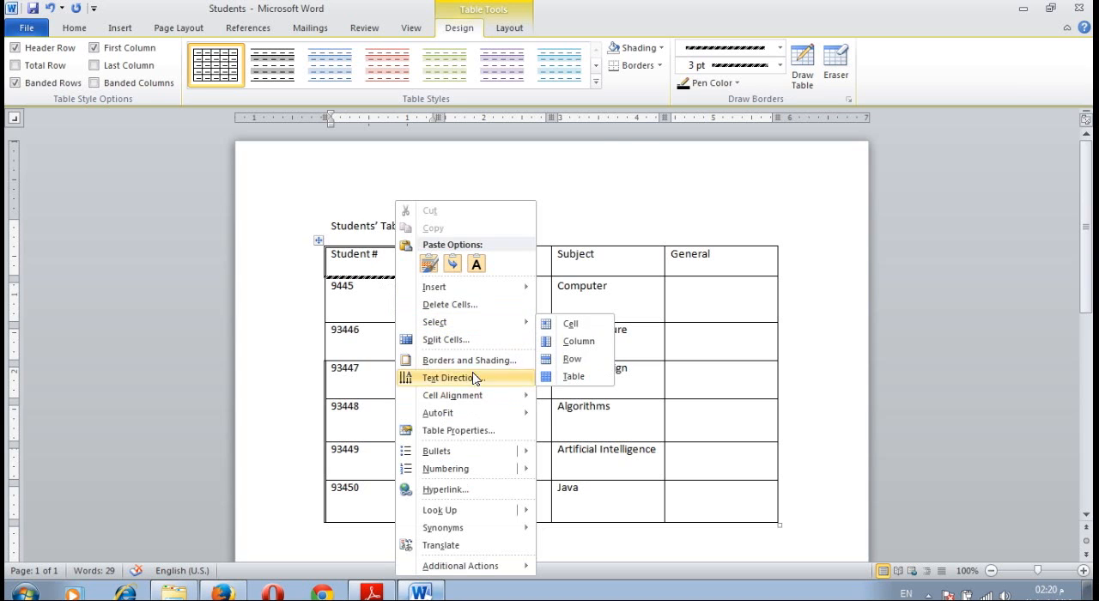
{"action": "left_click", "coordinate": [467, 360]}
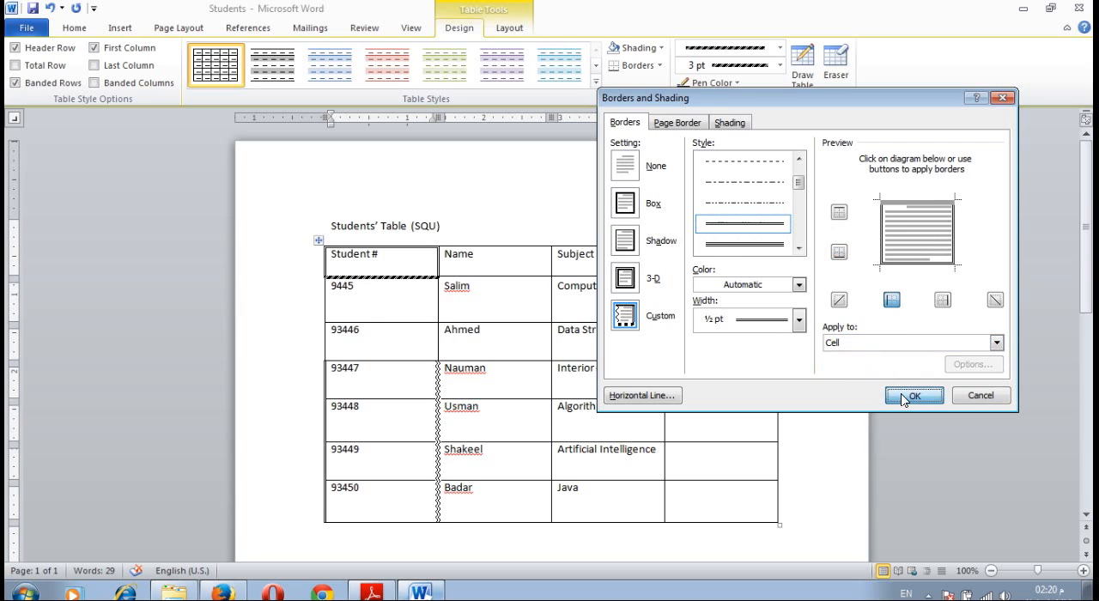
{"action": "left_click", "coordinate": [913, 395]}
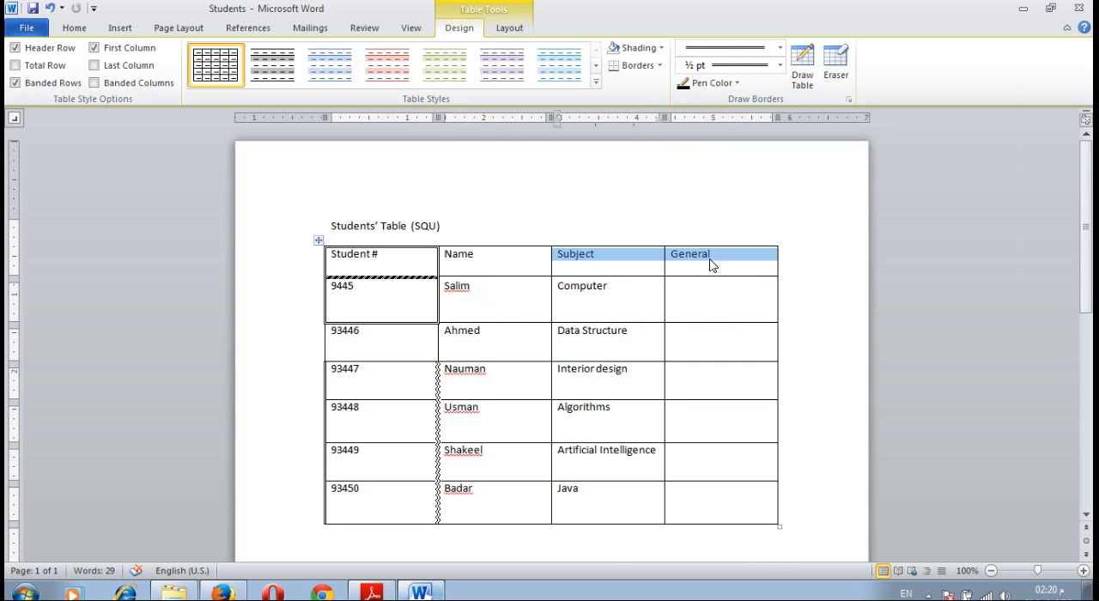
Add custom thick striped 3 pt left and right borders to the Subject and General headings.
{"action": "right_click", "coordinate": [713, 262]}
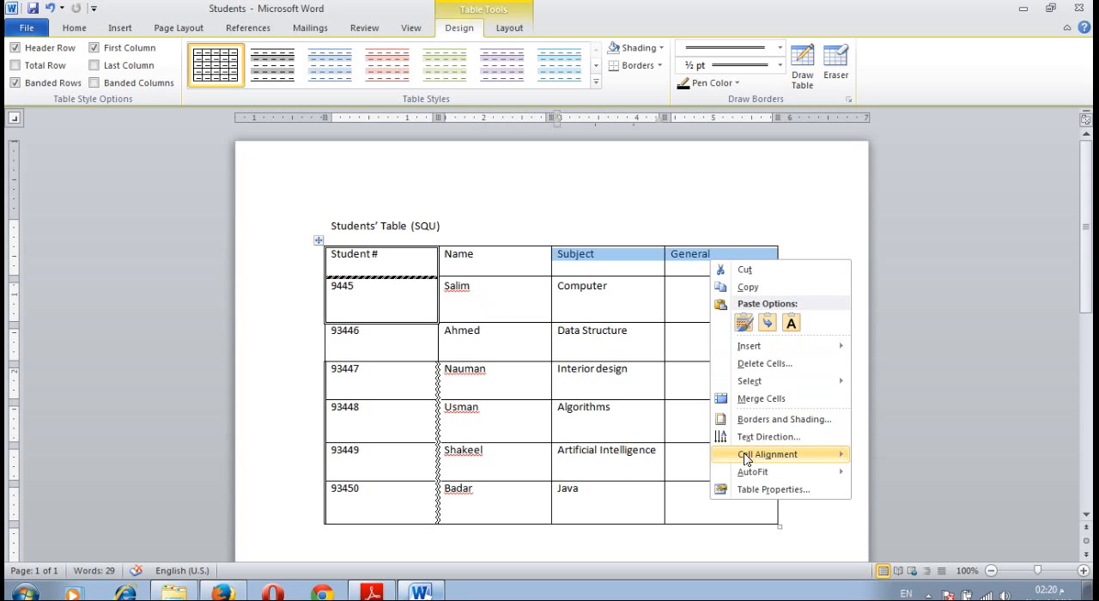
{"action": "left_click", "coordinate": [783, 419]}
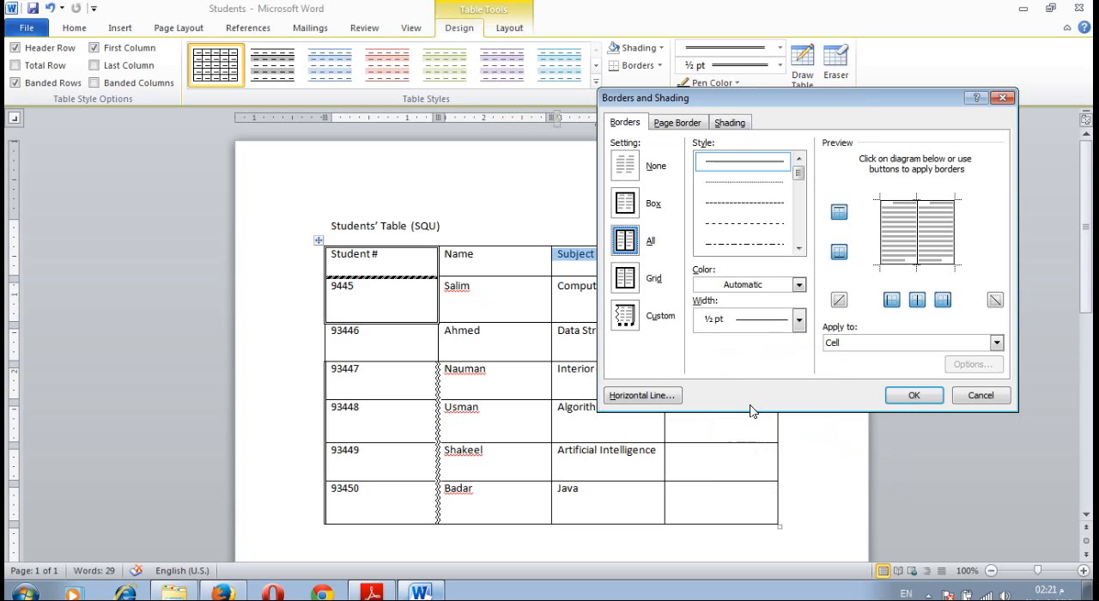
{"action": "mouse_move", "coordinate": [605, 332]}
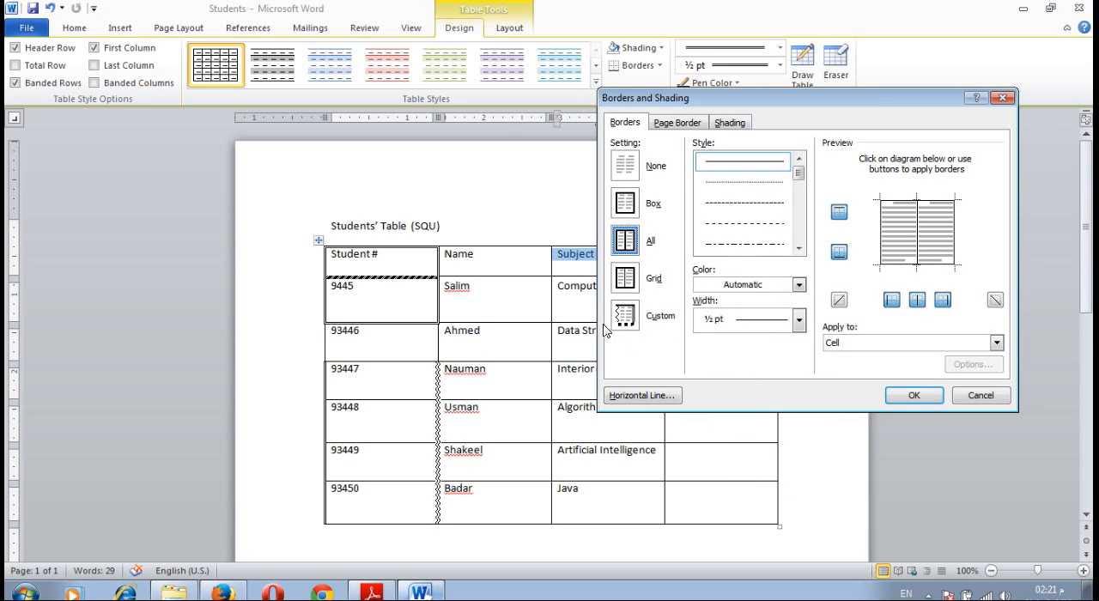
{"action": "left_click", "coordinate": [798, 250]}
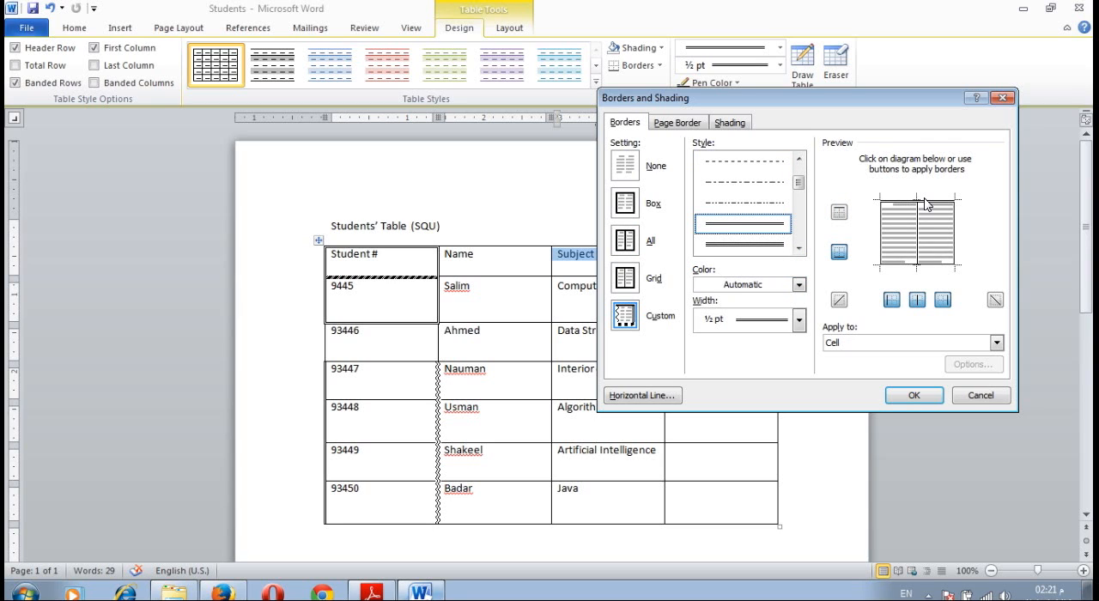
{"action": "left_click", "coordinate": [798, 249]}
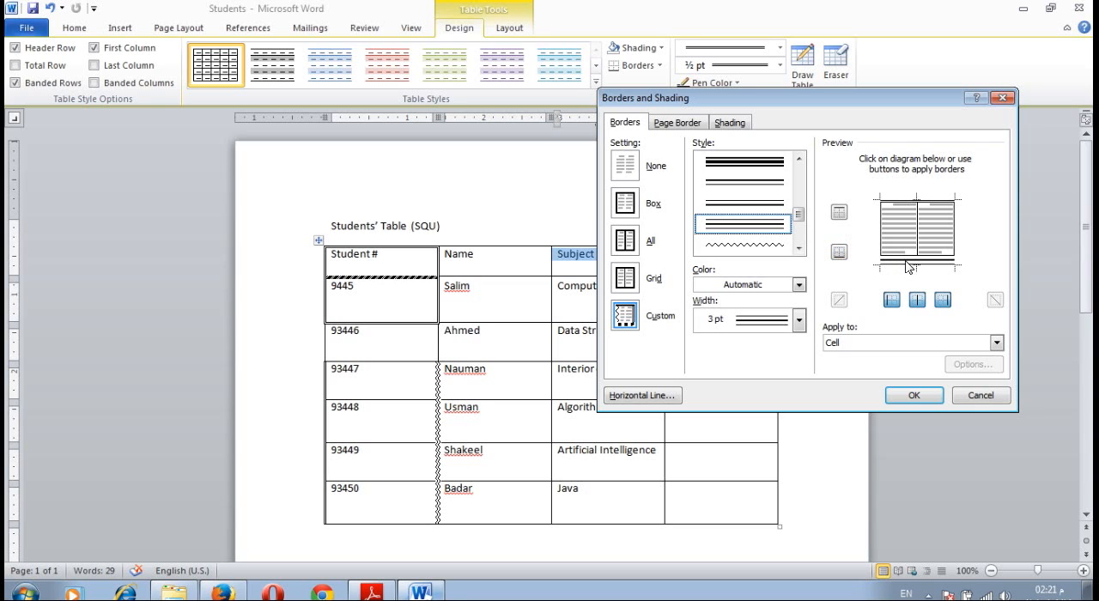
{"action": "mouse_move", "coordinate": [814, 259]}
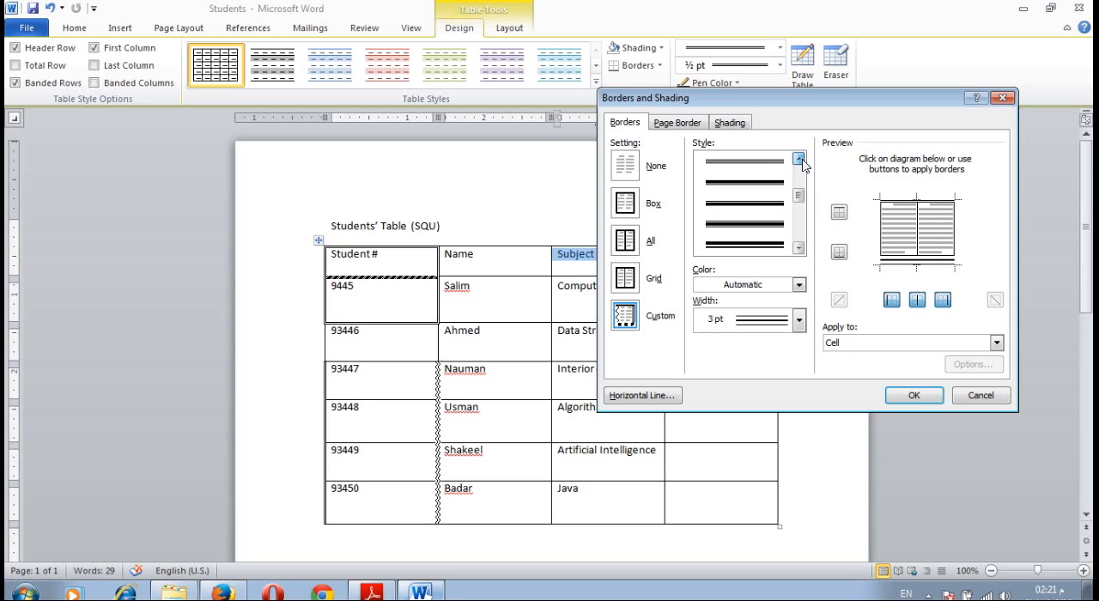
{"action": "left_click", "coordinate": [799, 158]}
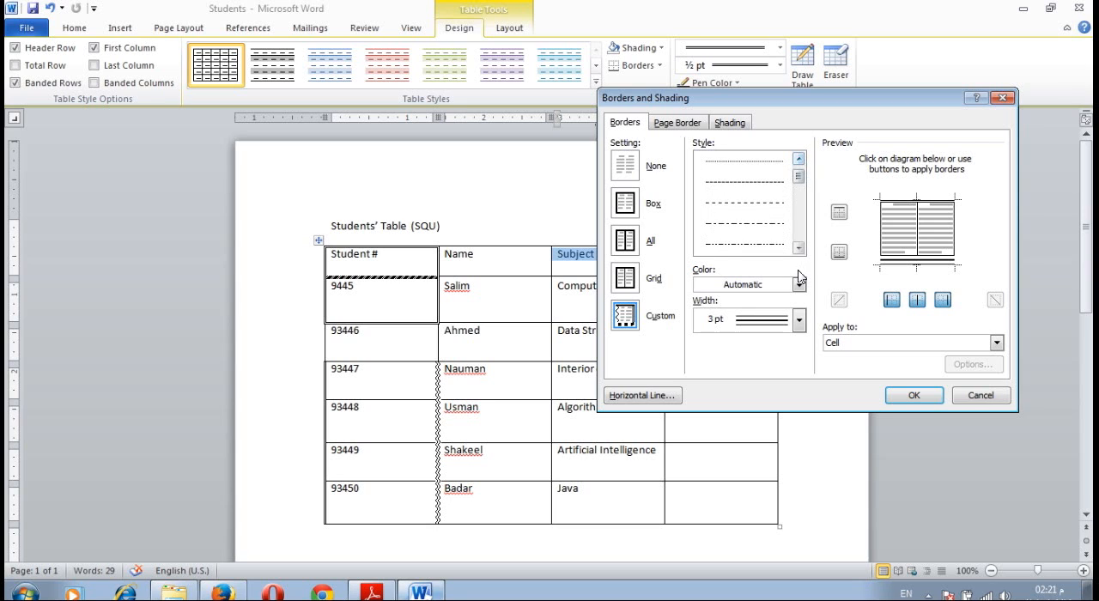
{"action": "left_click", "coordinate": [798, 251]}
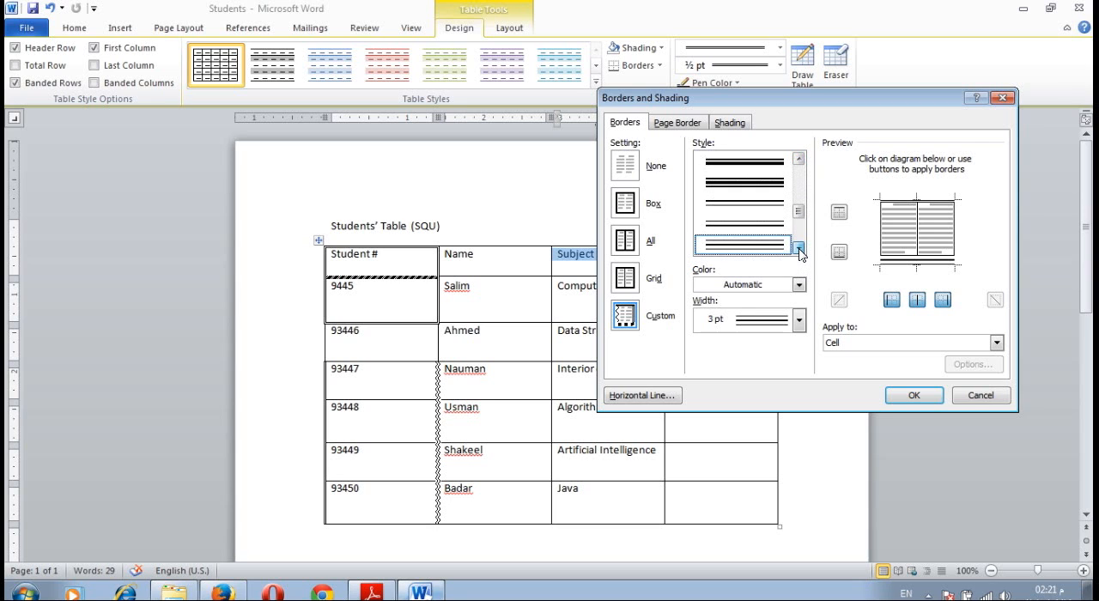
{"action": "left_click", "coordinate": [798, 251]}
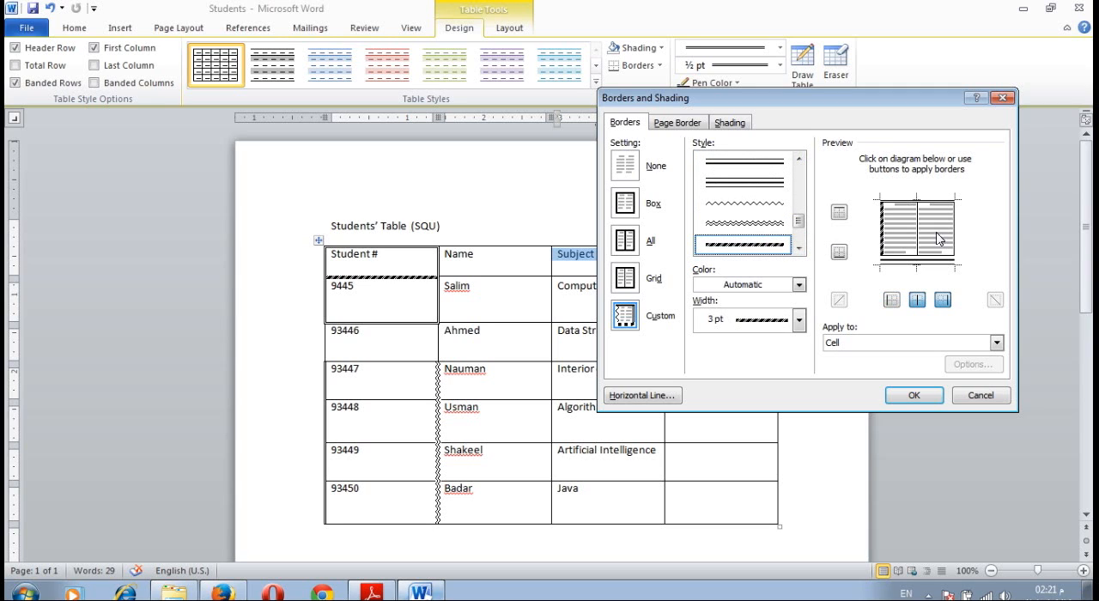
{"action": "left_click", "coordinate": [916, 300]}
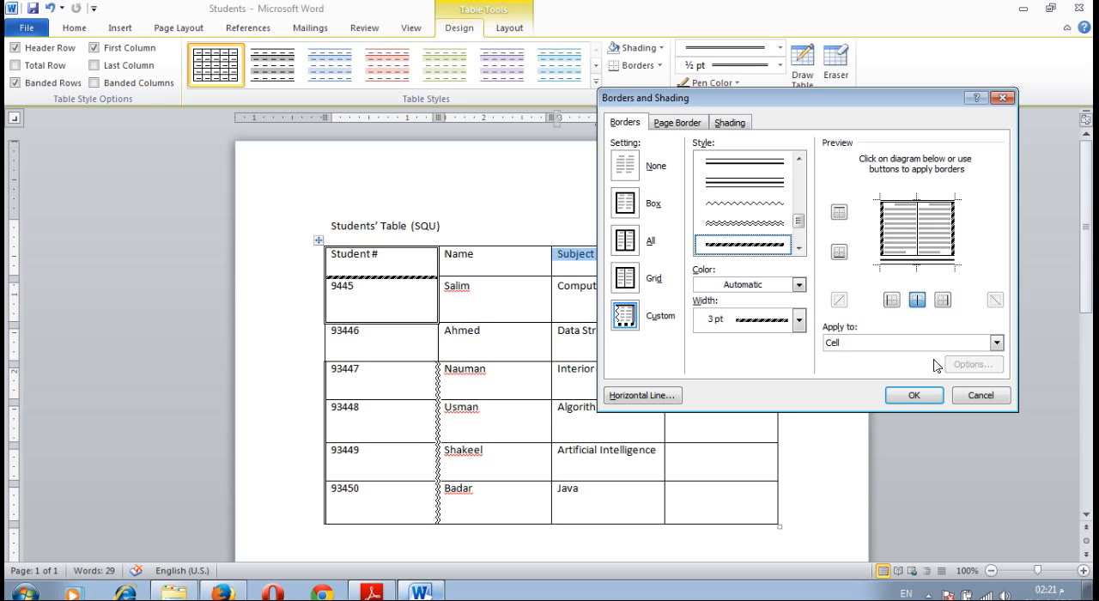
{"action": "left_click", "coordinate": [912, 395]}
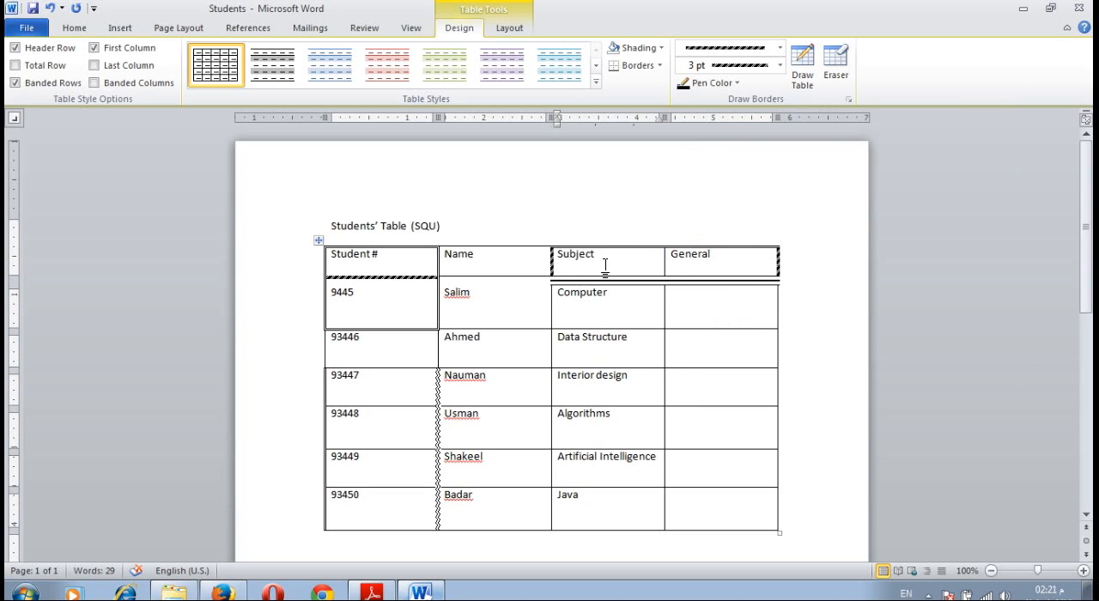
Add a thick striped 3 pt line between the Subject and General heading cells.
{"action": "right_click", "coordinate": [605, 264]}
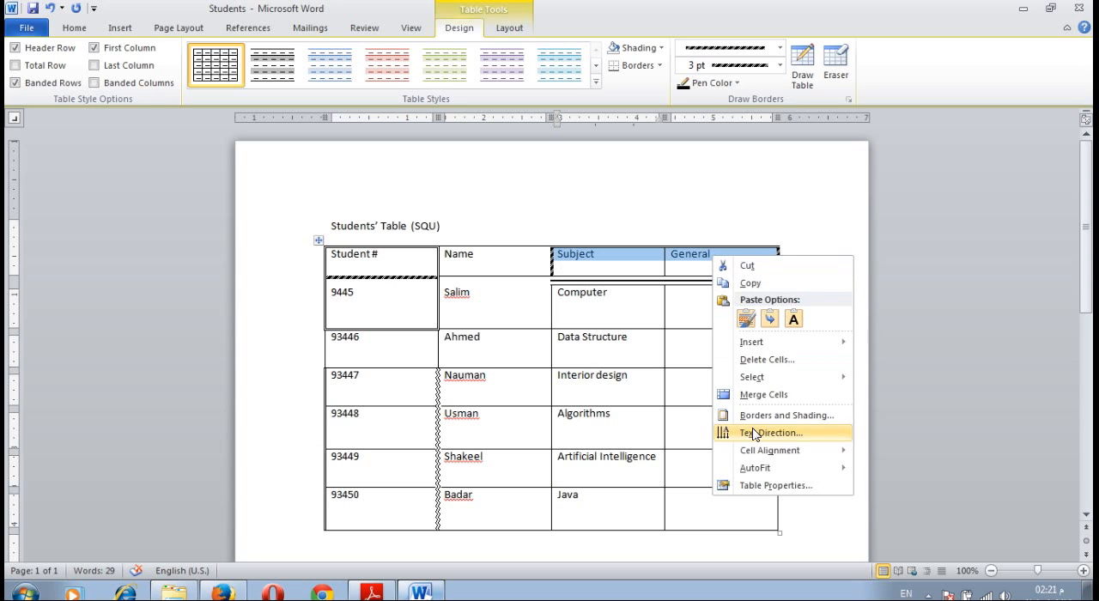
{"action": "left_click", "coordinate": [787, 415]}
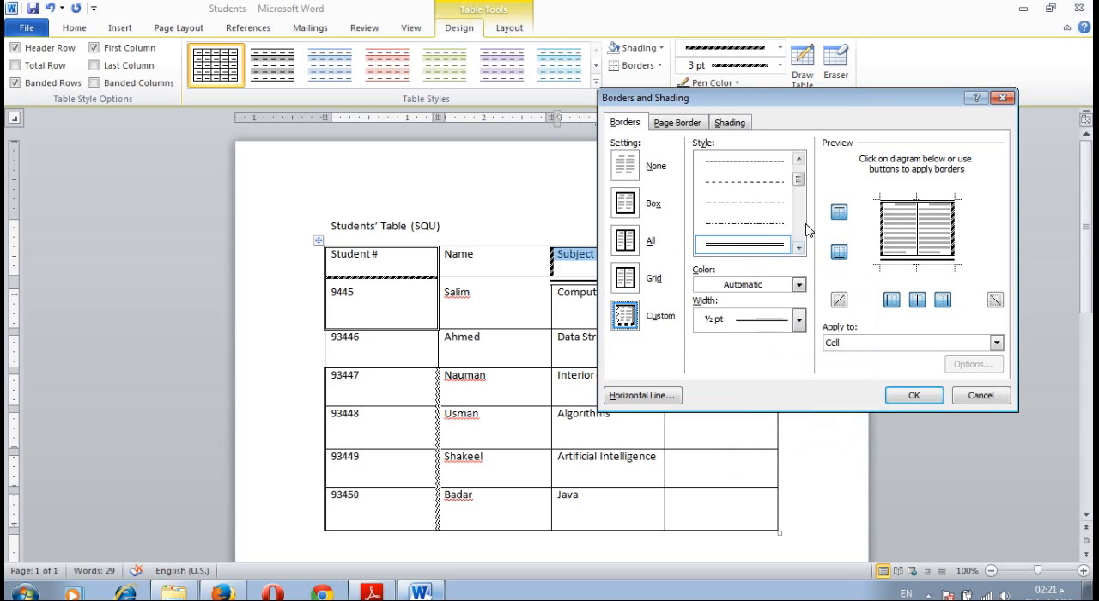
{"action": "left_click", "coordinate": [798, 253]}
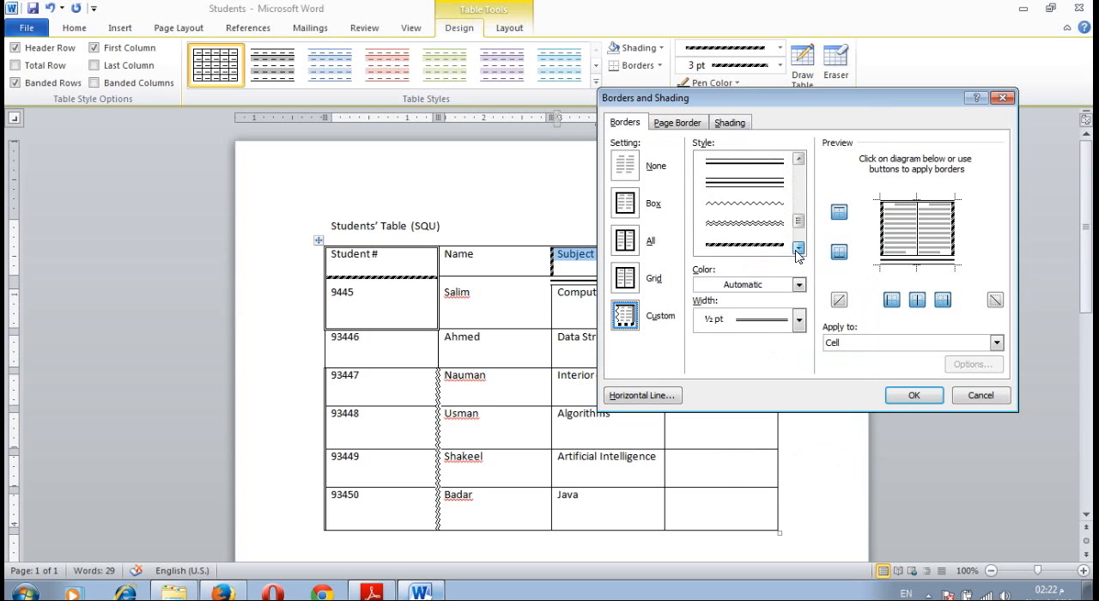
{"action": "left_click", "coordinate": [743, 244]}
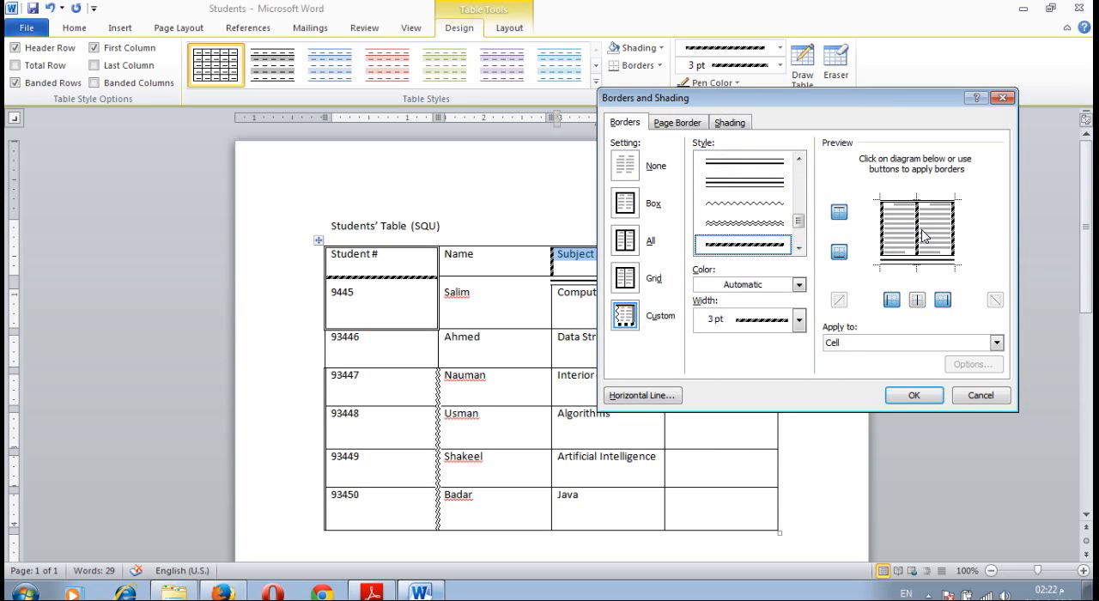
{"action": "left_click", "coordinate": [913, 395]}
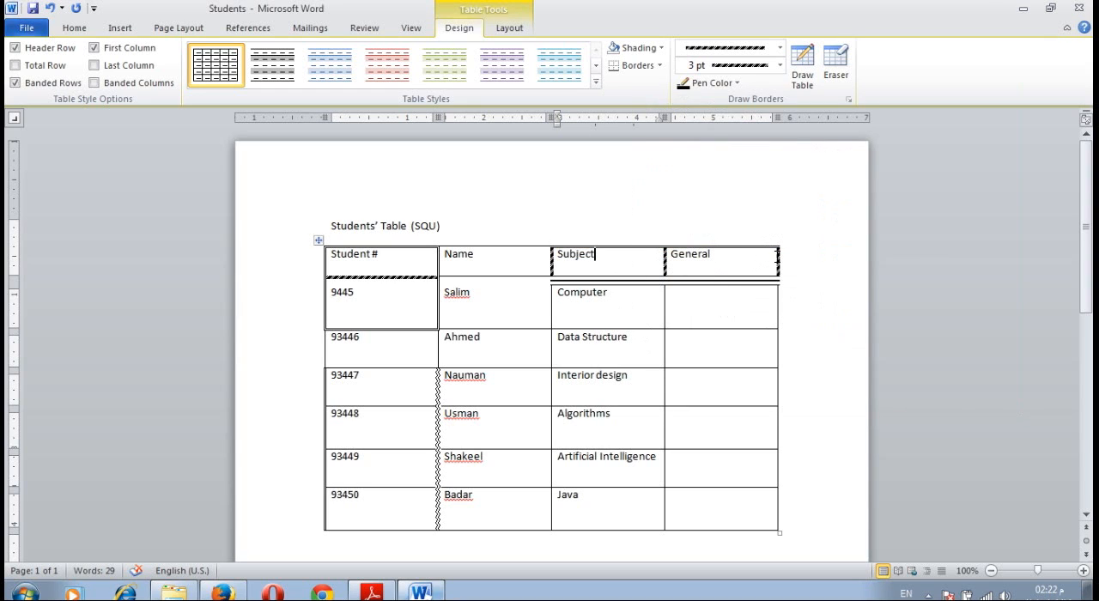
{"action": "mouse_move", "coordinate": [615, 299]}
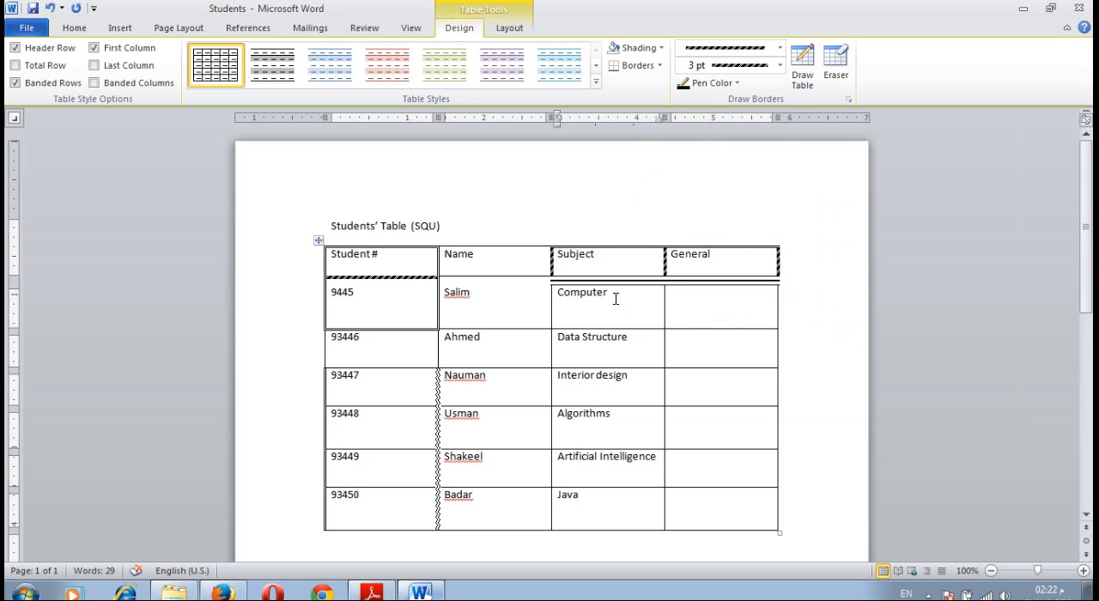
{"action": "mouse_move", "coordinate": [623, 386]}
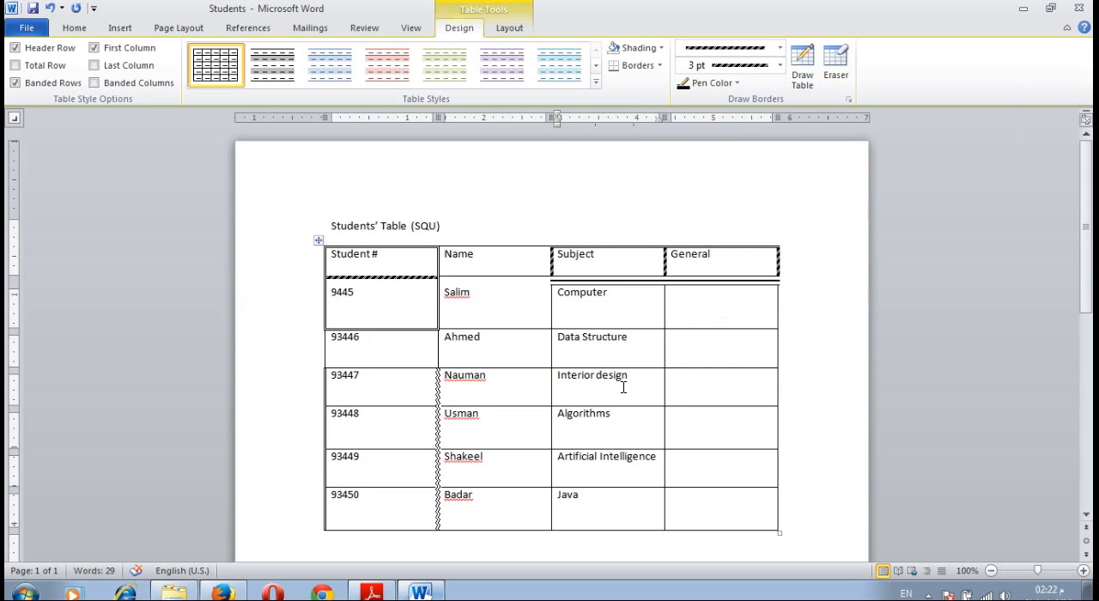
{"action": "mouse_move", "coordinate": [434, 592]}
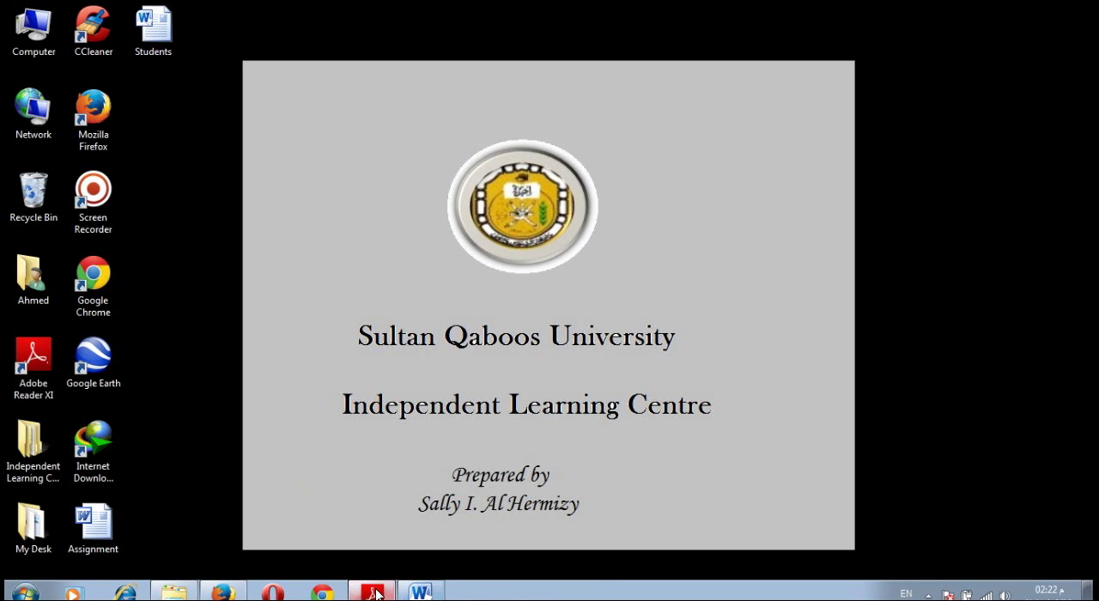
Read page 64's steps 7–10 on text formatting and shading, then return to Word.
{"action": "left_click", "coordinate": [371, 592]}
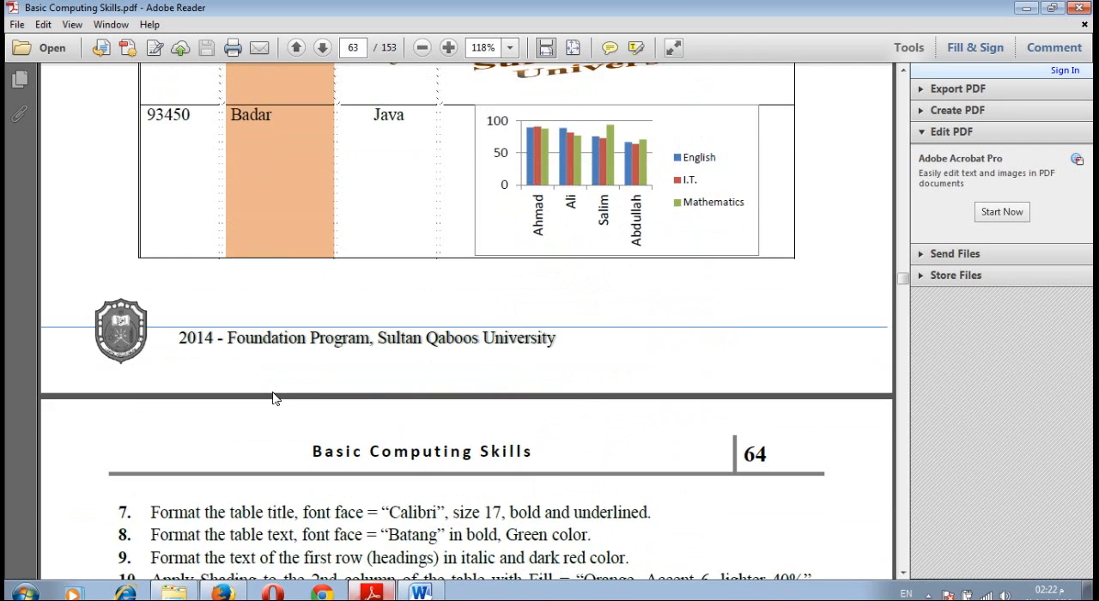
{"action": "scroll", "scroll_direction": "up", "scroll_amount": 3}
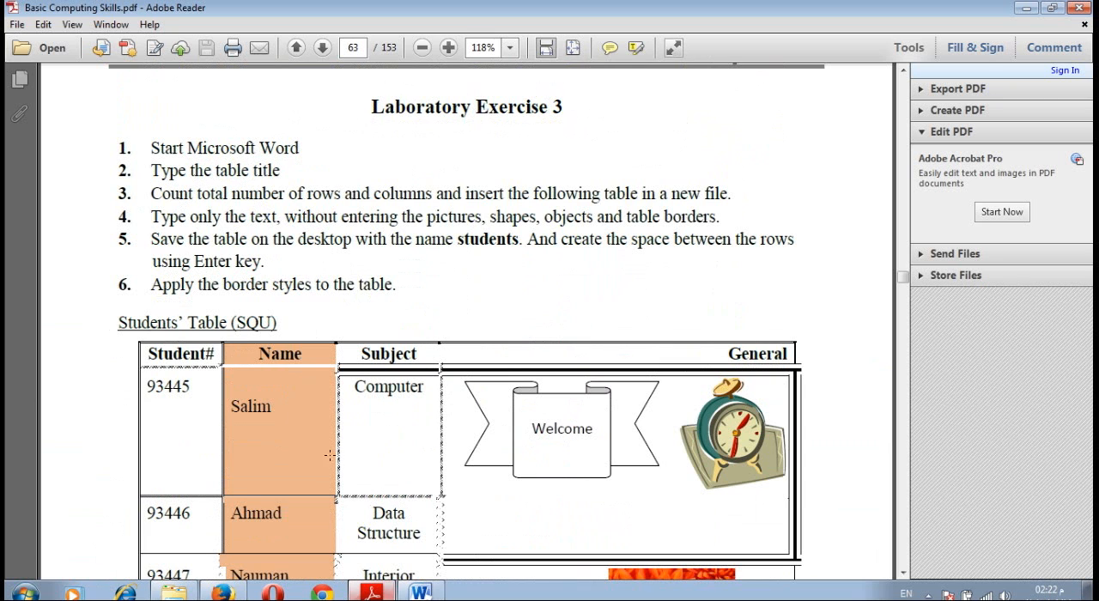
{"action": "left_click", "coordinate": [322, 47]}
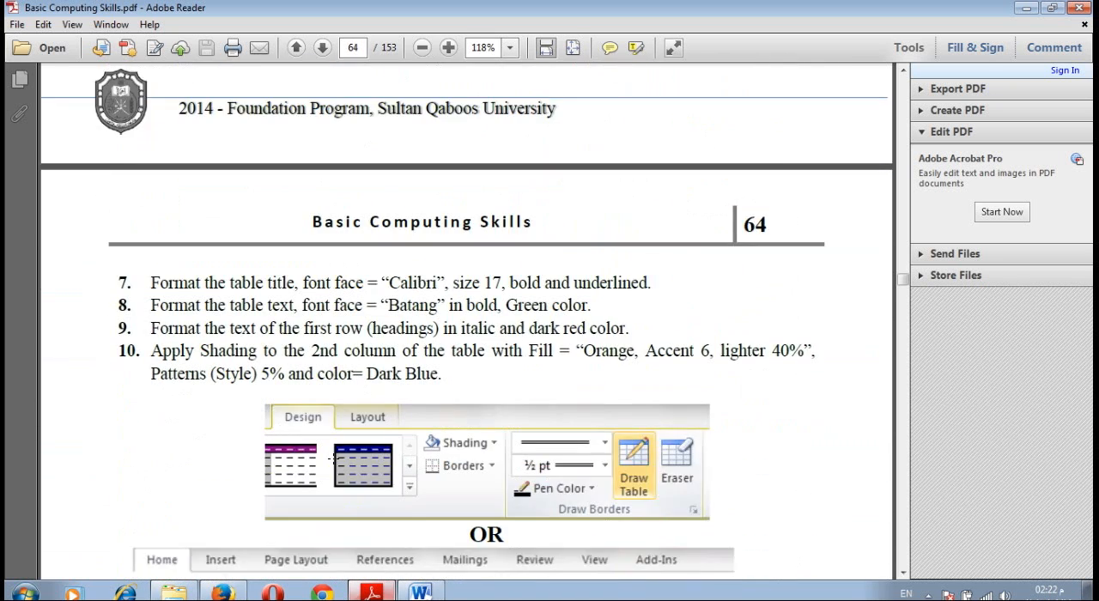
{"action": "scroll", "scroll_direction": "down", "scroll_amount": 3}
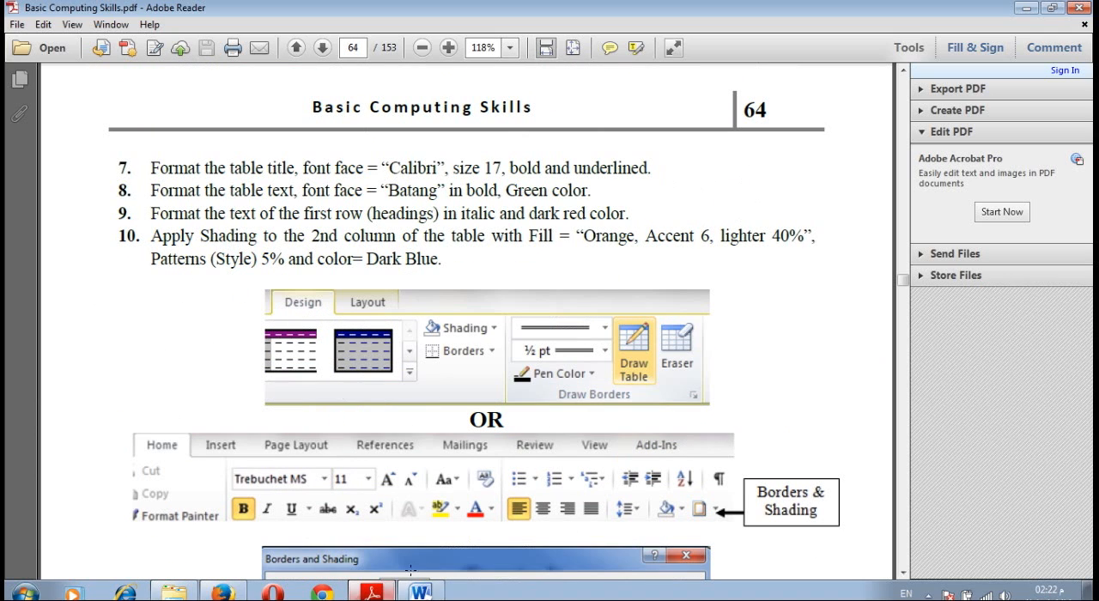
{"action": "left_click", "coordinate": [419, 590]}
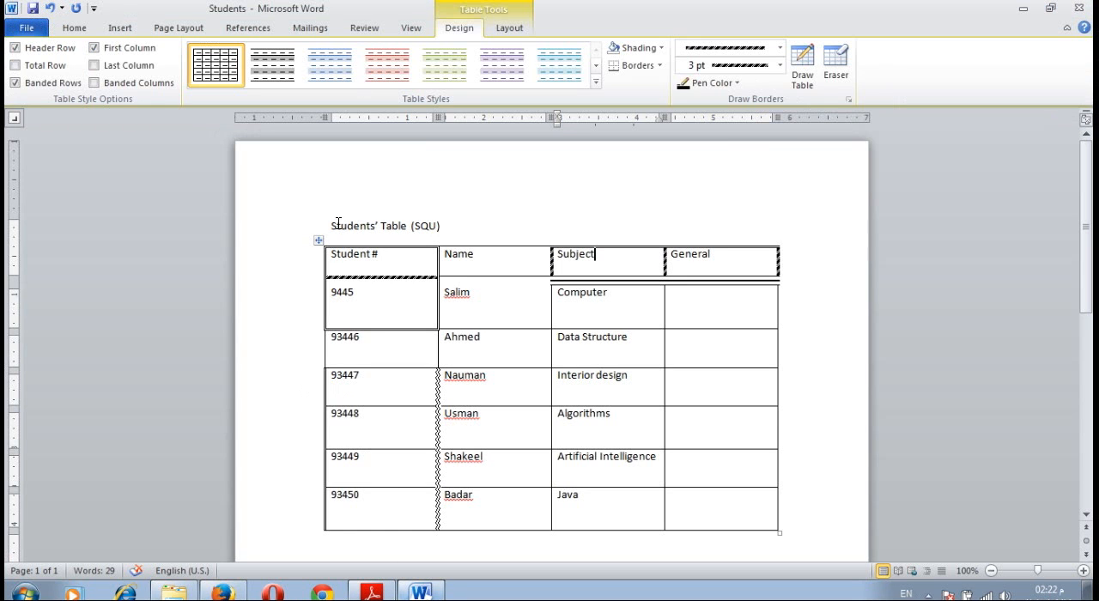
Set the Students' Table (SQU) title in Calibri and pick its font size.
{"action": "triple_click", "coordinate": [384, 226]}
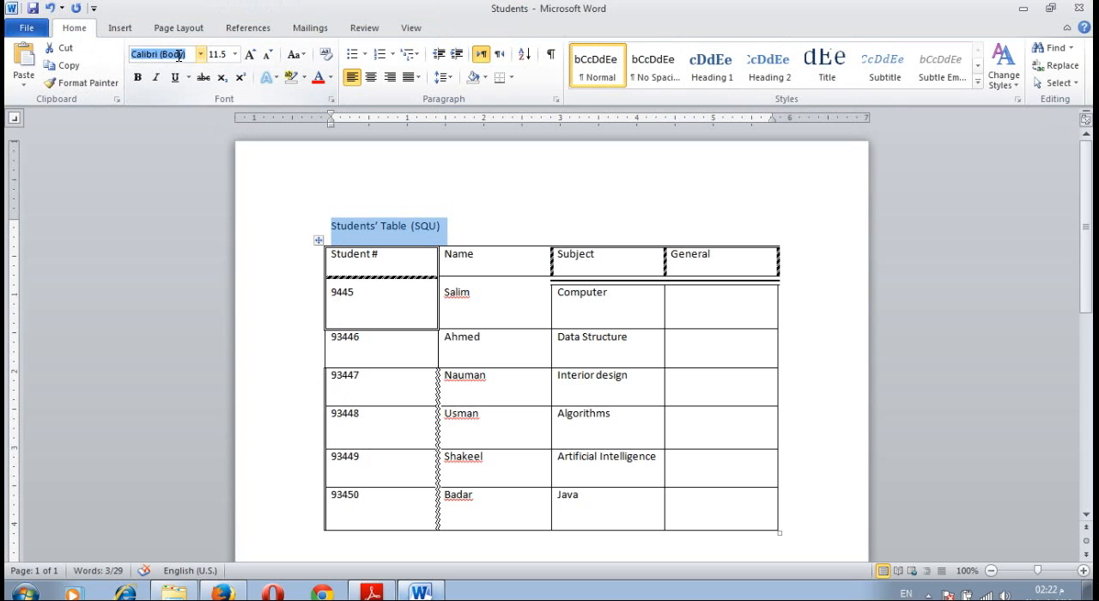
{"action": "left_click", "coordinate": [163, 54]}
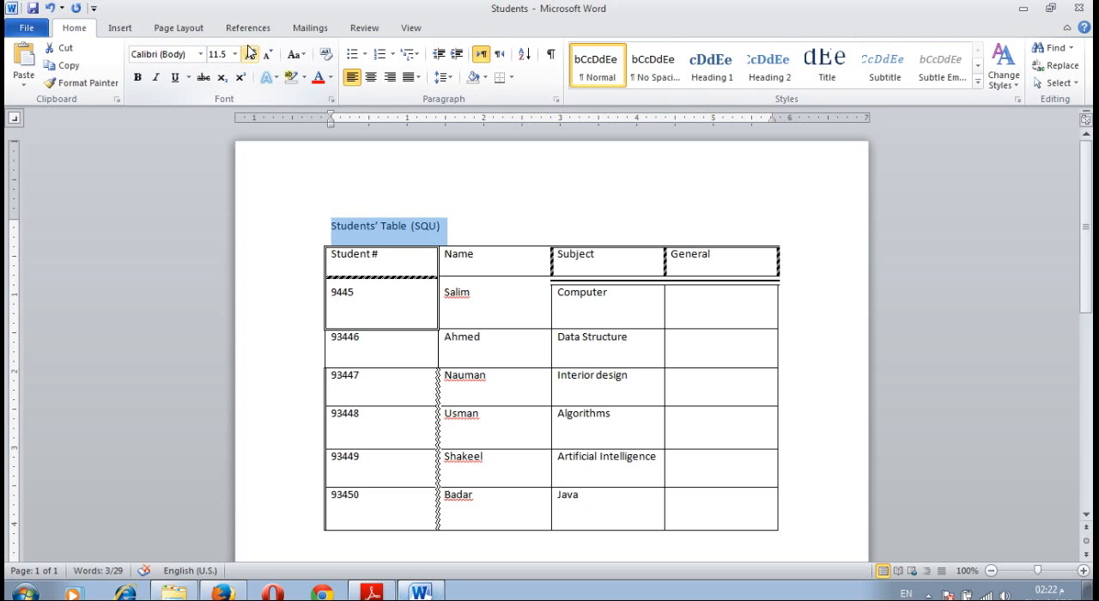
{"action": "left_click", "coordinate": [234, 54]}
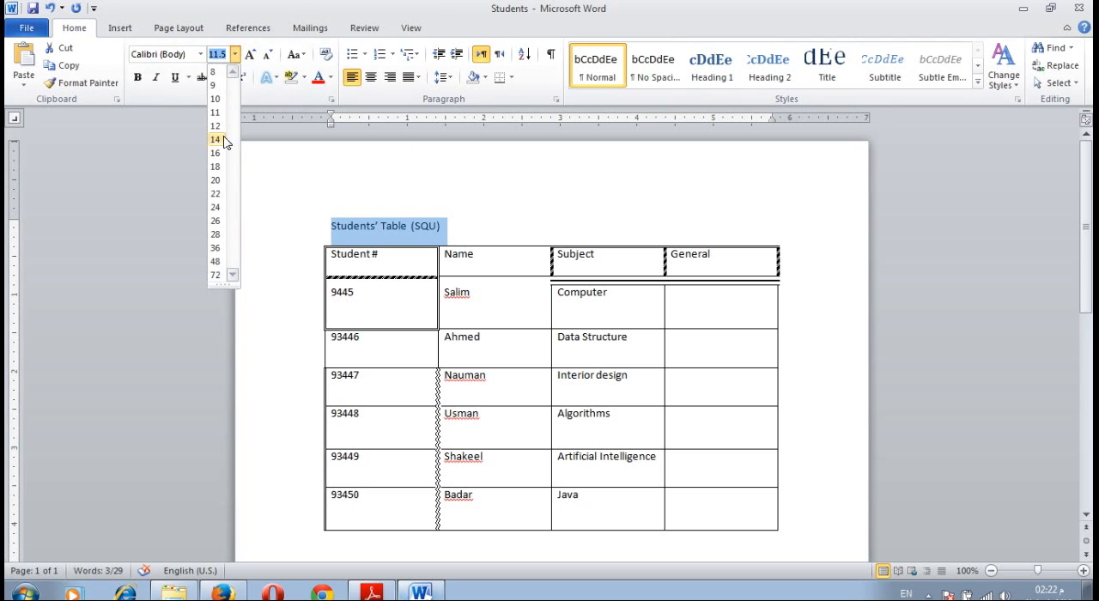
{"action": "mouse_move", "coordinate": [233, 164]}
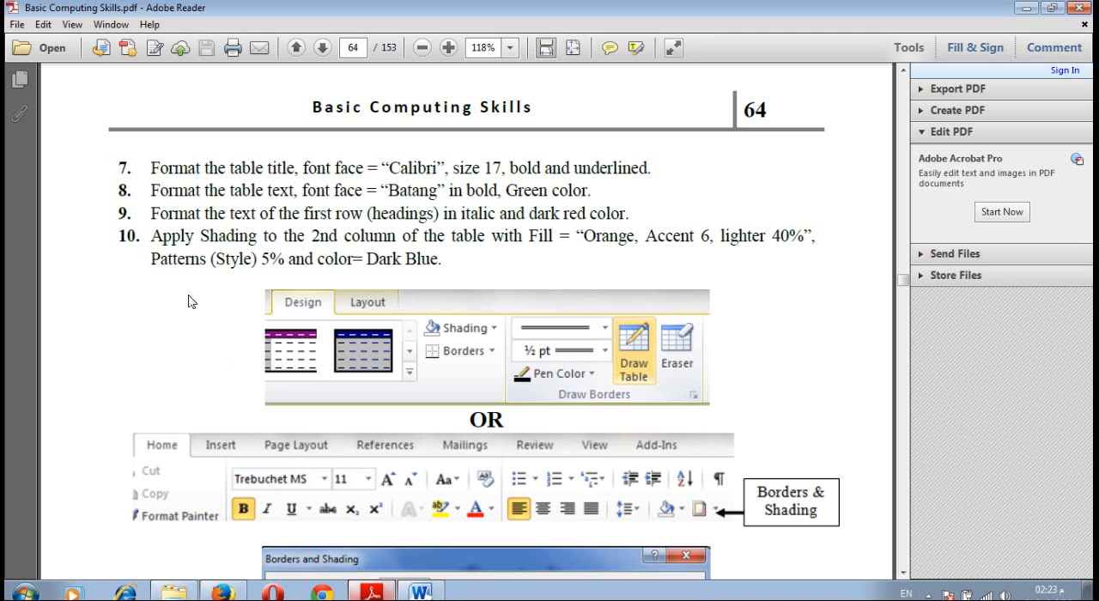
{"action": "mouse_move", "coordinate": [123, 97]}
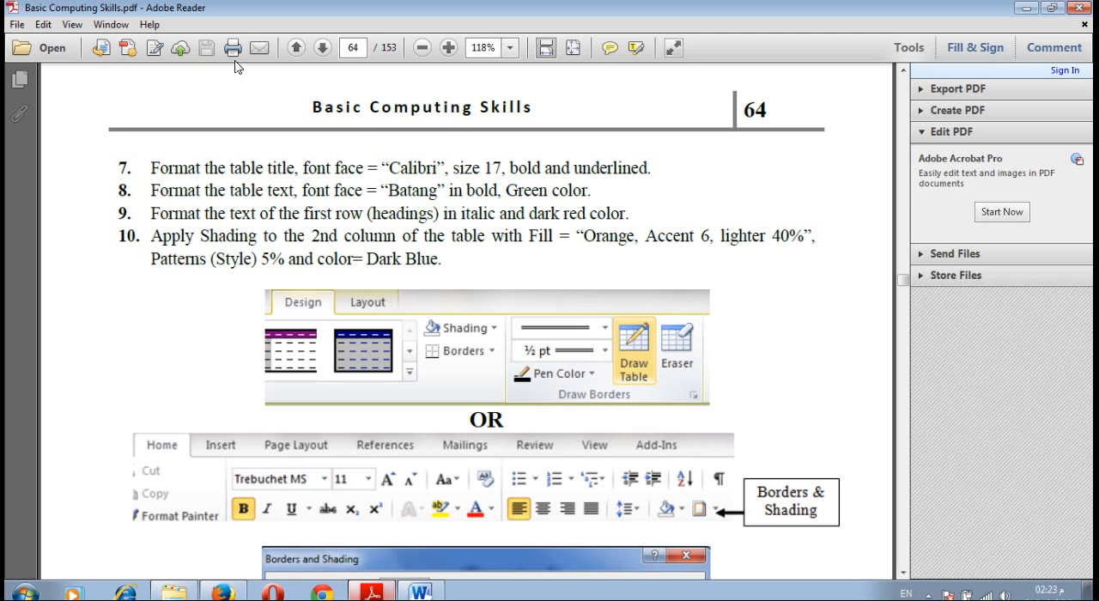
{"action": "mouse_move", "coordinate": [429, 591]}
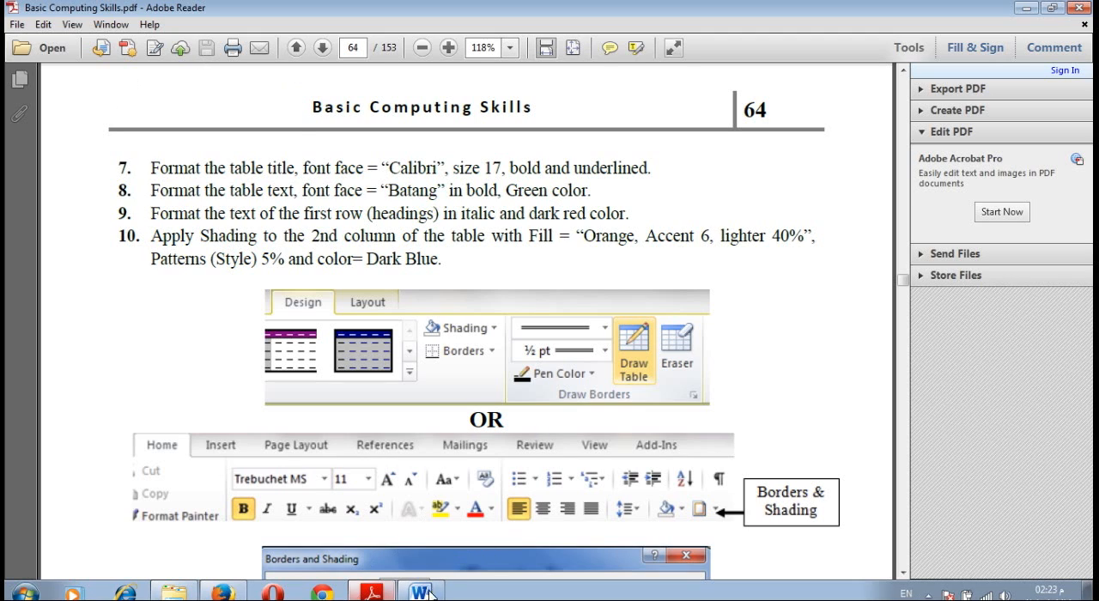
Bring the Students document in Word back to the front.
{"action": "left_click", "coordinate": [418, 591]}
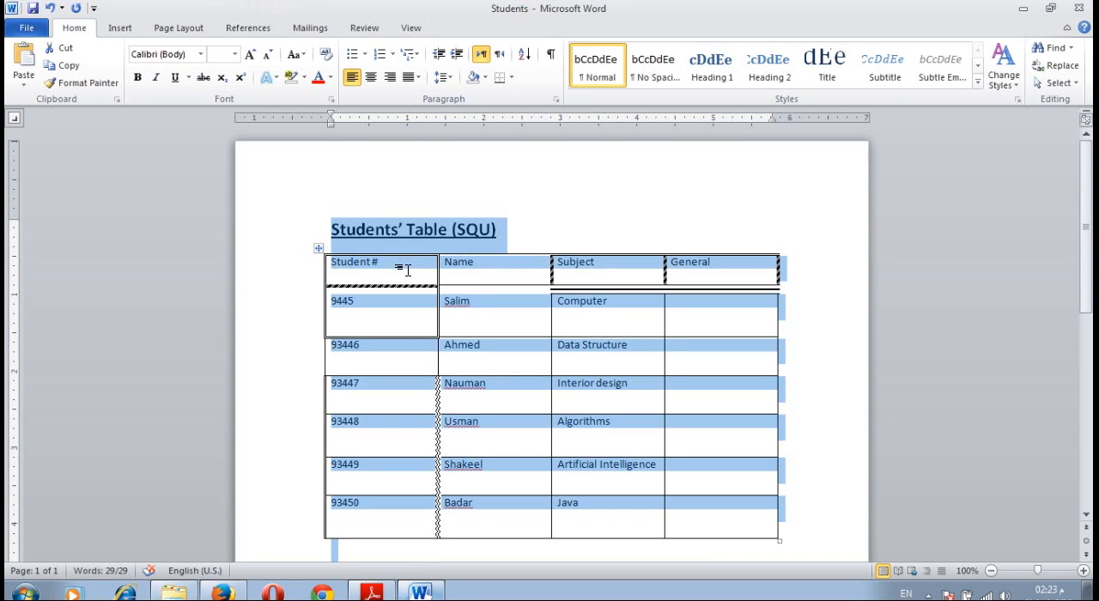
Format the table text as bold green Batang per step 8, then return to the PDF.
{"action": "left_click", "coordinate": [353, 262]}
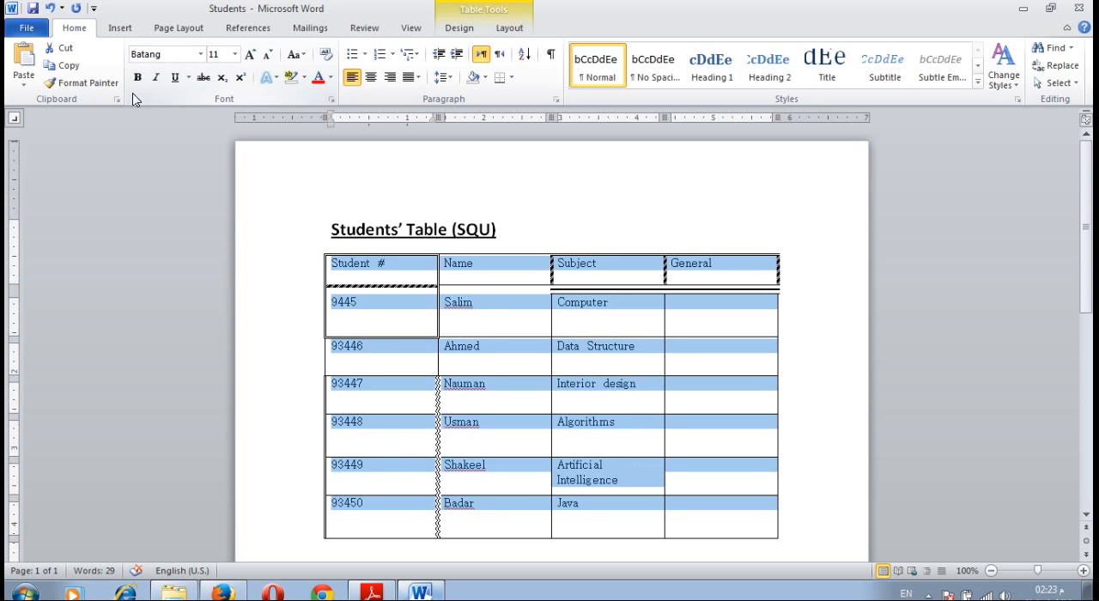
{"action": "left_click", "coordinate": [138, 76]}
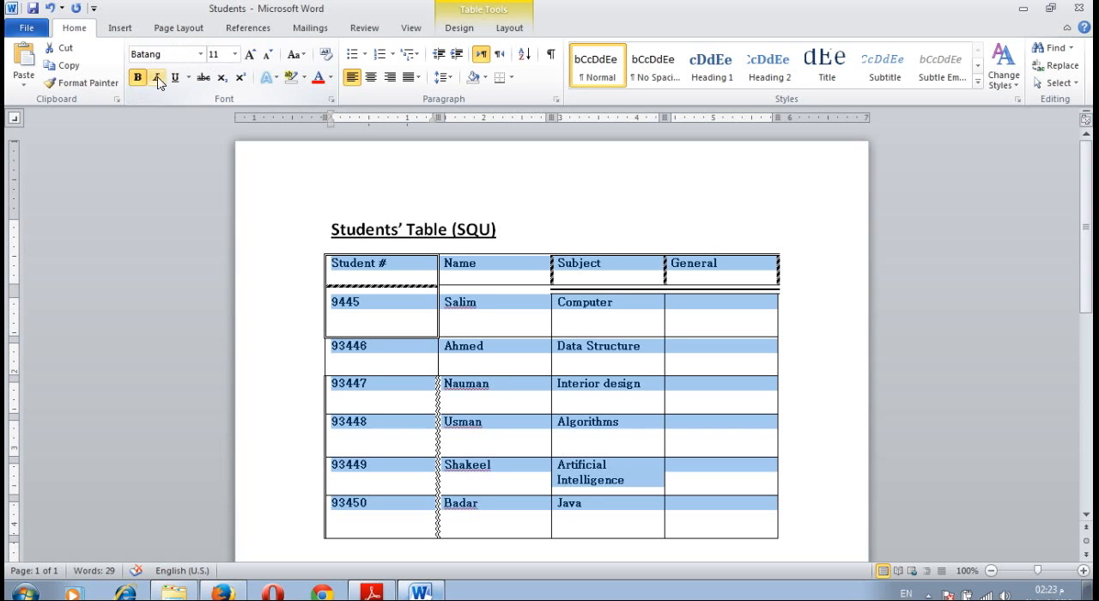
{"action": "left_click", "coordinate": [332, 78]}
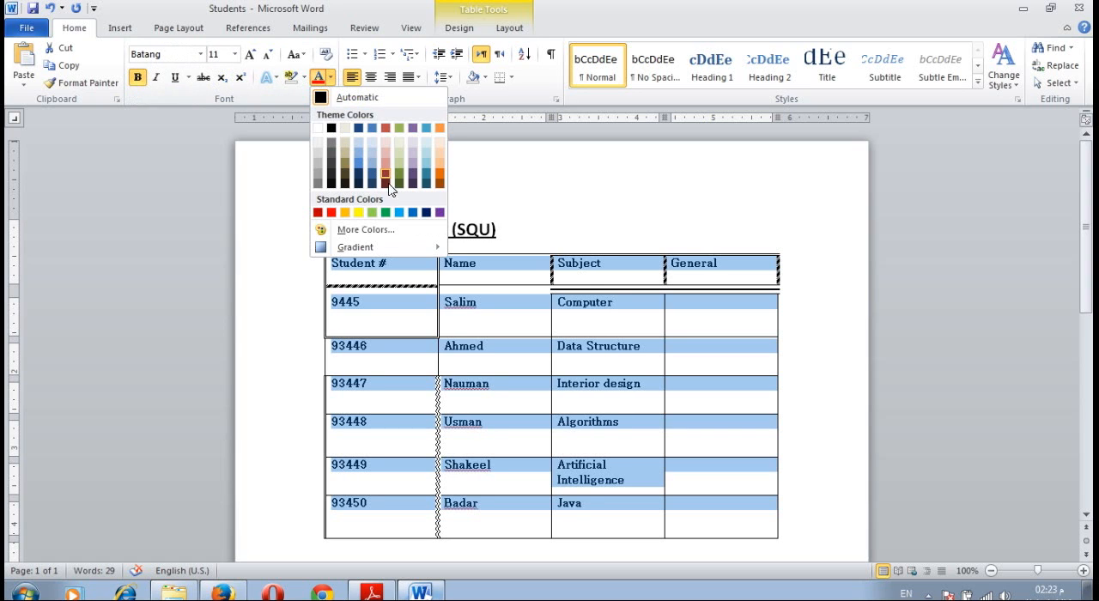
{"action": "left_click", "coordinate": [385, 212]}
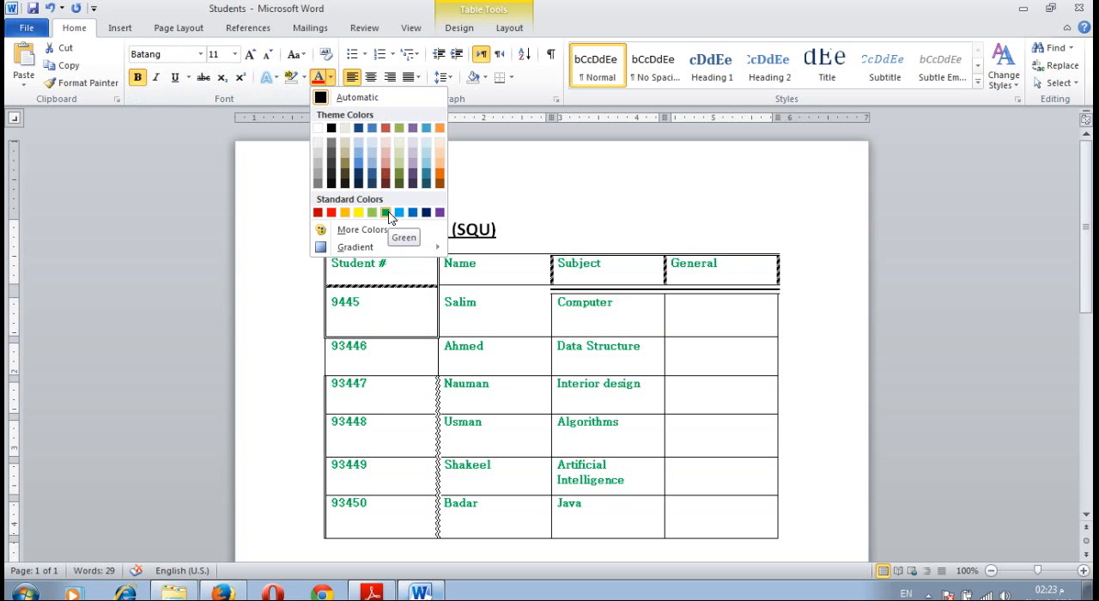
{"action": "left_click", "coordinate": [385, 212]}
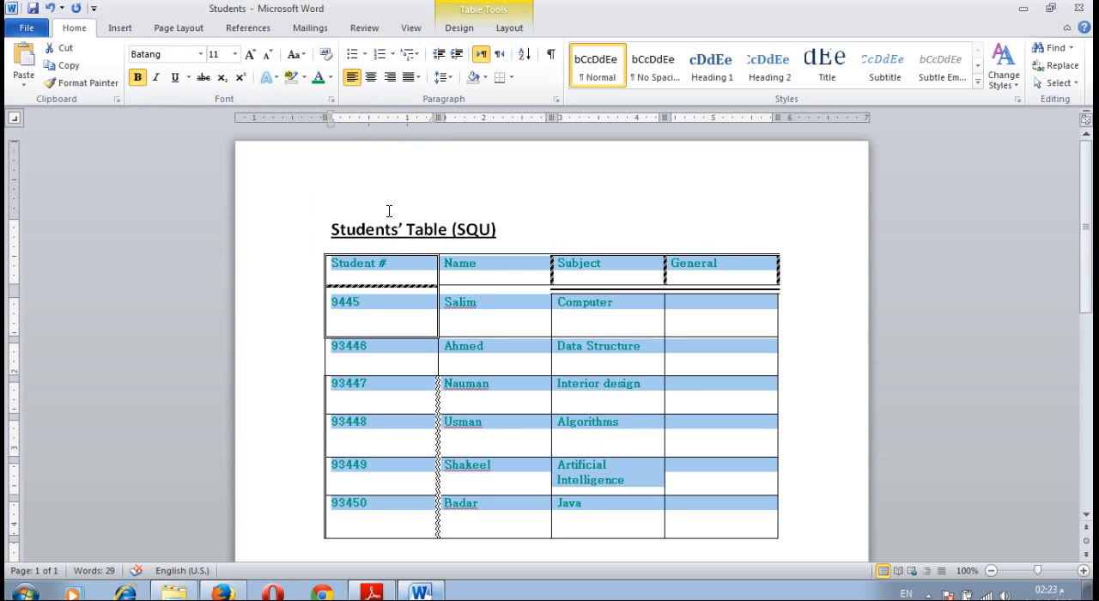
{"action": "left_click", "coordinate": [370, 590]}
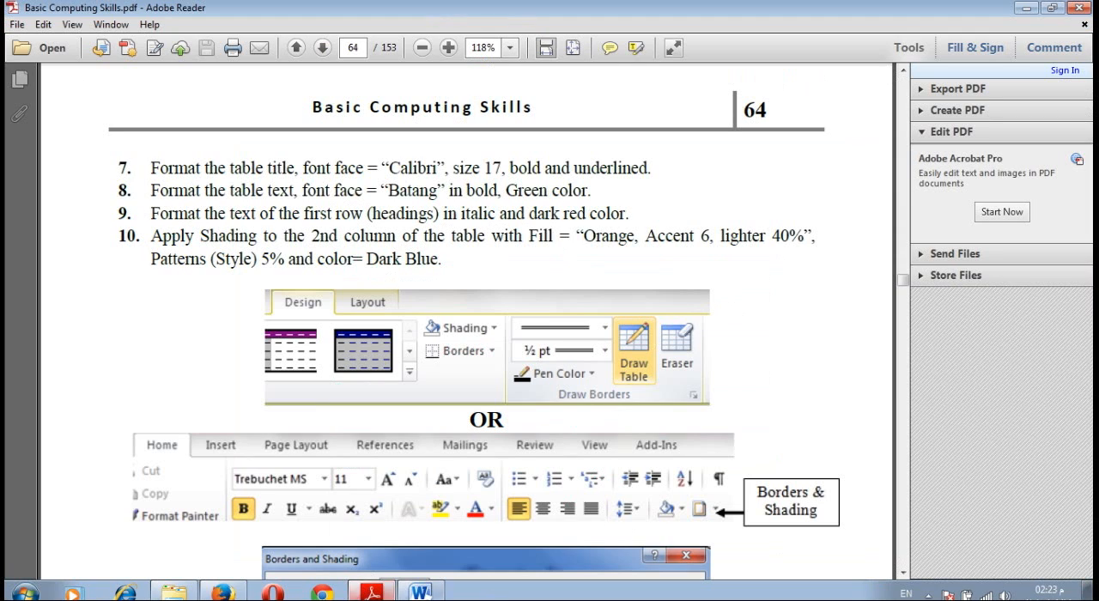
Return to Word, colour the heading row text dark red, then go back to the PDF.
{"action": "left_click", "coordinate": [418, 592]}
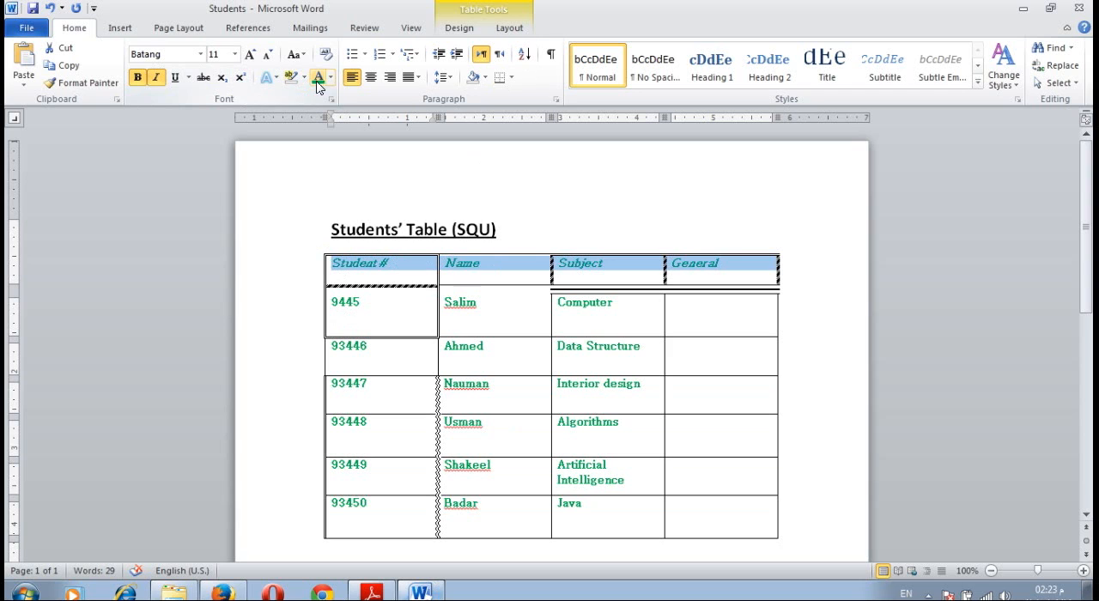
{"action": "left_click", "coordinate": [333, 77]}
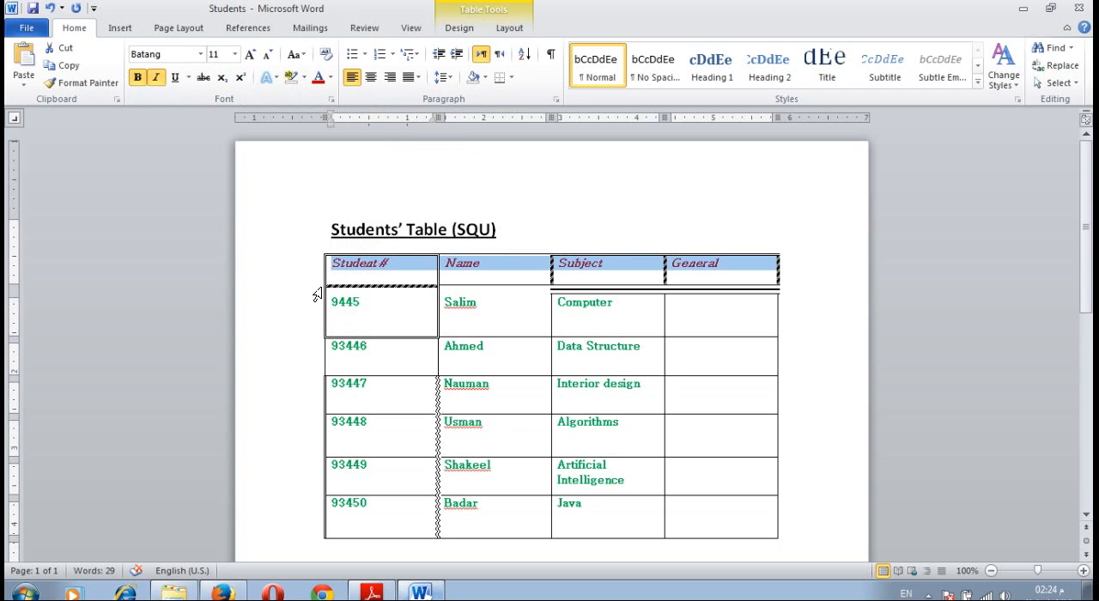
{"action": "left_click", "coordinate": [370, 589]}
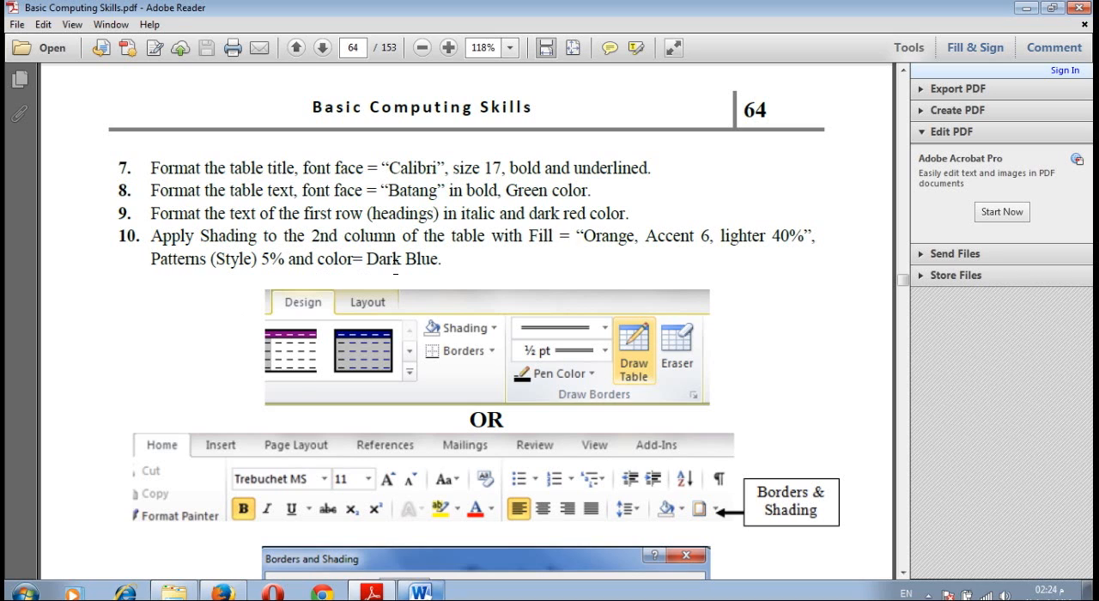
{"action": "mouse_move", "coordinate": [423, 432]}
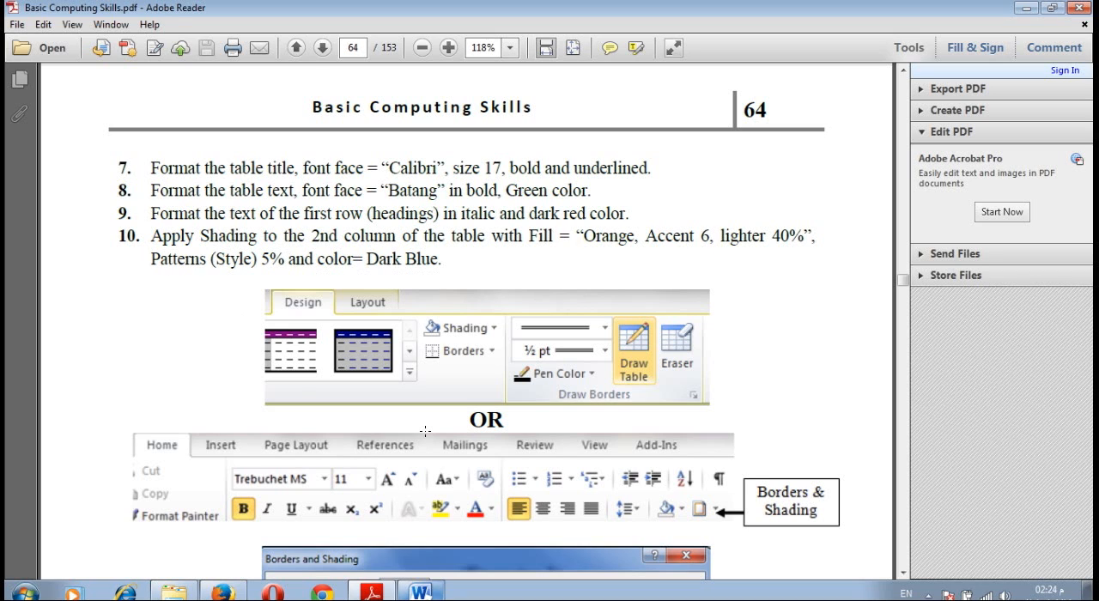
Scroll the PDF guide to step 11's new last row 93451 example.
{"action": "scroll", "scroll_direction": "down", "scroll_amount": 3}
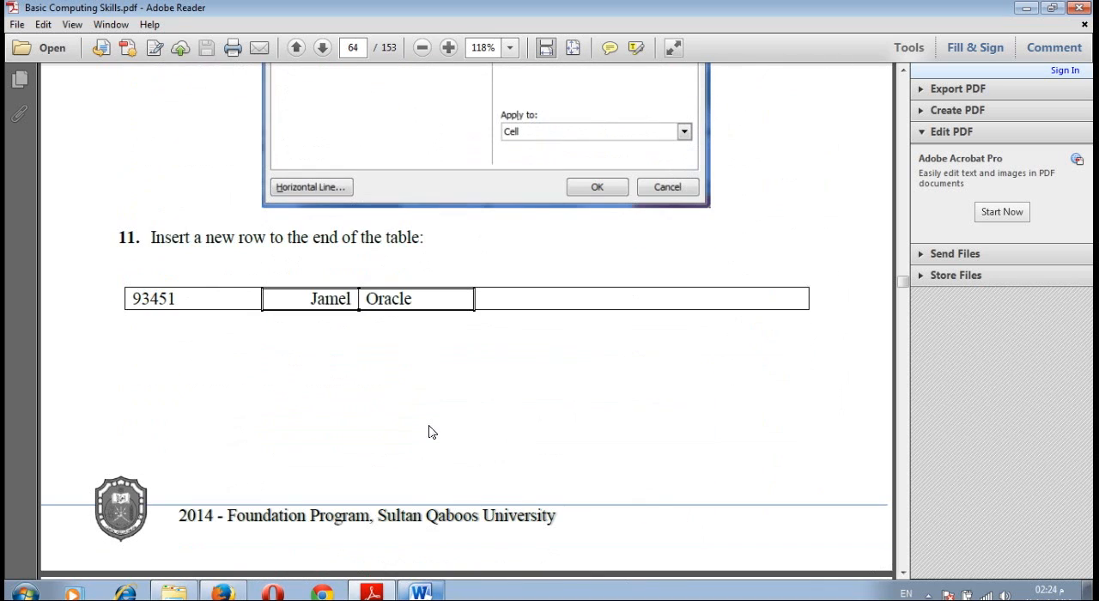
{"action": "scroll", "scroll_direction": "up", "scroll_amount": 3}
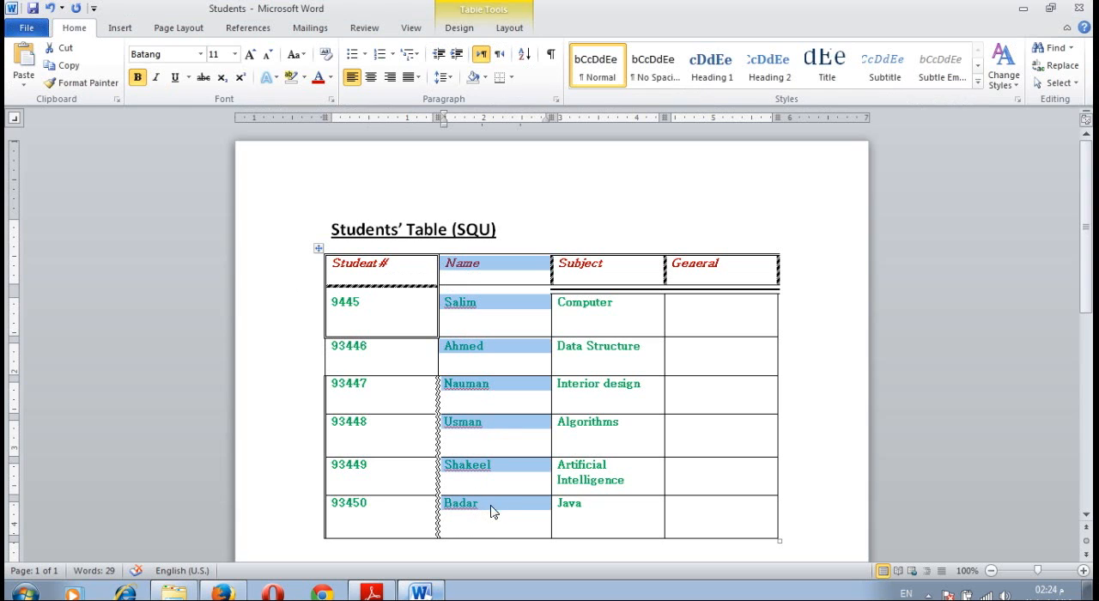
{"action": "mouse_move", "coordinate": [468, 185]}
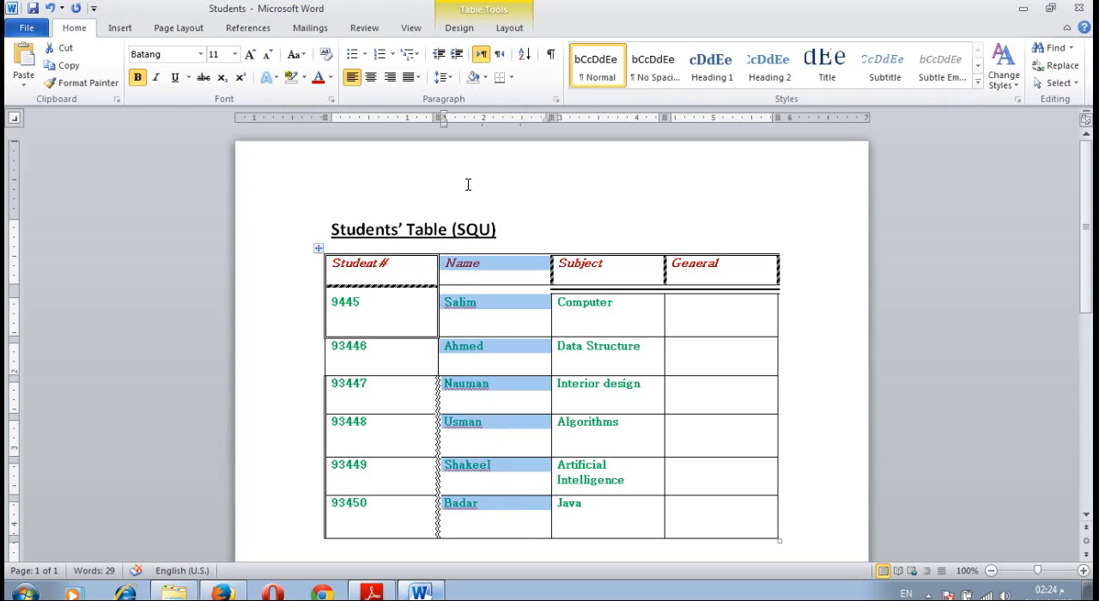
Shade the Name column light orange with a 5% dark blue dotted pattern.
{"action": "left_click", "coordinate": [459, 28]}
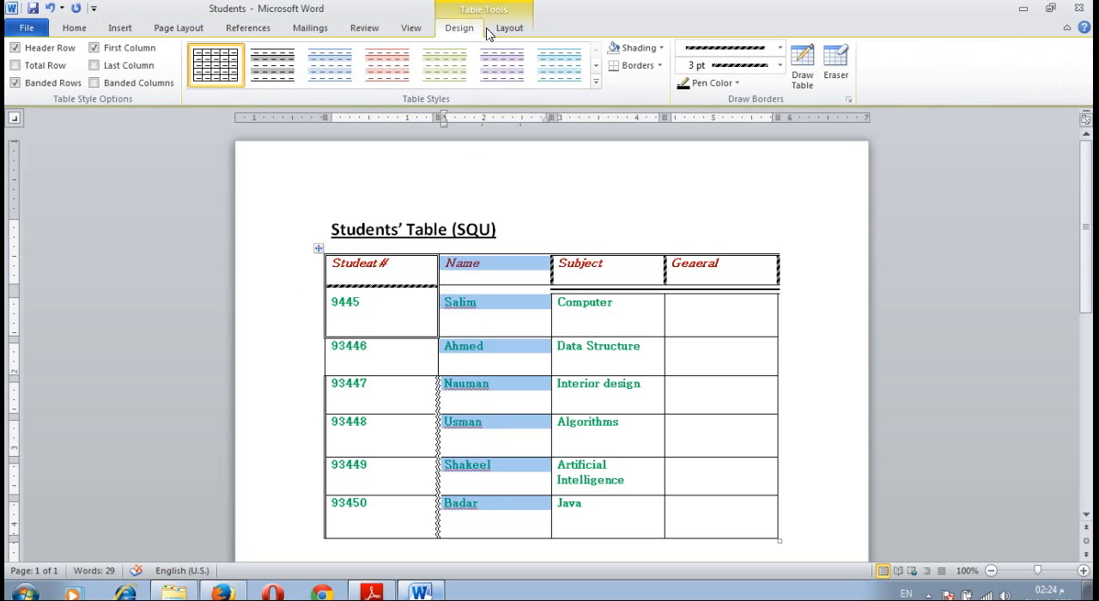
{"action": "left_click", "coordinate": [633, 65]}
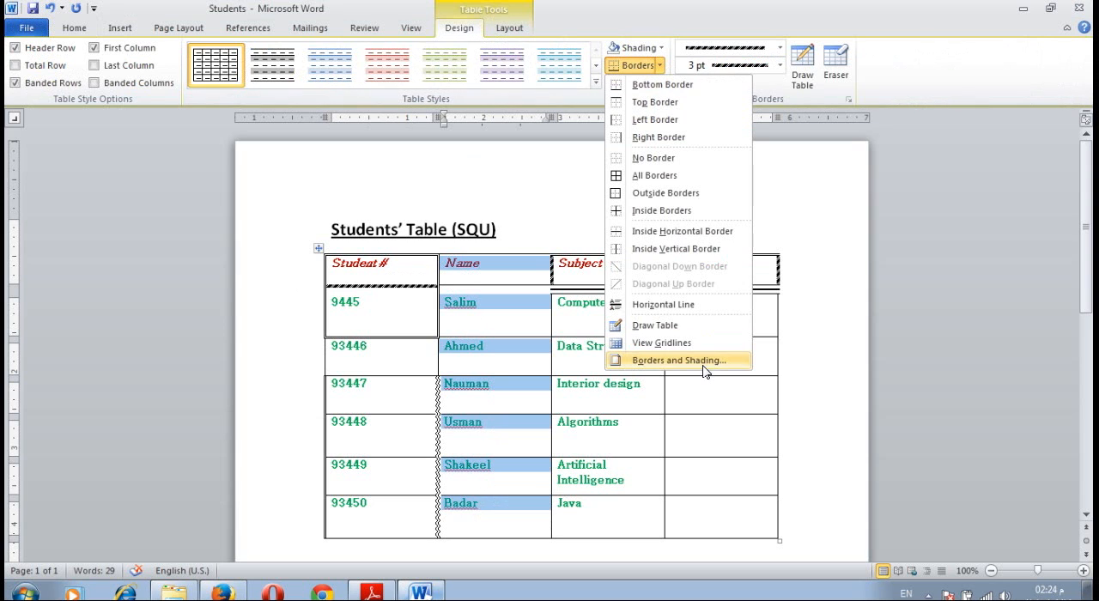
{"action": "right_click", "coordinate": [532, 262]}
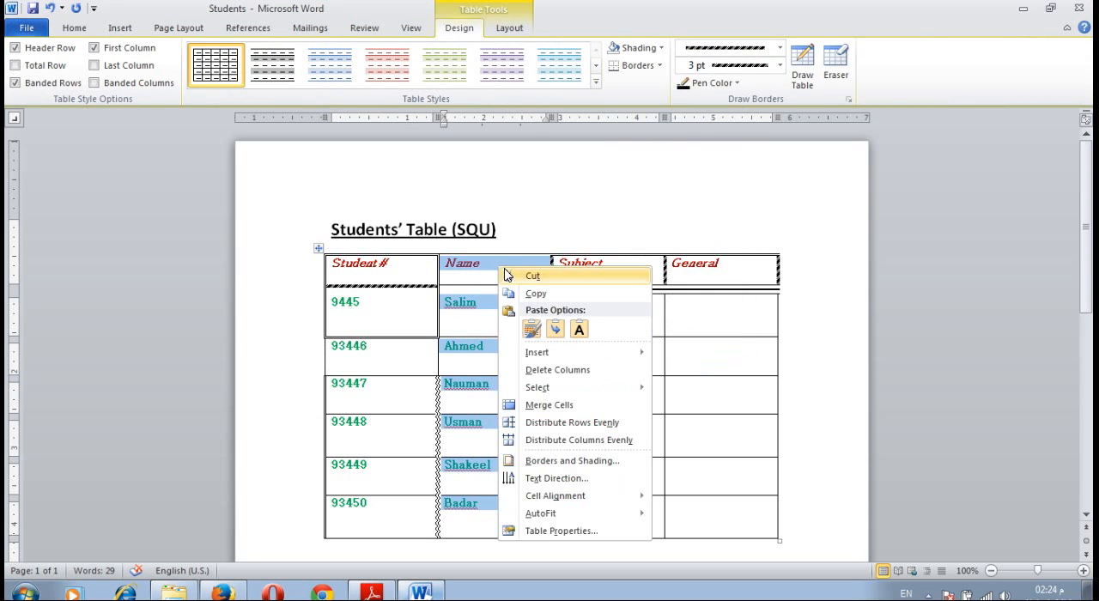
{"action": "mouse_move", "coordinate": [578, 439]}
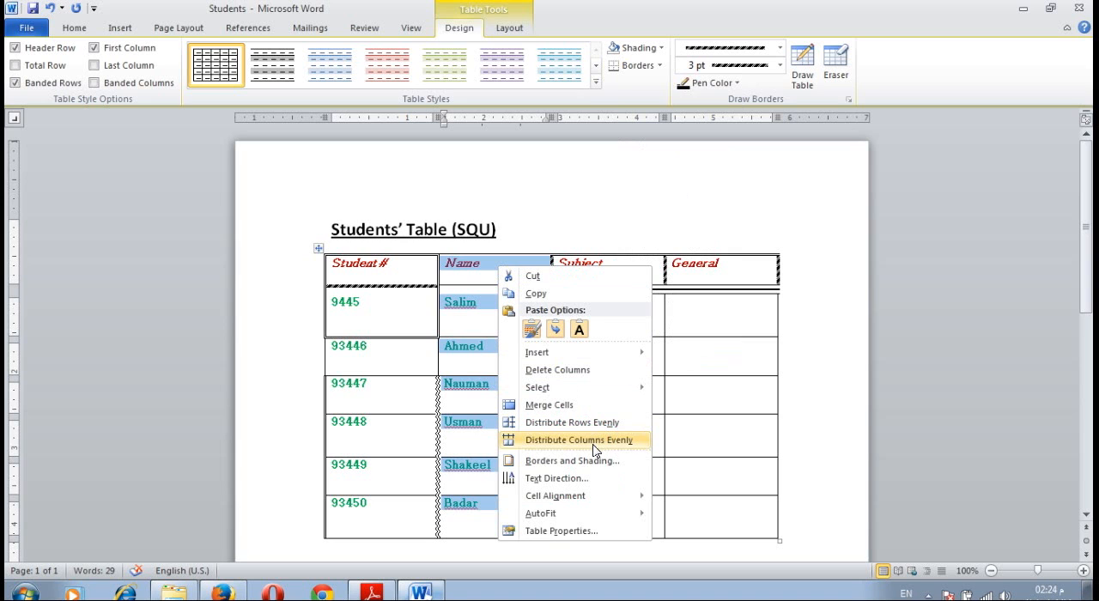
{"action": "left_click", "coordinate": [572, 460]}
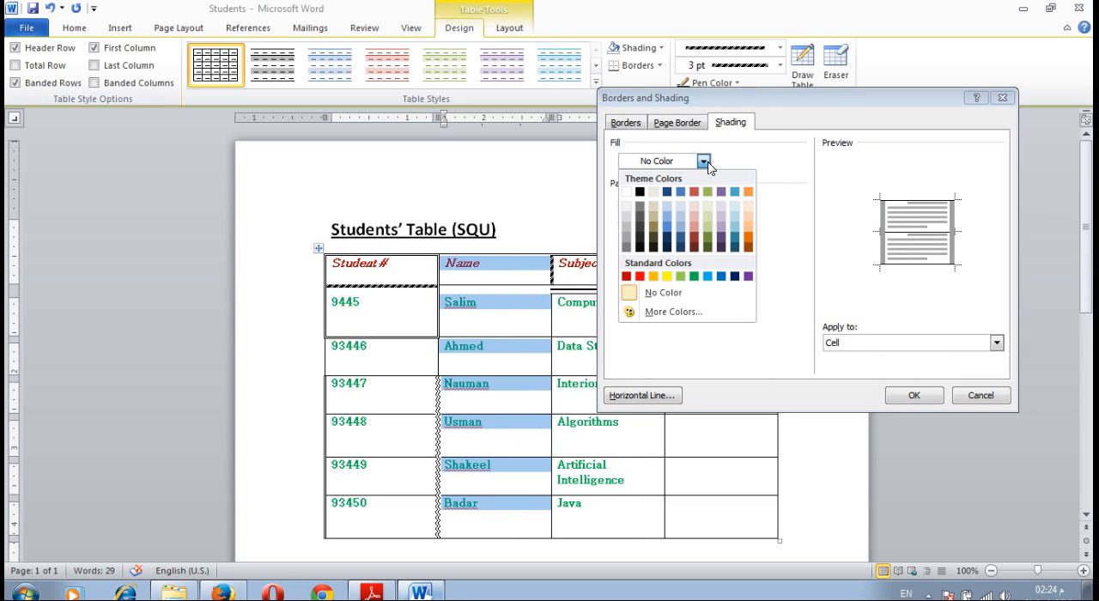
{"action": "mouse_move", "coordinate": [747, 216]}
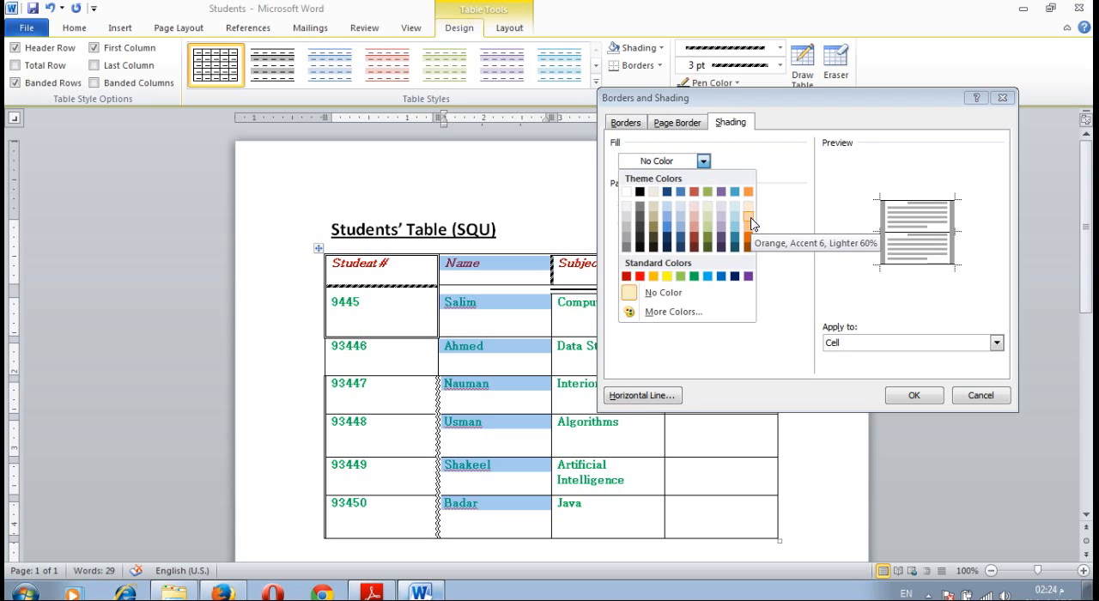
{"action": "left_click", "coordinate": [748, 219]}
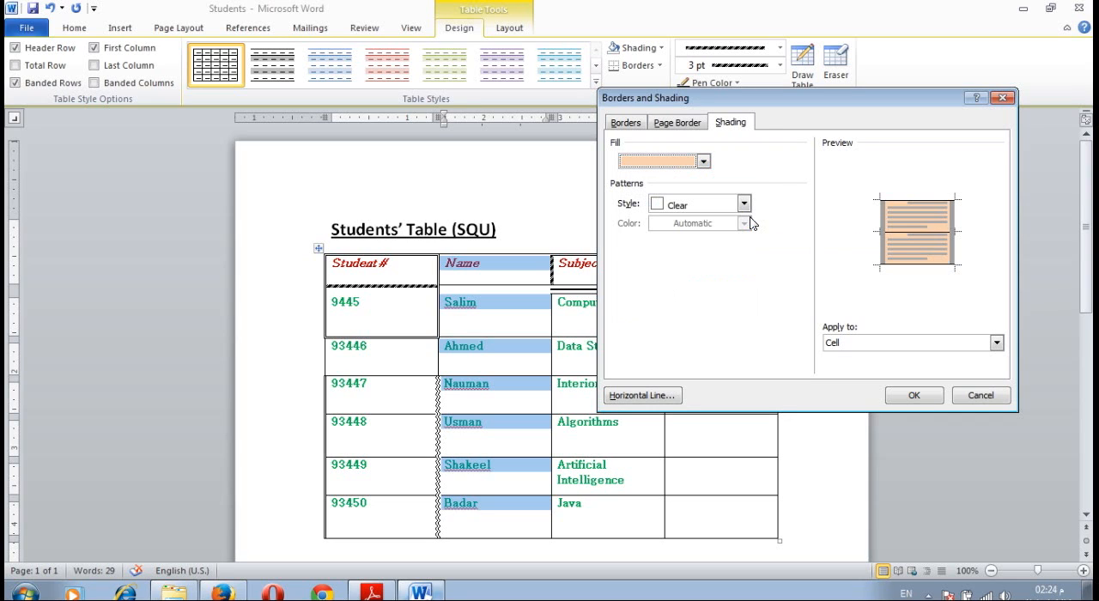
{"action": "left_click", "coordinate": [742, 203]}
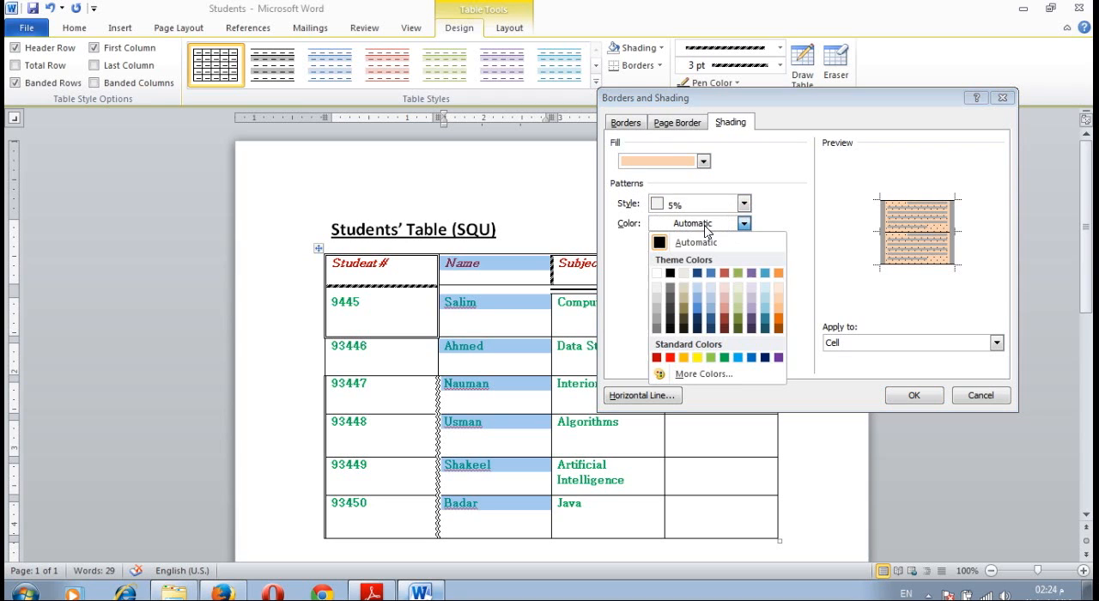
{"action": "mouse_move", "coordinate": [749, 319]}
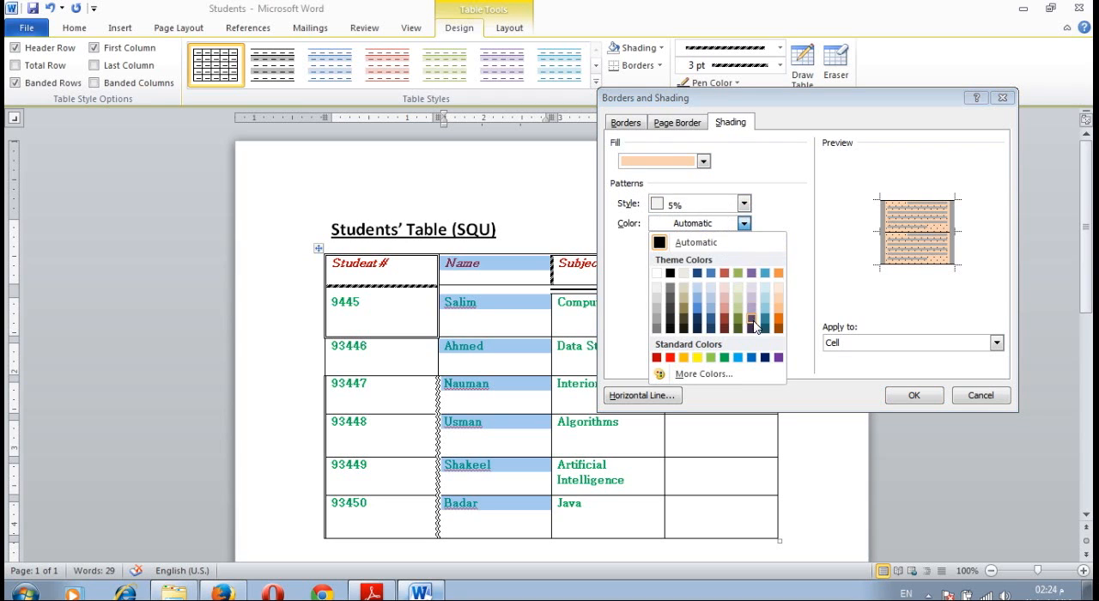
{"action": "mouse_move", "coordinate": [764, 357]}
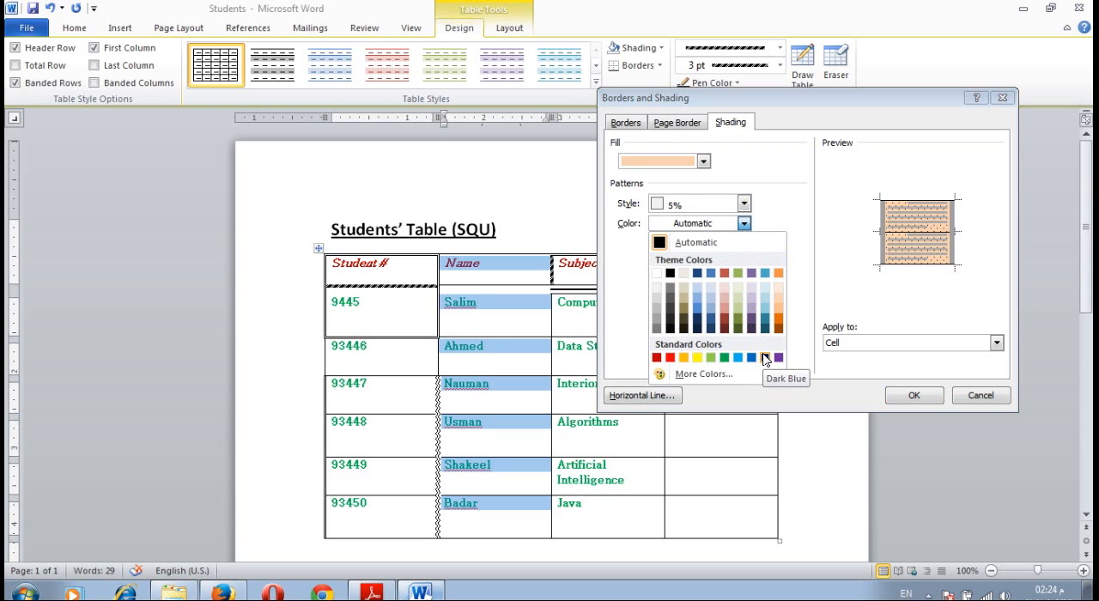
{"action": "left_click", "coordinate": [912, 395]}
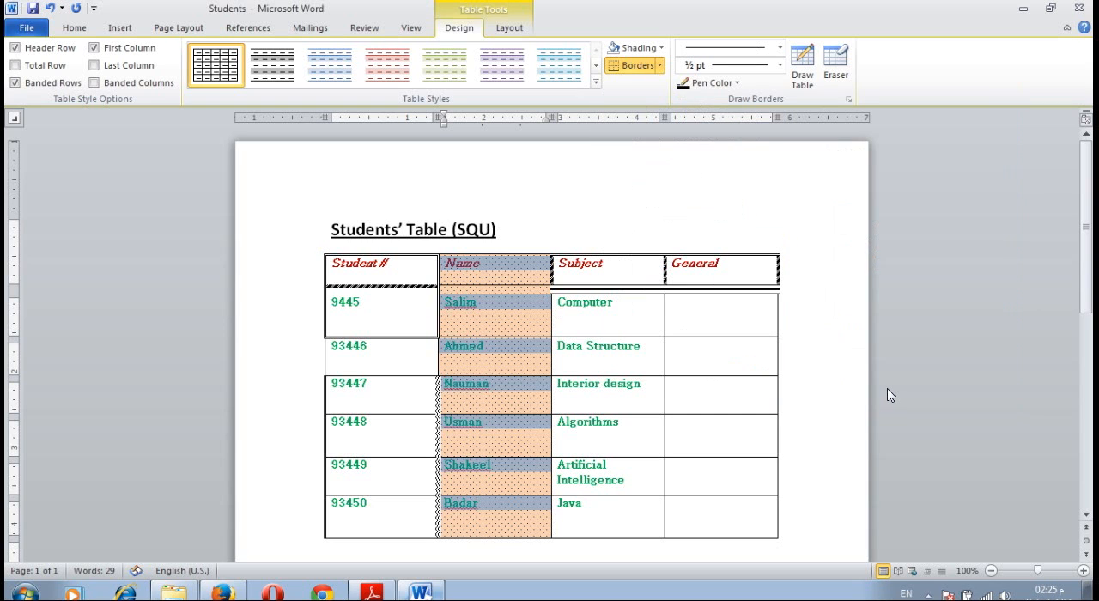
{"action": "left_click", "coordinate": [485, 346]}
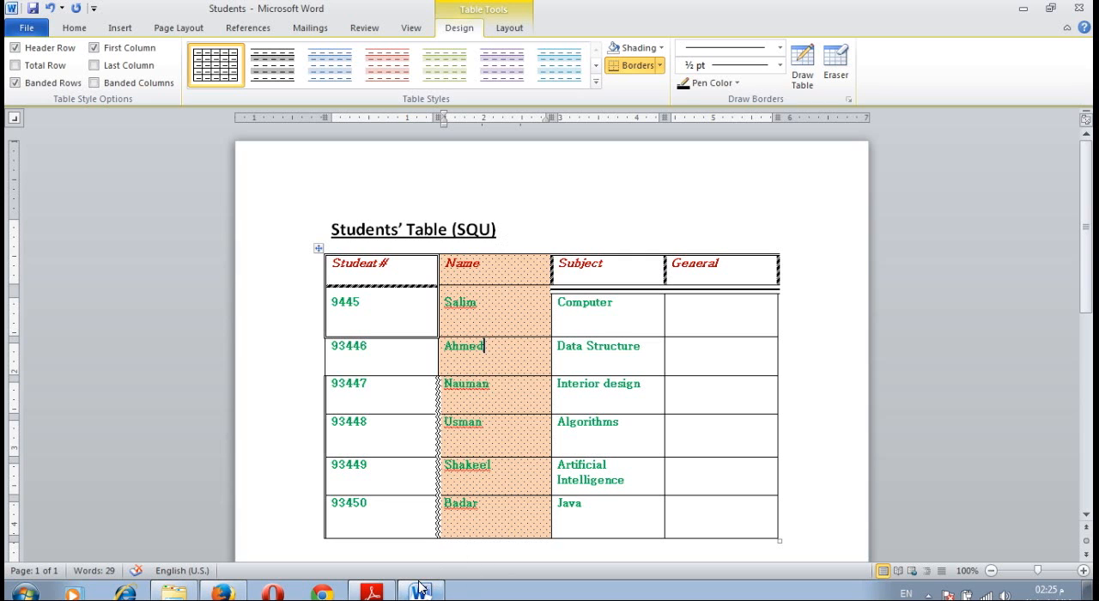
{"action": "left_click", "coordinate": [370, 590]}
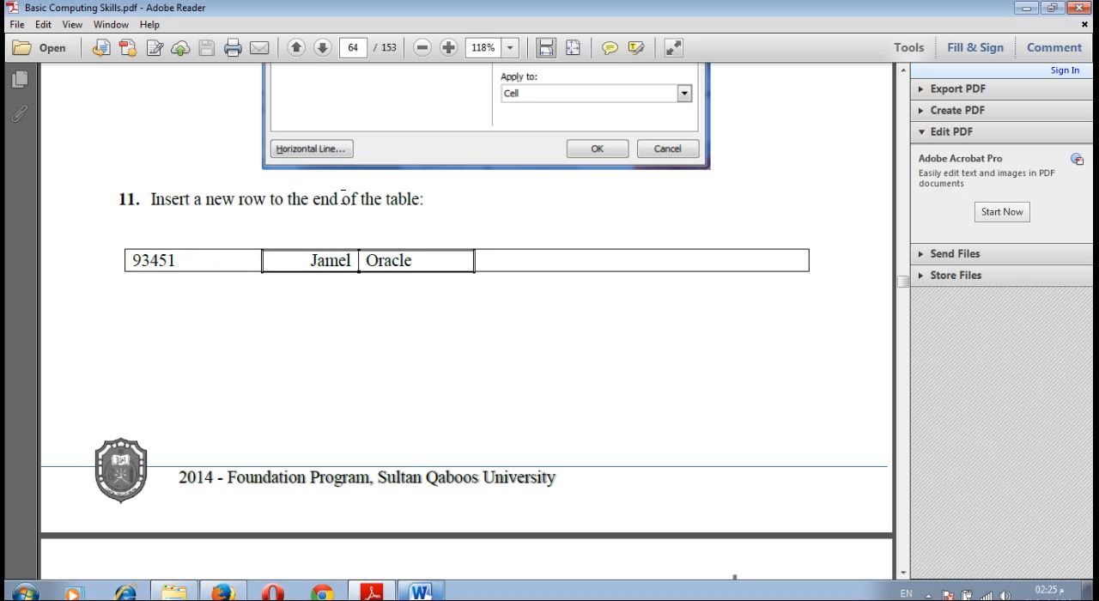
{"action": "left_click", "coordinate": [420, 590]}
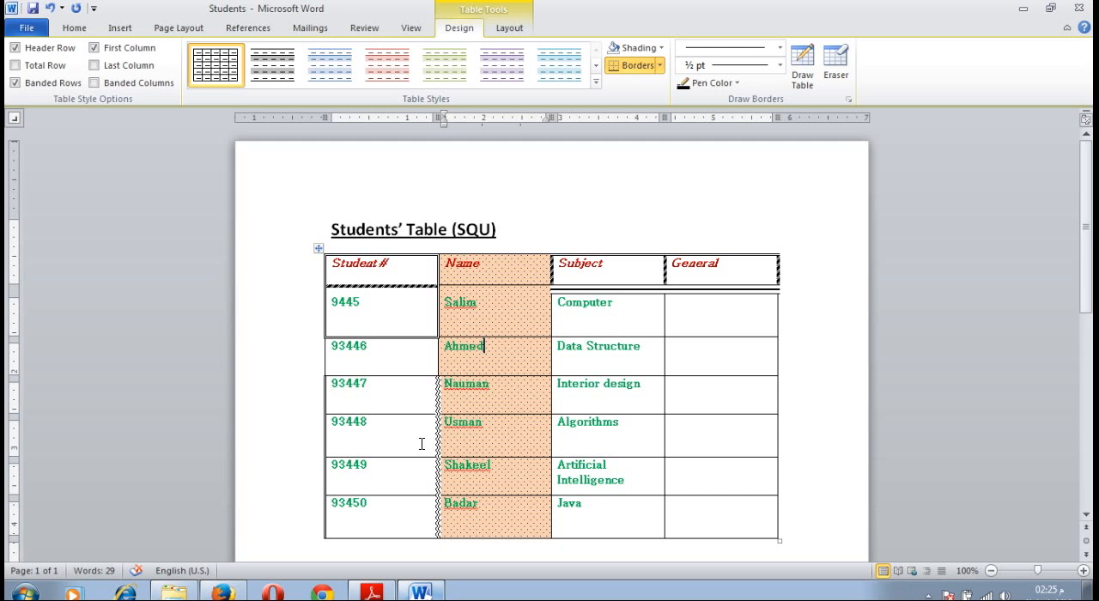
Insert a new row below the table's last row.
{"action": "scroll", "scroll_direction": "up", "scroll_amount": 3}
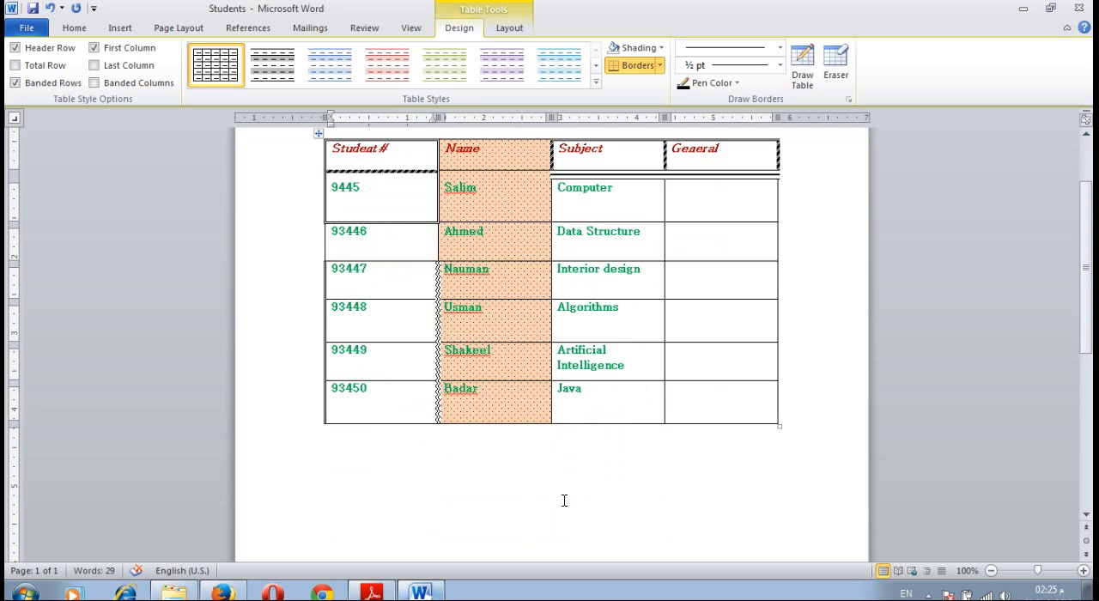
{"action": "left_click", "coordinate": [509, 28]}
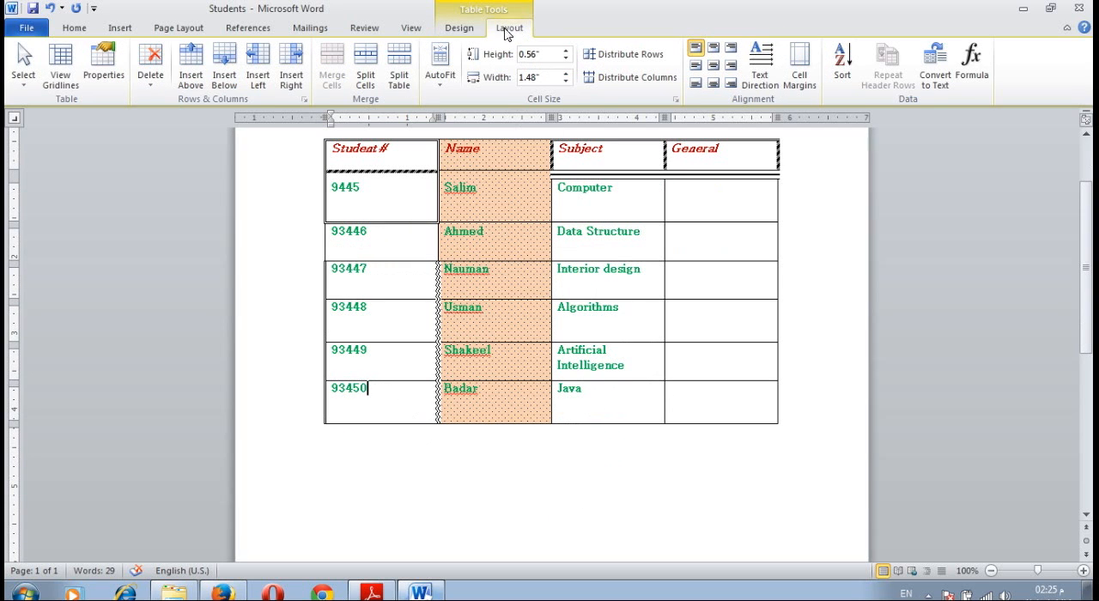
{"action": "left_click", "coordinate": [223, 65]}
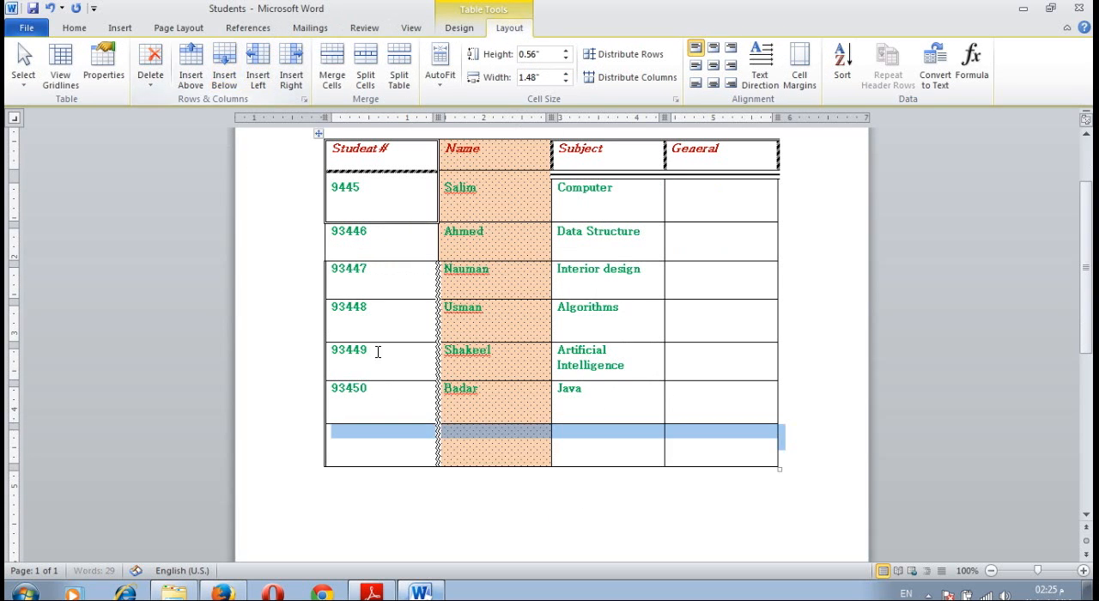
Fill the new row with 93451, Jamile and Oracle, then check step 12 in the PDF.
{"action": "left_click", "coordinate": [377, 432]}
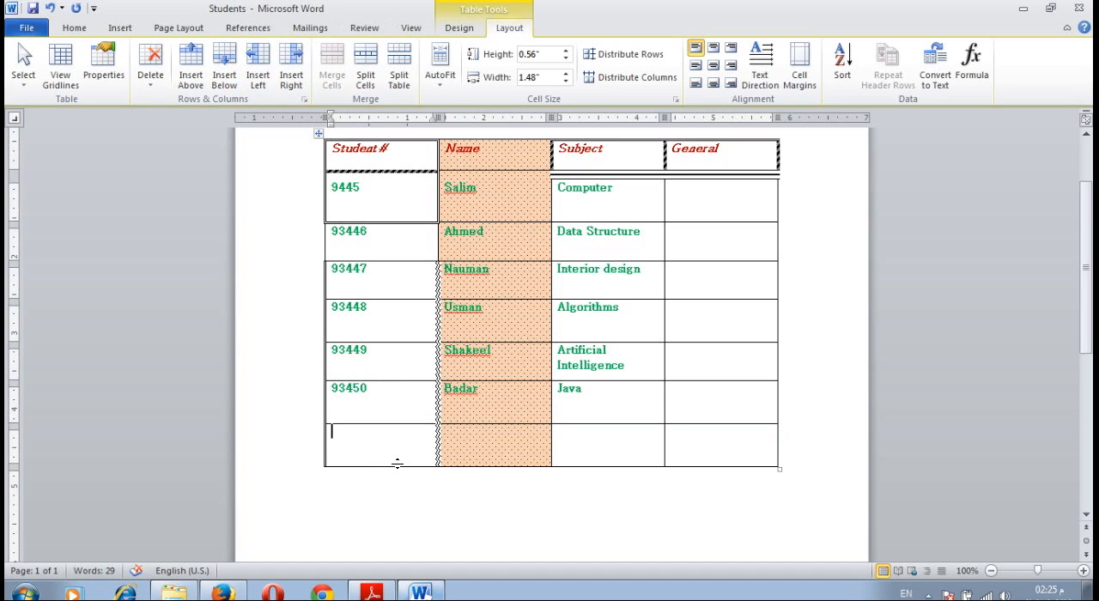
{"action": "type", "text": "9"}
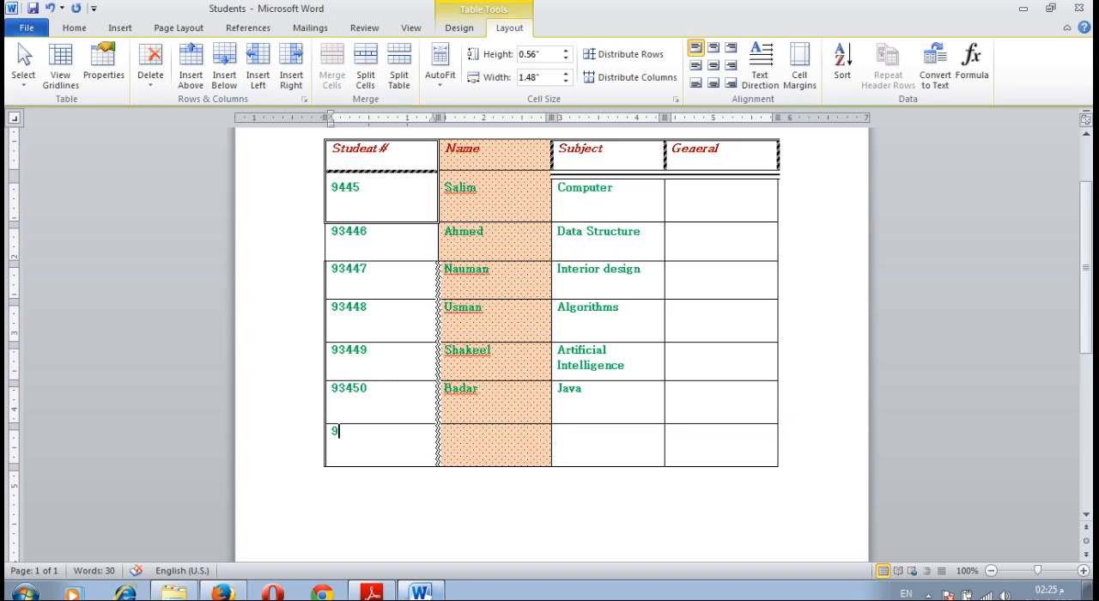
{"action": "type", "text": "345"}
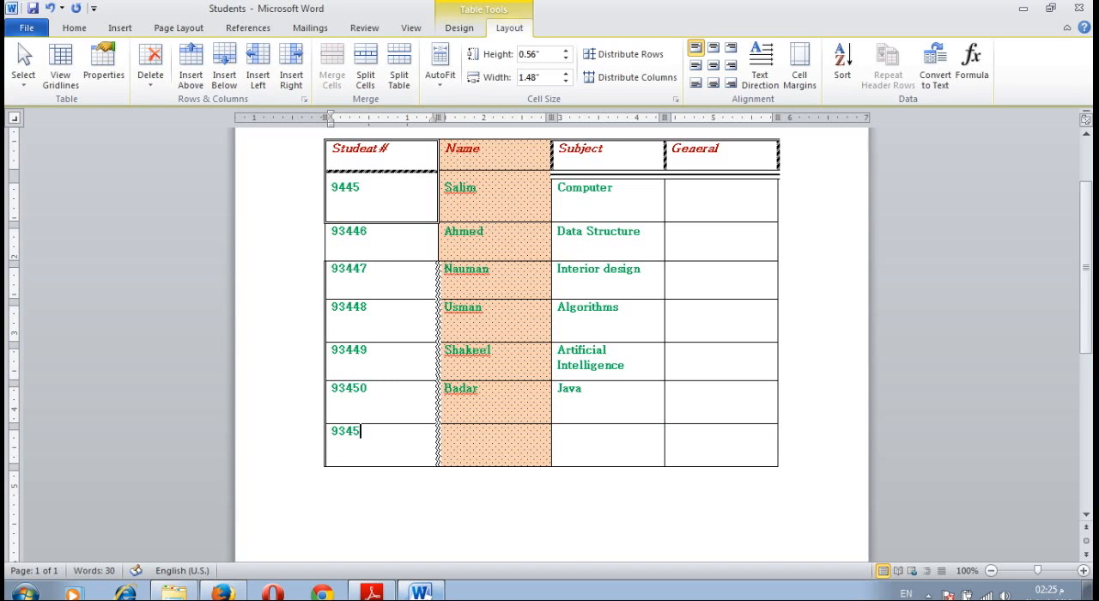
{"action": "type", "text": "1"}
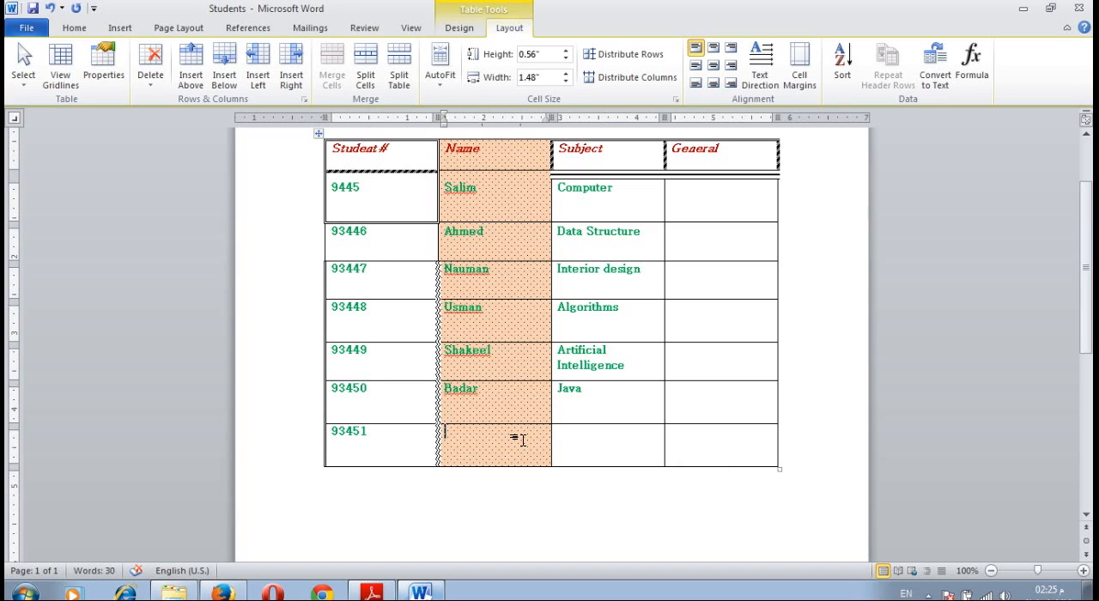
{"action": "type", "text": "Jamil"}
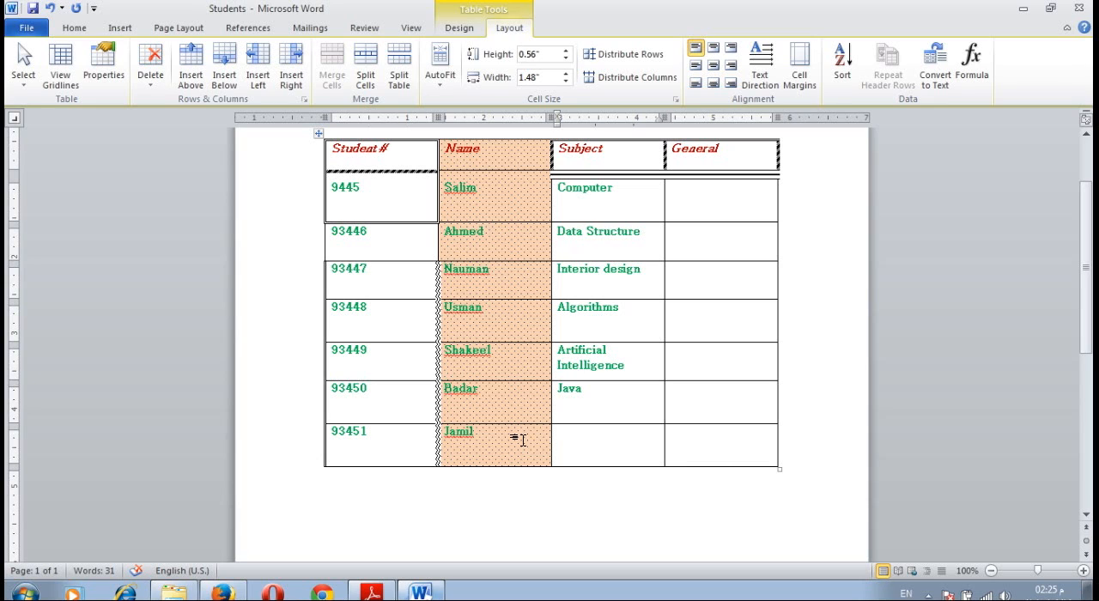
{"action": "type", "text": "Oracl"}
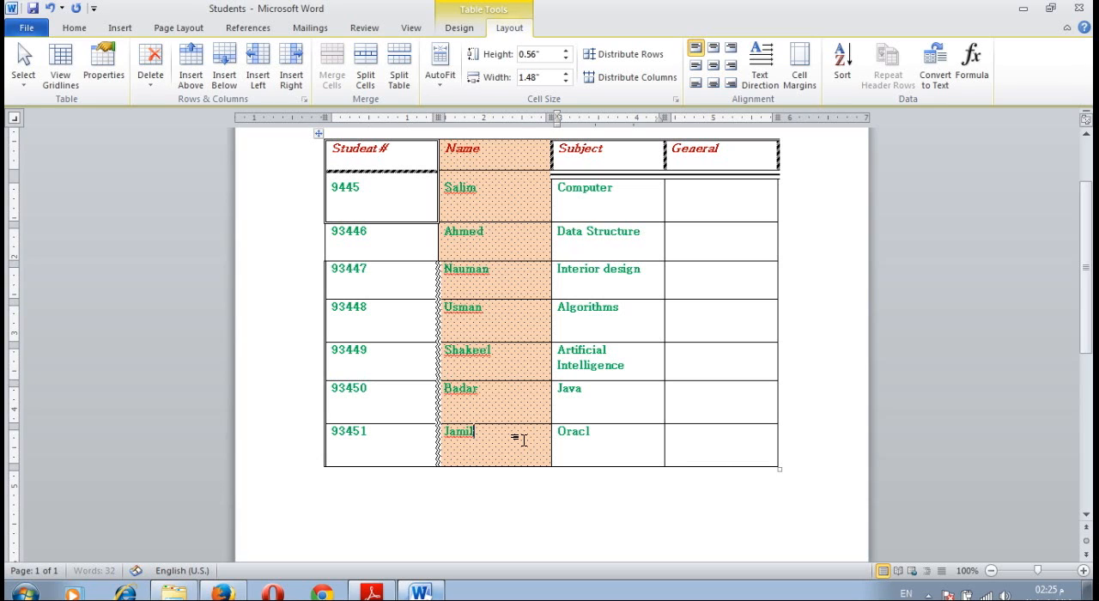
{"action": "type", "text": "e"}
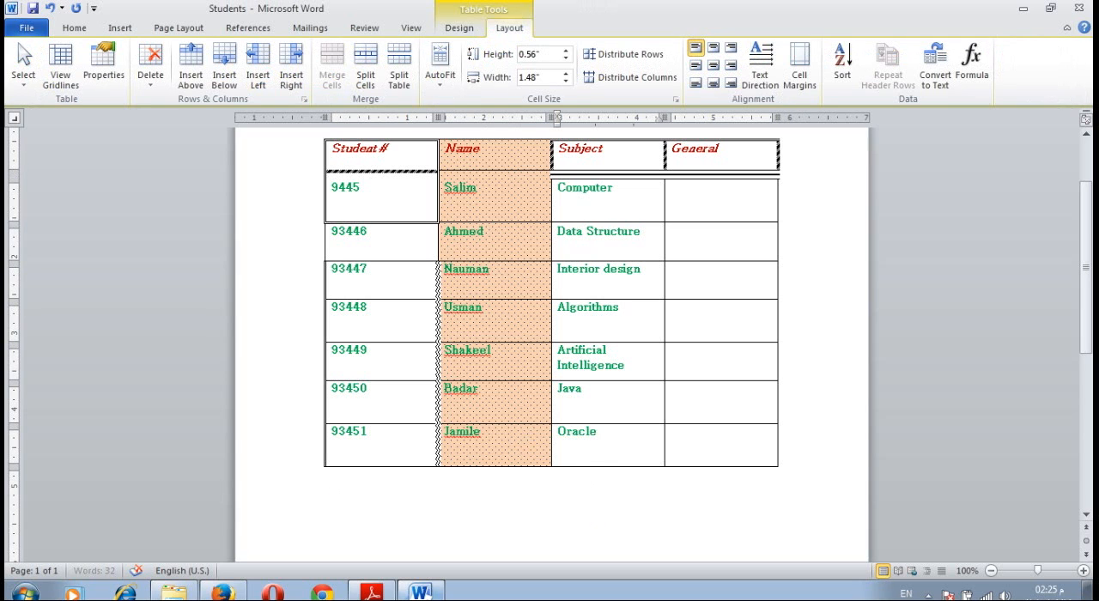
{"action": "left_click", "coordinate": [721, 431]}
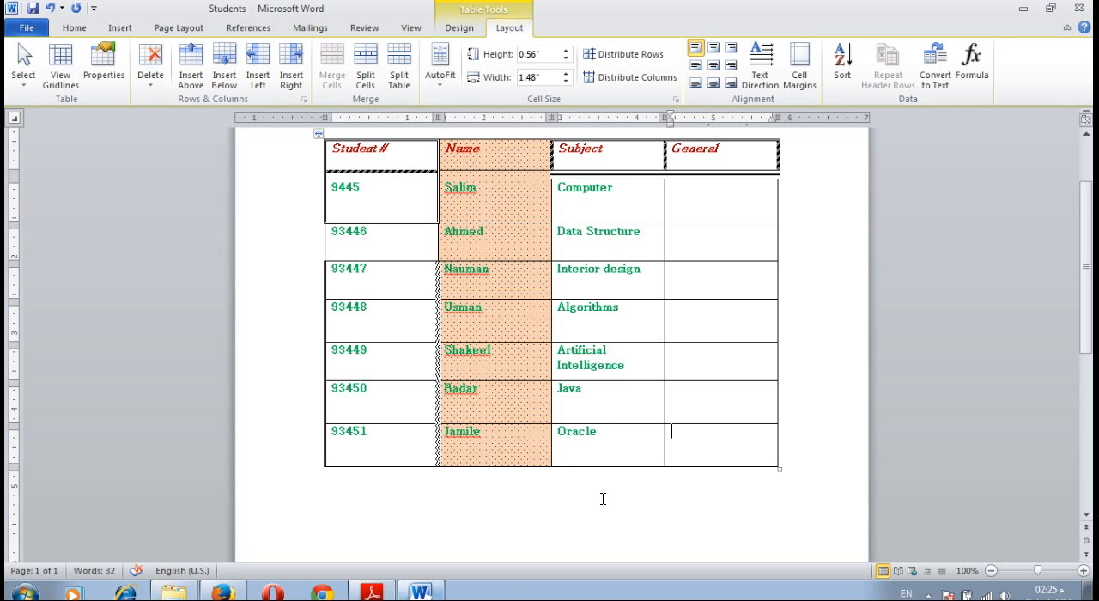
{"action": "left_click", "coordinate": [369, 593]}
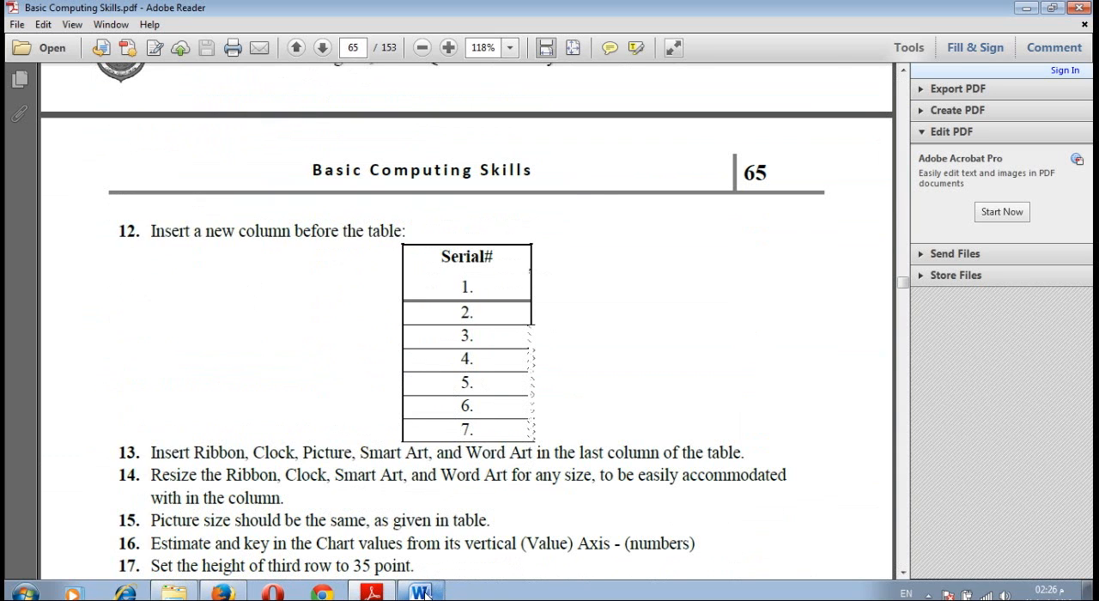
{"action": "left_click", "coordinate": [420, 590]}
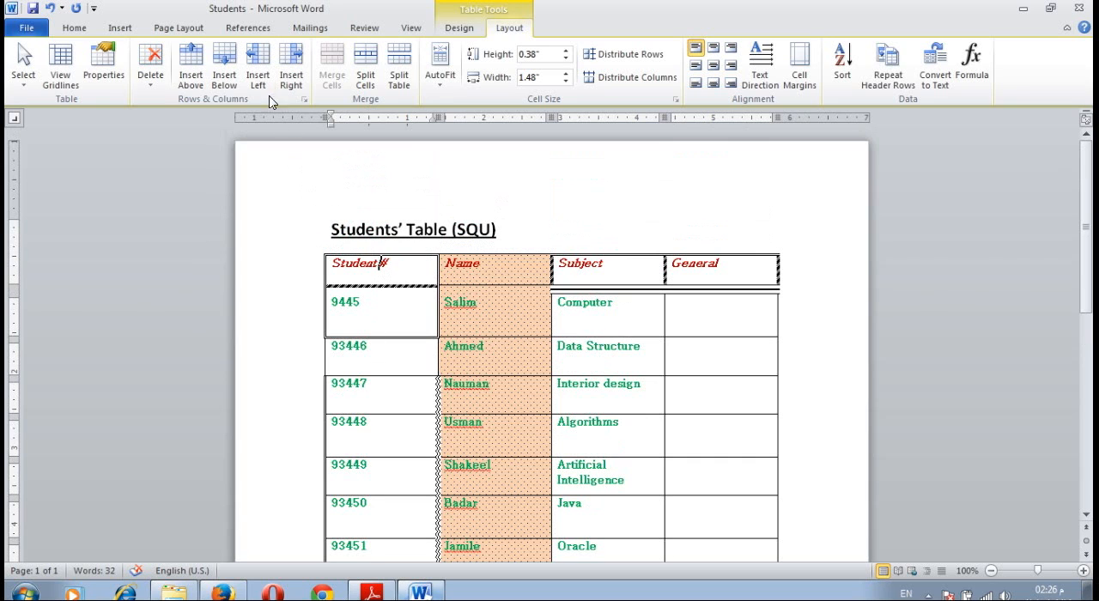
Add a leading Serial# column numbered 1 to 7, then return to the PDF guide.
{"action": "left_click", "coordinate": [258, 65]}
{"action": "type", "text": "Se"}
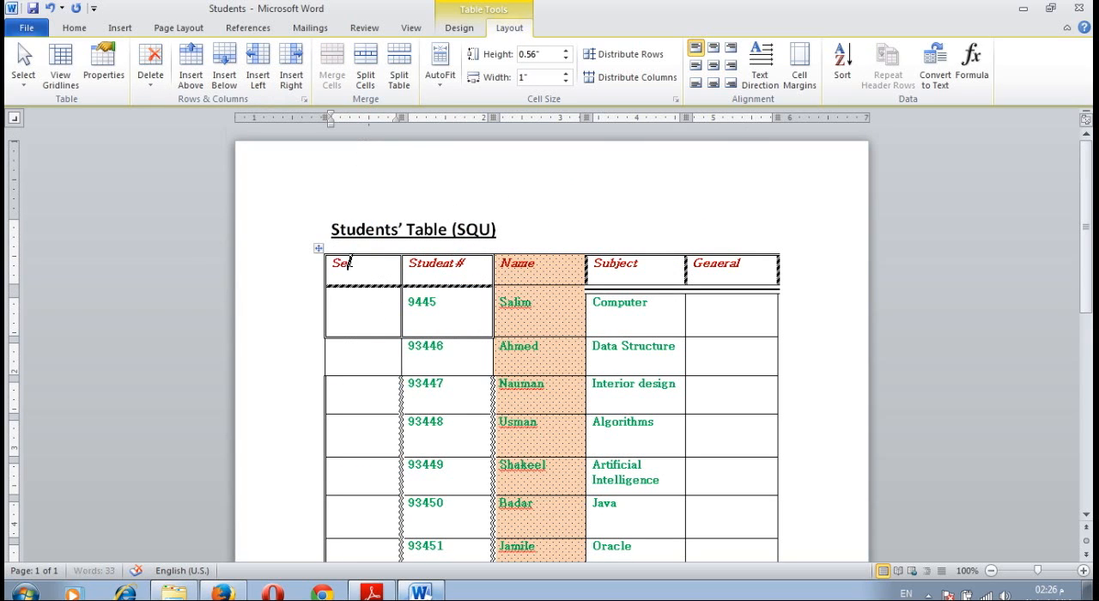
{"action": "type", "text": "ial"}
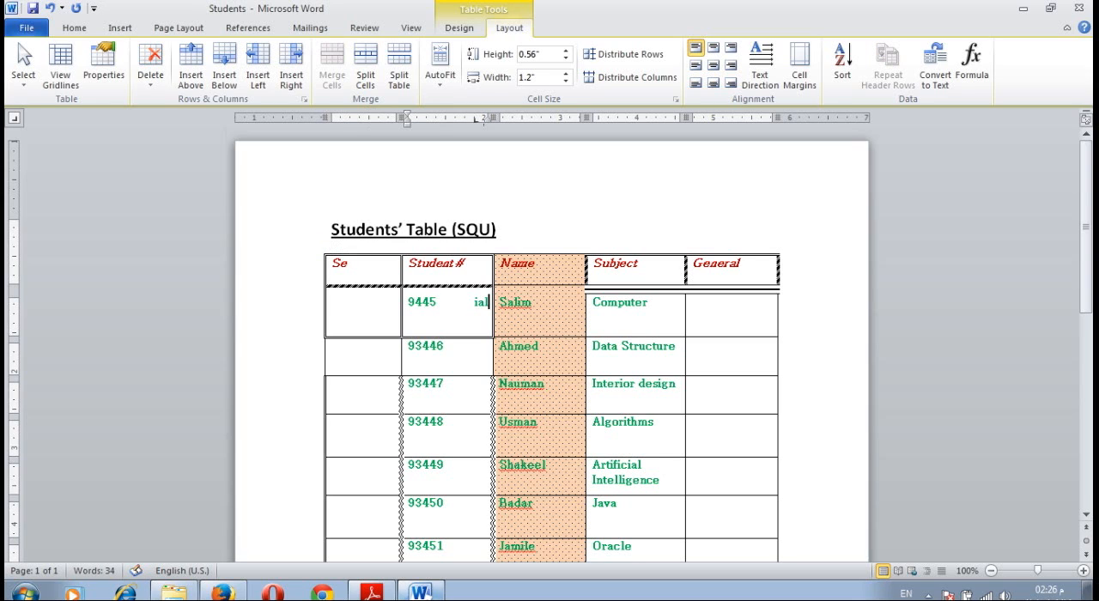
{"action": "key", "text": "BackSpace"}
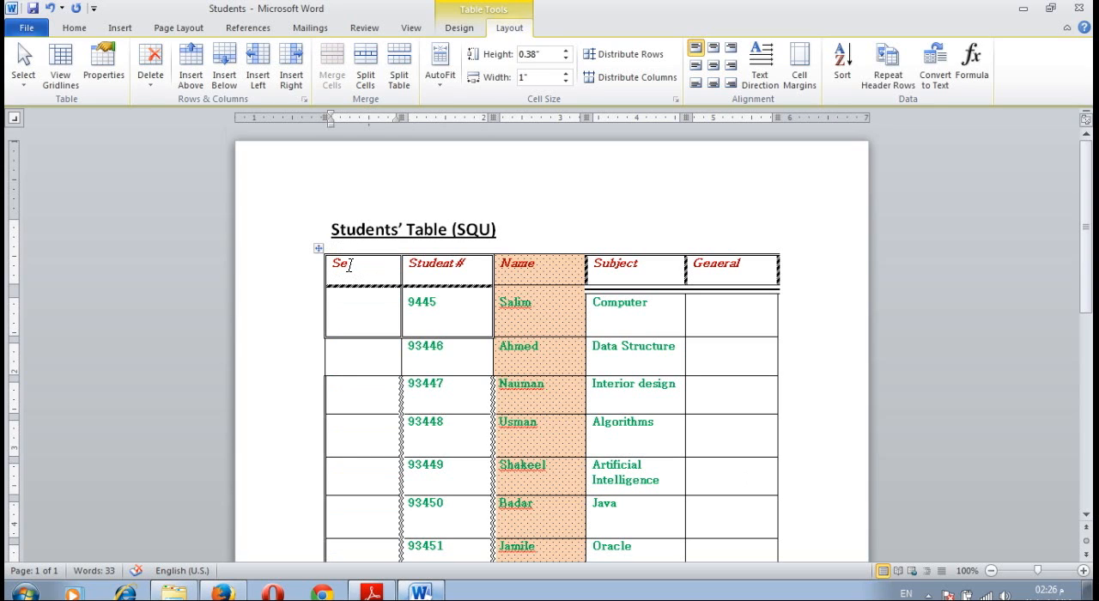
{"action": "type", "text": "rial#"}
{"action": "left_click", "coordinate": [362, 312]}
{"action": "type", "text": "1"}
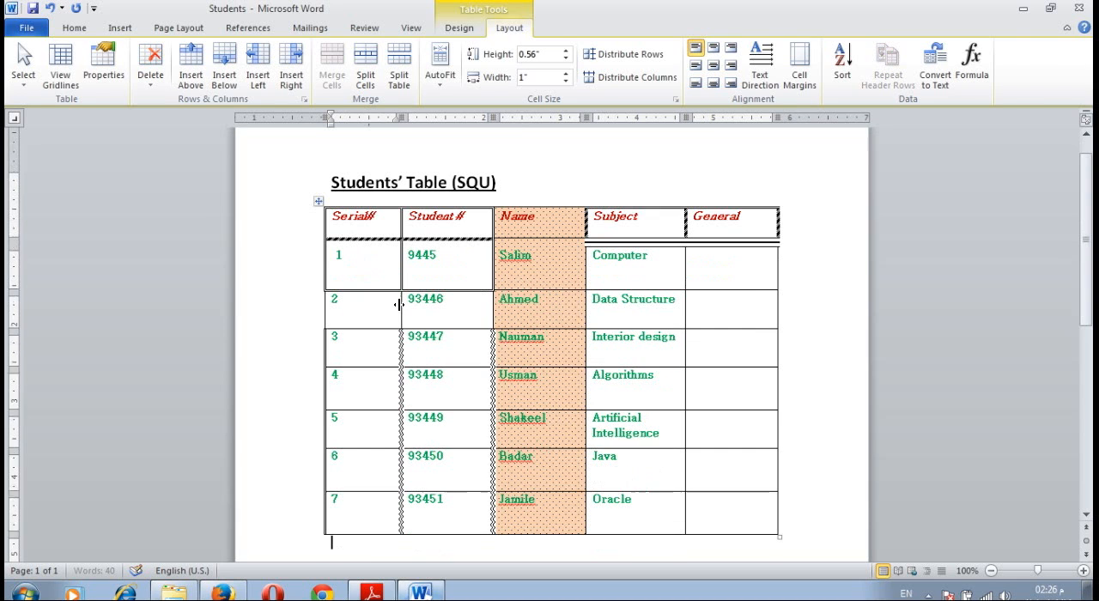
{"action": "left_click", "coordinate": [74, 27]}
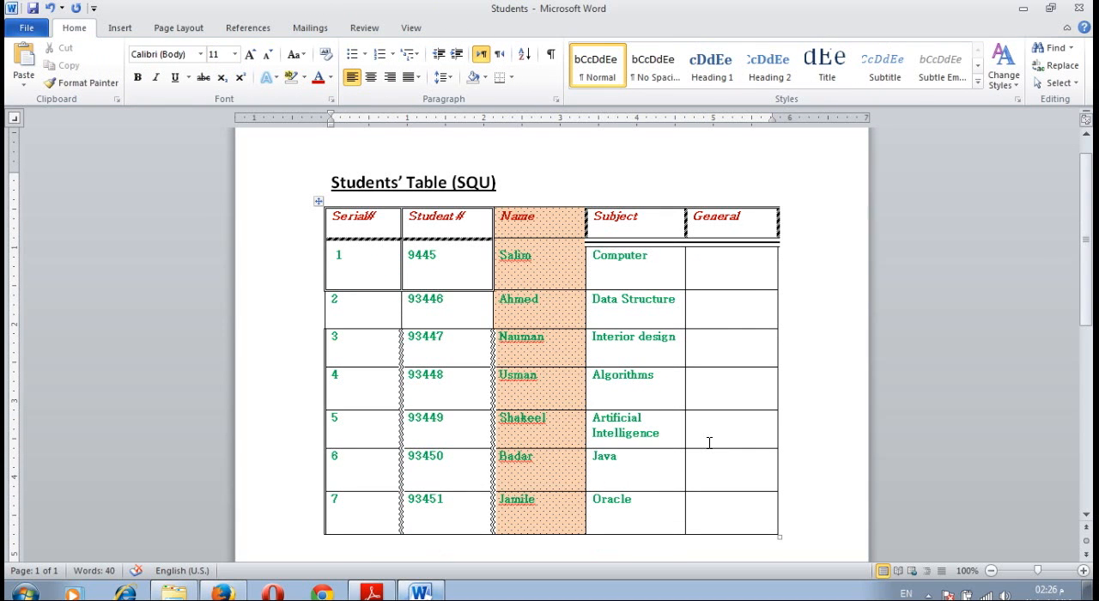
{"action": "mouse_move", "coordinate": [678, 586]}
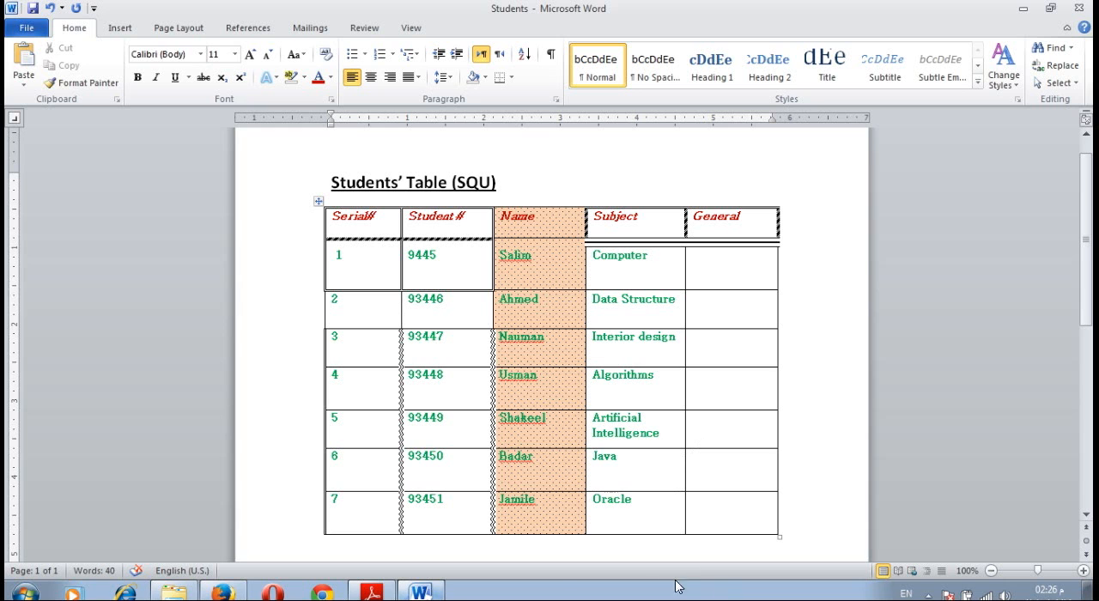
{"action": "left_click", "coordinate": [371, 590]}
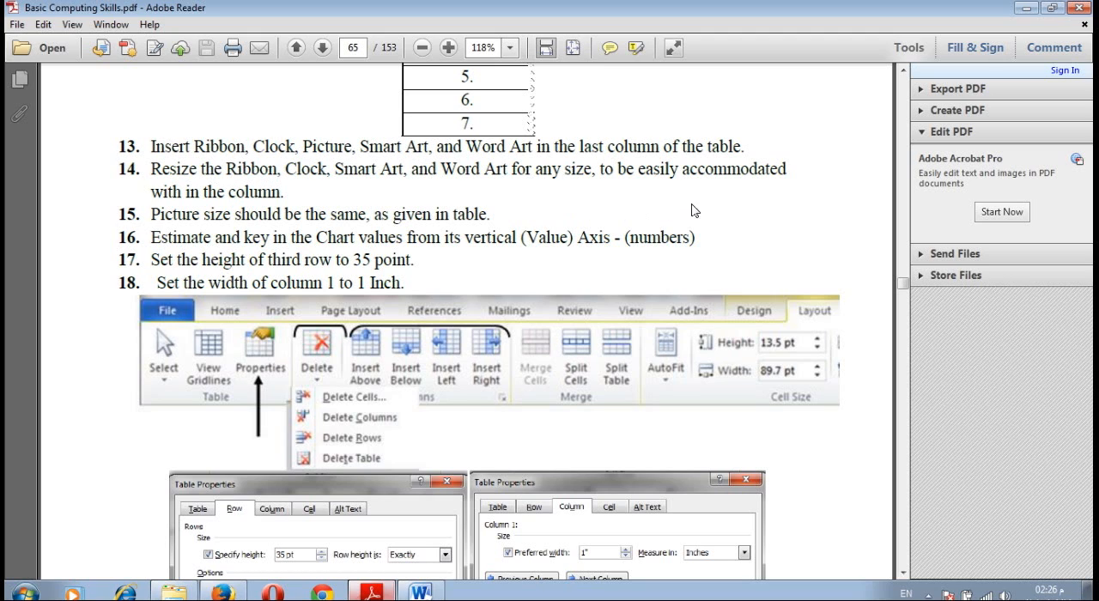
{"action": "mouse_move", "coordinate": [694, 211]}
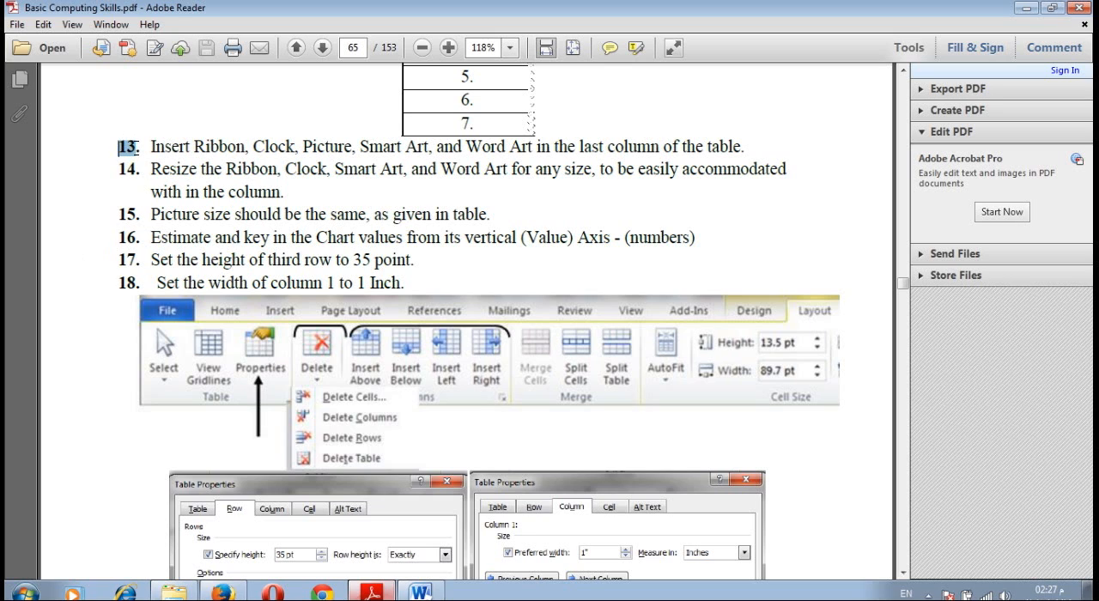
Select the text of steps 13 to 16 in the PDF guide.
{"action": "left_click_drag", "start_coordinate": [135, 146], "coordinate": [254, 238]}
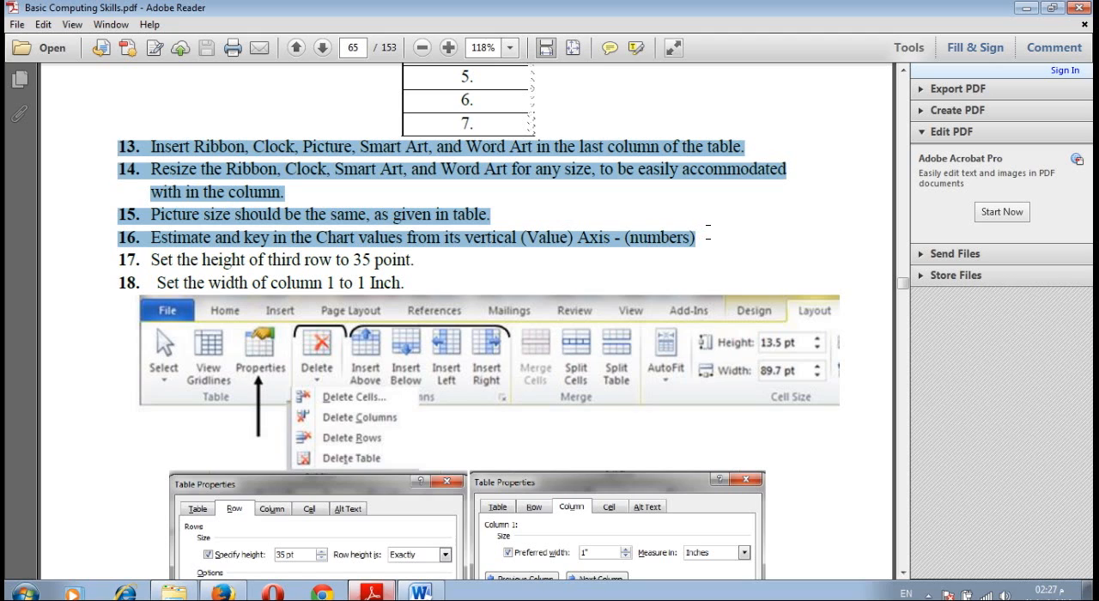
{"action": "mouse_move", "coordinate": [140, 241]}
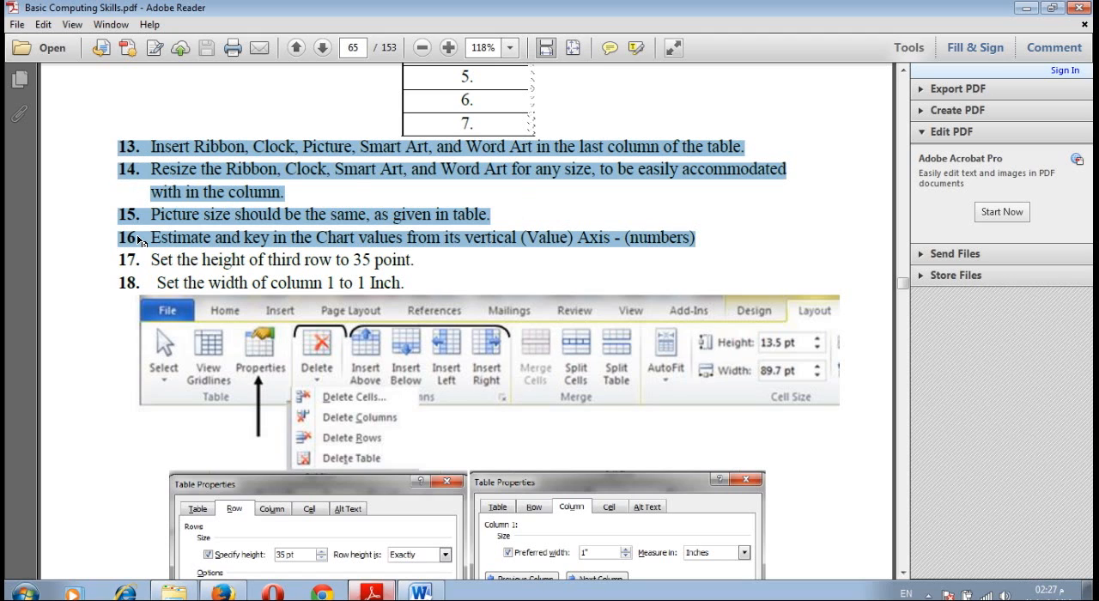
{"action": "mouse_move", "coordinate": [492, 243]}
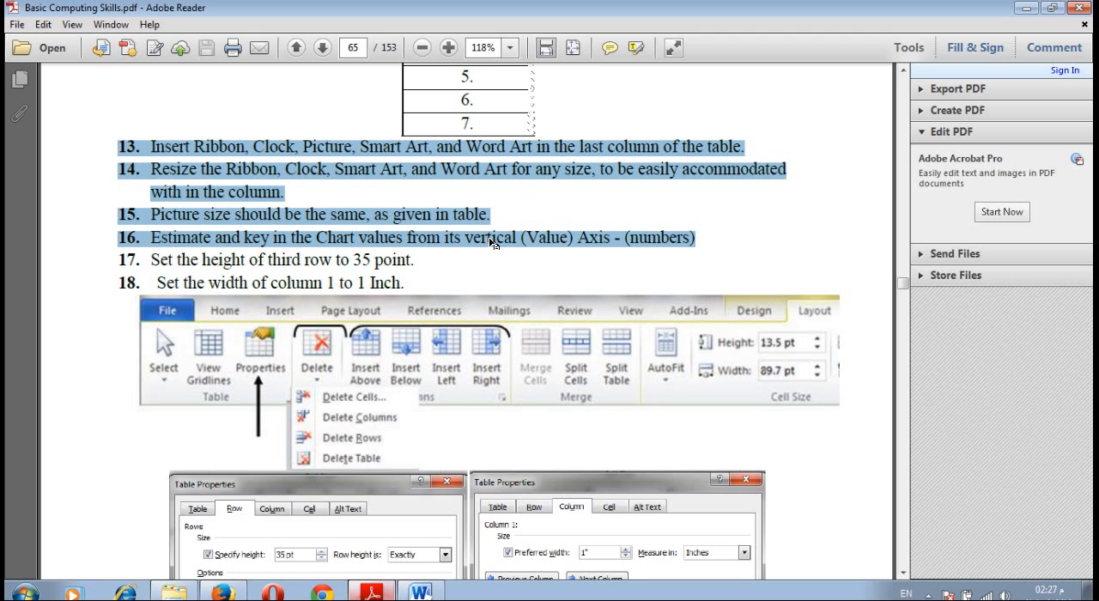